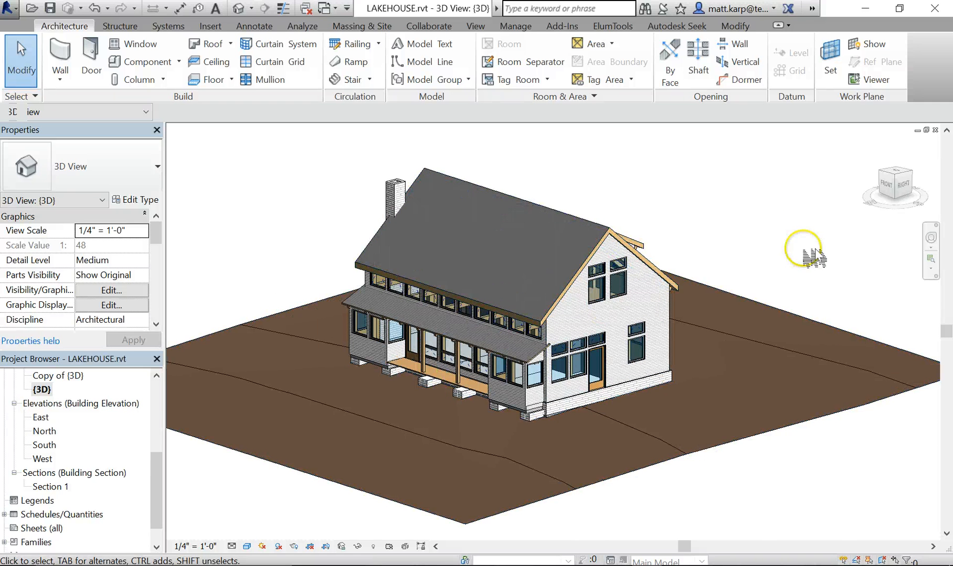
pyautogui.moveTo(270, 109)
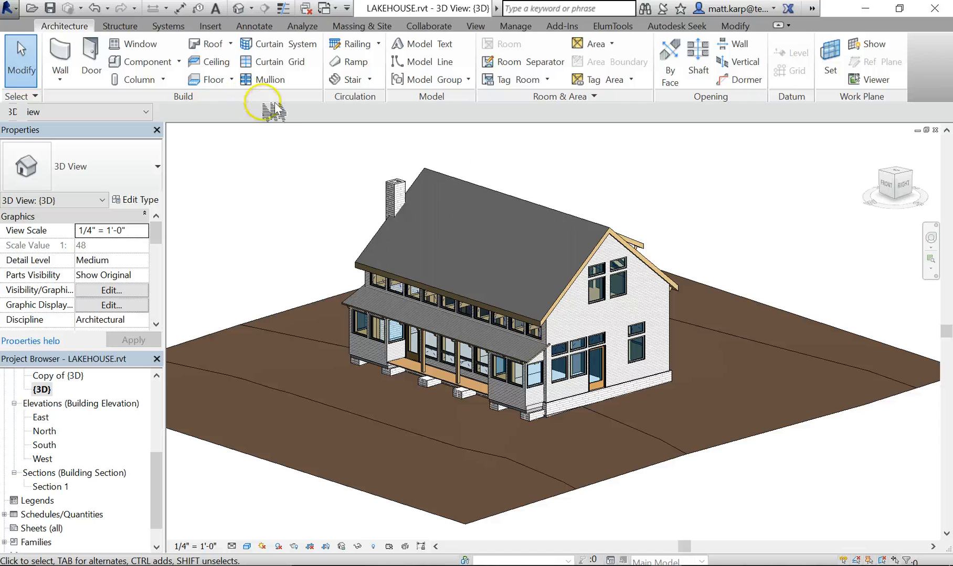
pyautogui.moveTo(725, 216)
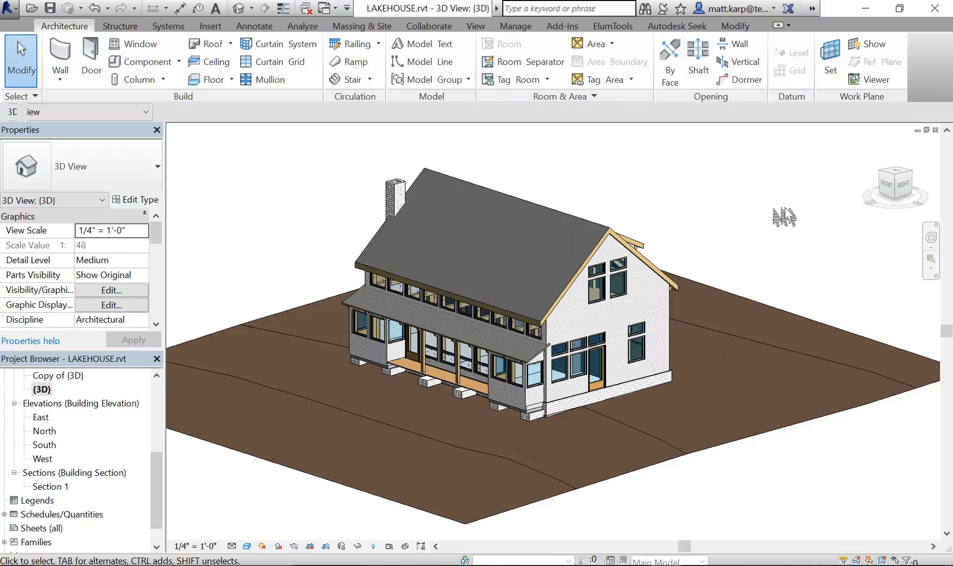
# Inspect the house roof, then switch to the GROUND FLOOR floor plan fitted to the view
pyautogui.click(434, 240)
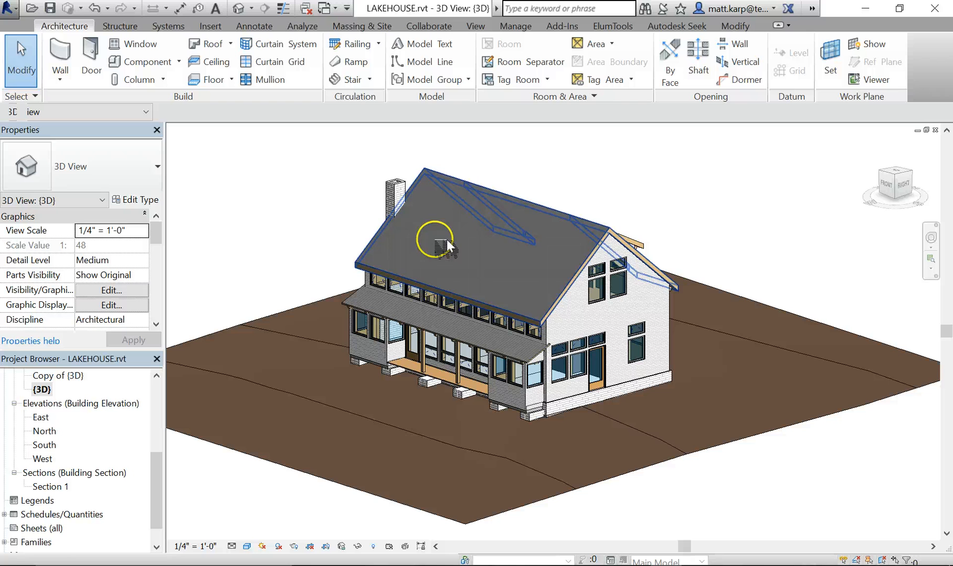
pyautogui.click(516, 373)
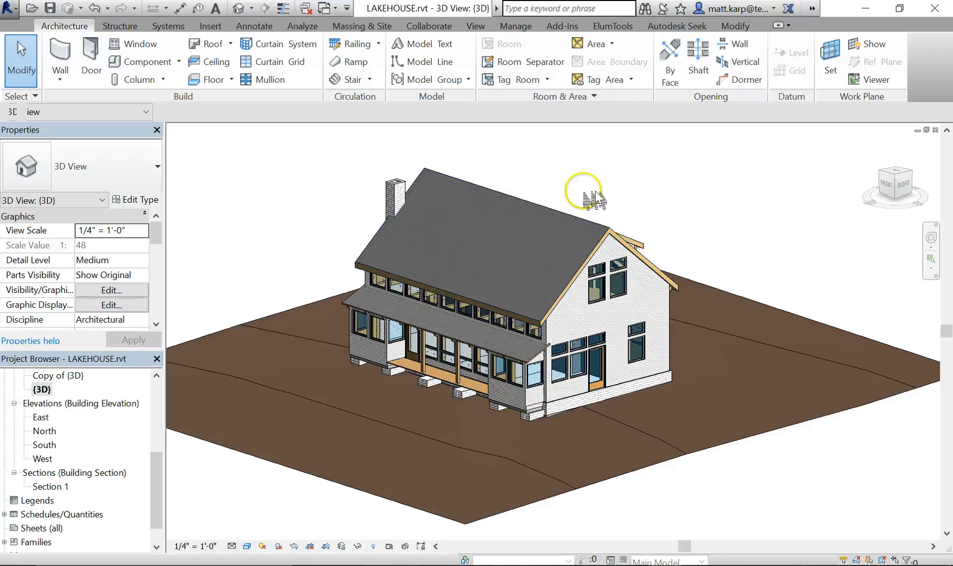
pyautogui.click(413, 234)
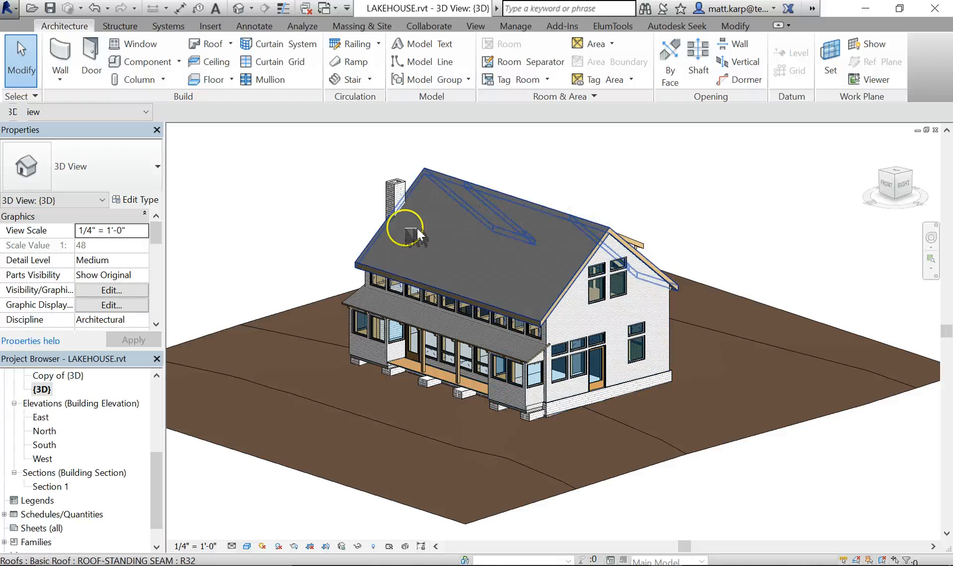
pyautogui.moveTo(392, 300)
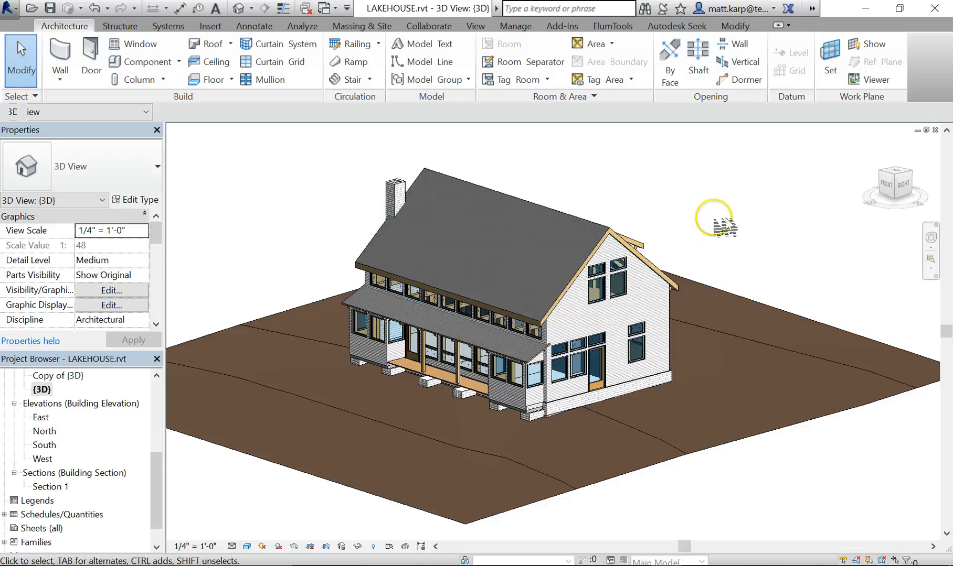
pyautogui.moveTo(631, 340)
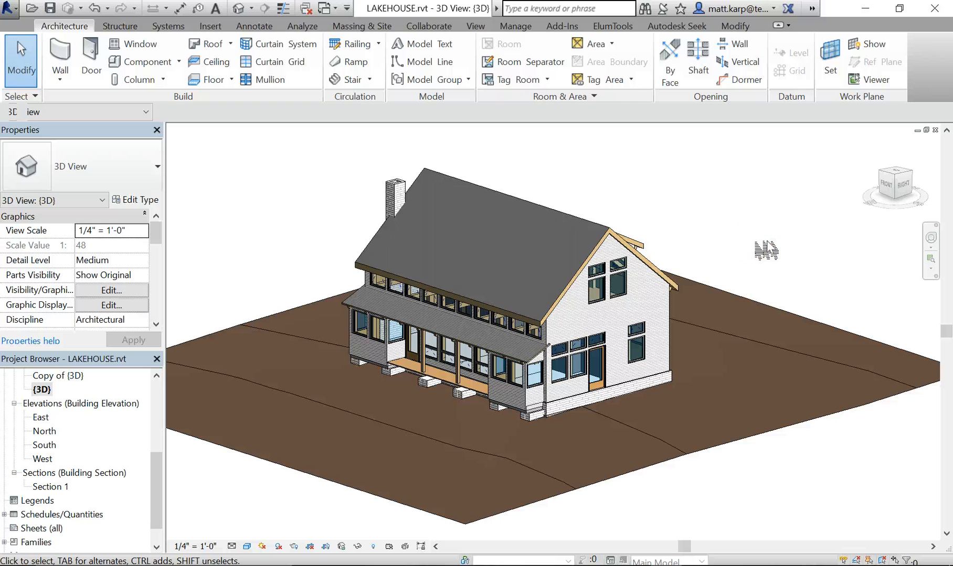
pyautogui.moveTo(702, 228)
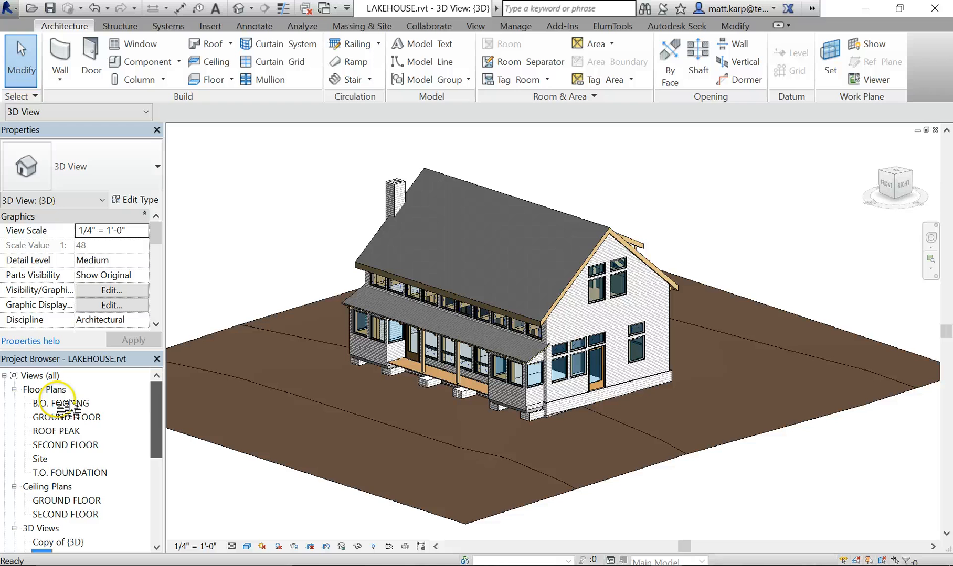
pyautogui.doubleClick(66, 417)
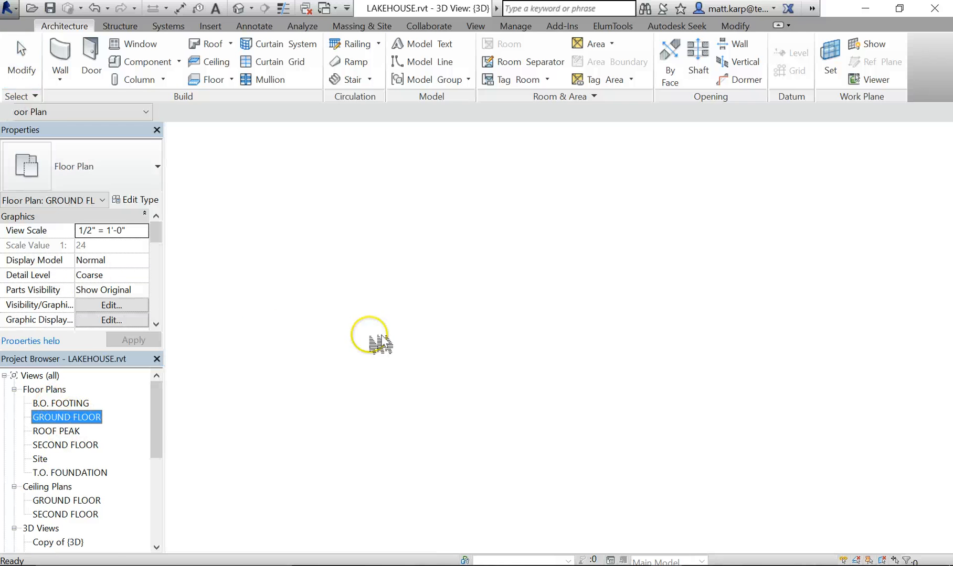
pyautogui.doubleClick(66, 417)
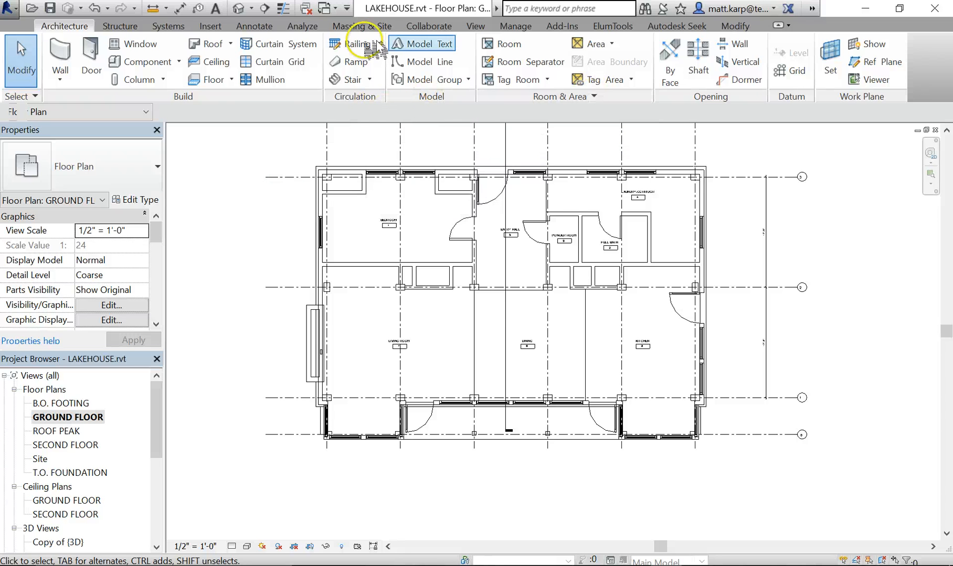
# Review the Area and Volume Computations settings and leave them unchanged at wall finish
pyautogui.click(593, 96)
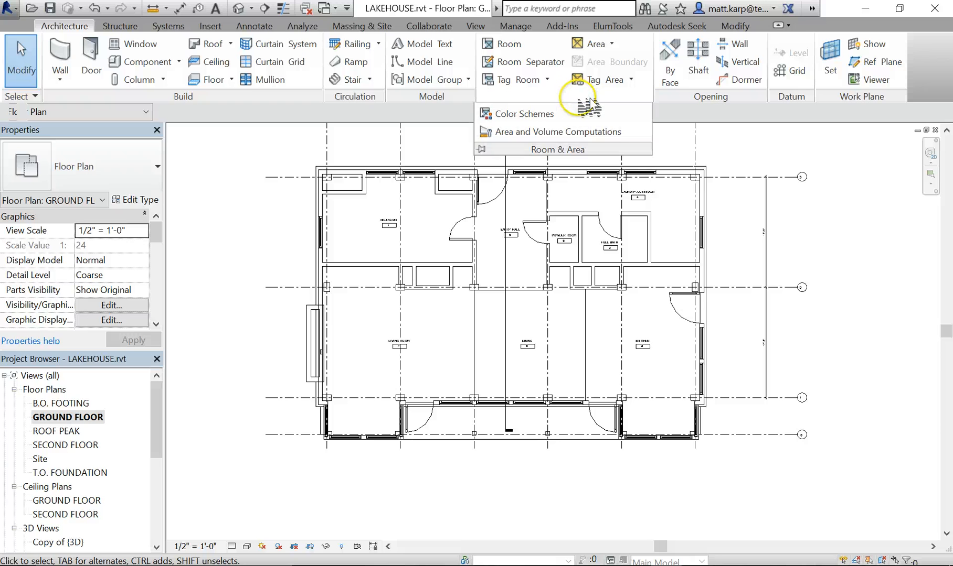
pyautogui.click(556, 132)
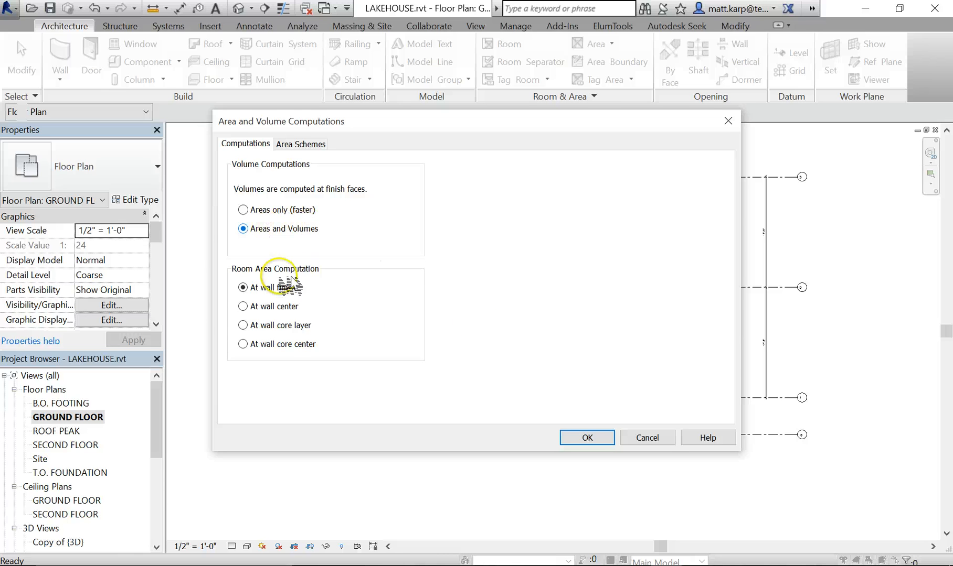
pyautogui.moveTo(291, 300)
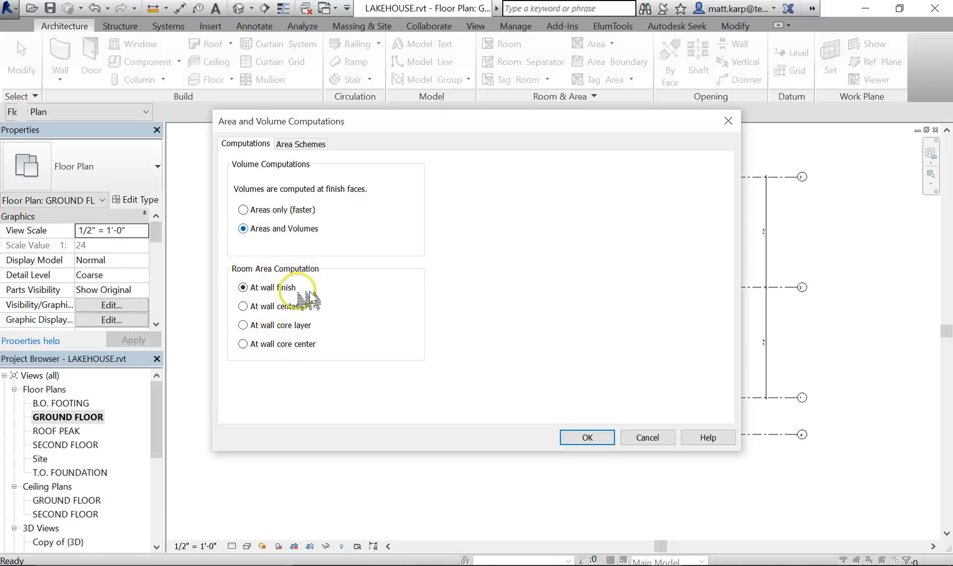
pyautogui.moveTo(243, 306)
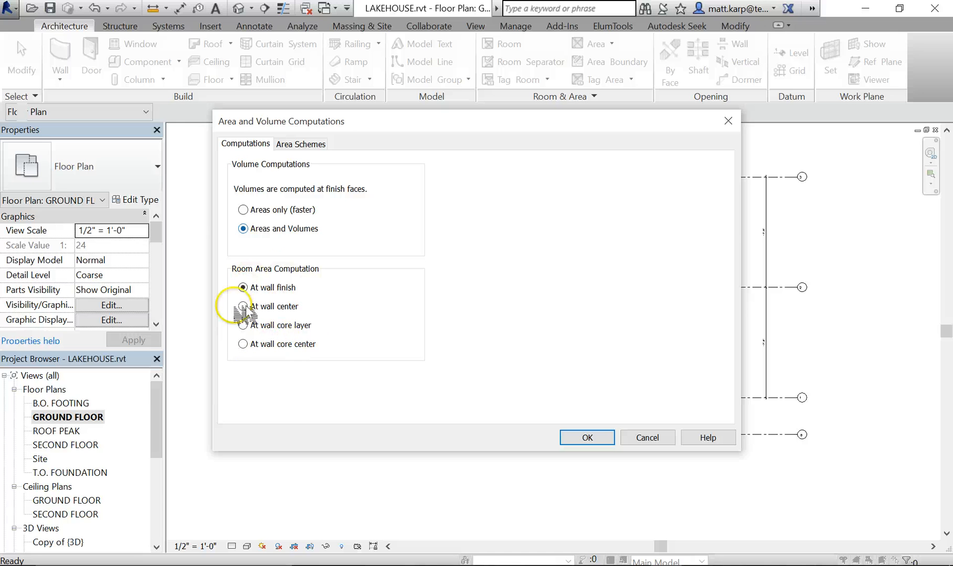
pyautogui.moveTo(298, 255)
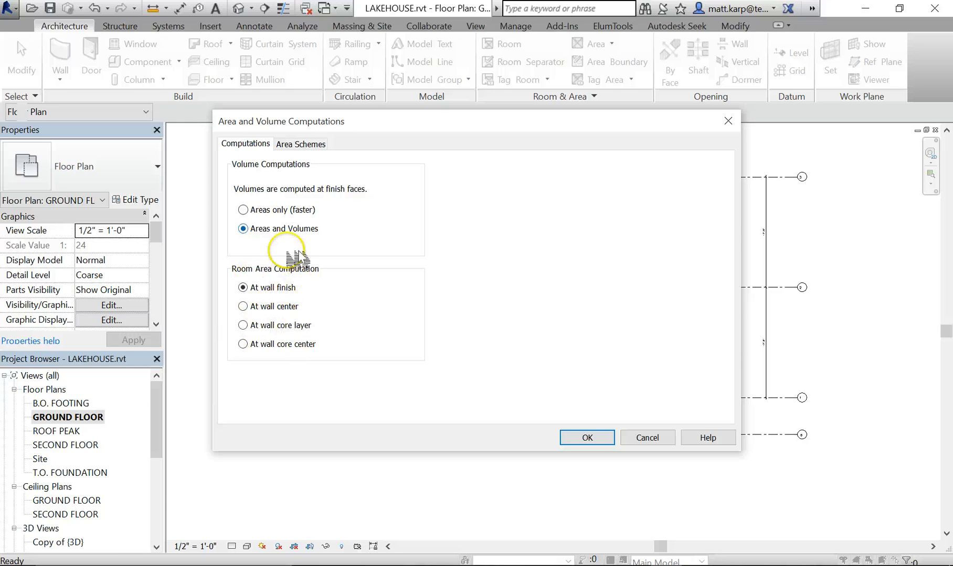
pyautogui.moveTo(282, 236)
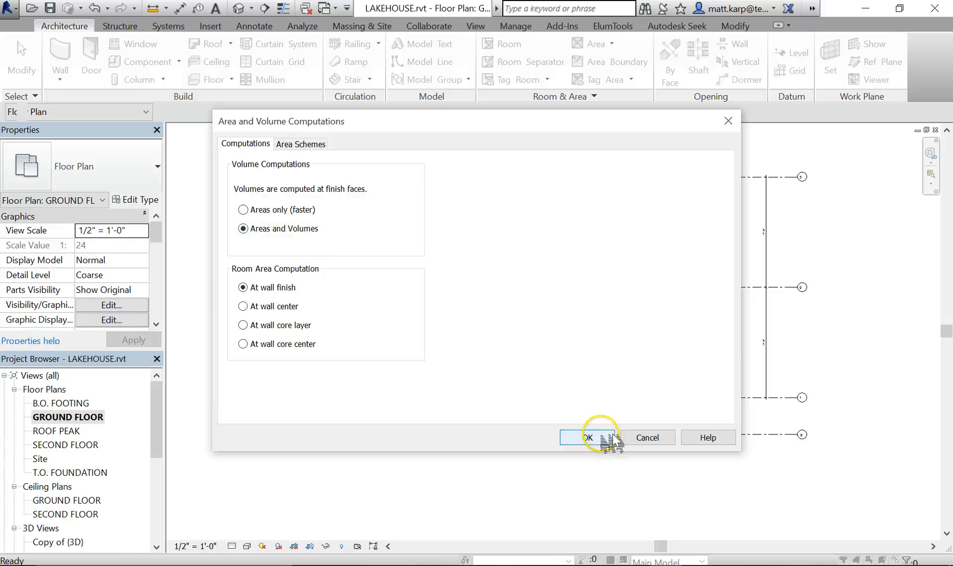
pyautogui.moveTo(545, 404)
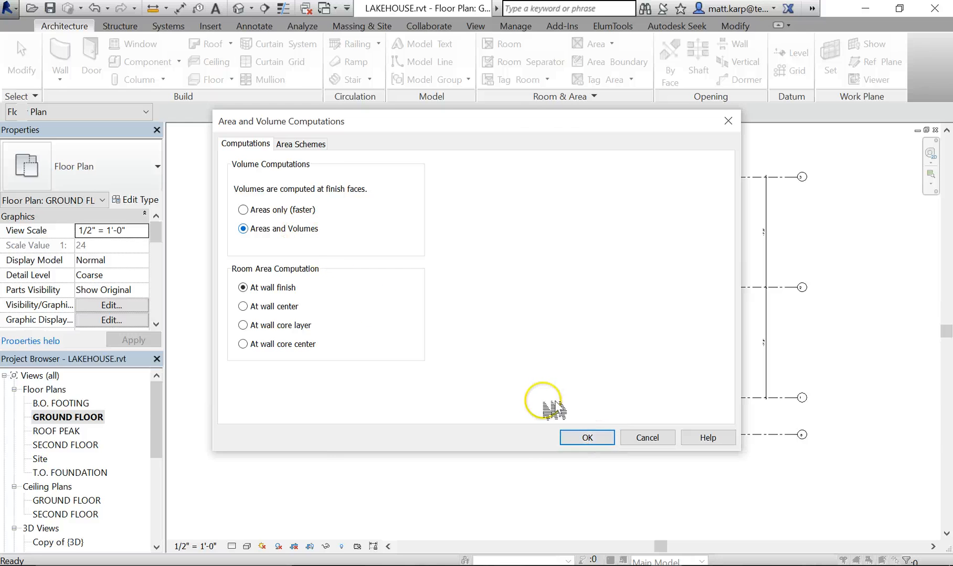
pyautogui.click(585, 437)
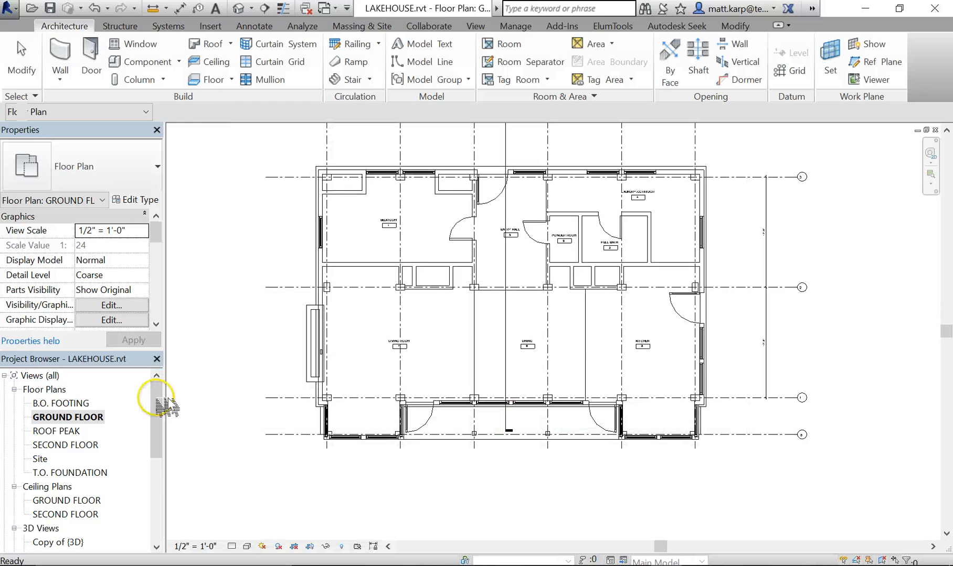
pyautogui.scroll(-3)
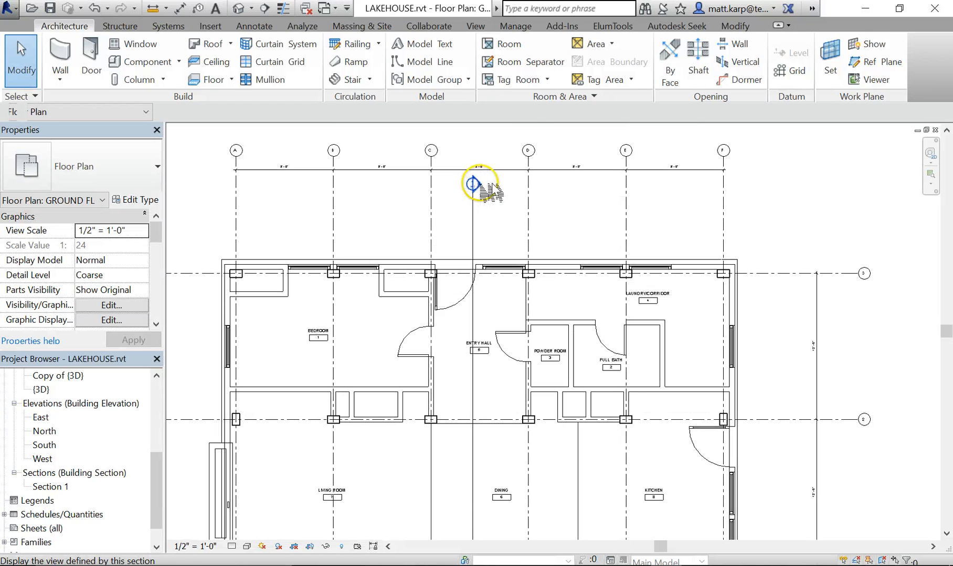
# In Section 1, review the Rooms category's Color Fill in Visibility/Graphics and accept it unchanged
pyautogui.doubleClick(52, 486)
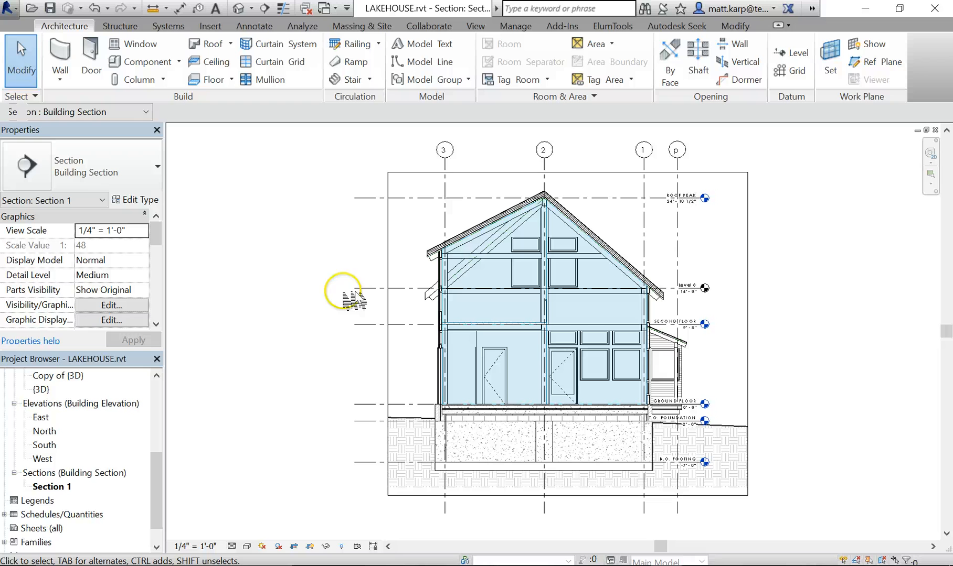
pyautogui.moveTo(298, 34)
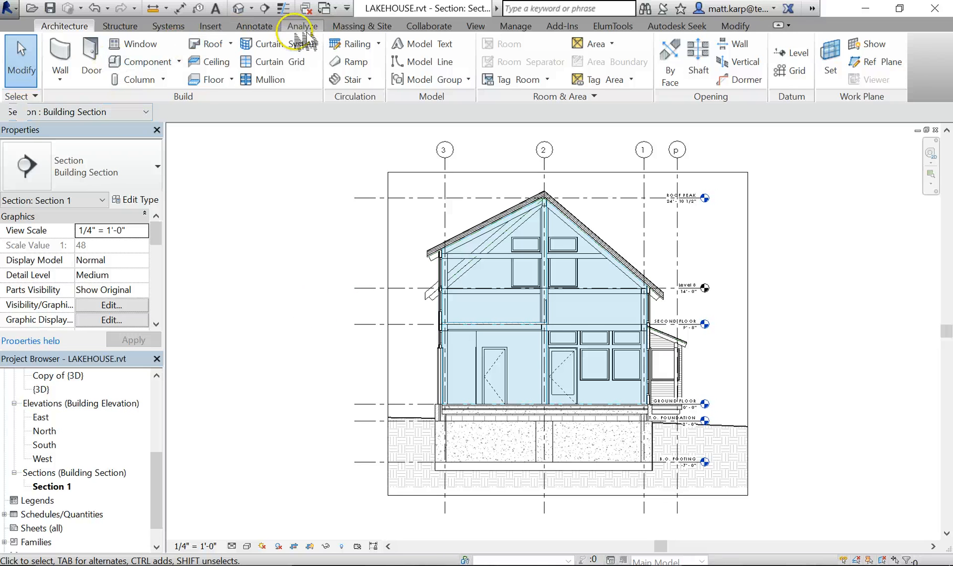
pyautogui.click(475, 26)
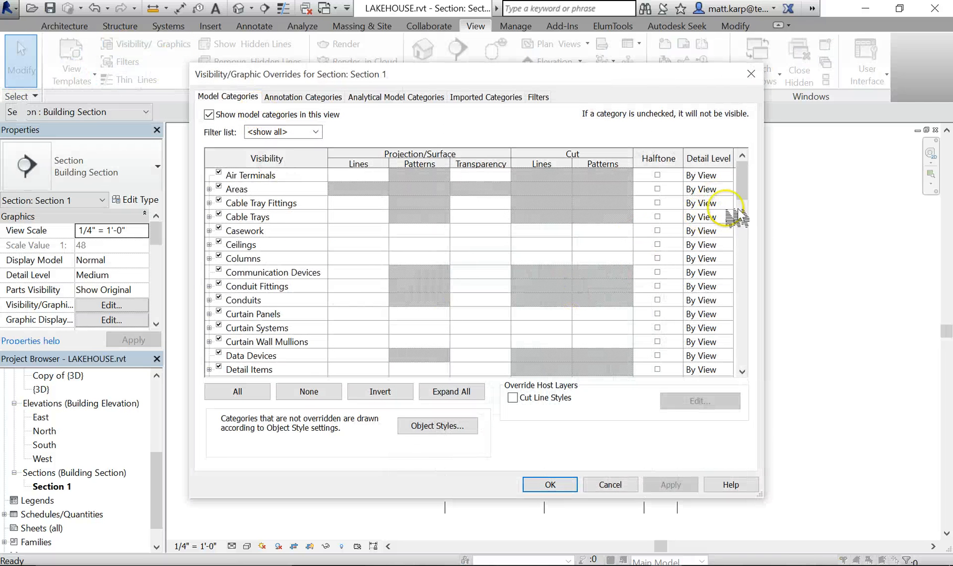
pyautogui.scroll(-3)
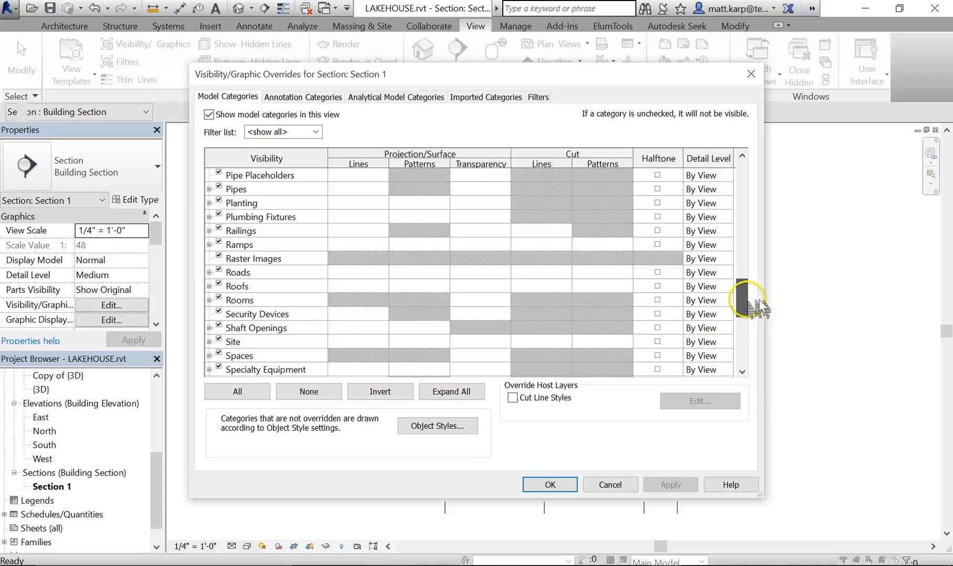
pyautogui.click(210, 300)
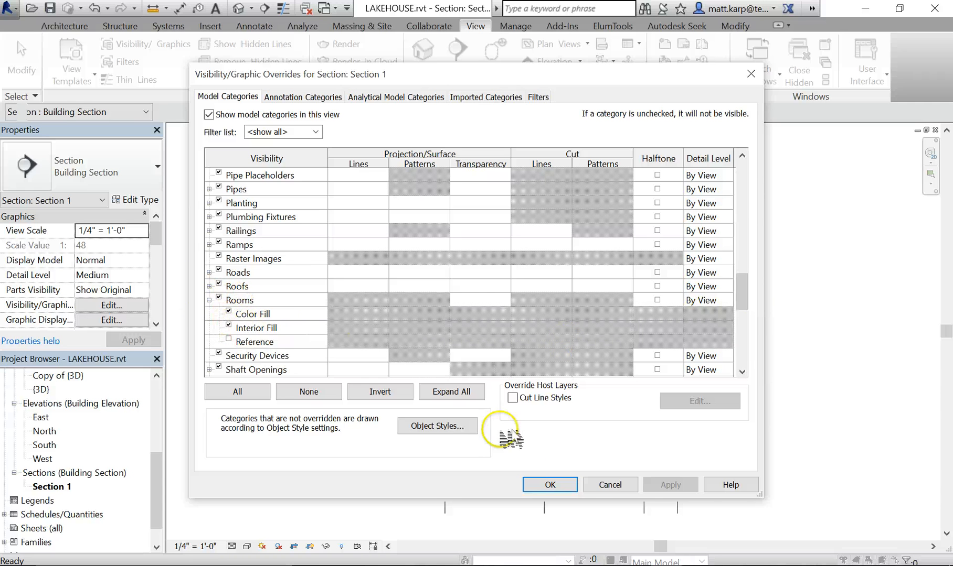
pyautogui.click(549, 485)
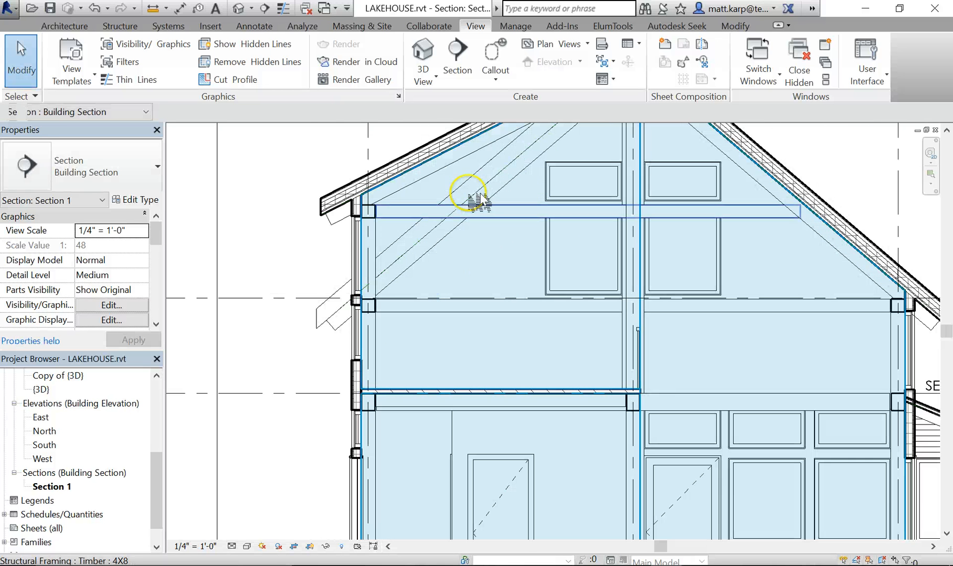
pyautogui.moveTo(593, 265)
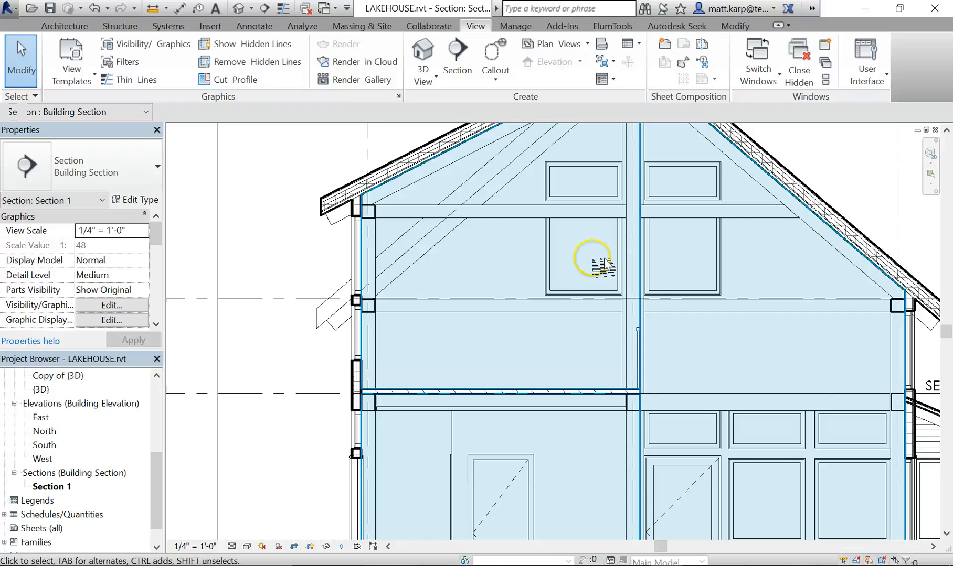
# Select the ENTRY HALL room in Section 1 and inspect its height limits without changing them
pyautogui.click(519, 322)
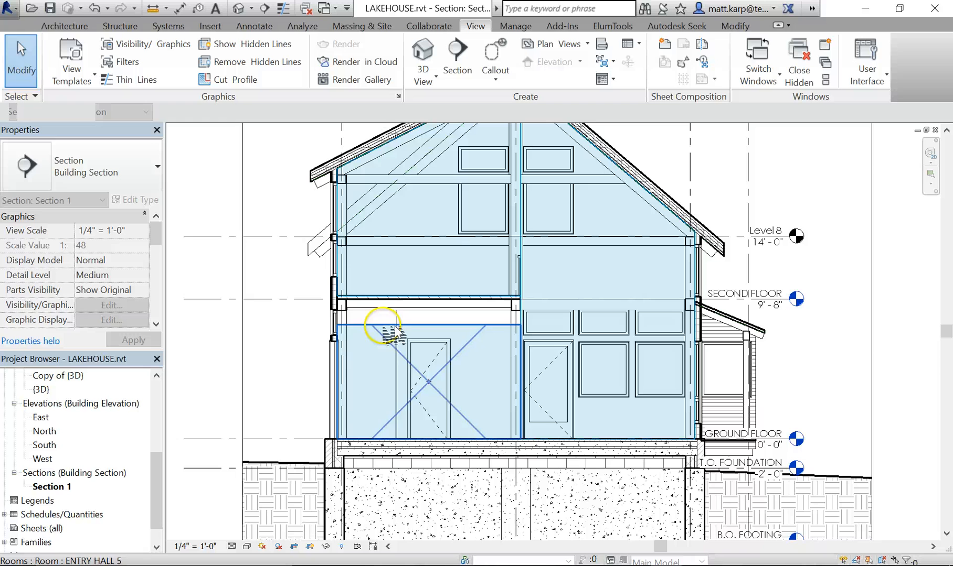
pyautogui.moveTo(431, 328)
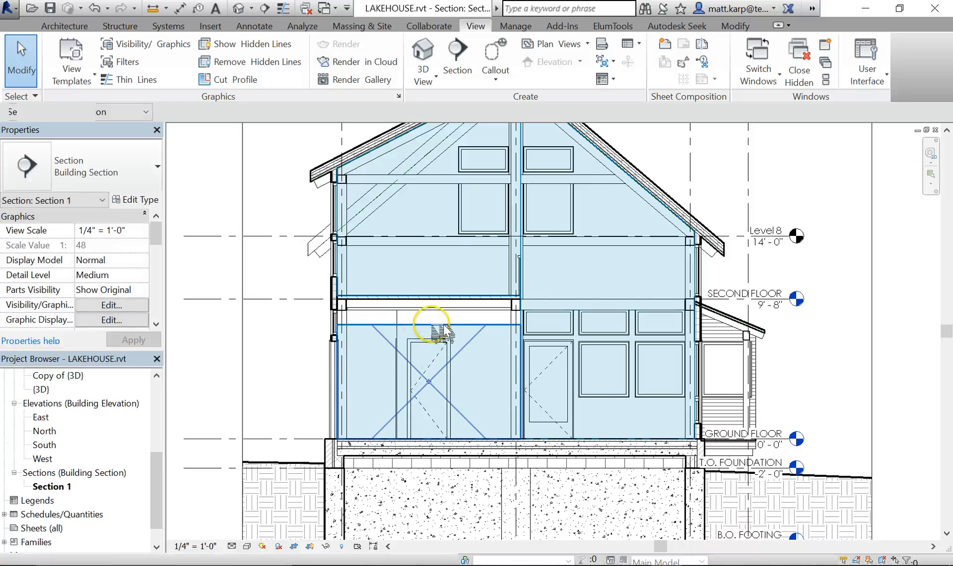
pyautogui.click(431, 325)
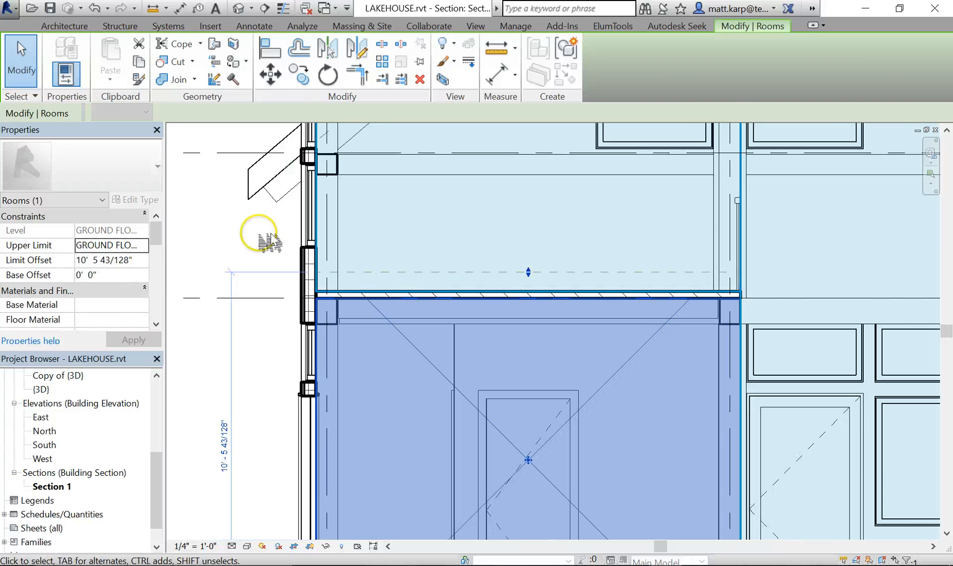
pyautogui.click(480, 297)
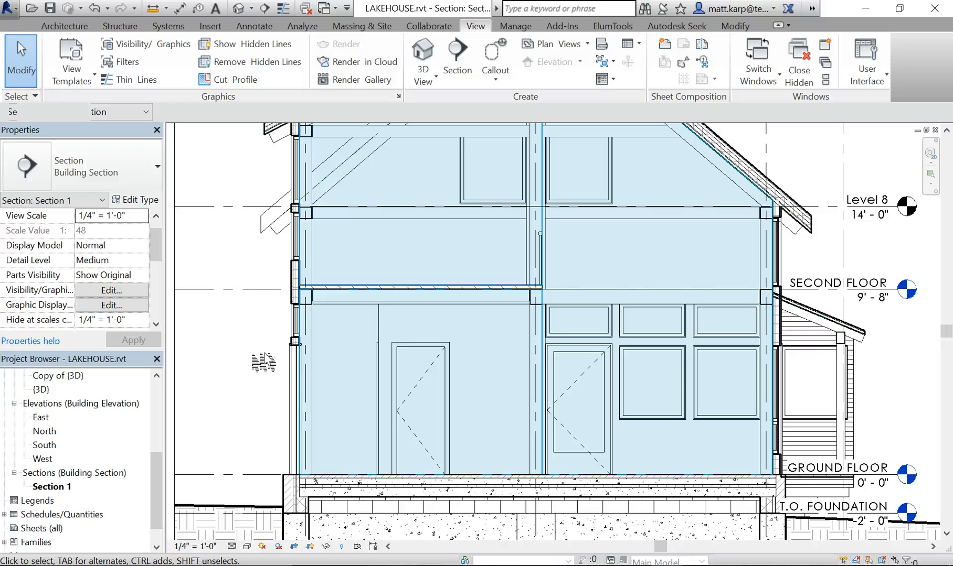
pyautogui.click(64, 26)
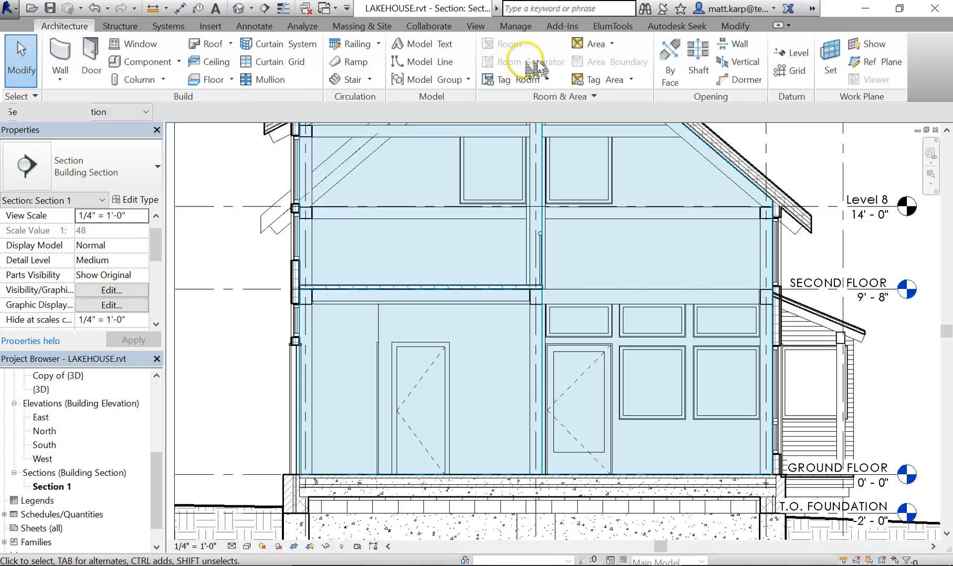
pyautogui.moveTo(261, 355)
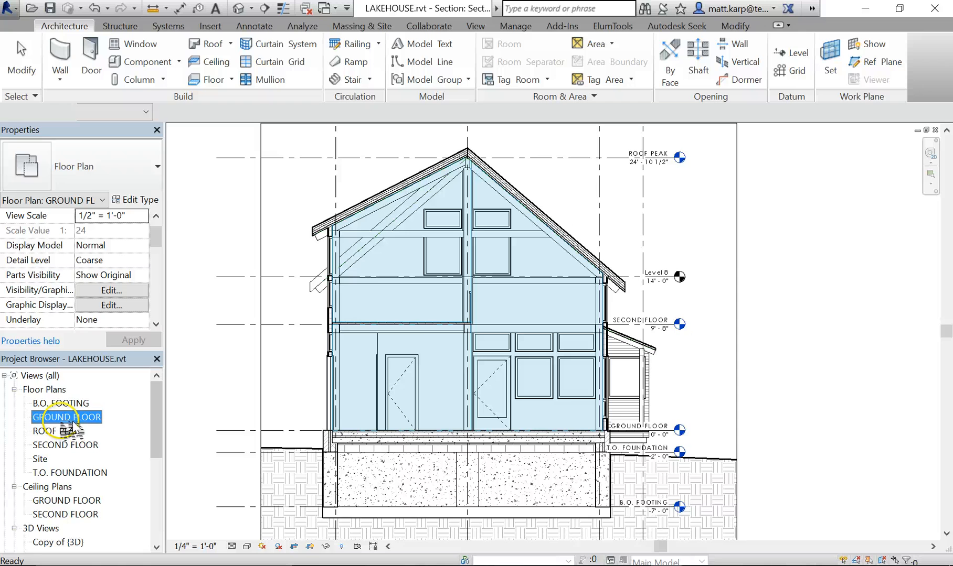
# Return to the GROUND FLOOR plan and select the Section 1 cut line
pyautogui.doubleClick(67, 417)
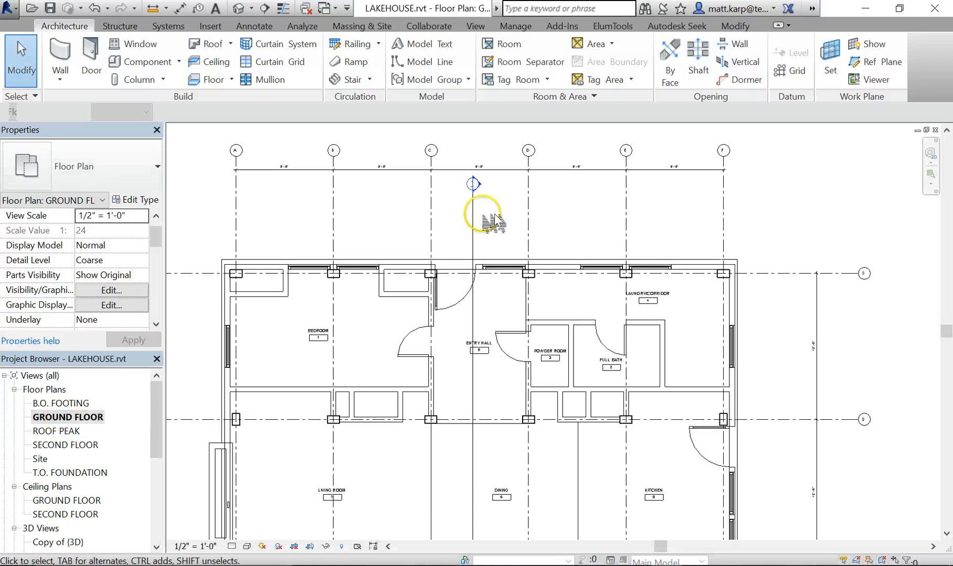
pyautogui.click(475, 220)
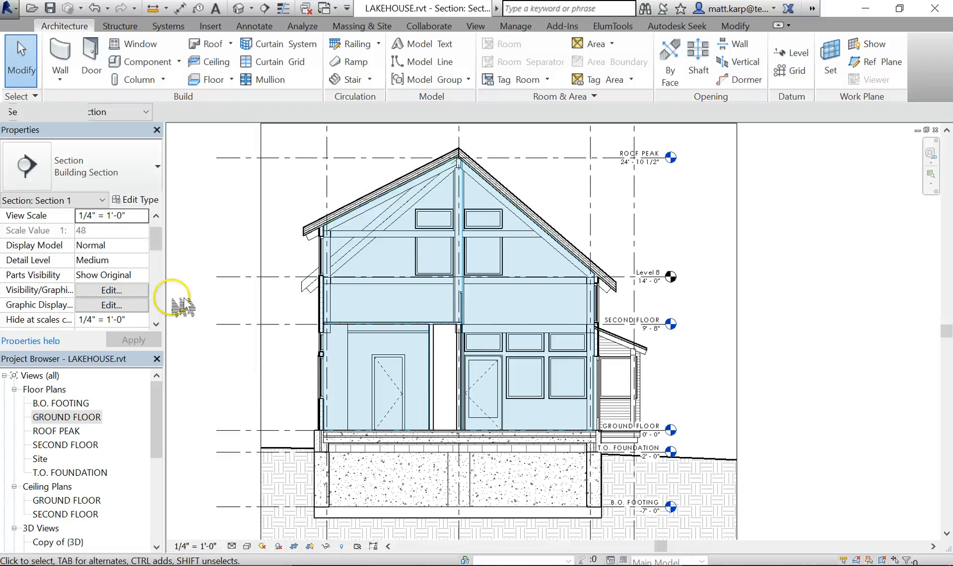
pyautogui.doubleClick(68, 417)
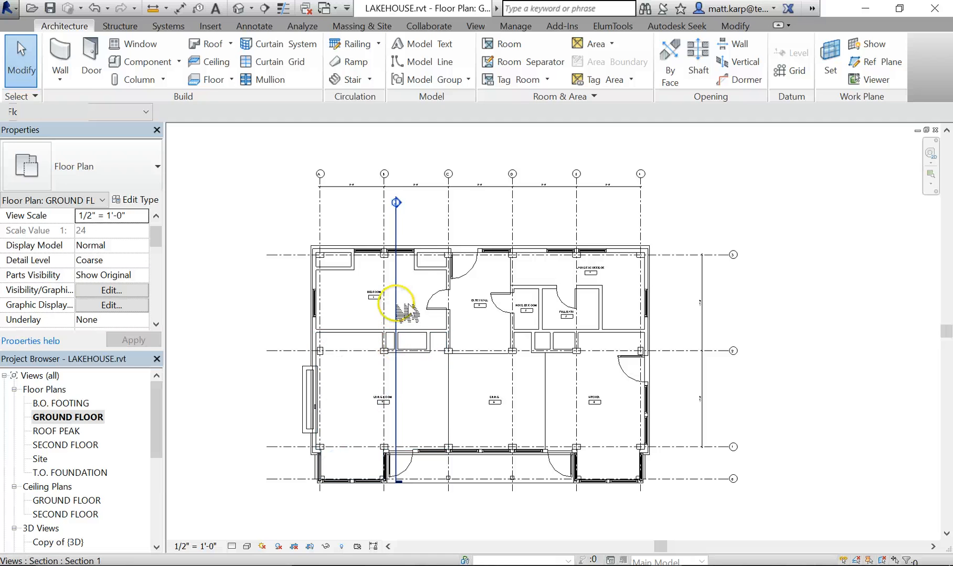
pyautogui.click(395, 202)
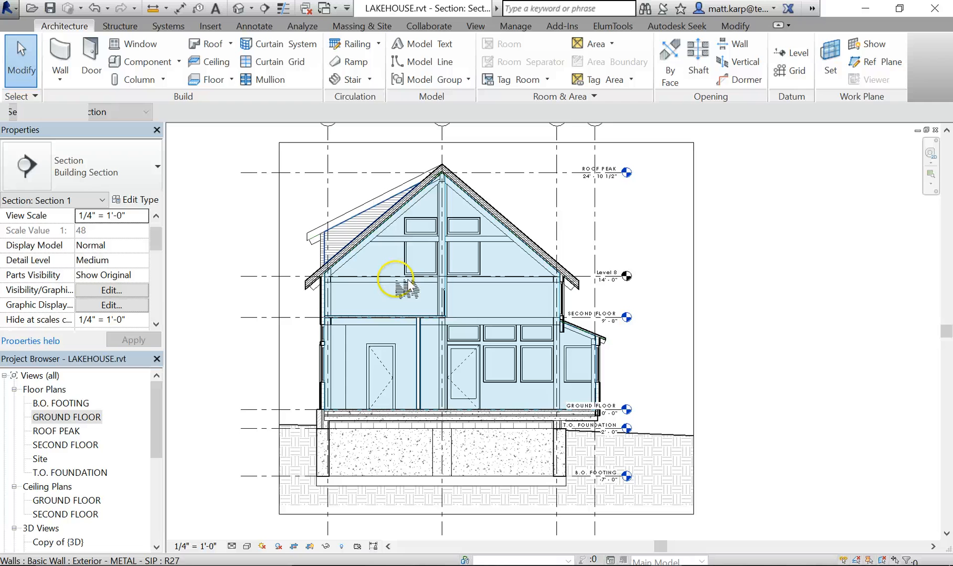
pyautogui.moveTo(361, 361)
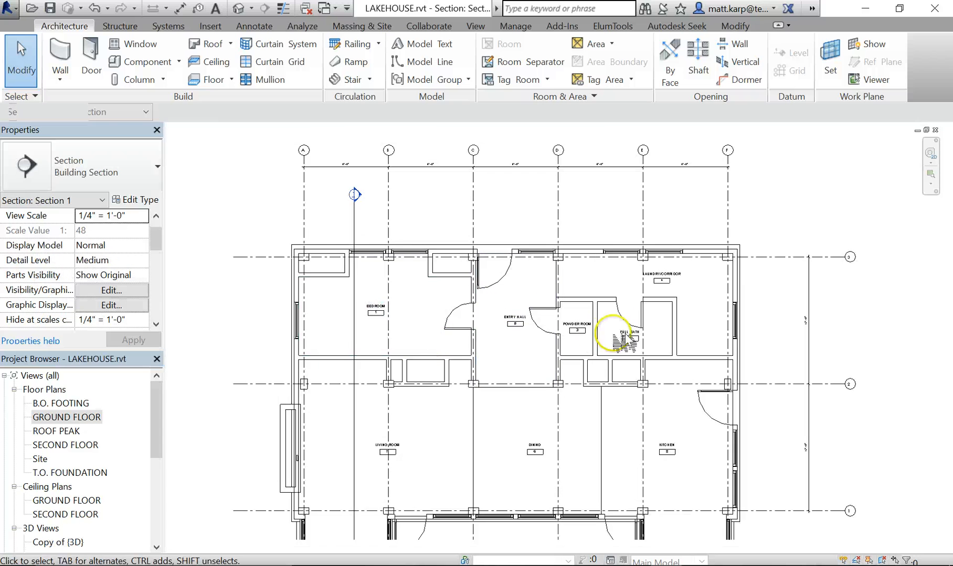
# Relocate the Section 1 cut line through the kitchen side and check it in Section 1, ending in the plan
pyautogui.click(354, 194)
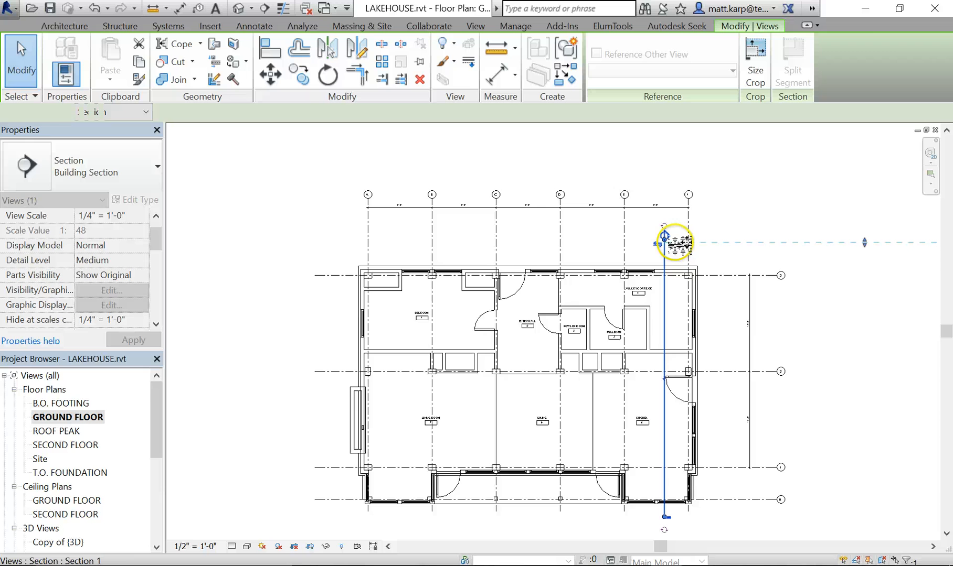
pyautogui.doubleClick(675, 242)
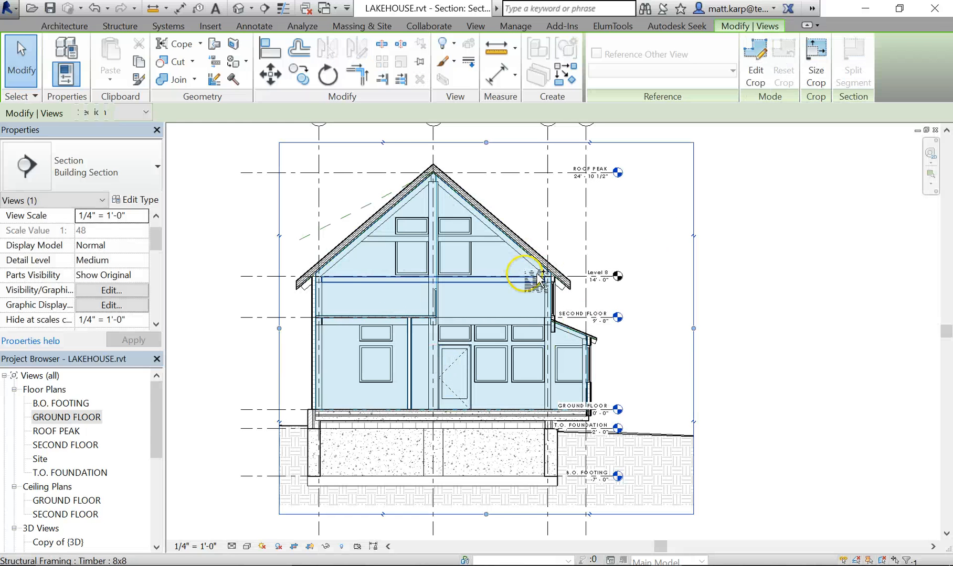
pyautogui.doubleClick(66, 417)
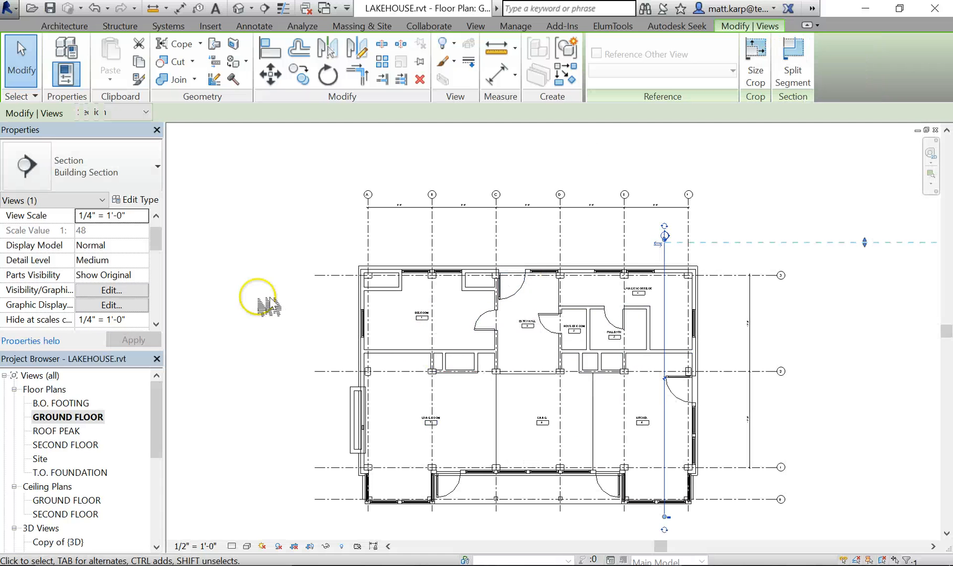
pyautogui.moveTo(389, 40)
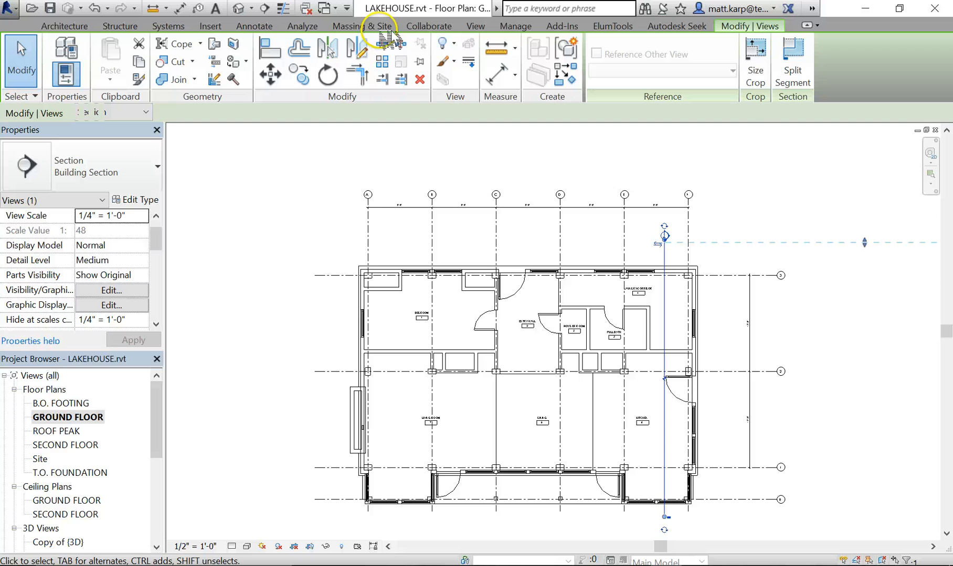
pyautogui.click(111, 290)
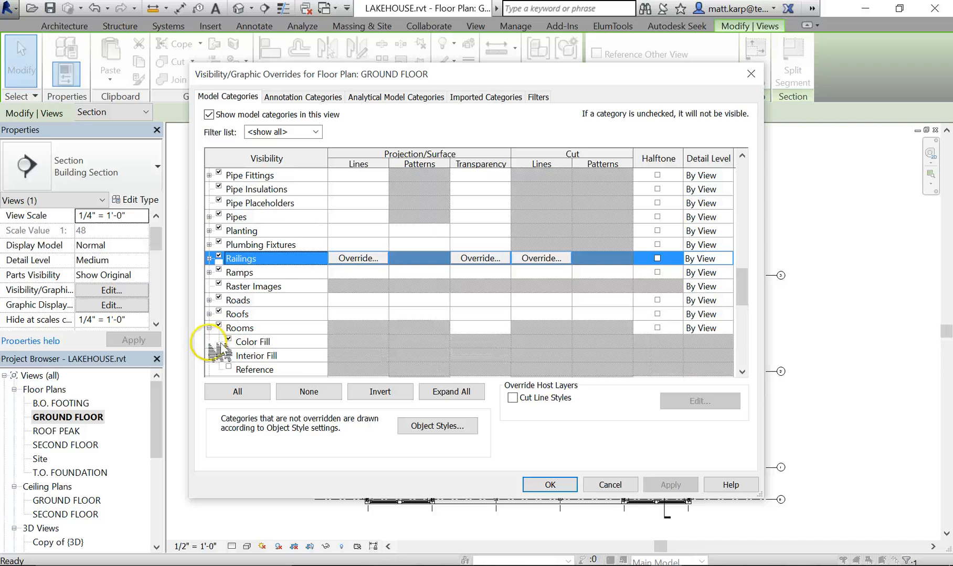
pyautogui.click(548, 485)
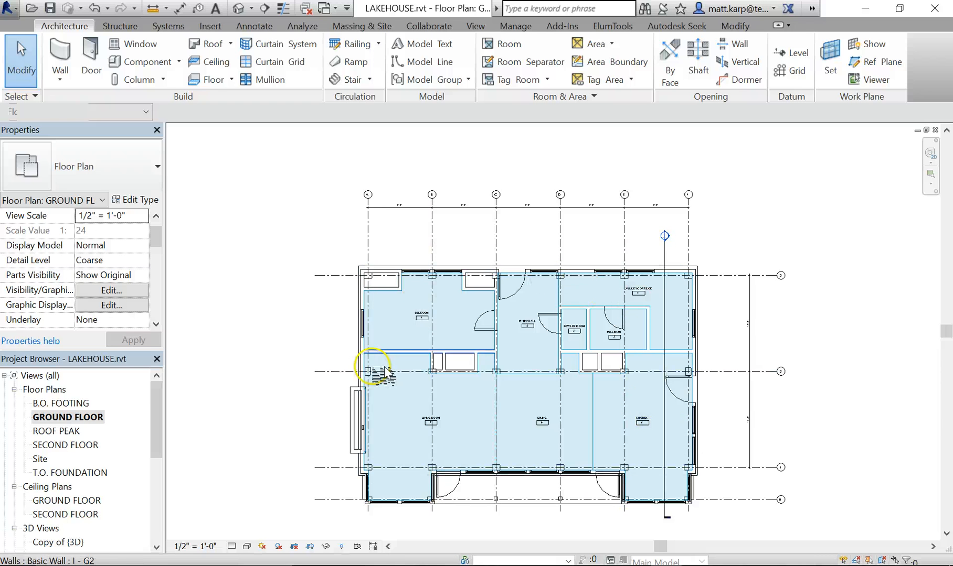
pyautogui.moveTo(480, 386)
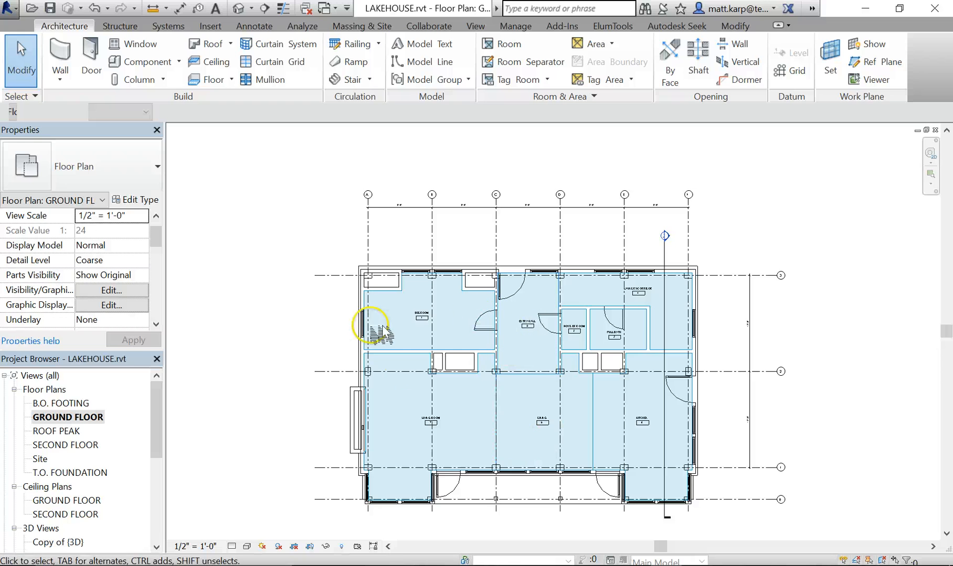
pyautogui.moveTo(400, 416)
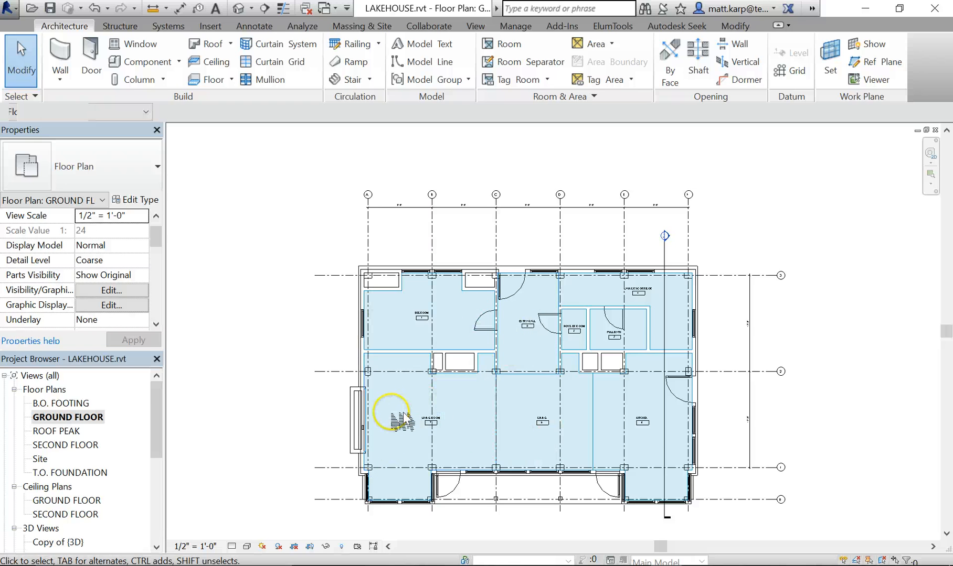
pyautogui.moveTo(337, 373)
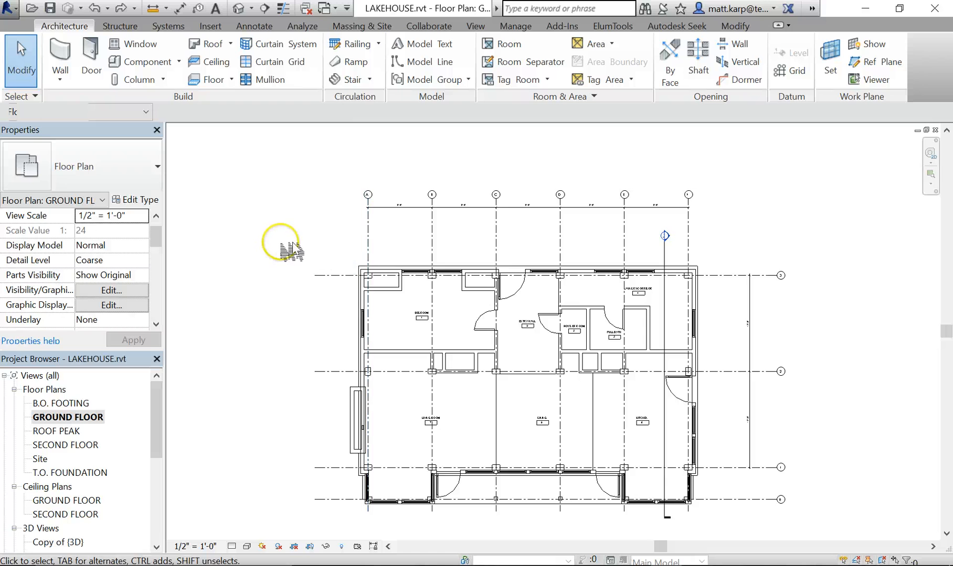
pyautogui.moveTo(735, 238)
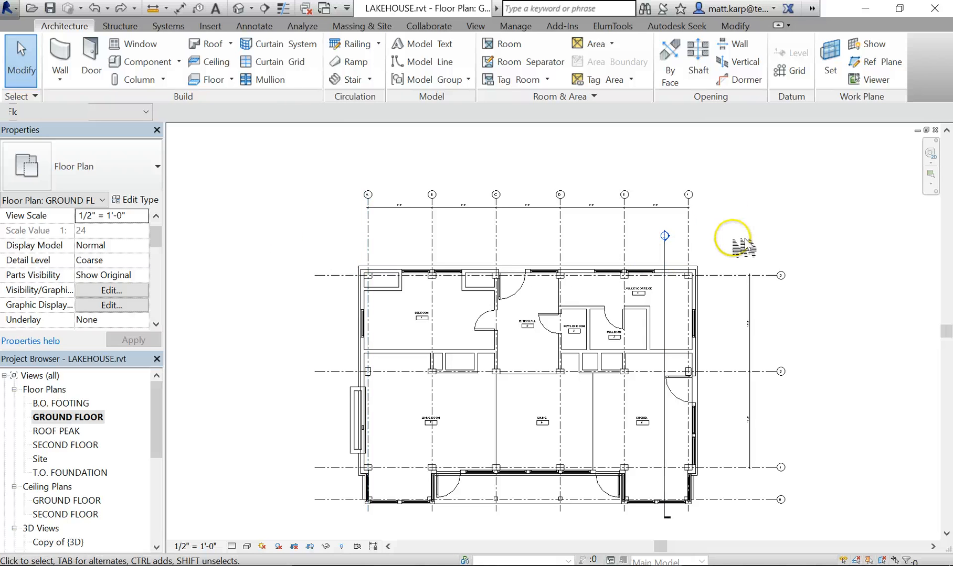
# In the Copy of {3D} view, select the standing-seam roof and bring up its type properties
pyautogui.click(57, 543)
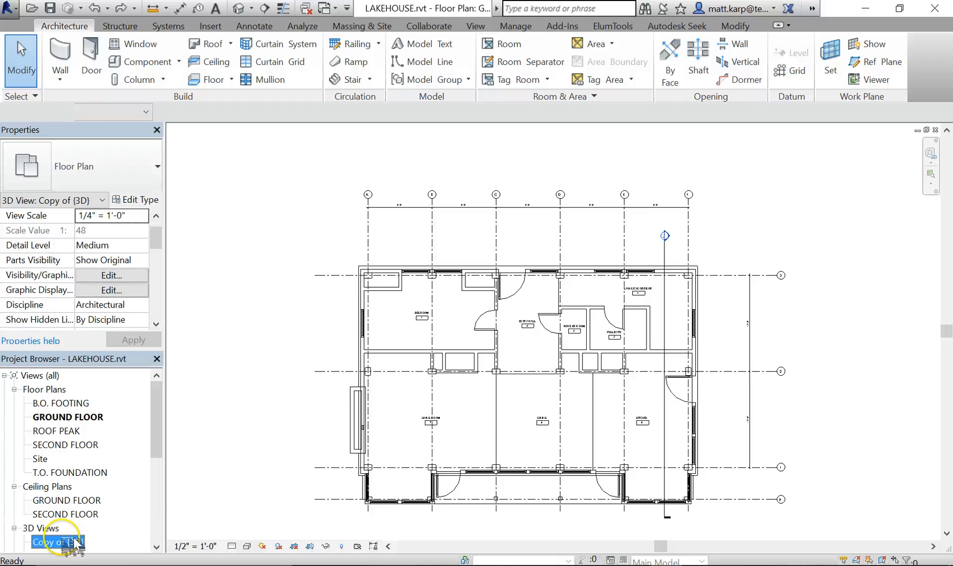
pyautogui.doubleClick(59, 543)
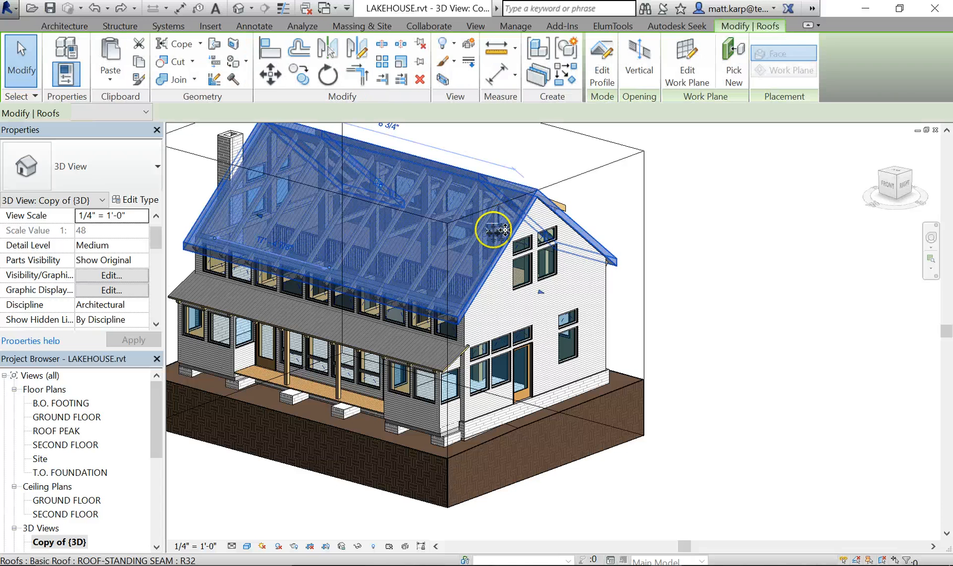
pyautogui.click(493, 231)
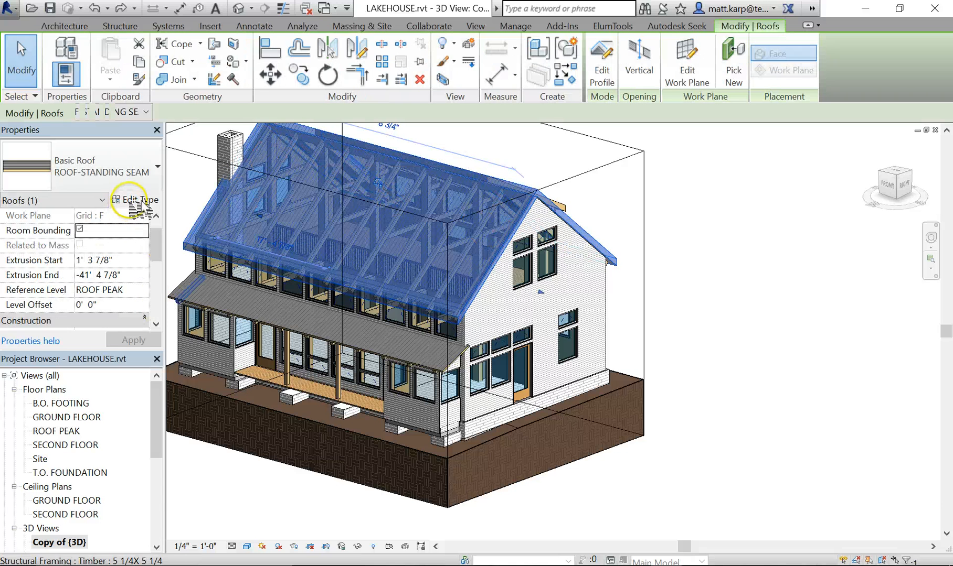
pyautogui.click(135, 200)
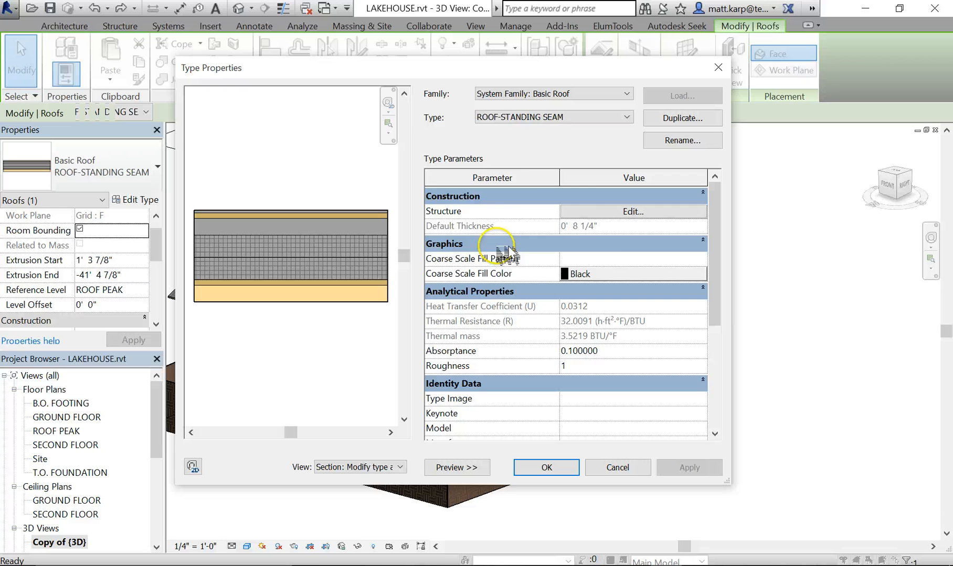
pyautogui.moveTo(634, 216)
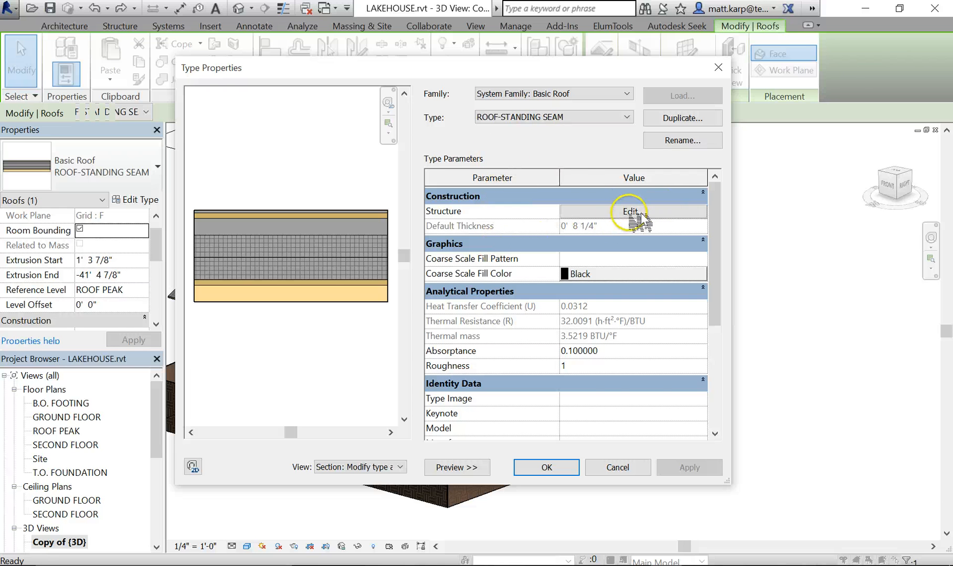
# Review the rigid insulation's Polyisocyanurate Board thermal properties in the roof structure, keeping R-32.0091
pyautogui.click(629, 211)
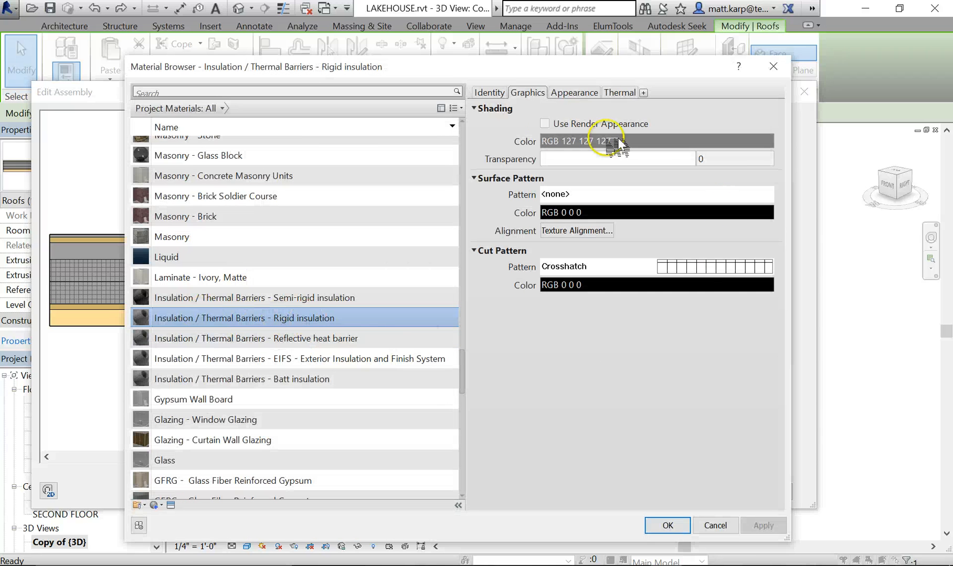
pyautogui.moveTo(634, 100)
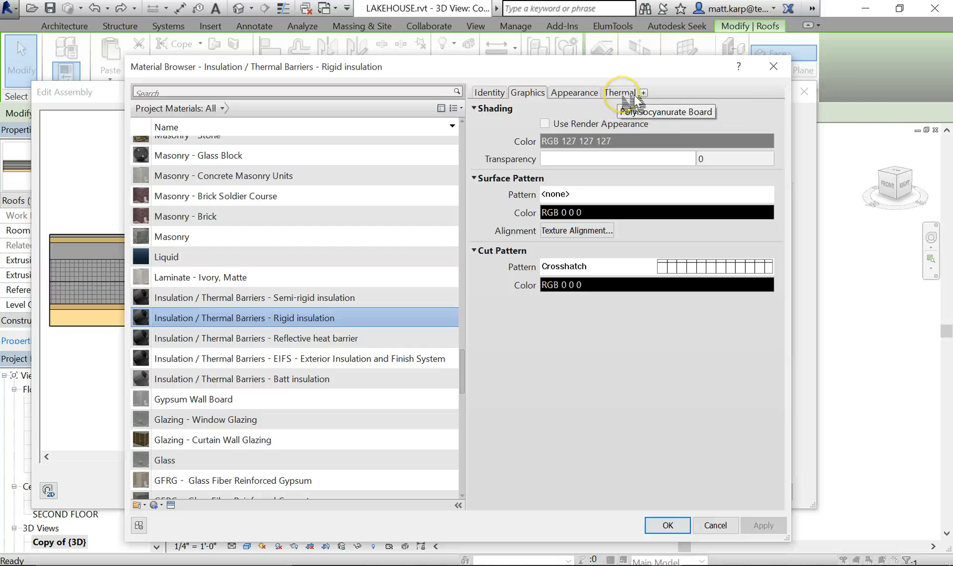
pyautogui.moveTo(631, 103)
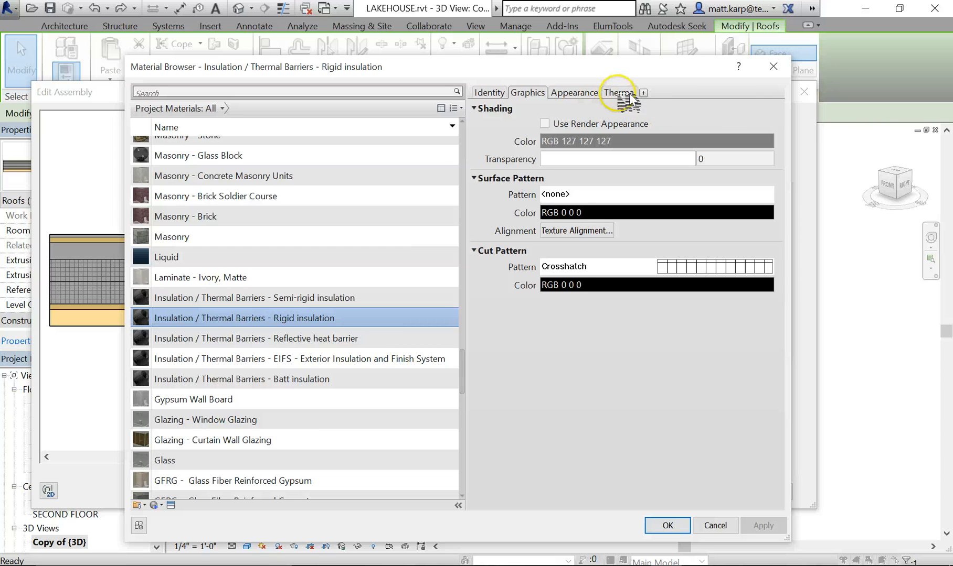
pyautogui.click(642, 93)
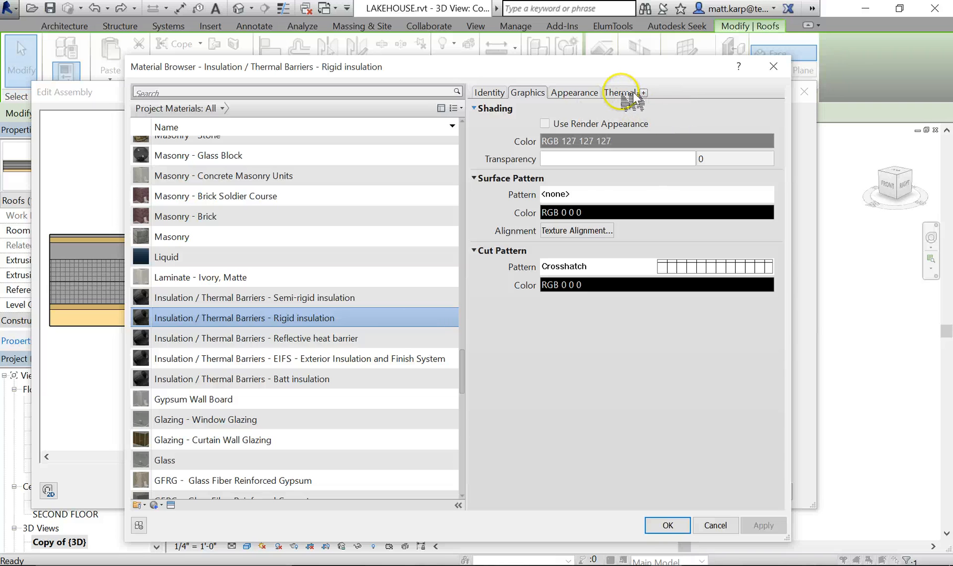
pyautogui.click(619, 92)
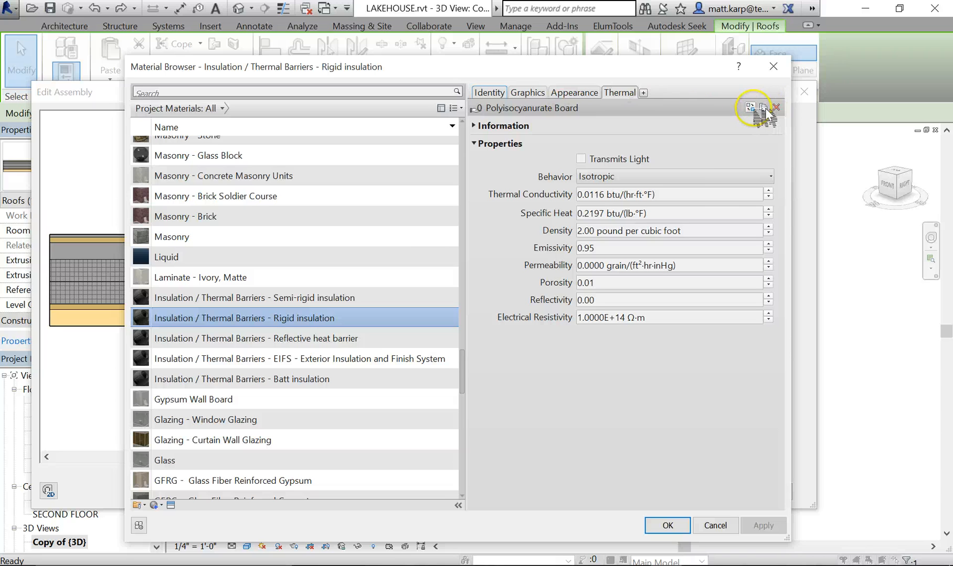
pyautogui.click(479, 126)
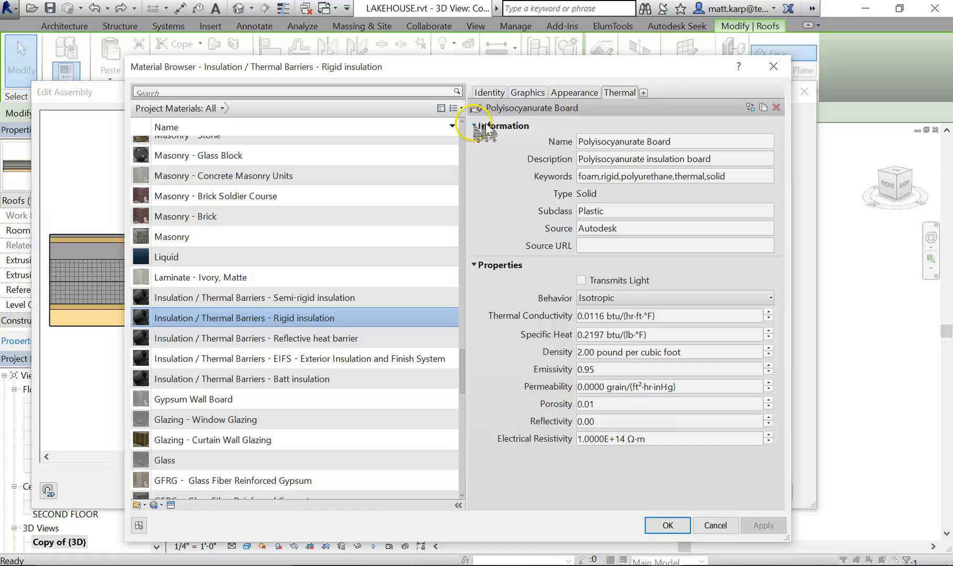
pyautogui.moveTo(659, 298)
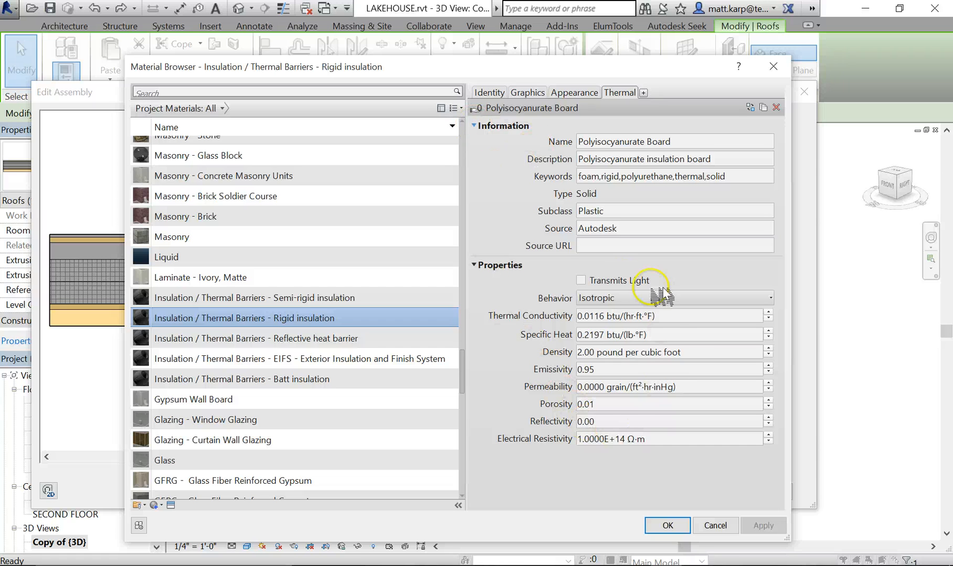
pyautogui.moveTo(565, 424)
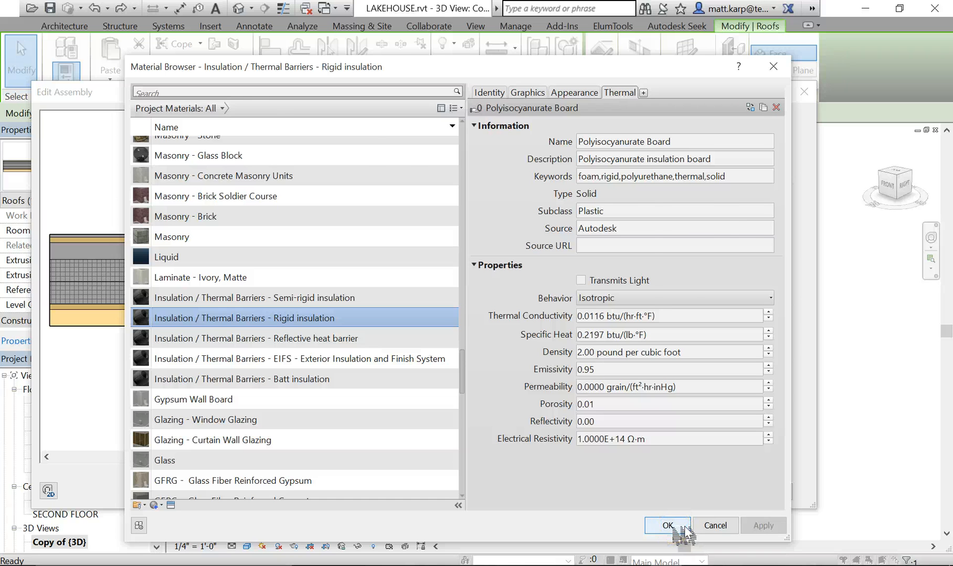
pyautogui.click(668, 525)
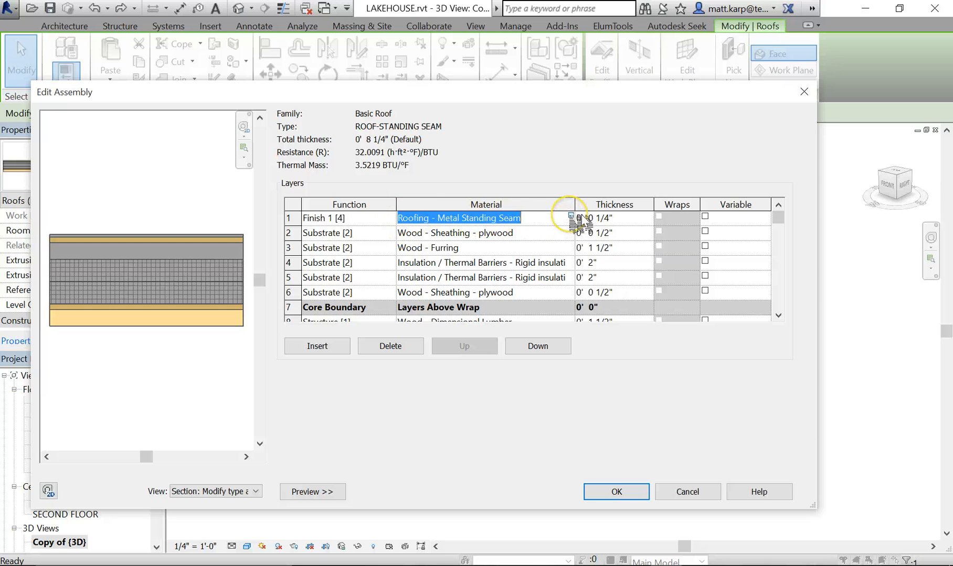
# Assign an Aluminum 6061 thermal asset to the Roofing - Metal Standing Seam material
pyautogui.click(574, 218)
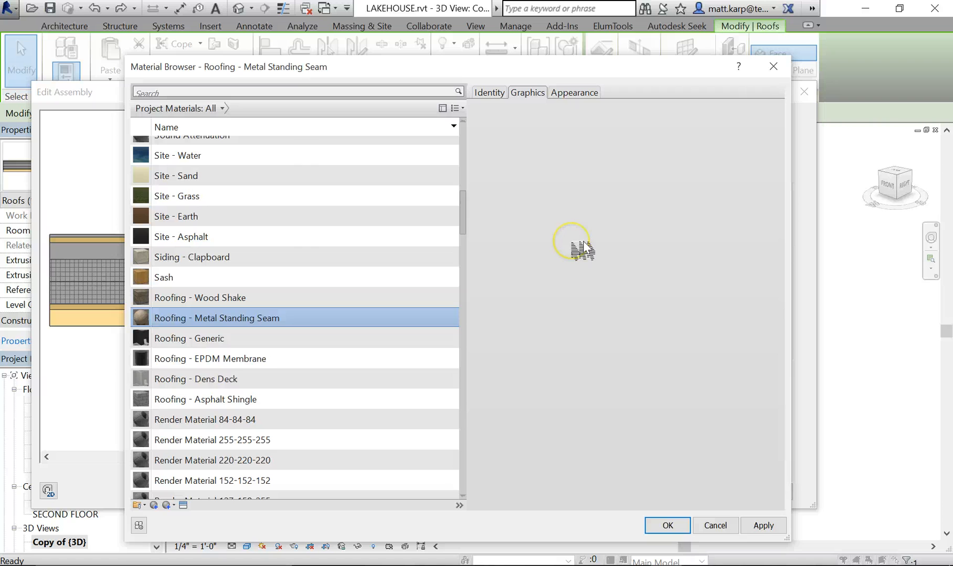
pyautogui.click(527, 92)
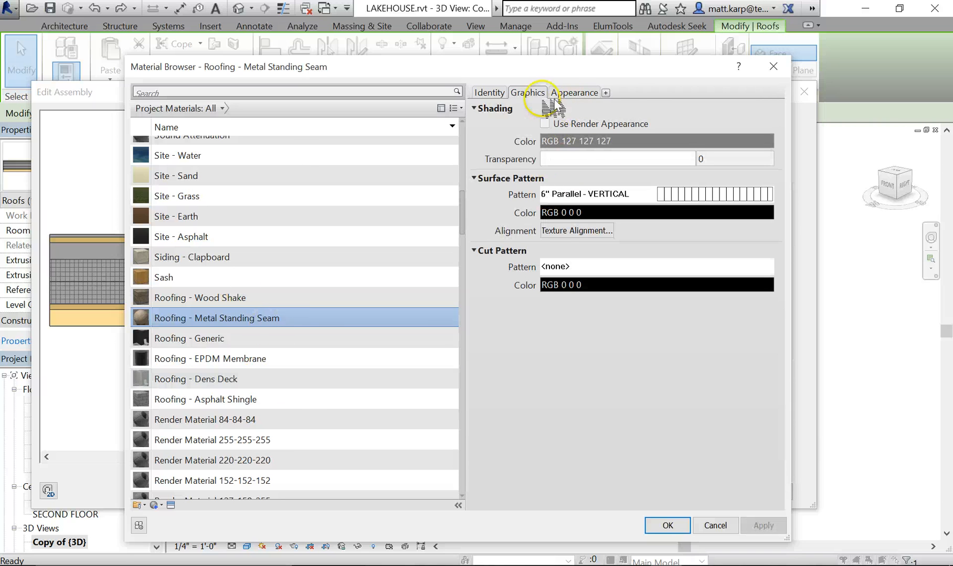
pyautogui.moveTo(642, 98)
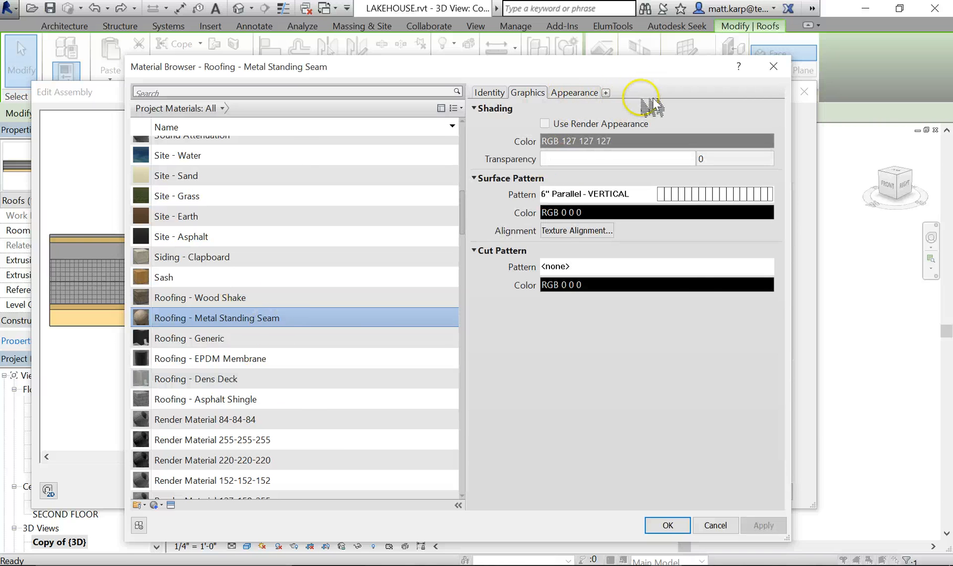
pyautogui.moveTo(392, 377)
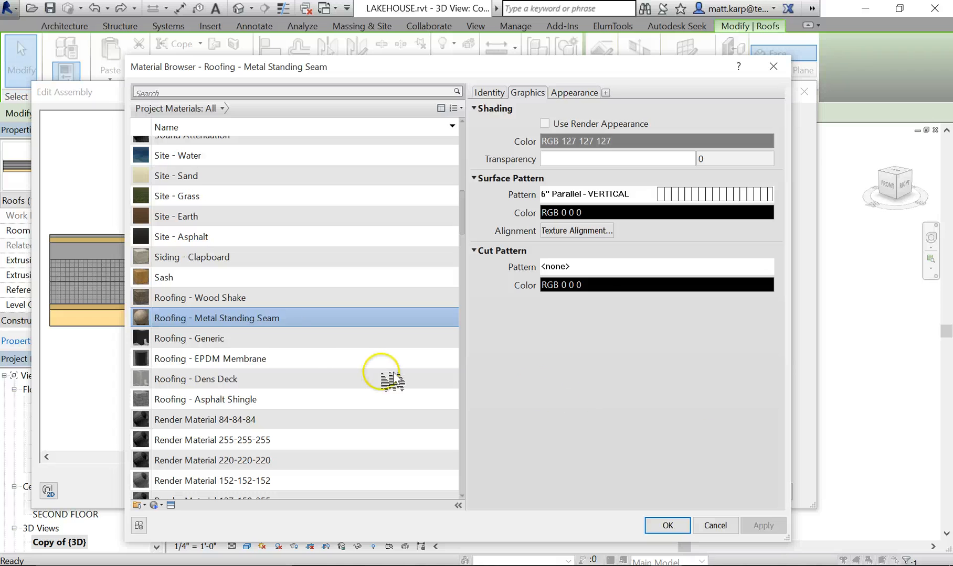
pyautogui.click(606, 92)
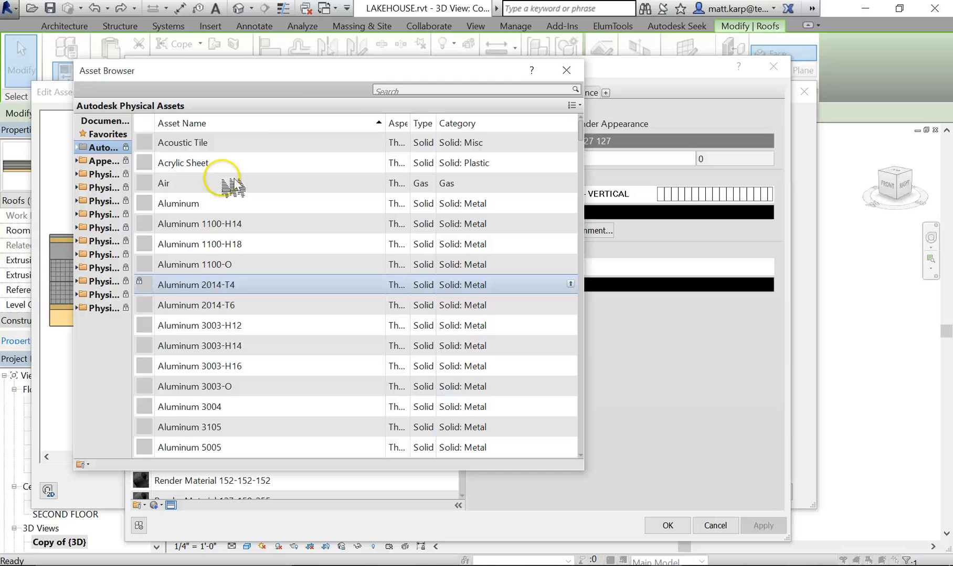
pyautogui.moveTo(373, 392)
pyautogui.write('alum')
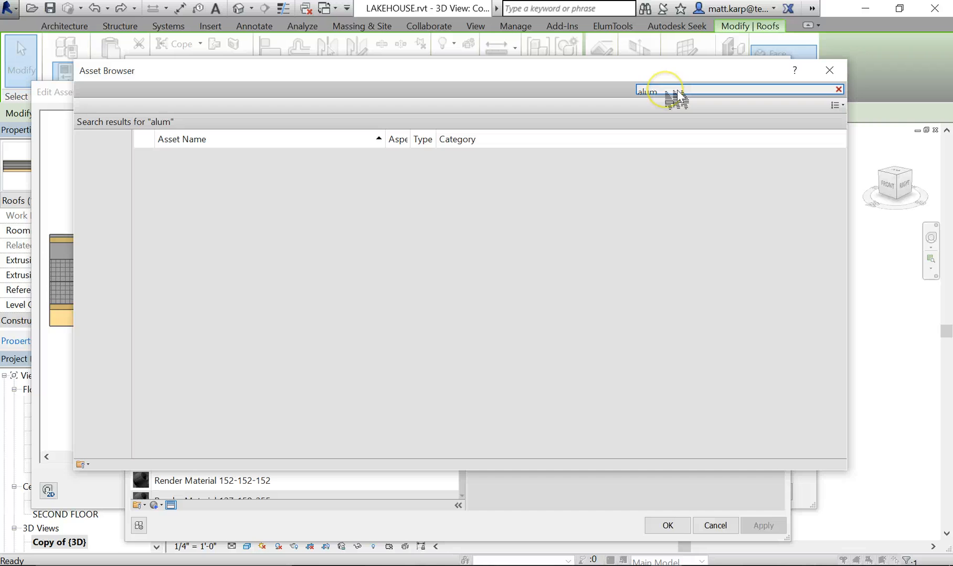
pyautogui.write('im')
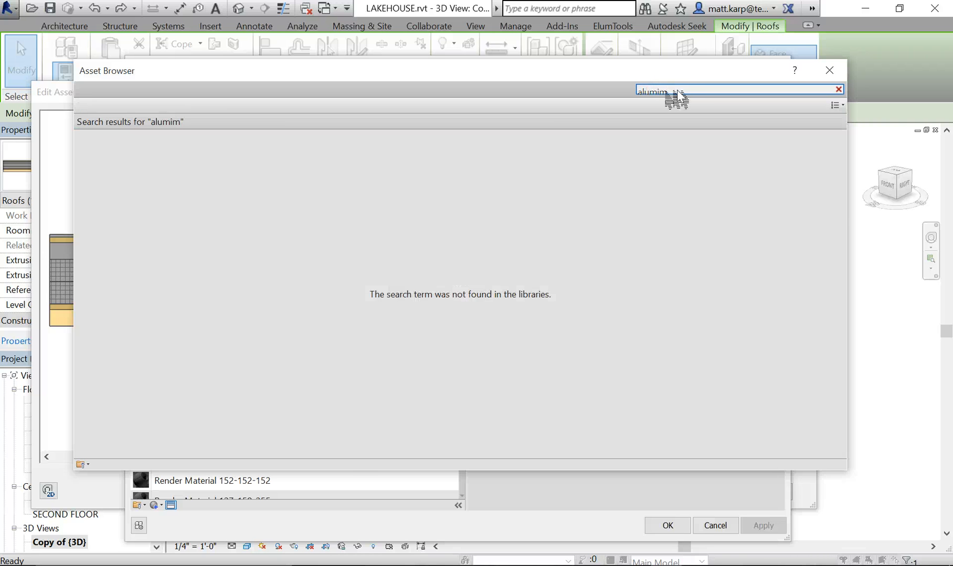
pyautogui.write('aluminum')
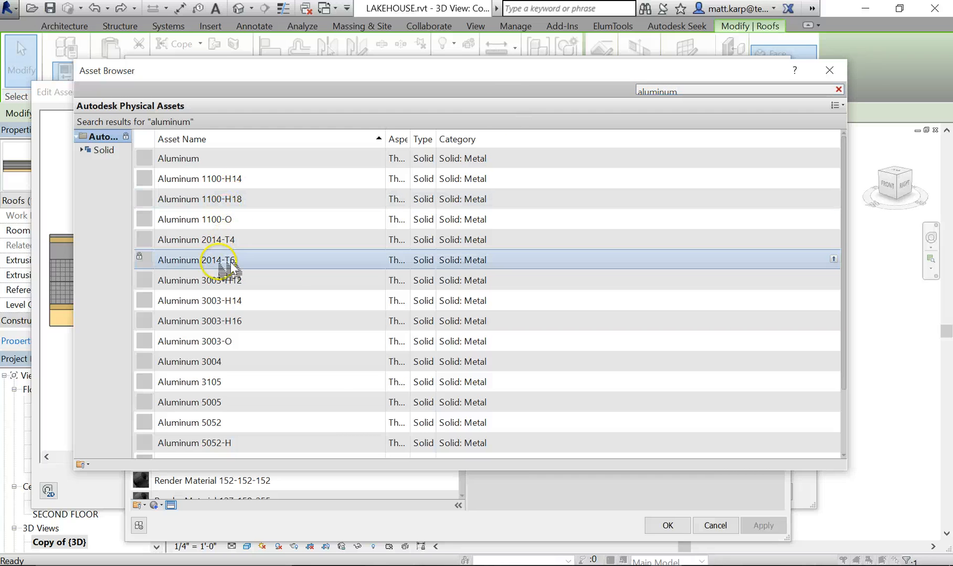
pyautogui.scroll(-3)
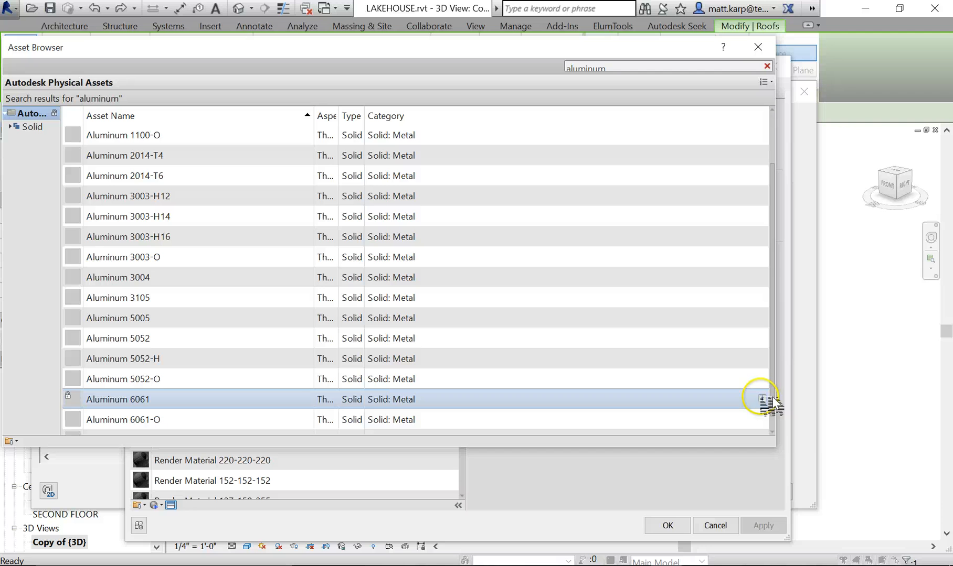
pyautogui.click(765, 67)
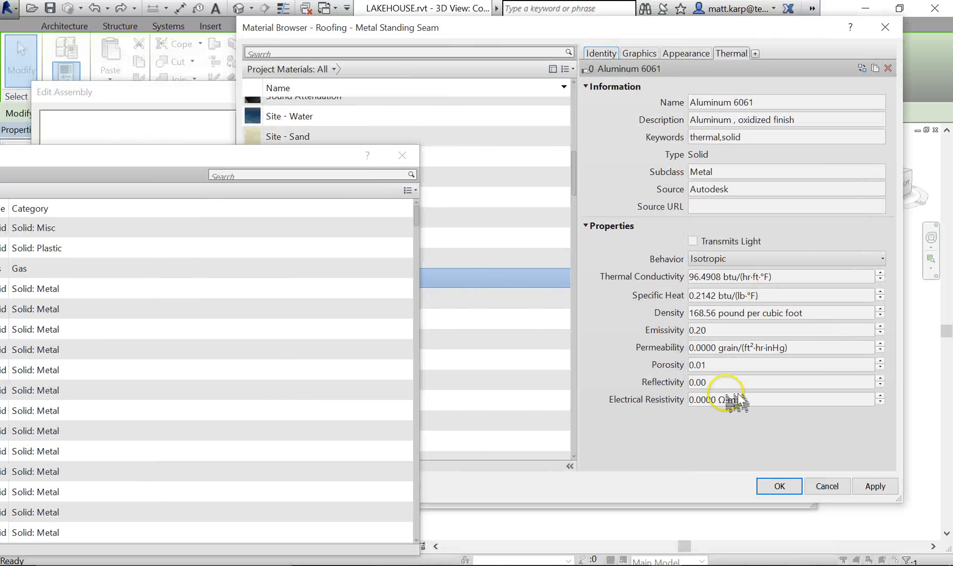
pyautogui.moveTo(614, 143)
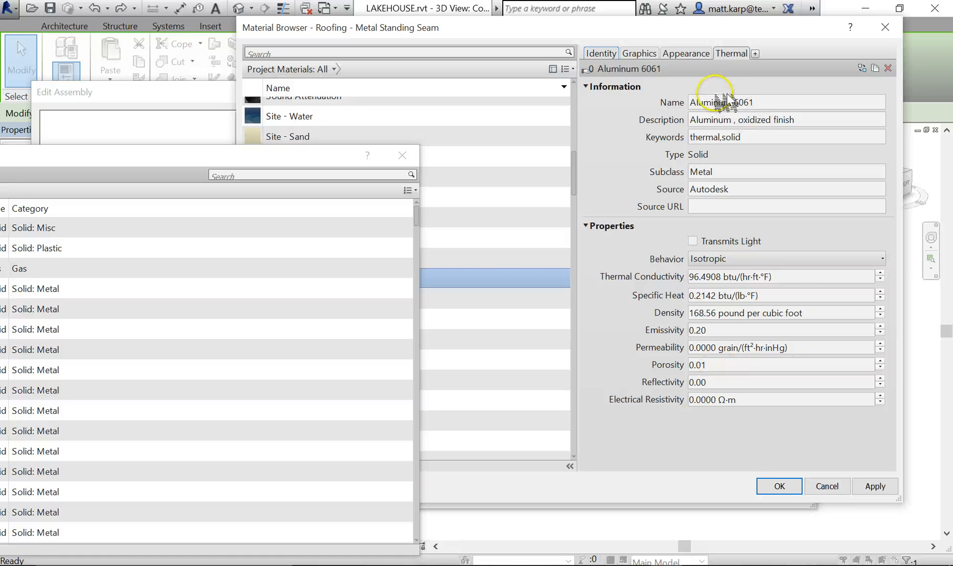
pyautogui.moveTo(675, 407)
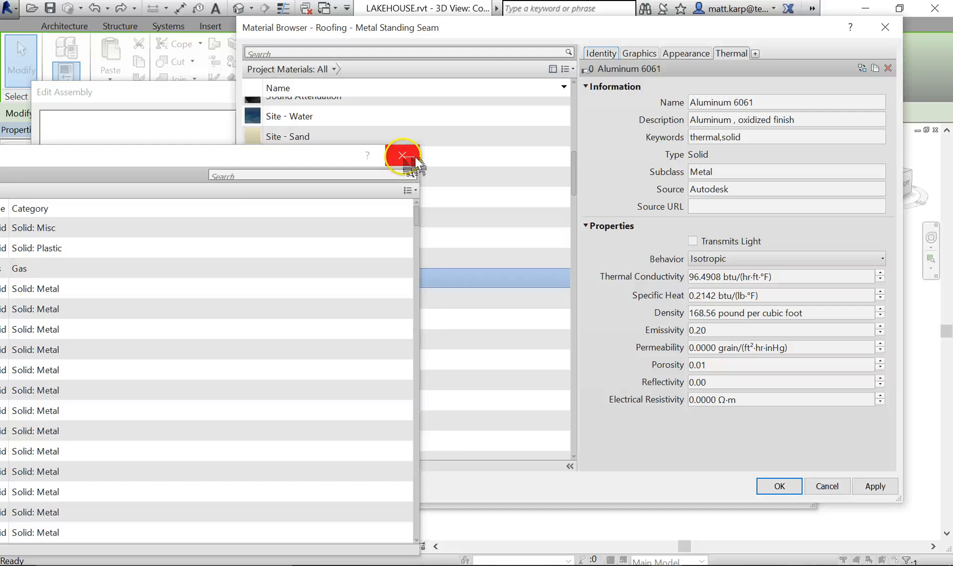
# Accept the roofing and Dimensional Lumber materials, giving the roof assembly resistance 32.0093 and thermal mass 4.2743
pyautogui.click(400, 155)
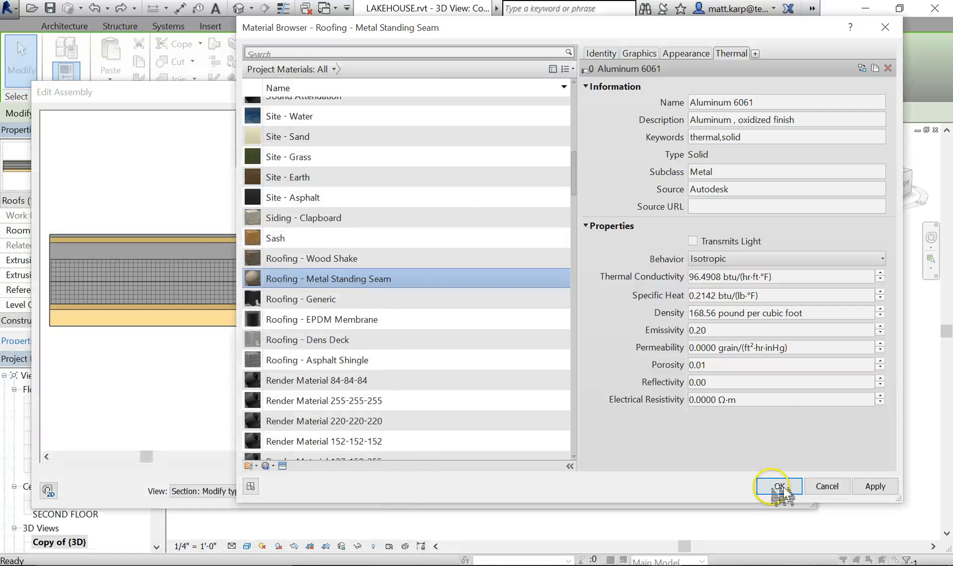
pyautogui.click(778, 486)
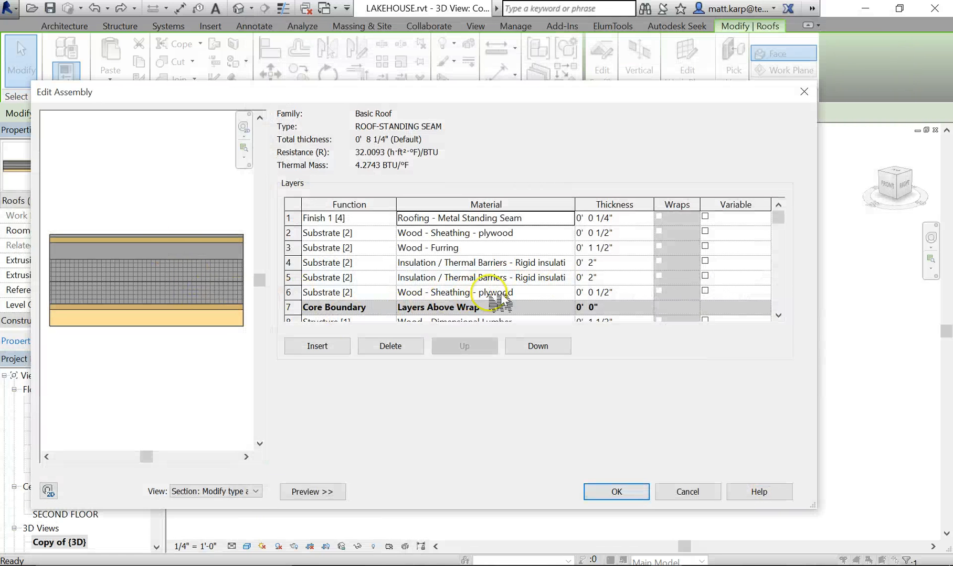
pyautogui.scroll(-3)
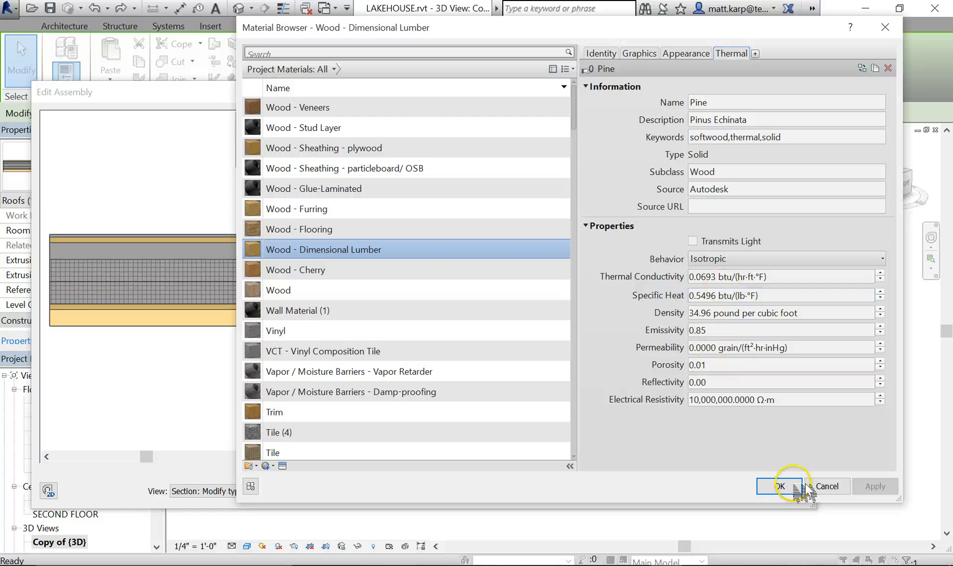
pyautogui.moveTo(802, 488)
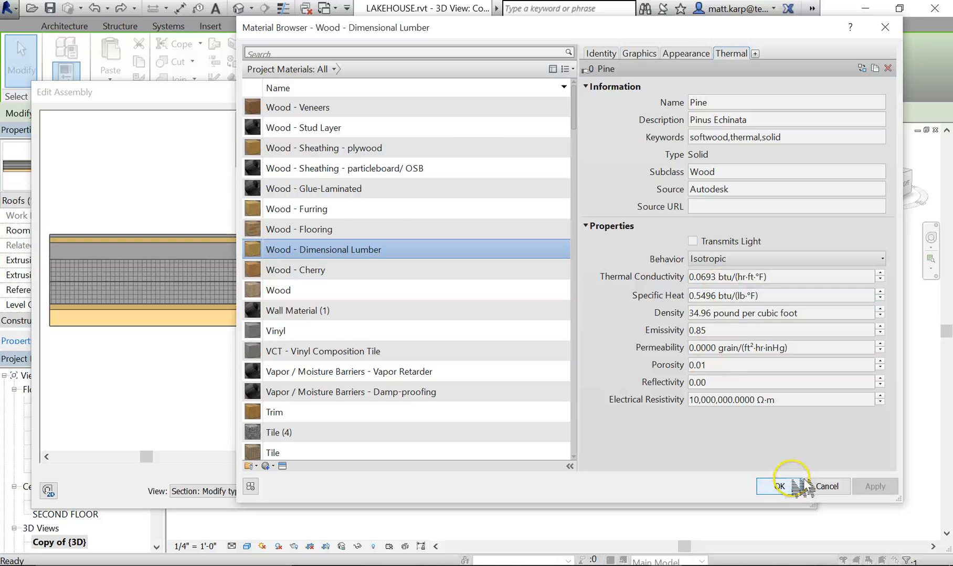
pyautogui.click(776, 487)
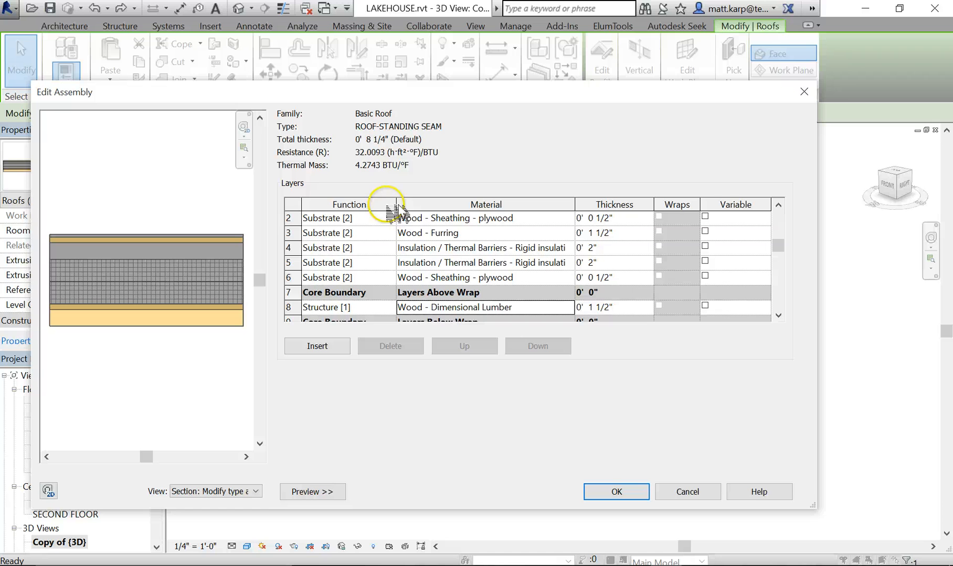
pyautogui.moveTo(419, 140)
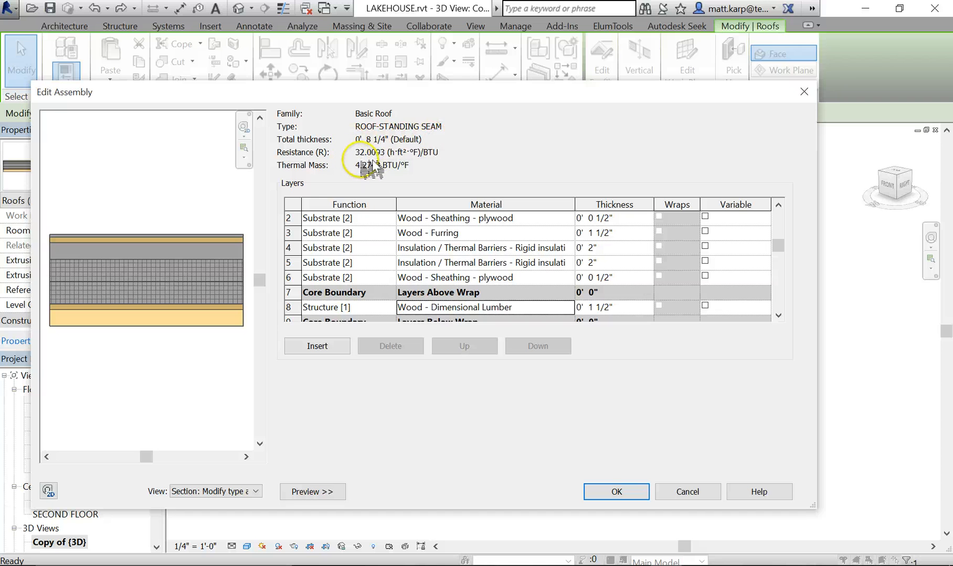
pyautogui.moveTo(465, 254)
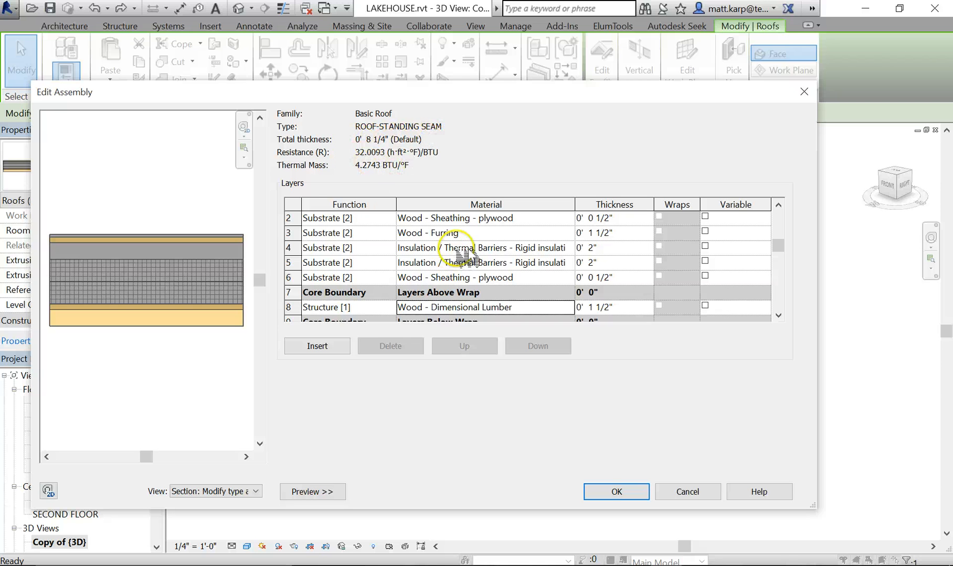
pyautogui.moveTo(521, 399)
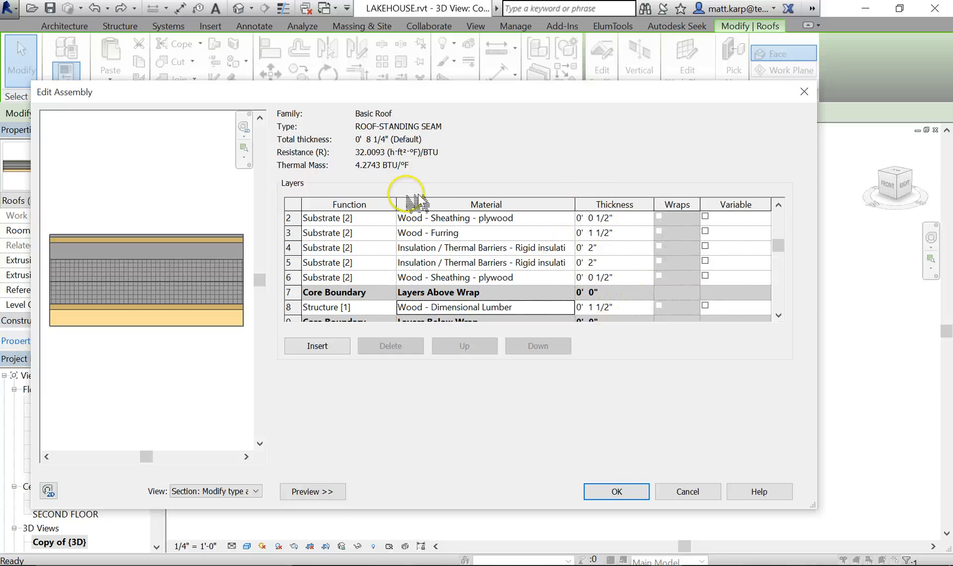
pyautogui.moveTo(429, 177)
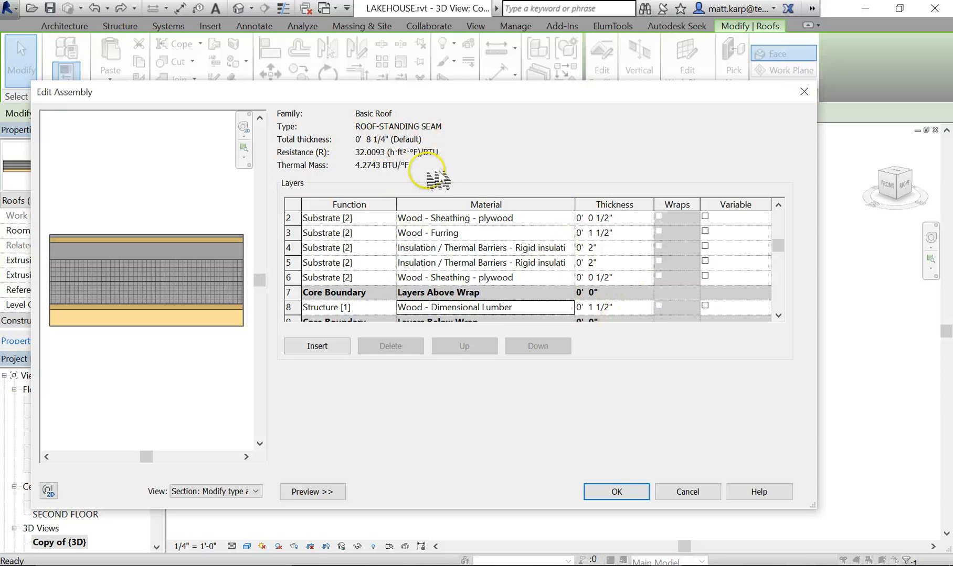
pyautogui.moveTo(507, 161)
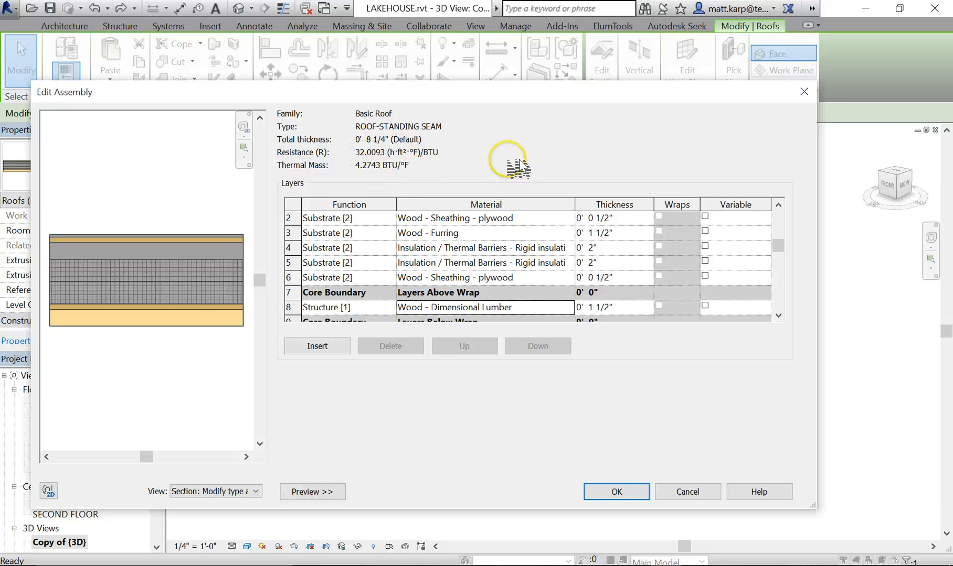
pyautogui.moveTo(480, 97)
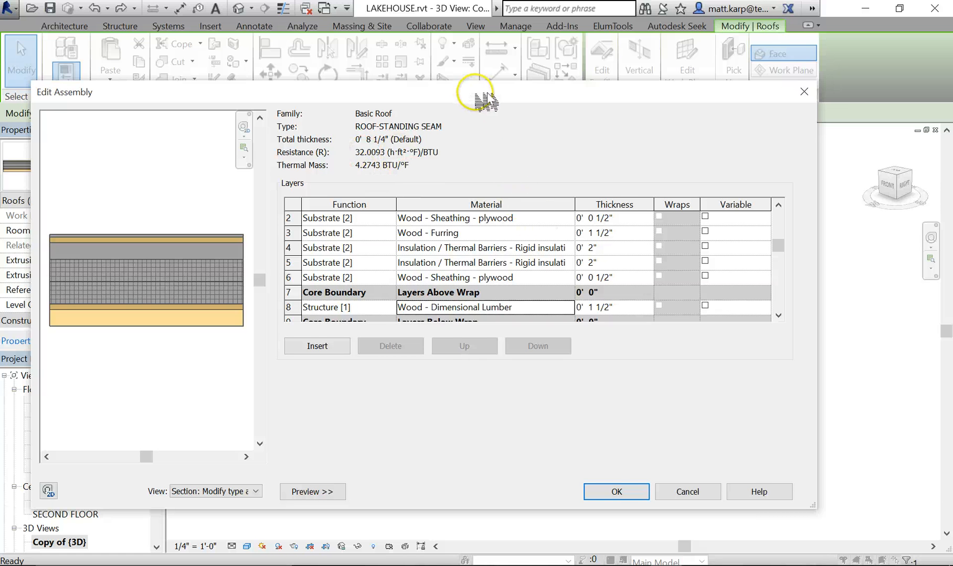
# Accept the roof type, then select an upper gable window and bring up its type properties
pyautogui.click(615, 492)
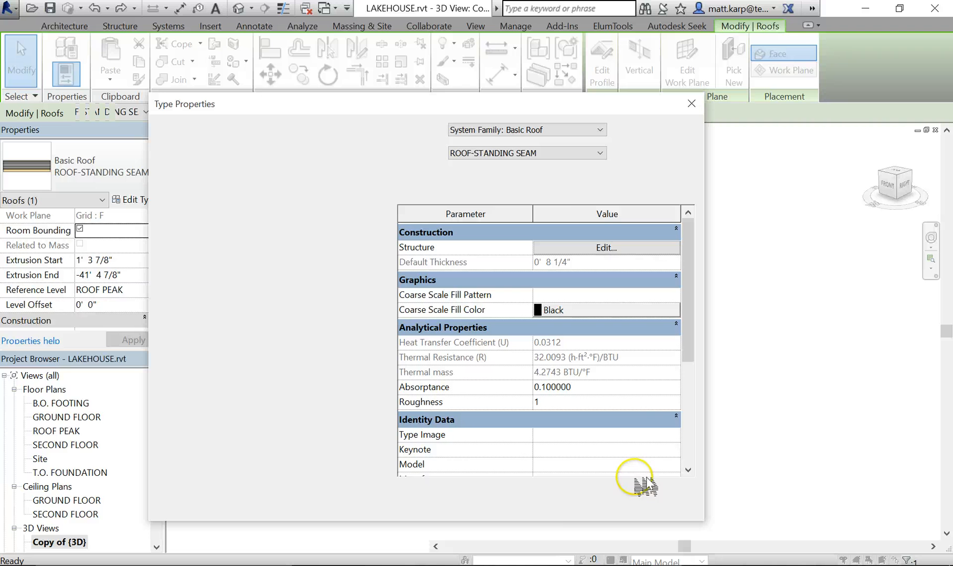
pyautogui.click(430, 503)
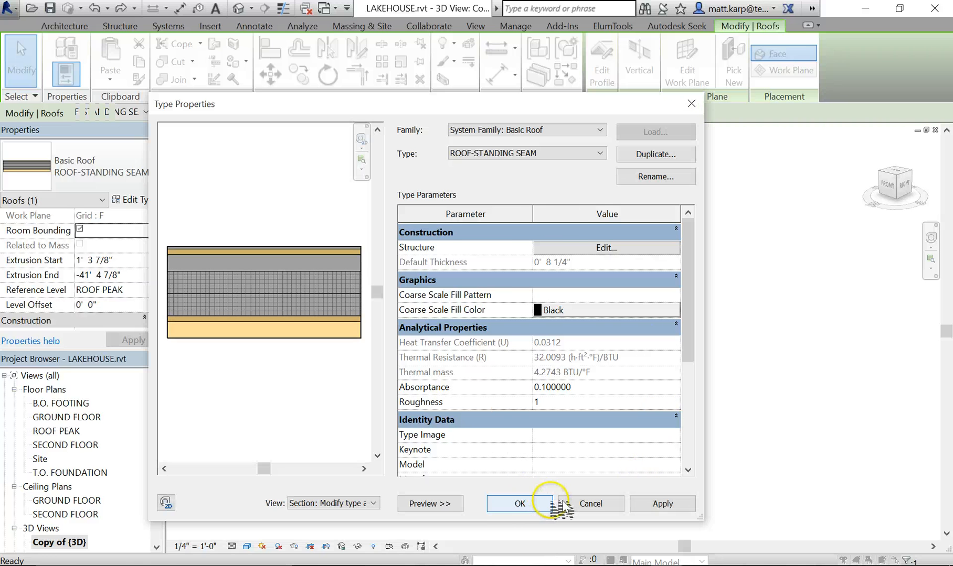
pyautogui.click(518, 504)
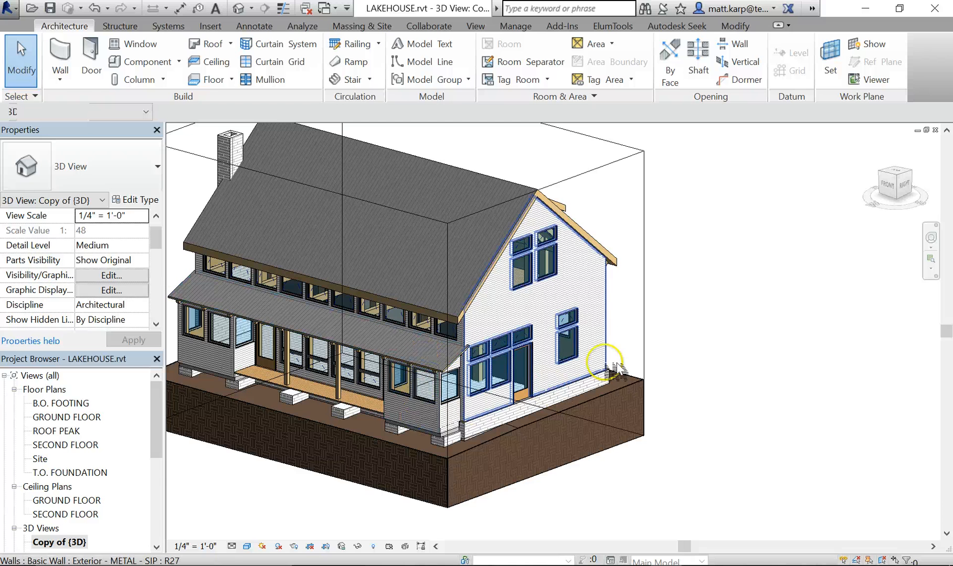
pyautogui.click(541, 255)
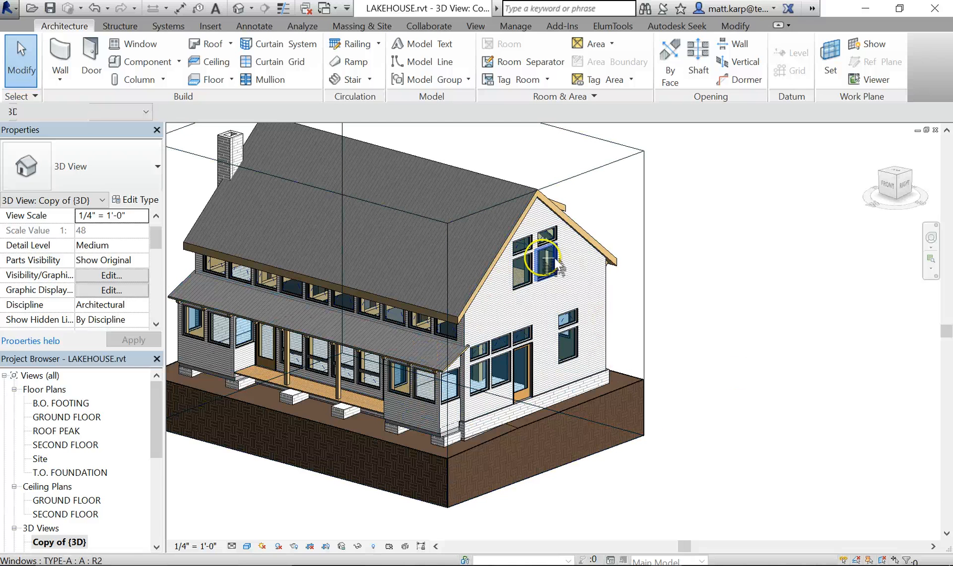
pyautogui.click(556, 337)
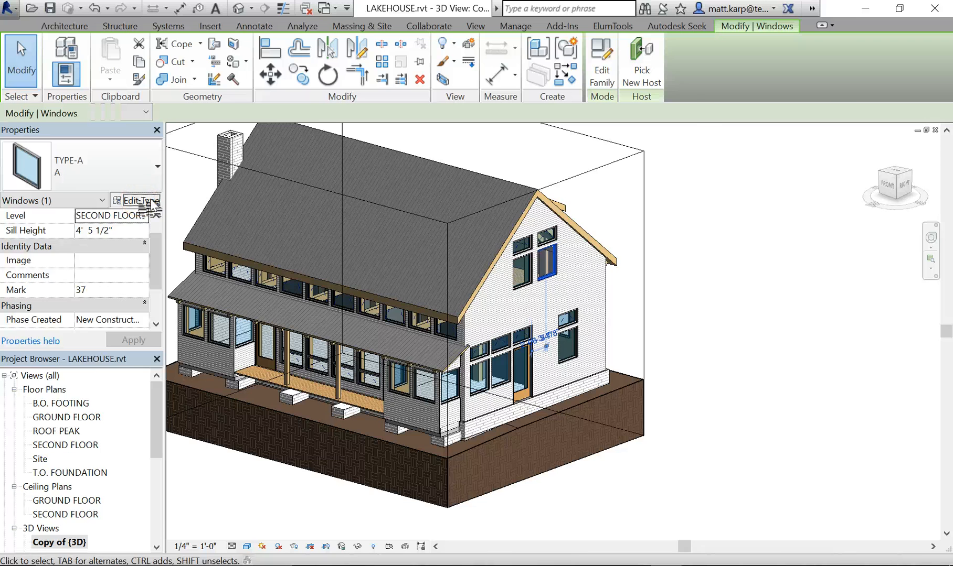
pyautogui.click(135, 200)
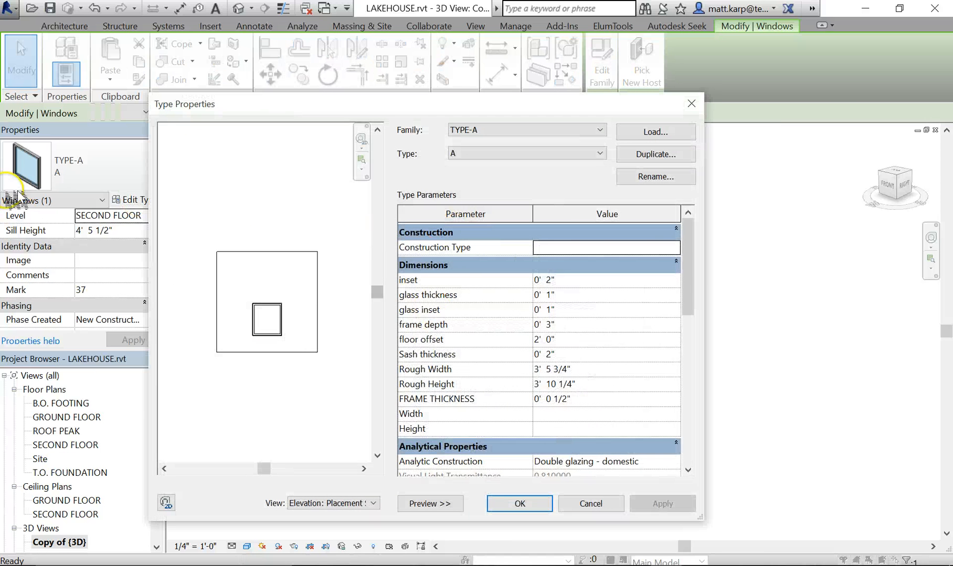
# Set window type A's analytic construction to Low-E double glazing (1/4 in + 1/4 in), U-value 0.3704
pyautogui.scroll(-3)
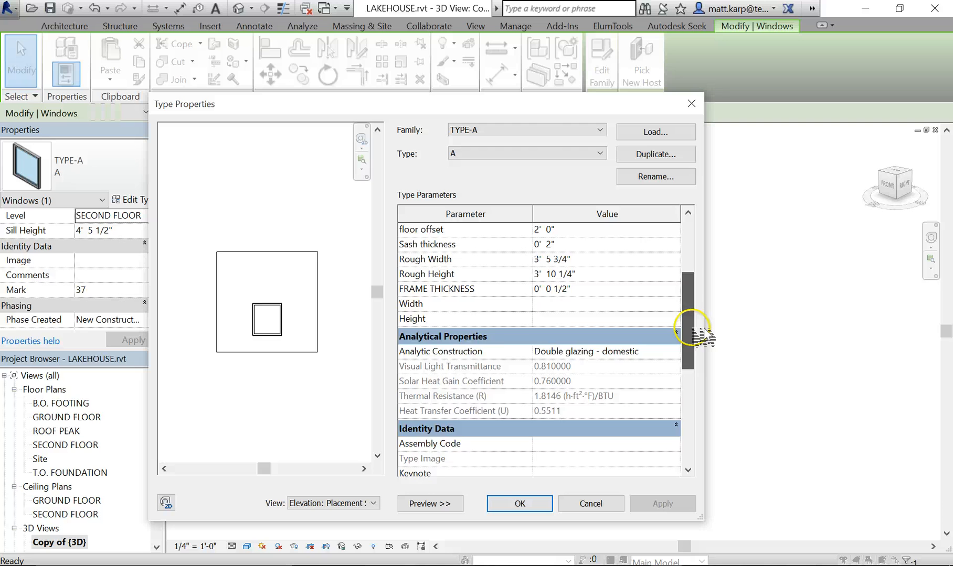
pyautogui.scroll(-3)
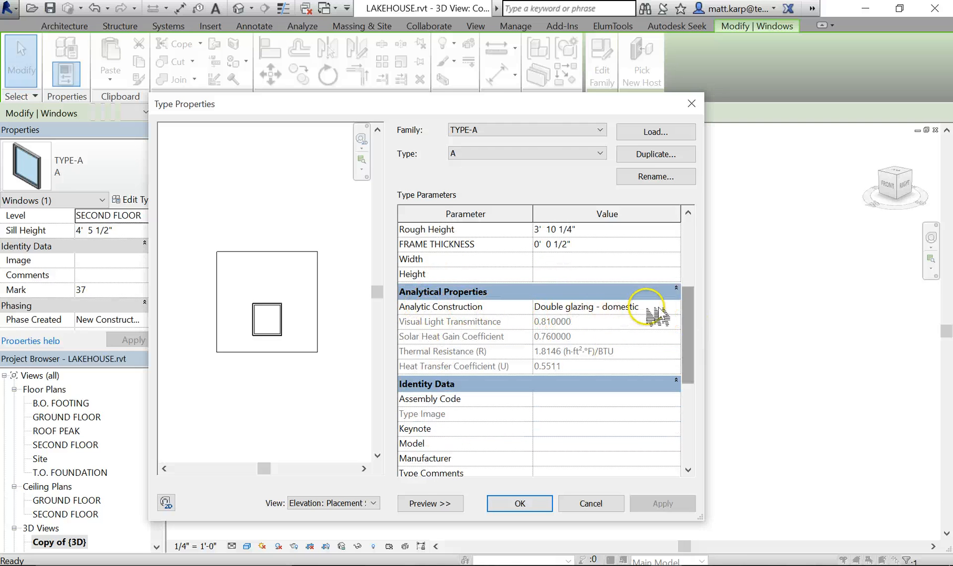
pyautogui.moveTo(544, 340)
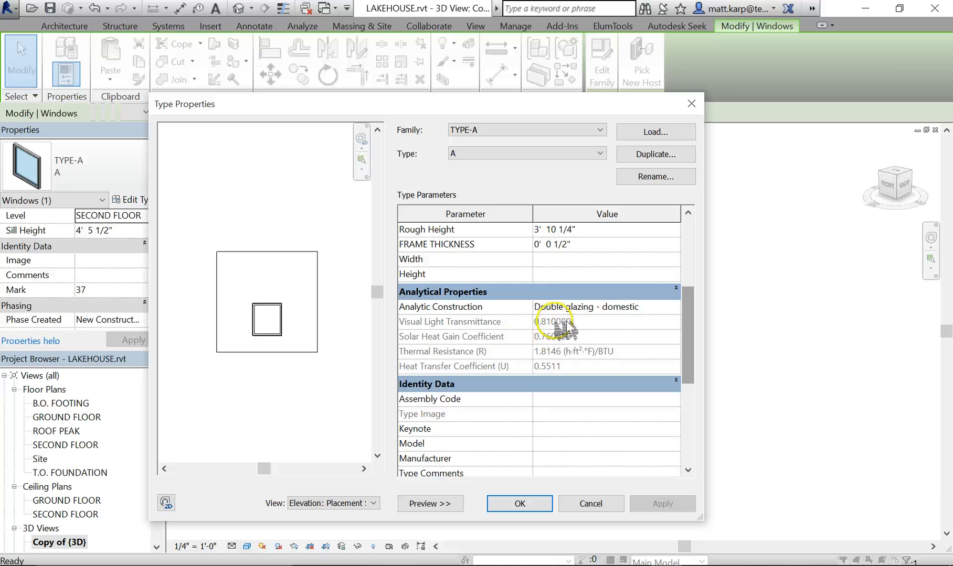
pyautogui.moveTo(650, 334)
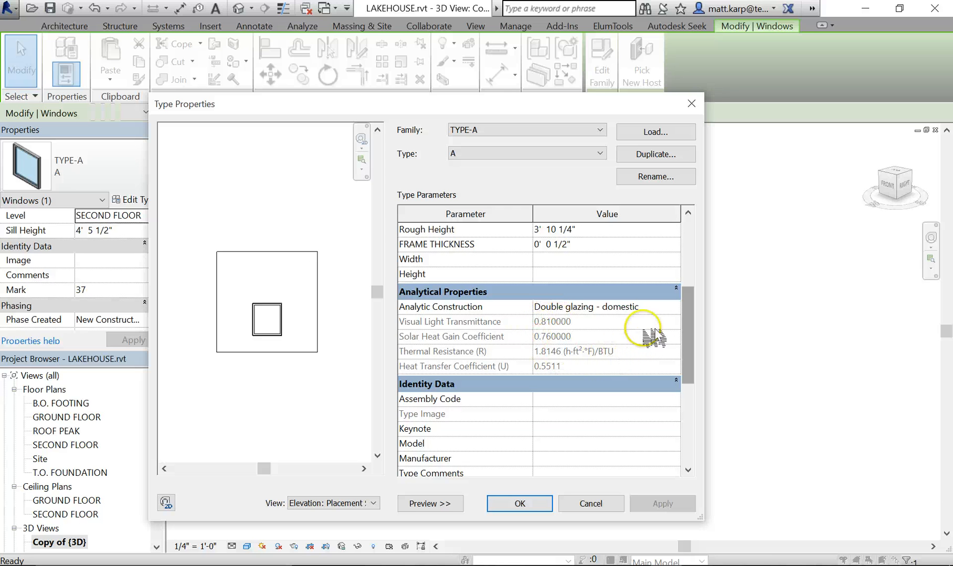
pyautogui.moveTo(665, 310)
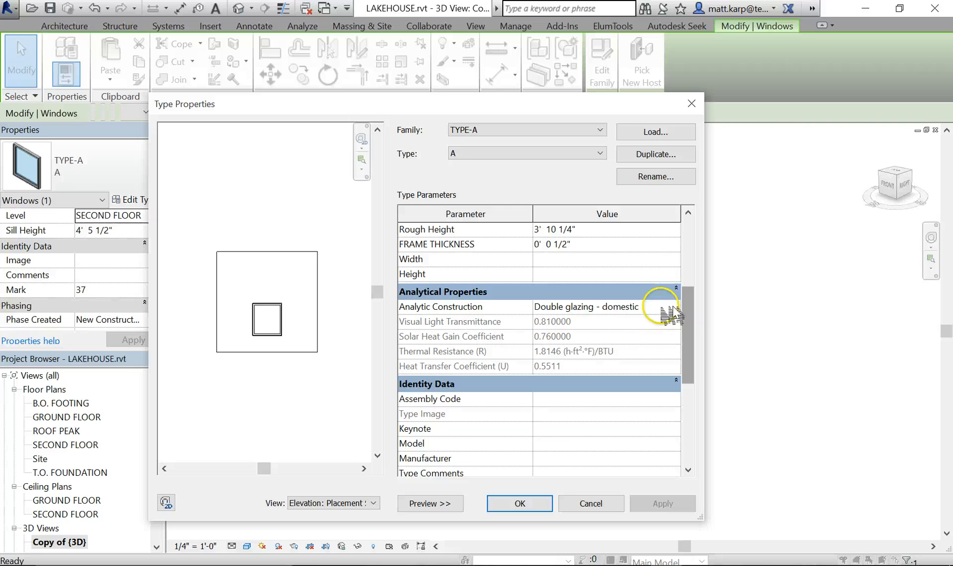
pyautogui.click(674, 307)
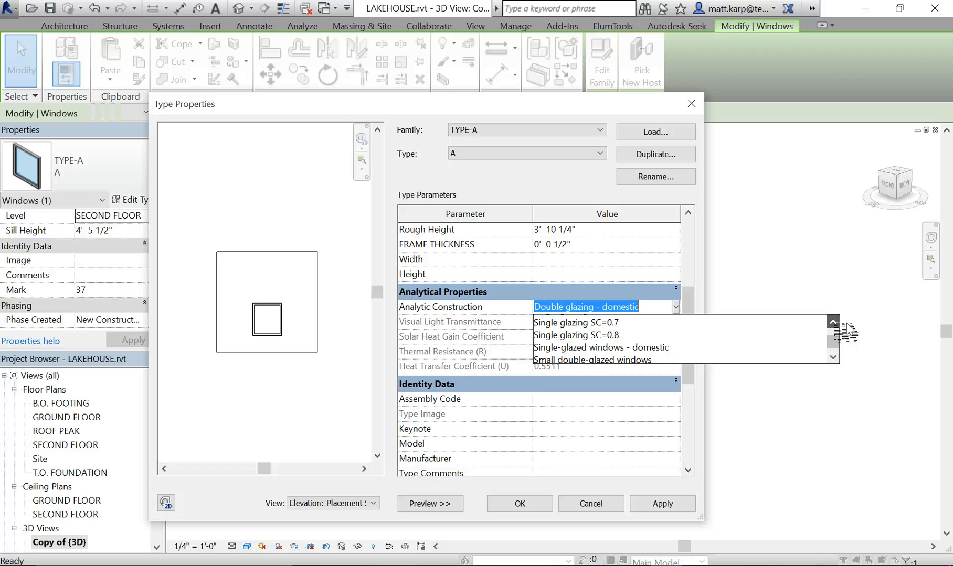
pyautogui.scroll(-3)
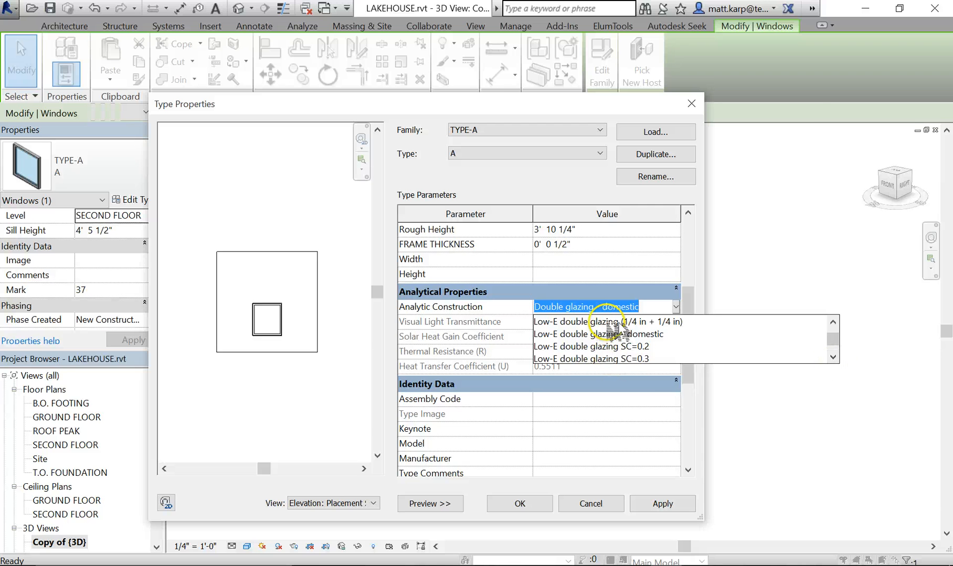
pyautogui.click(599, 322)
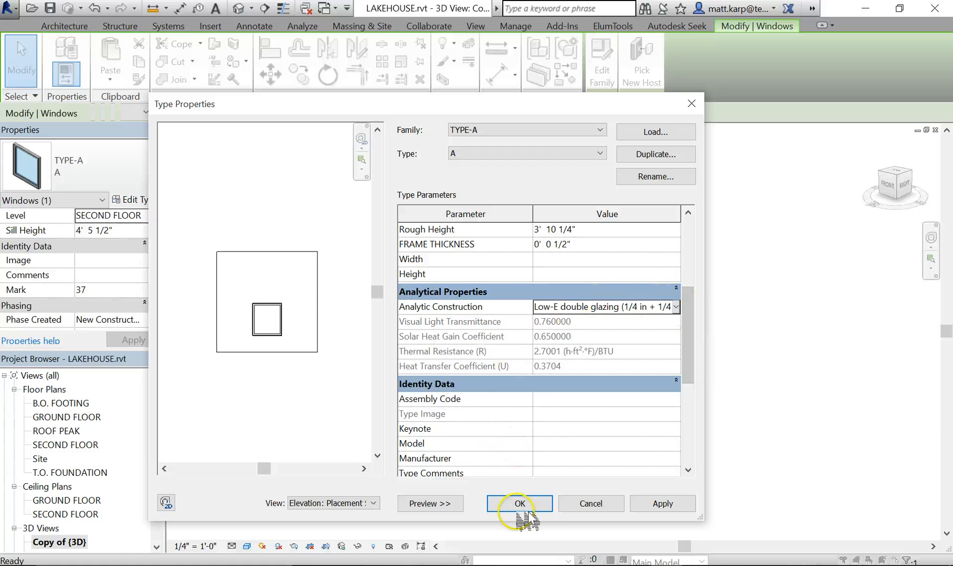
pyautogui.click(518, 504)
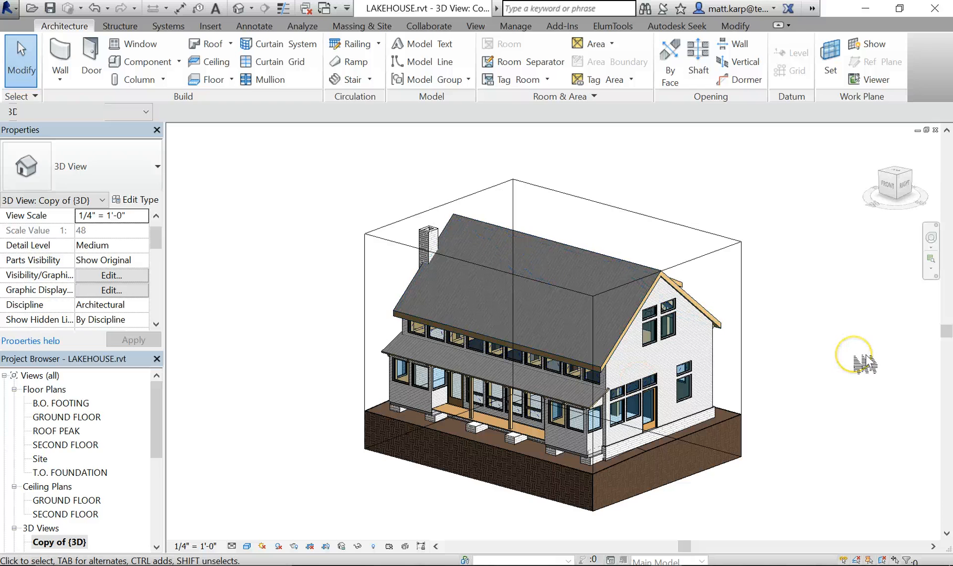
pyautogui.moveTo(249, 151)
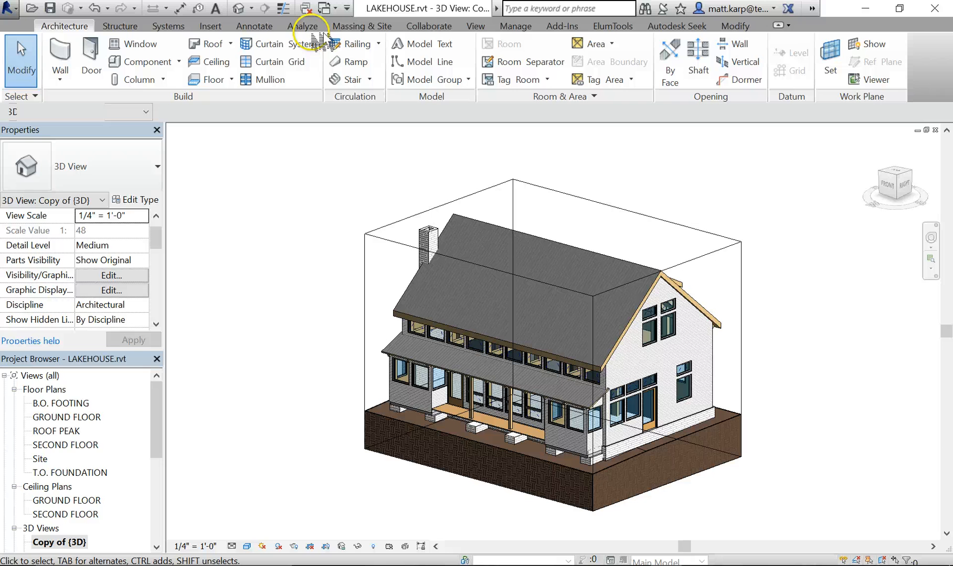
# Check the energy analysis commands, then bring up the project location and weather settings from Manage
pyautogui.click(302, 26)
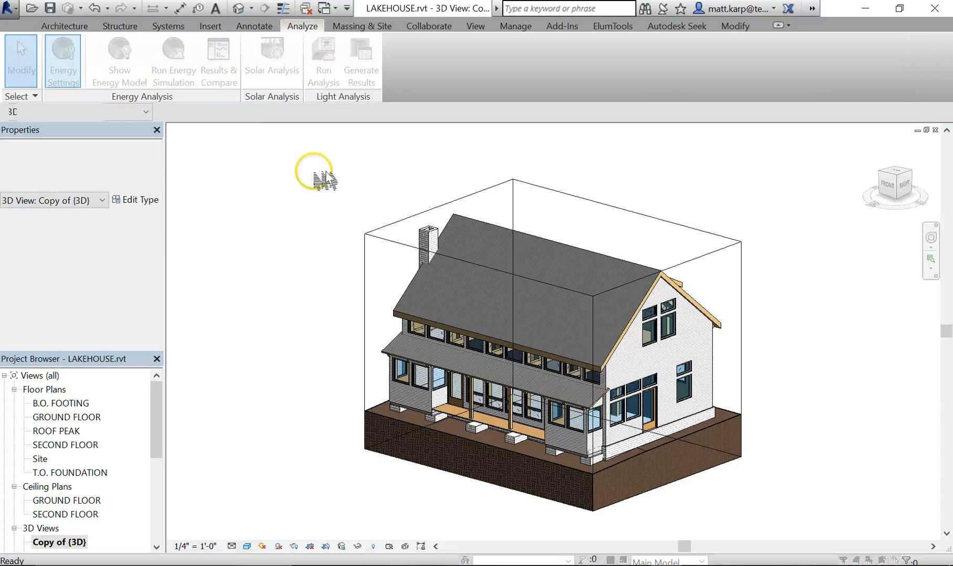
pyautogui.click(62, 61)
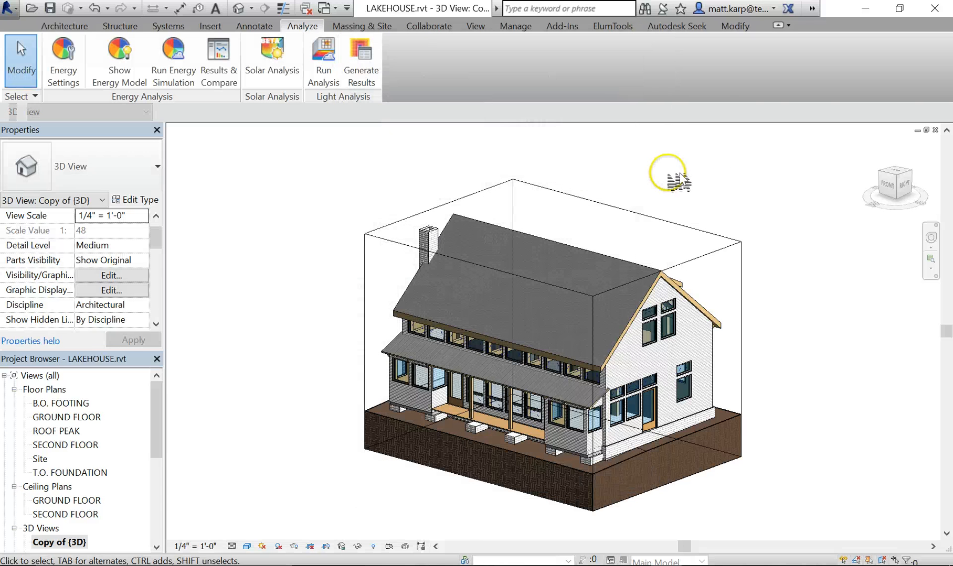
pyautogui.click(514, 25)
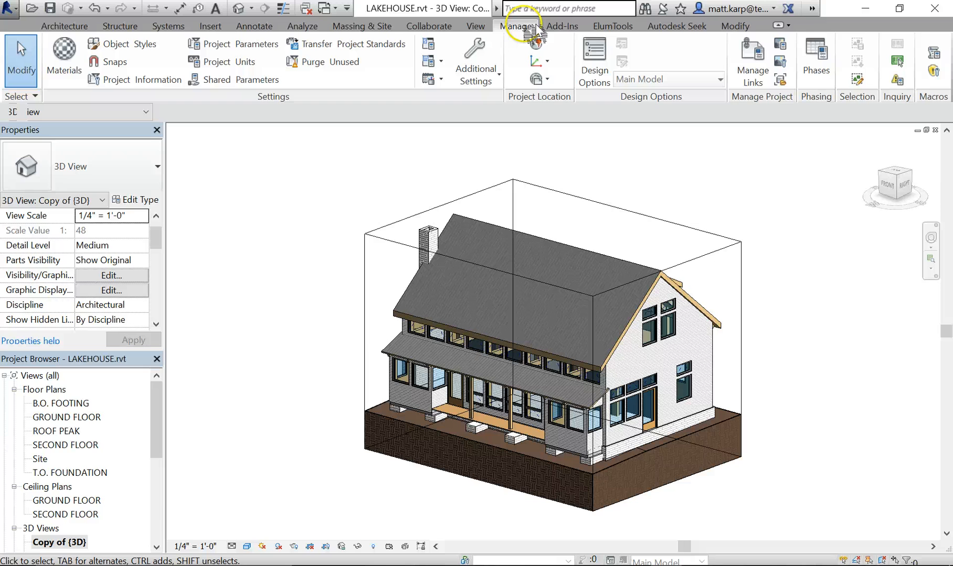
pyautogui.click(534, 44)
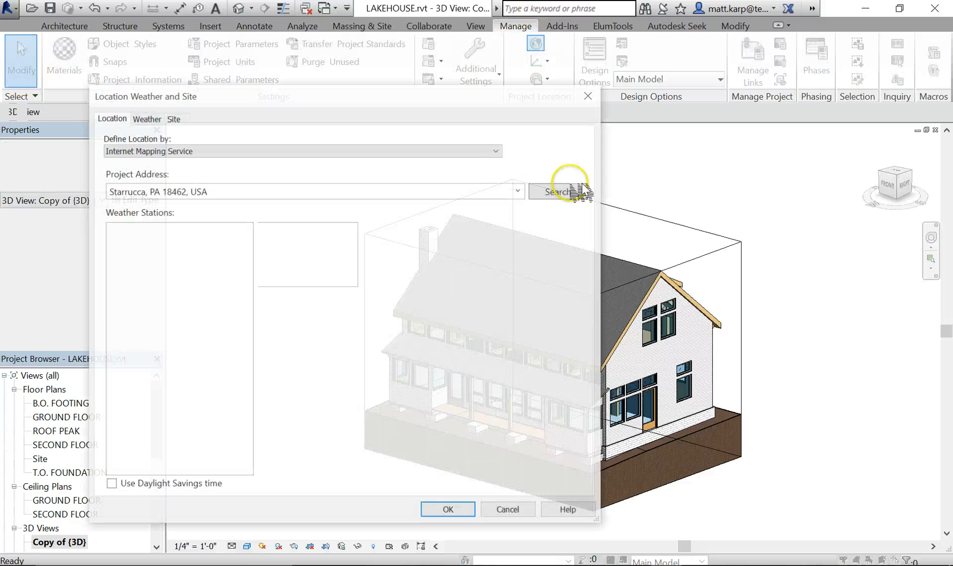
# Search weather stations for Starrucca, PA 18462, USA and accept the project location
pyautogui.click(557, 192)
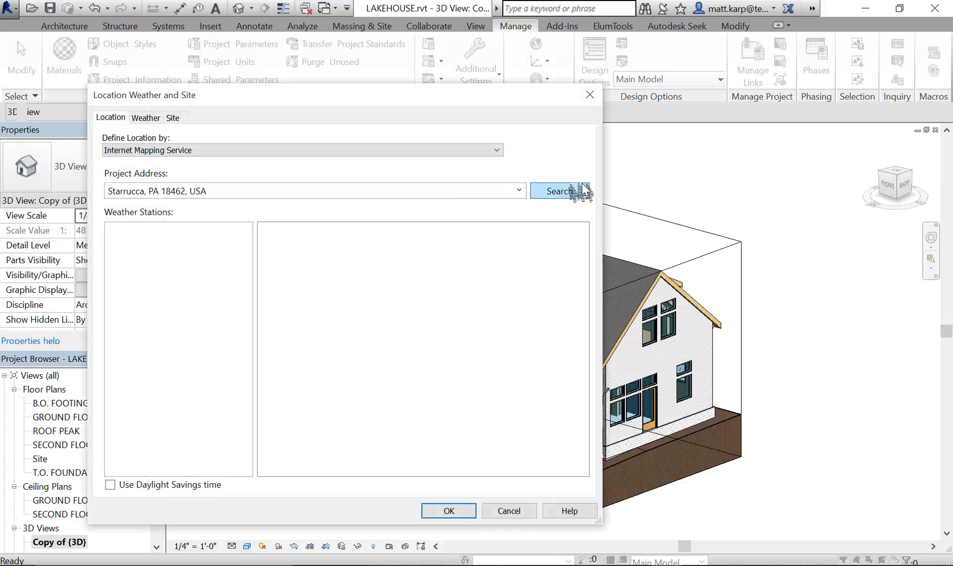
pyautogui.click(558, 192)
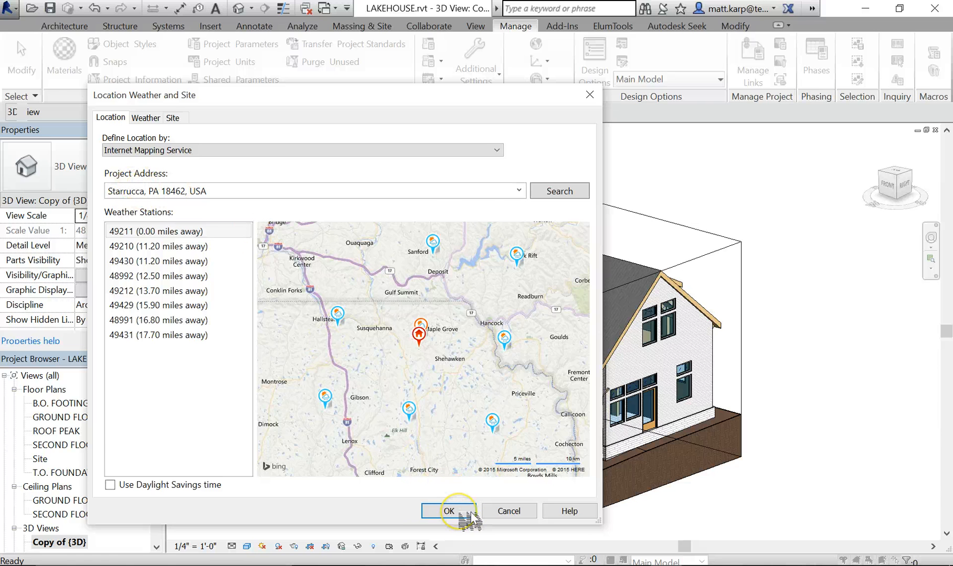
pyautogui.click(447, 511)
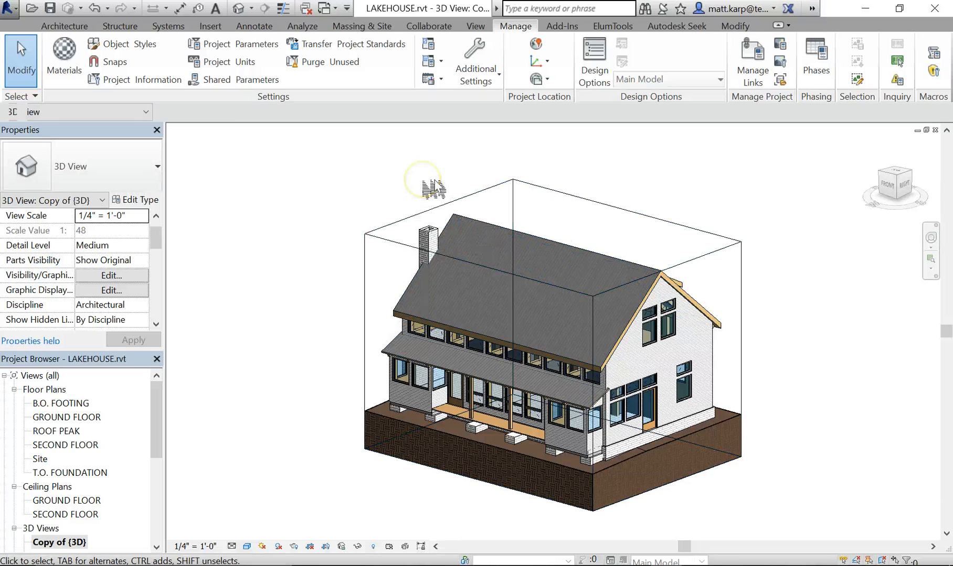
pyautogui.moveTo(480, 373)
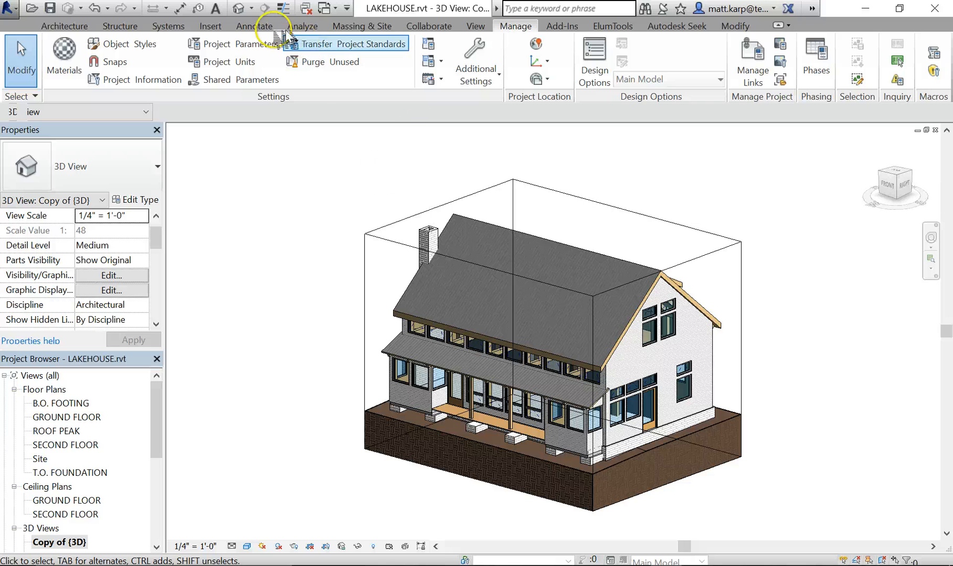
# In Energy Settings from the Analyze tab, review building types and keep Single Family
pyautogui.click(301, 26)
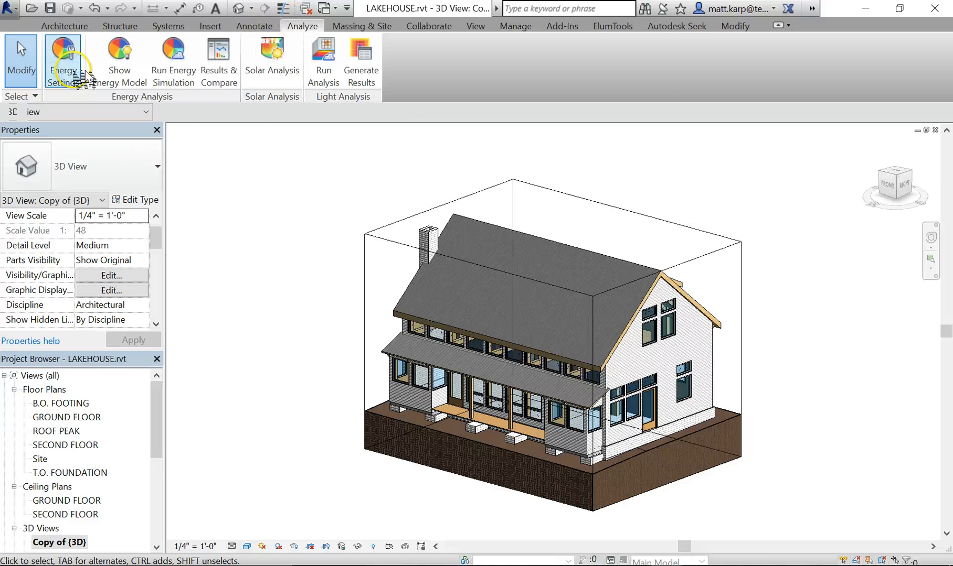
pyautogui.click(62, 61)
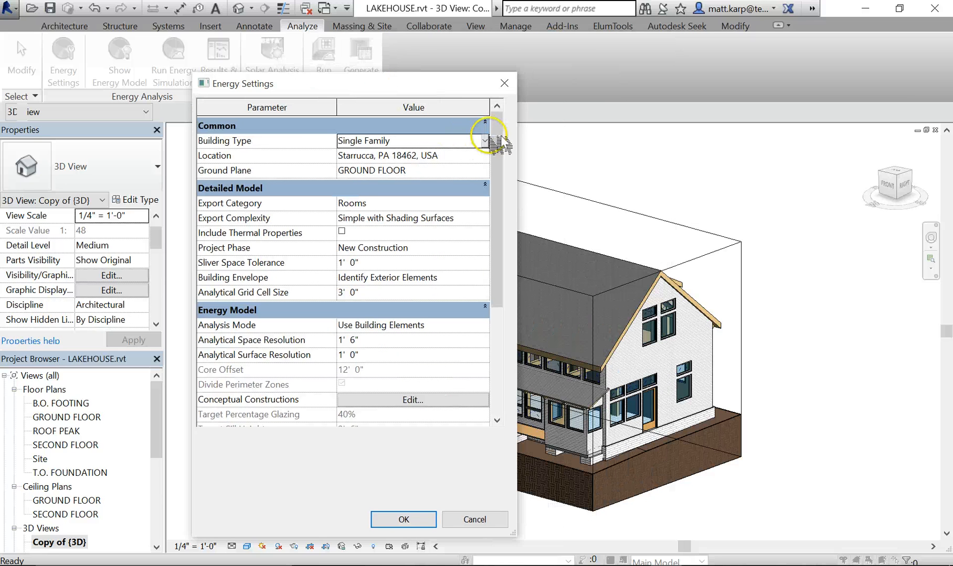
pyautogui.click(484, 140)
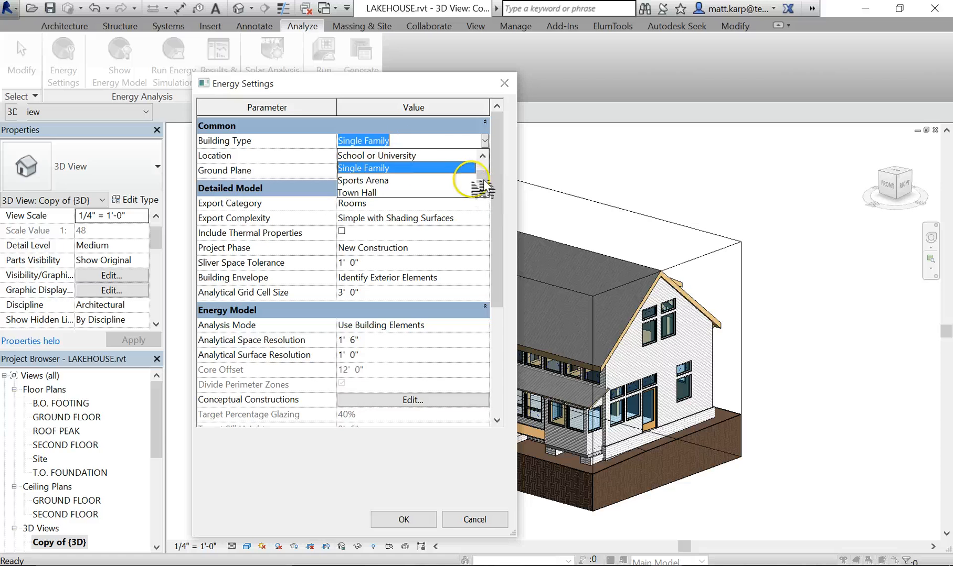
pyautogui.scroll(3)
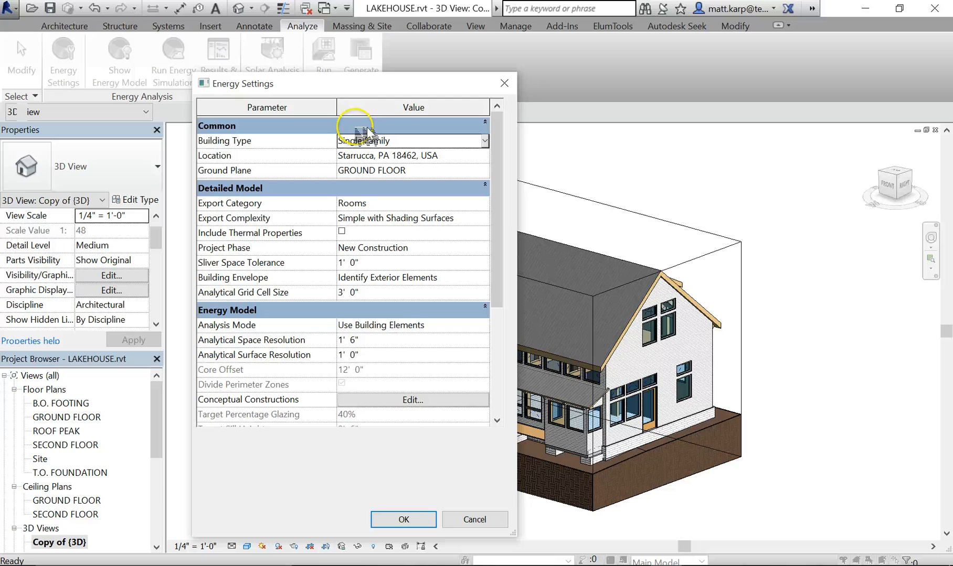
pyautogui.moveTo(486, 219)
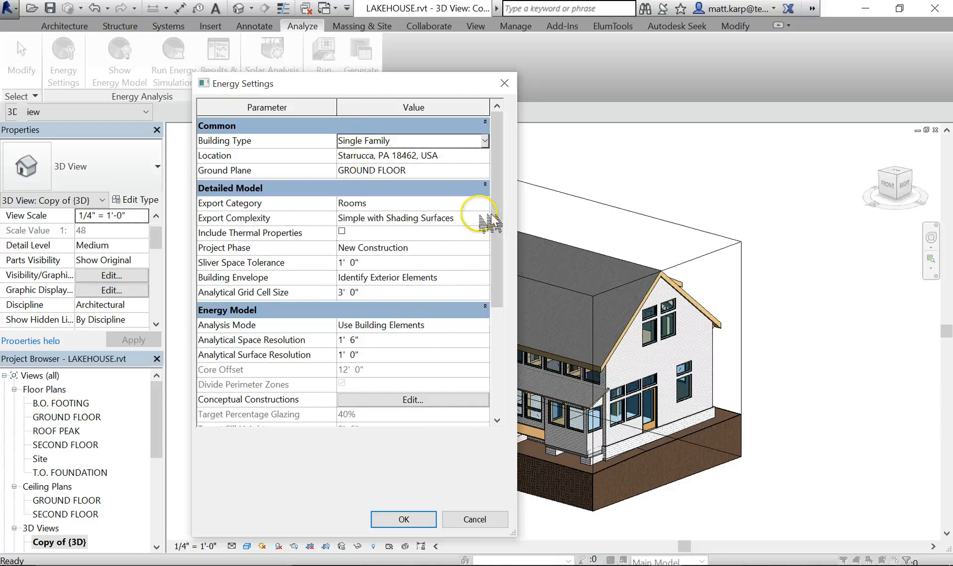
pyautogui.moveTo(545, 266)
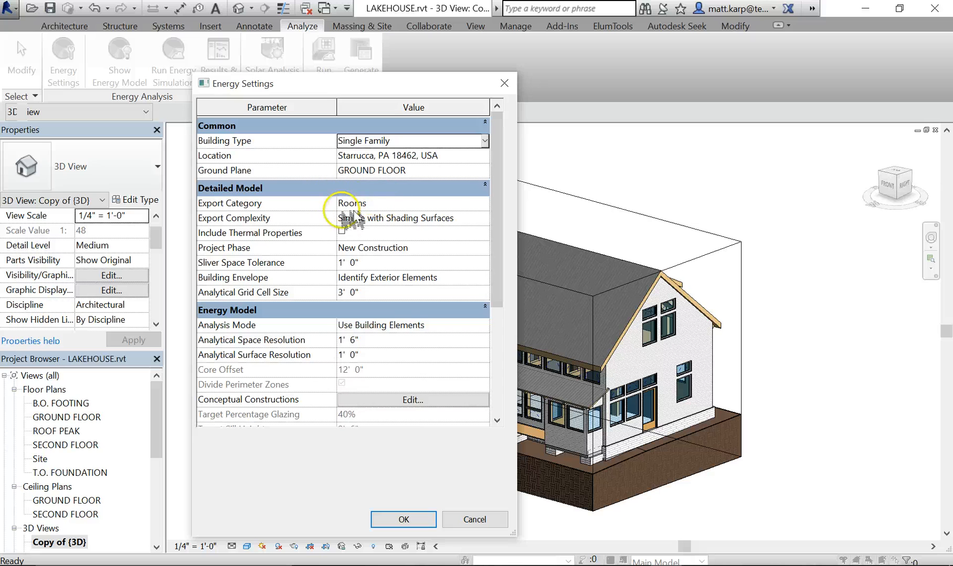
# Review export category Rooms and keep export complexity Simple with Shading Surfaces
pyautogui.click(484, 203)
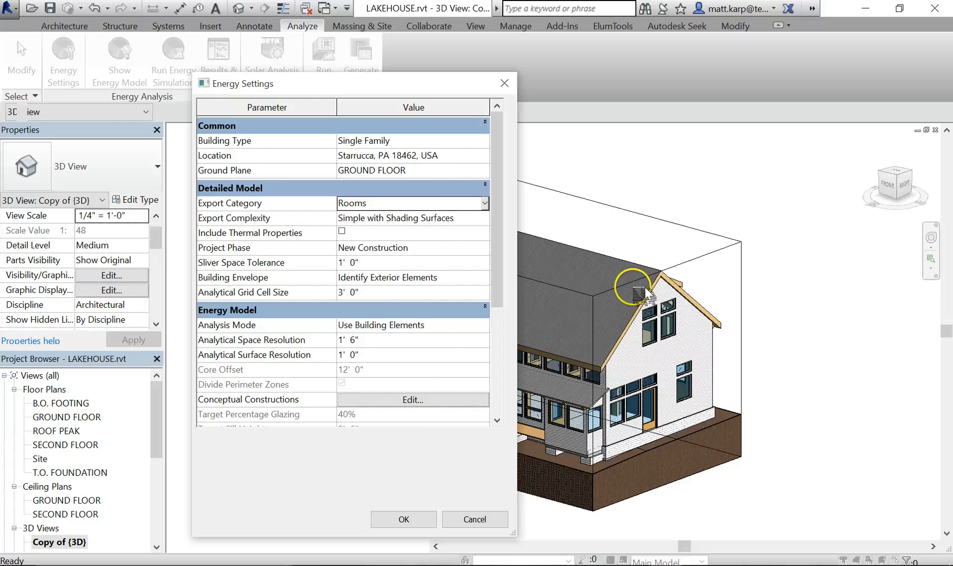
pyautogui.moveTo(486, 219)
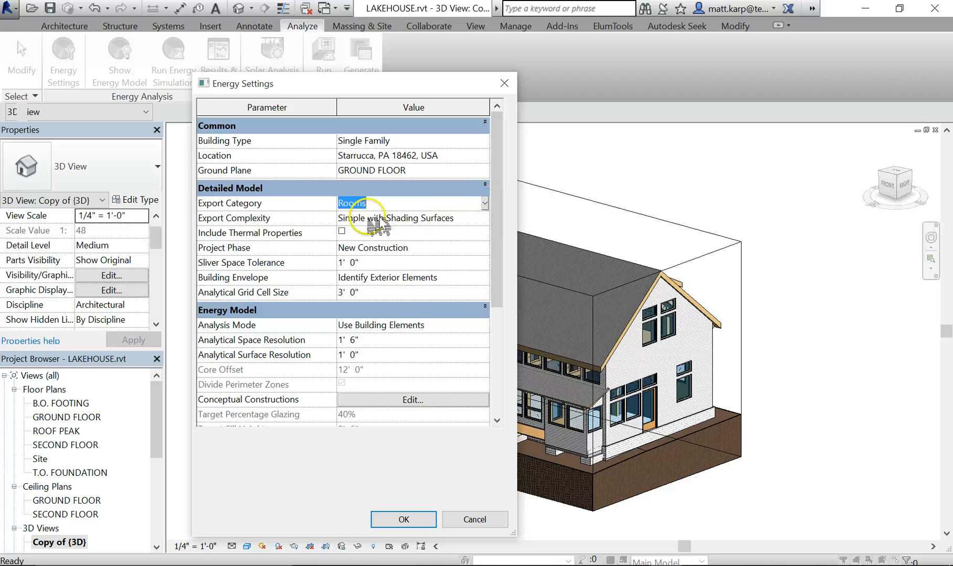
pyautogui.click(484, 218)
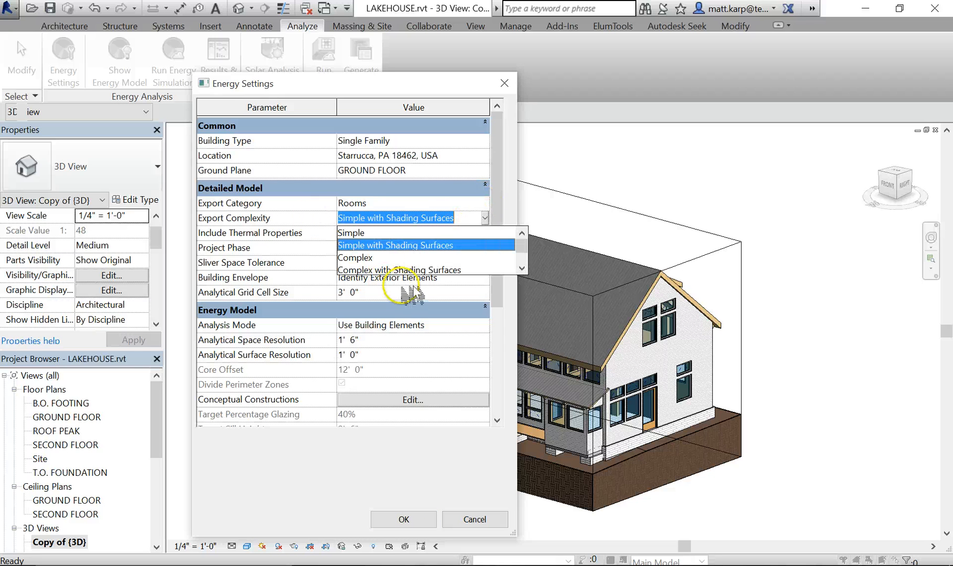
pyautogui.moveTo(426, 251)
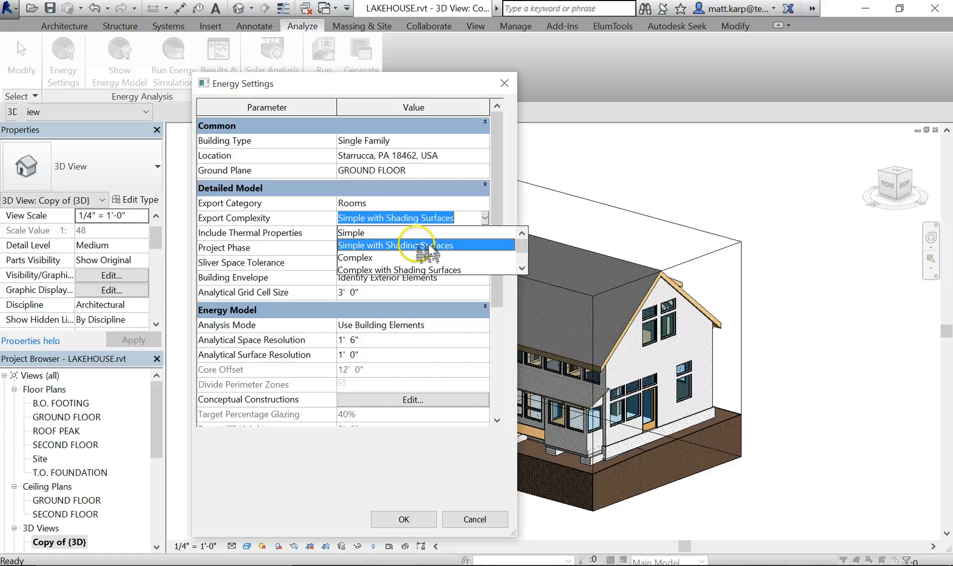
pyautogui.moveTo(365, 265)
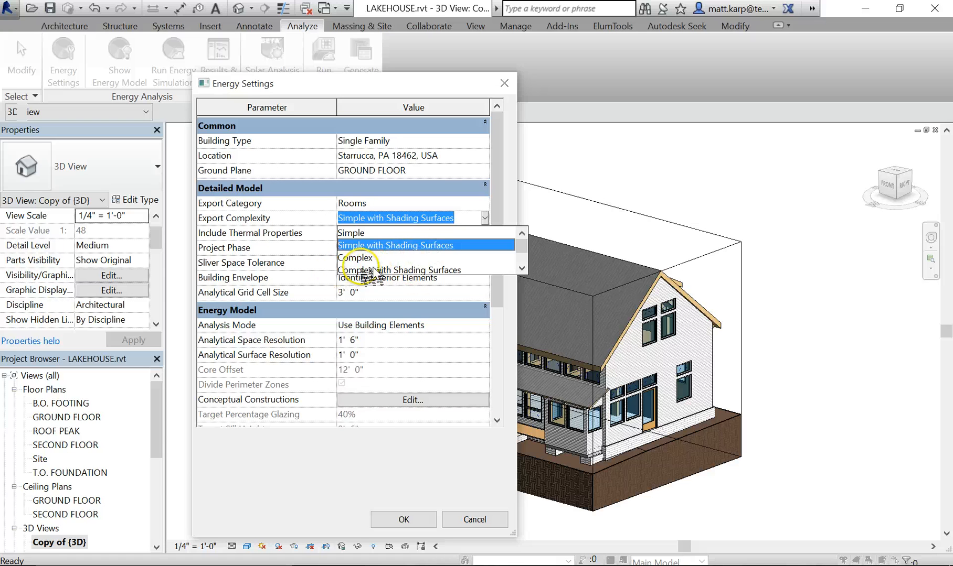
pyautogui.moveTo(425, 270)
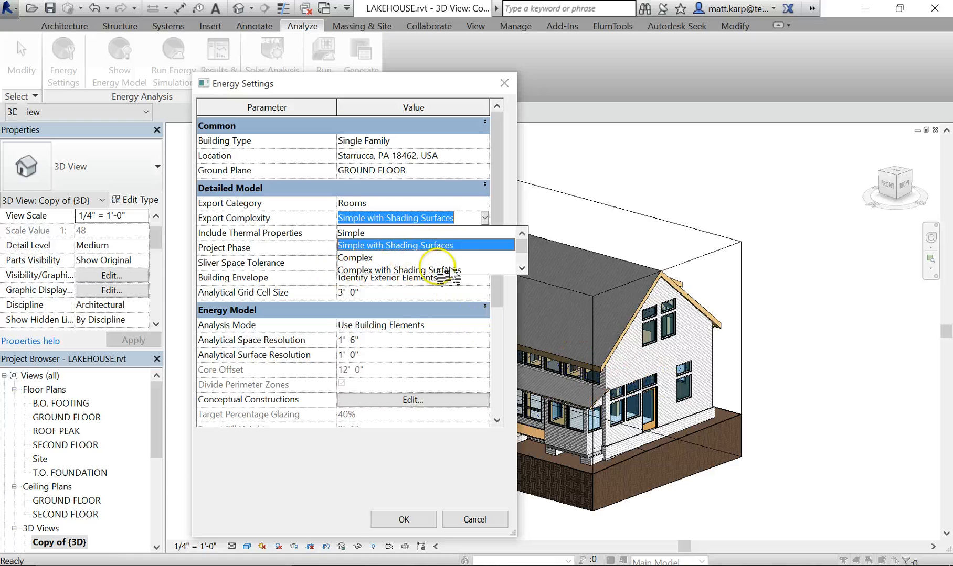
pyautogui.click(393, 245)
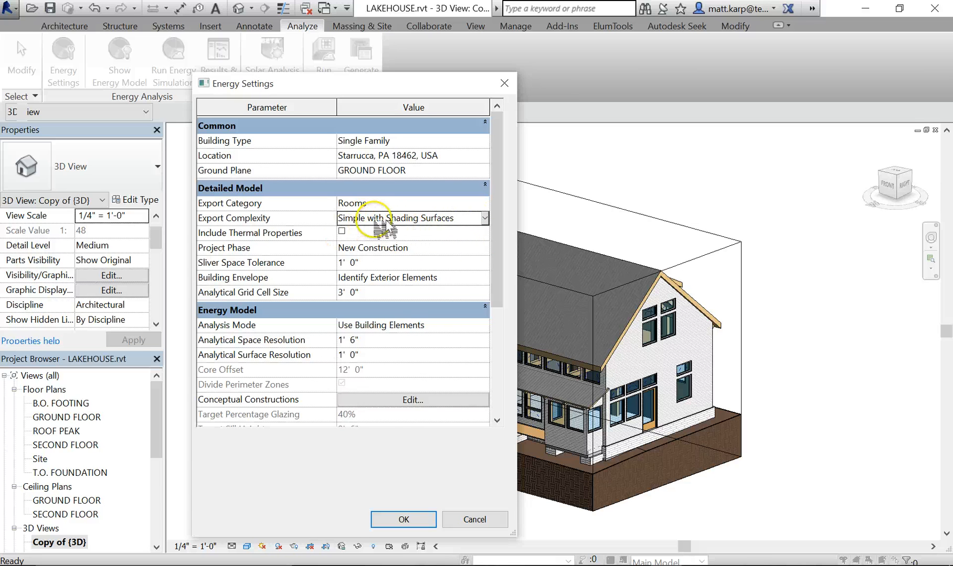
# Leave Include Thermal Properties unchecked and inspect the project phase setting
pyautogui.click(342, 232)
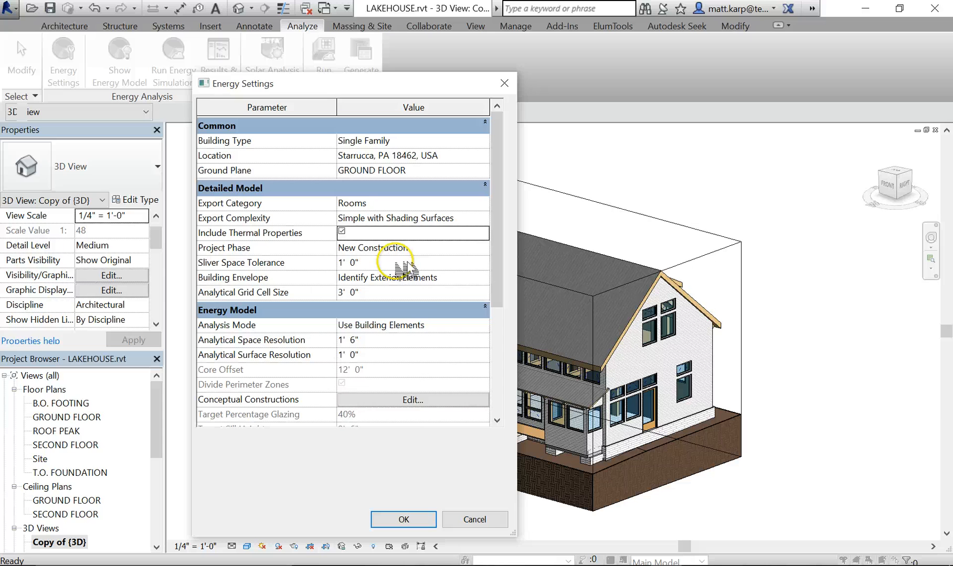
pyautogui.moveTo(762, 340)
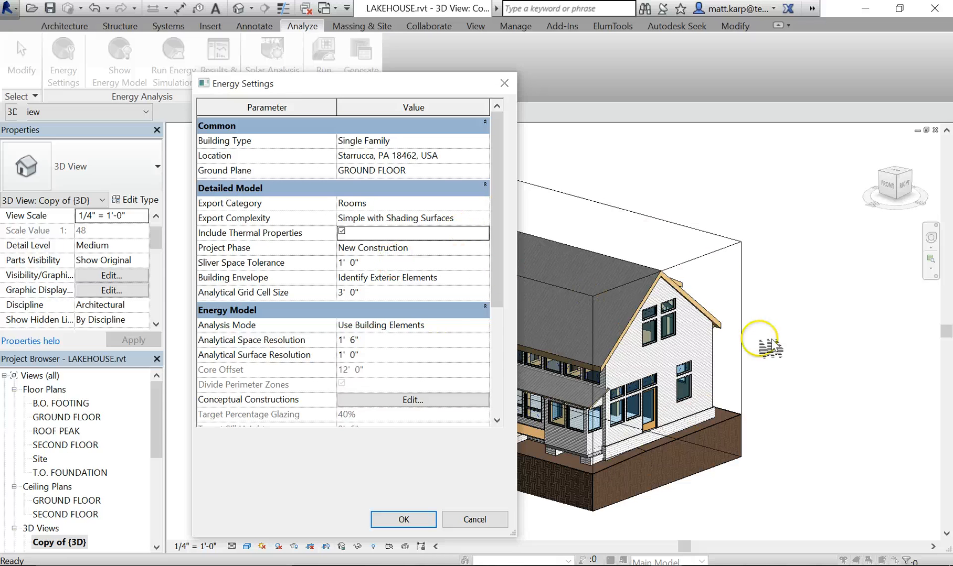
pyautogui.moveTo(726, 425)
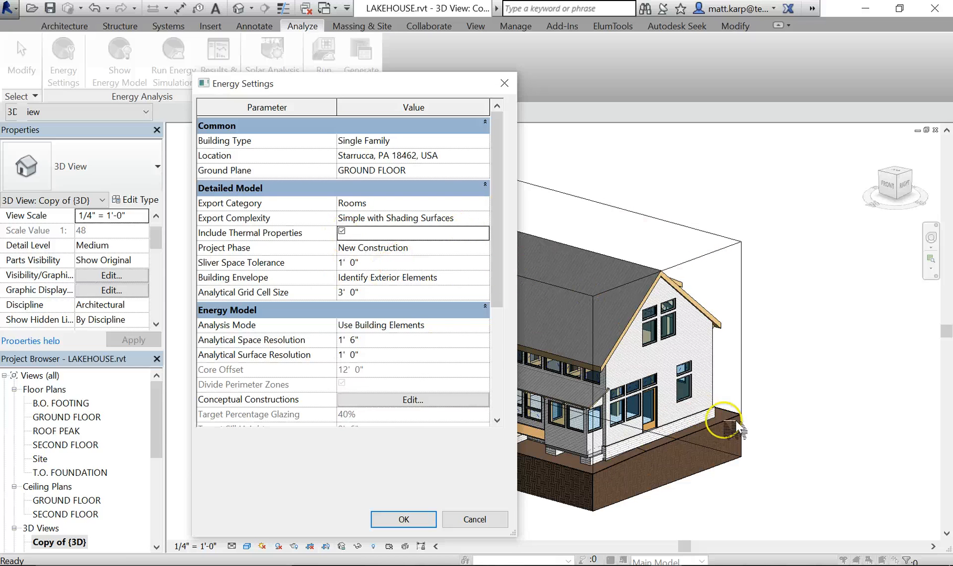
pyautogui.moveTo(522, 401)
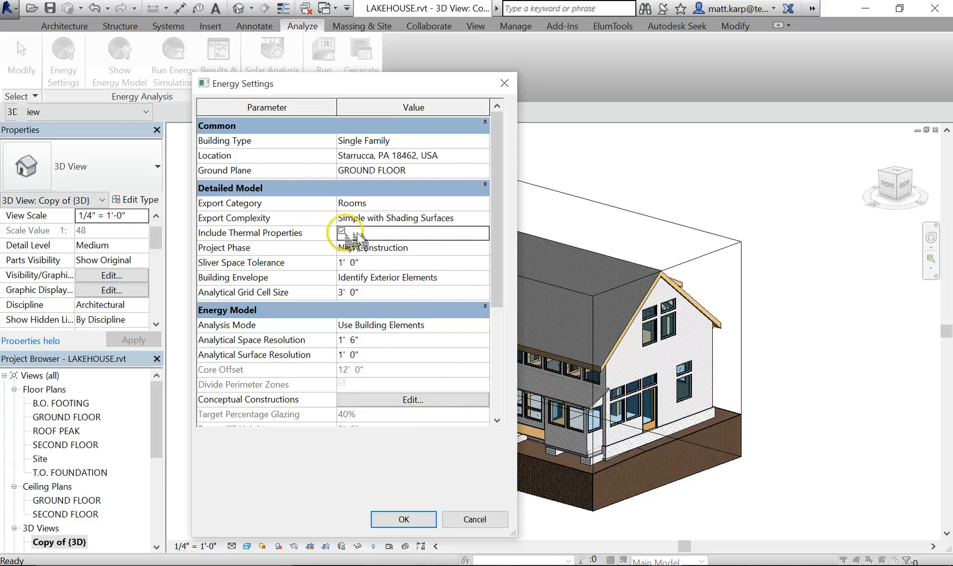
pyautogui.click(342, 233)
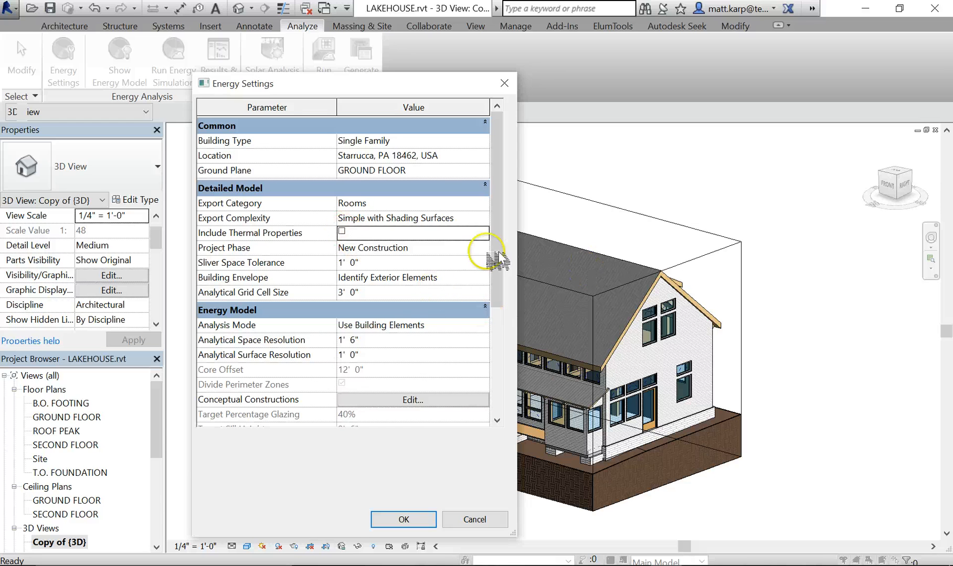
pyautogui.moveTo(620, 389)
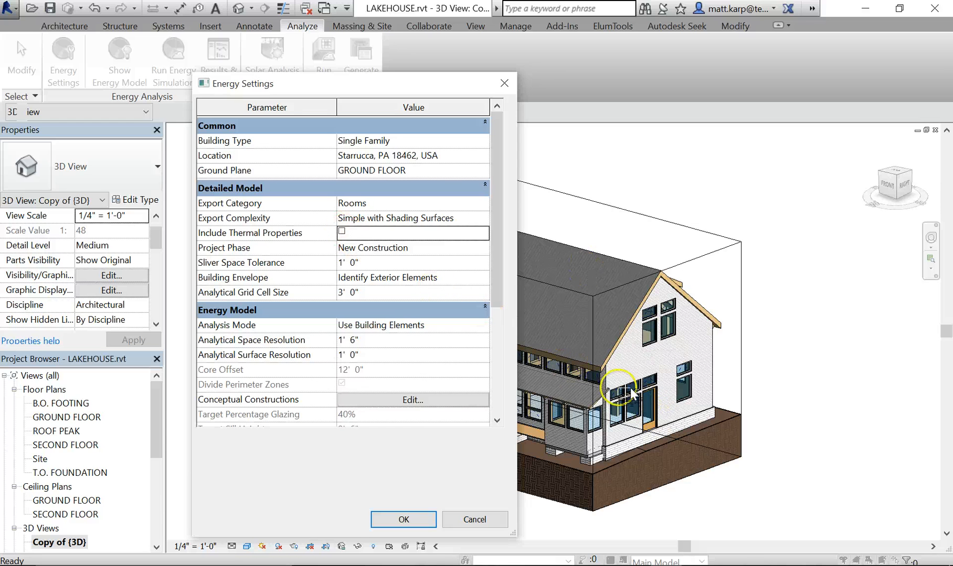
pyautogui.moveTo(675, 334)
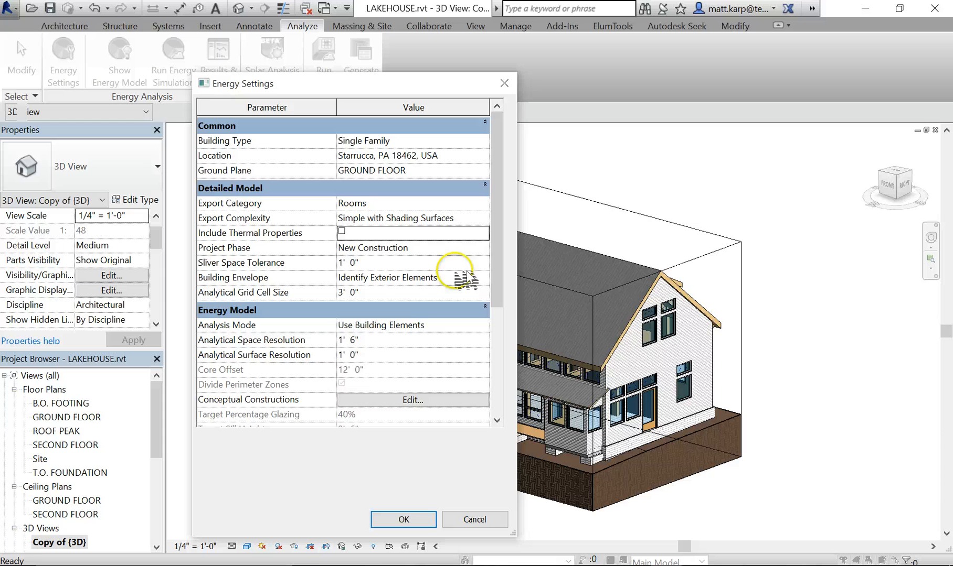
pyautogui.moveTo(395, 298)
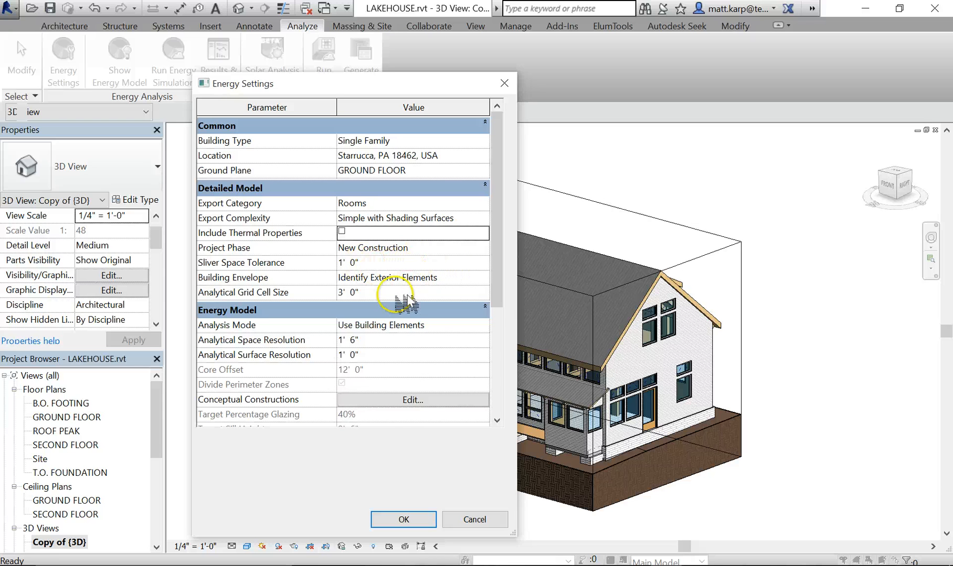
pyautogui.moveTo(462, 264)
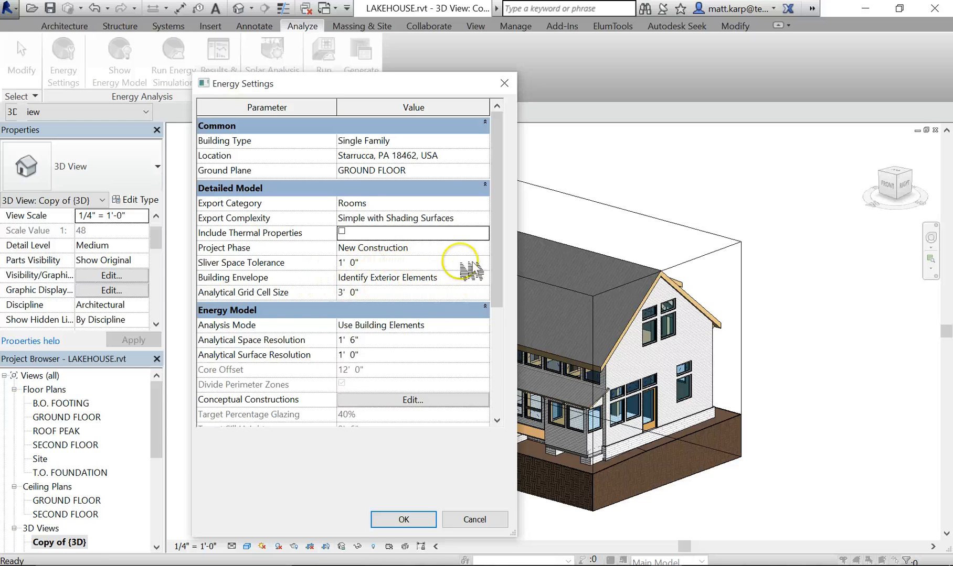
pyautogui.moveTo(349, 255)
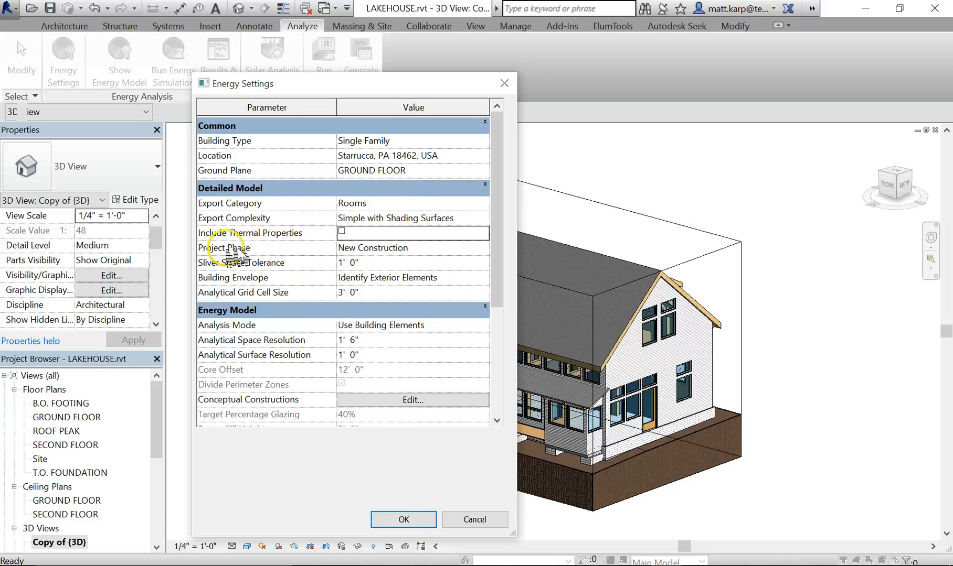
pyautogui.moveTo(414, 277)
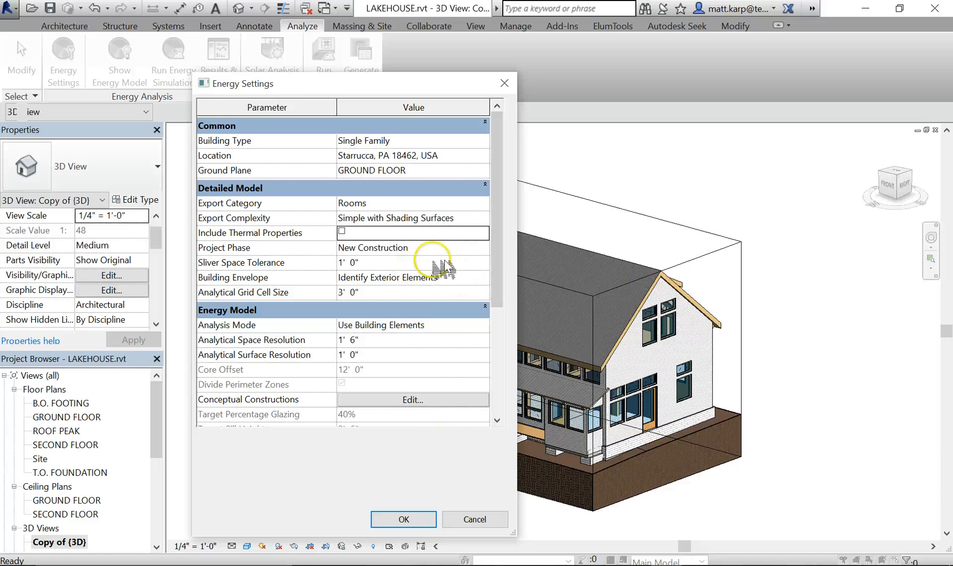
pyautogui.click(484, 247)
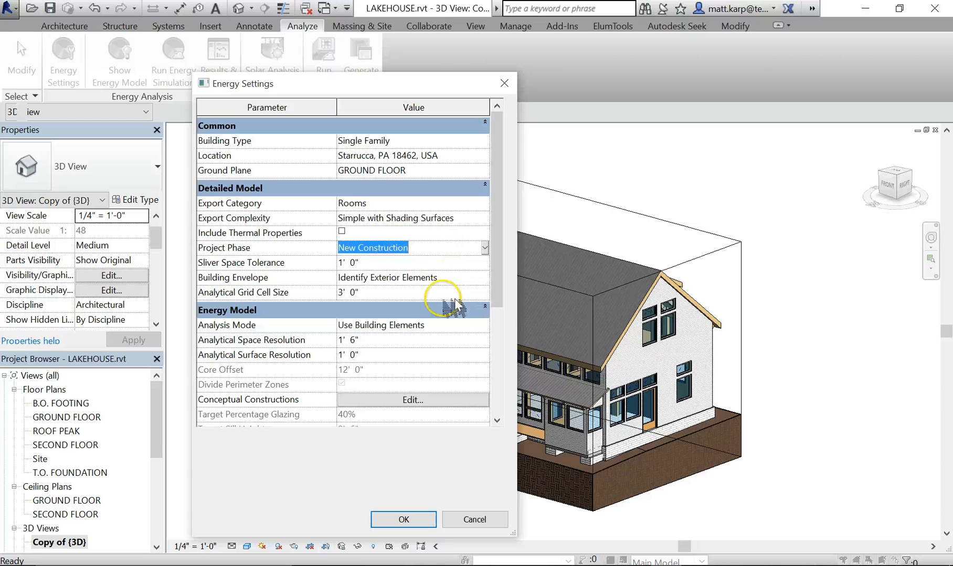
pyautogui.moveTo(358, 349)
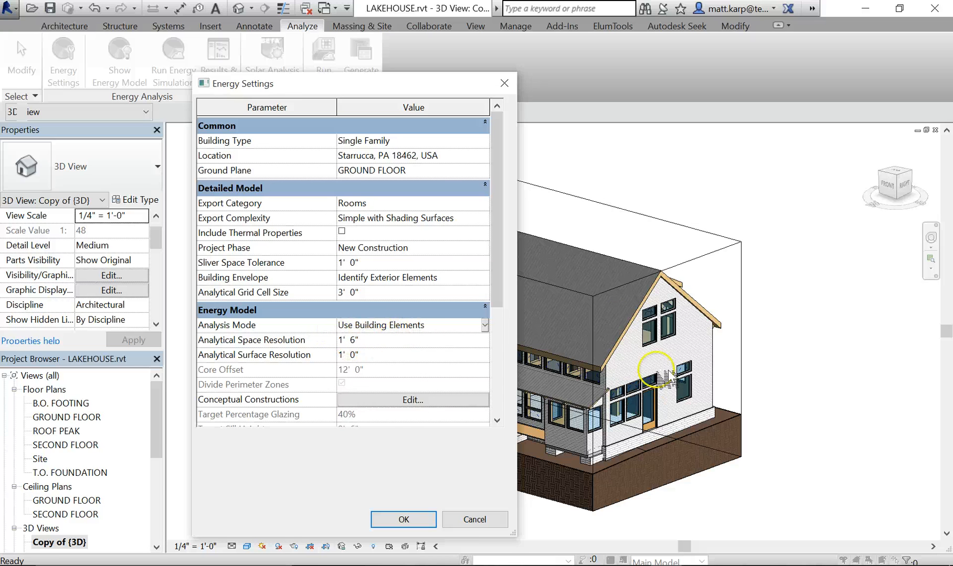
pyautogui.moveTo(604, 419)
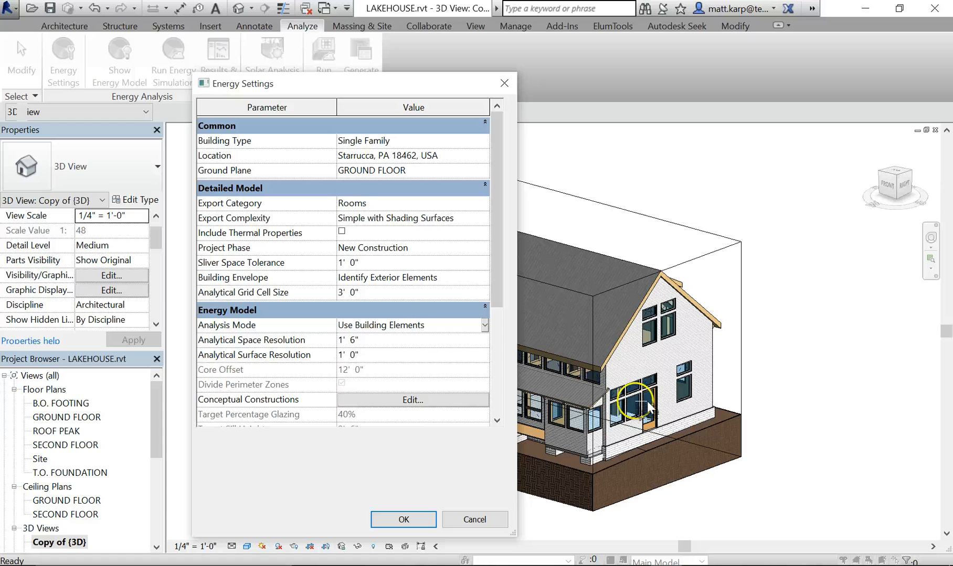
# Review the analysis mode choices and keep Use Building Elements
pyautogui.click(484, 324)
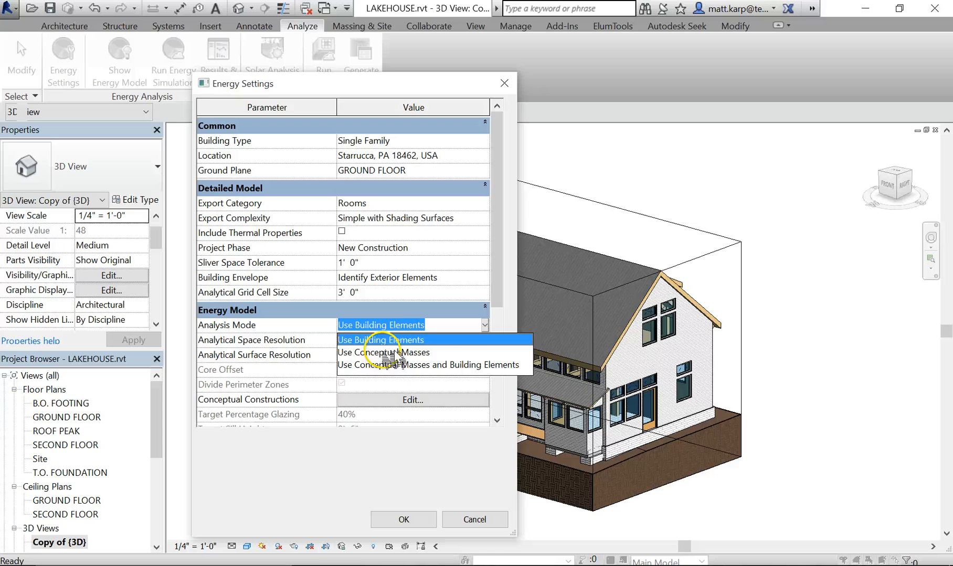
pyautogui.moveTo(504, 364)
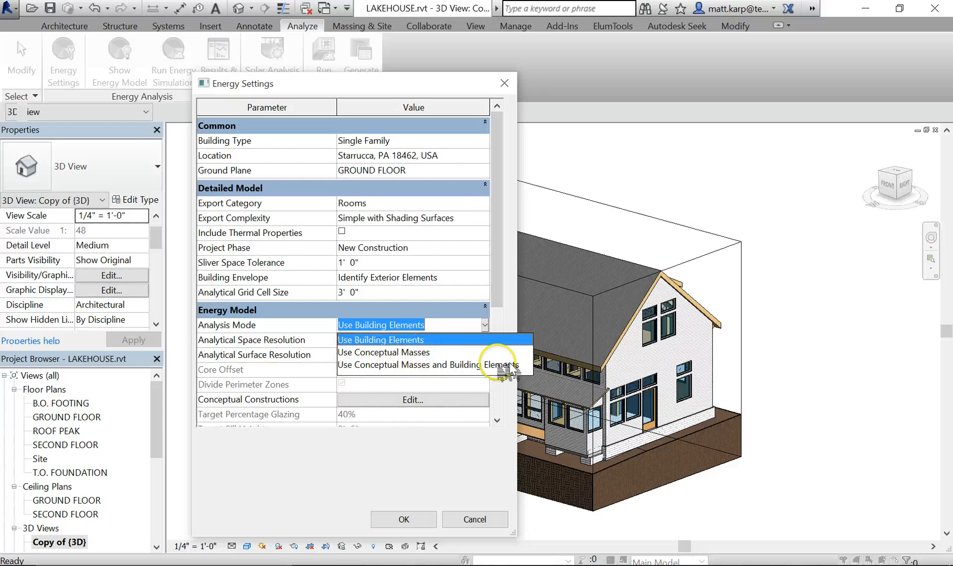
pyautogui.moveTo(413, 364)
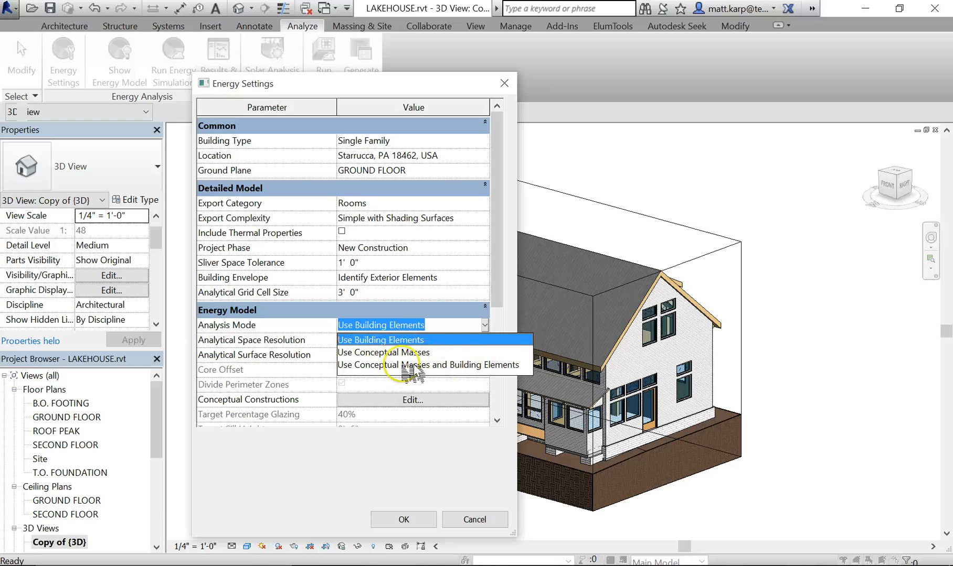
pyautogui.click(380, 340)
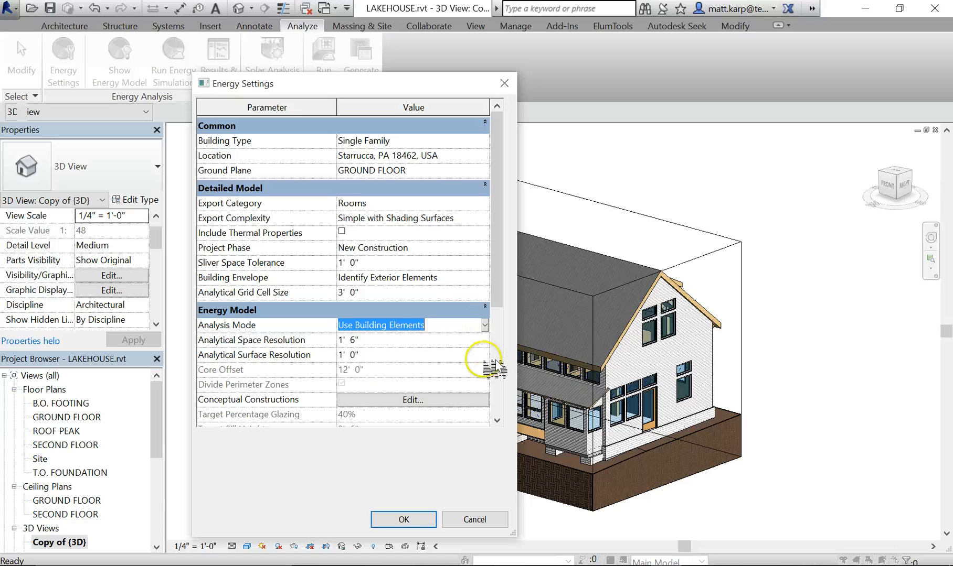
pyautogui.moveTo(365, 358)
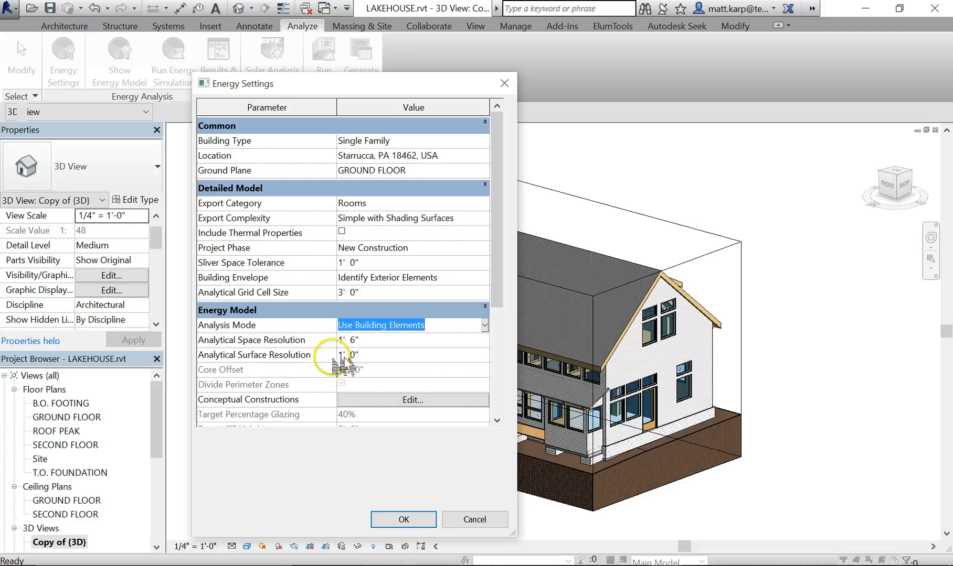
pyautogui.scroll(-3)
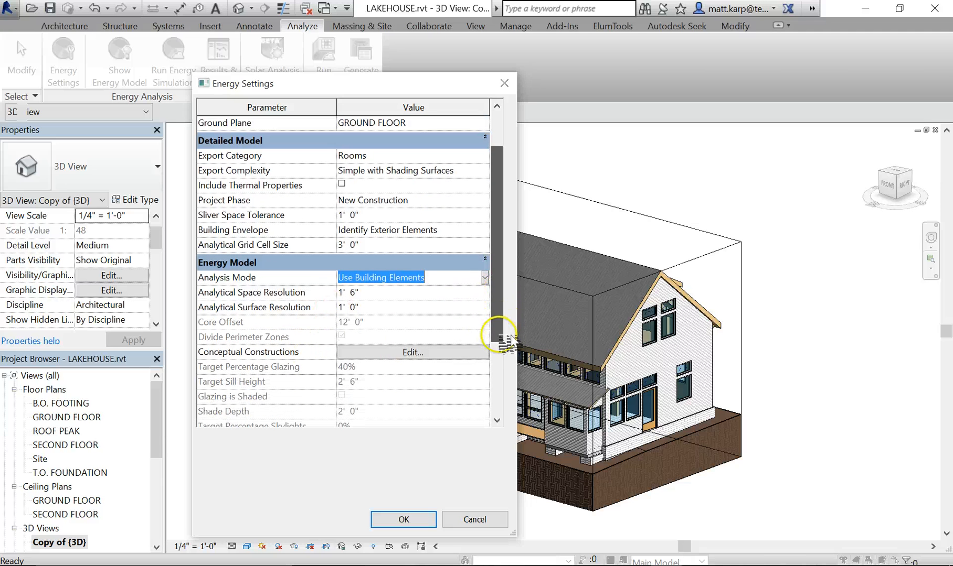
pyautogui.click(411, 353)
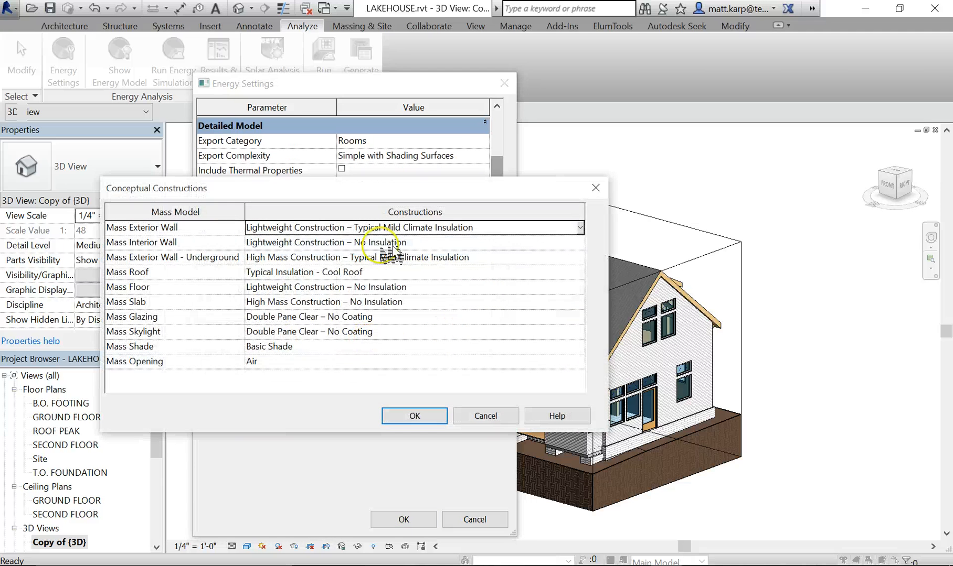
pyautogui.moveTo(298, 273)
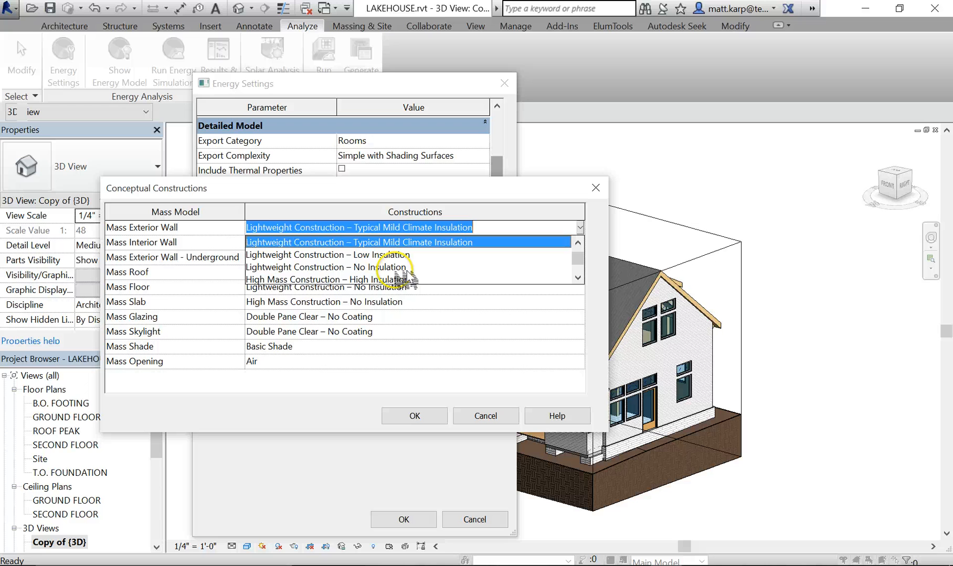
pyautogui.click(578, 243)
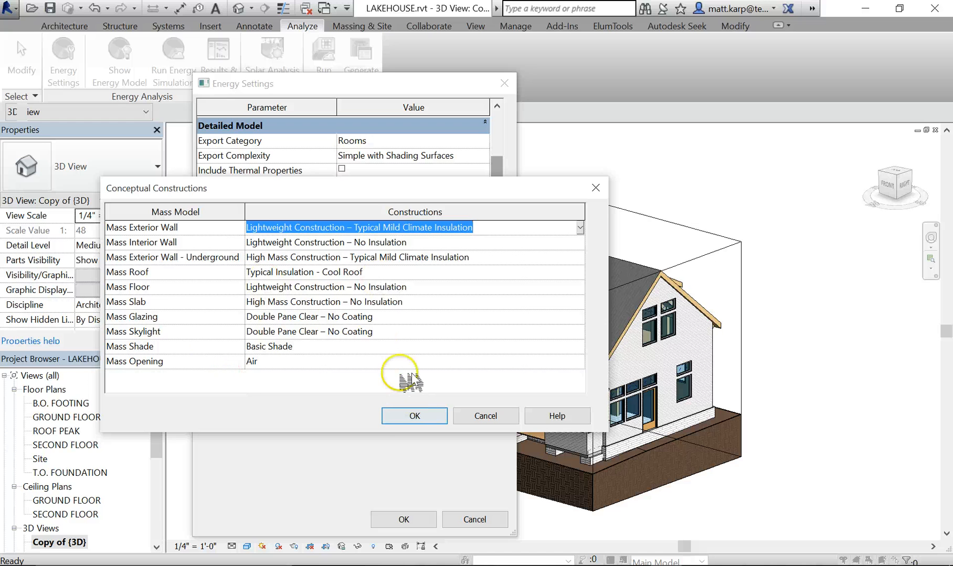
pyautogui.moveTo(139, 306)
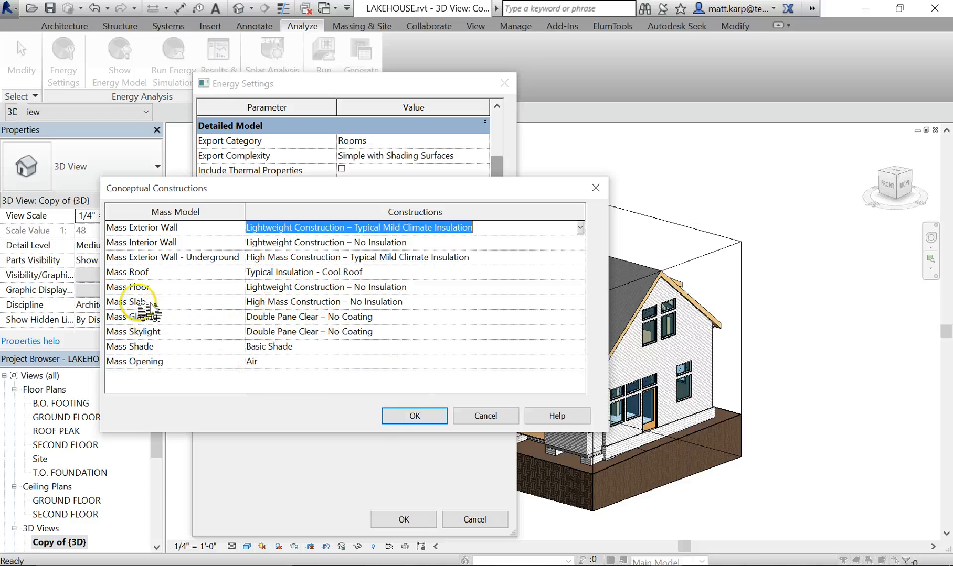
pyautogui.click(414, 416)
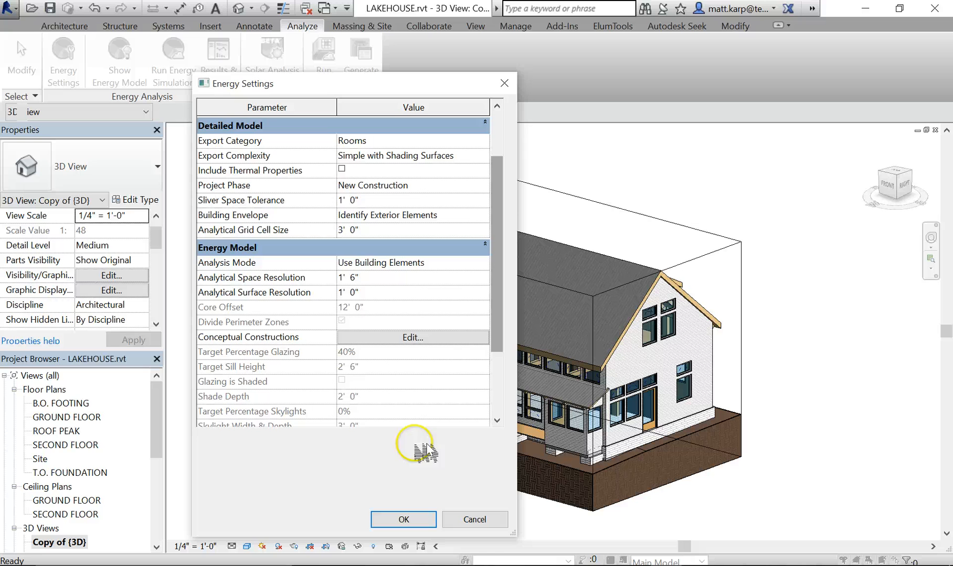
pyautogui.scroll(-3)
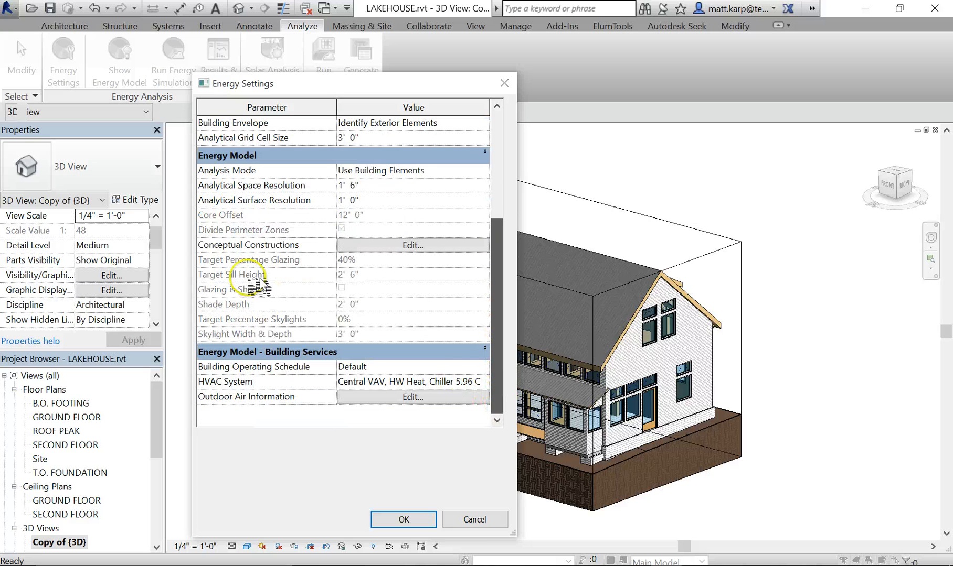
pyautogui.moveTo(313, 267)
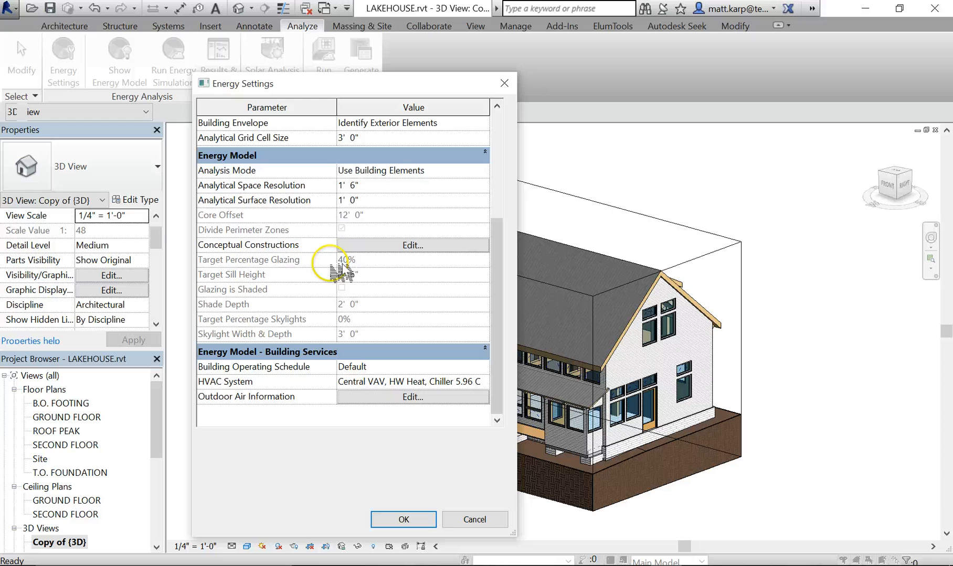
pyautogui.moveTo(717, 349)
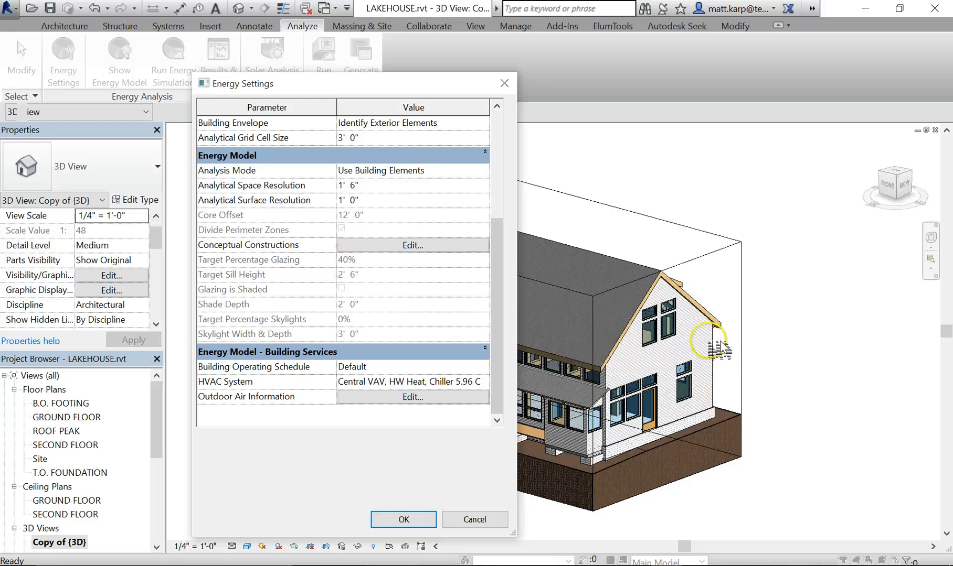
pyautogui.moveTo(637, 297)
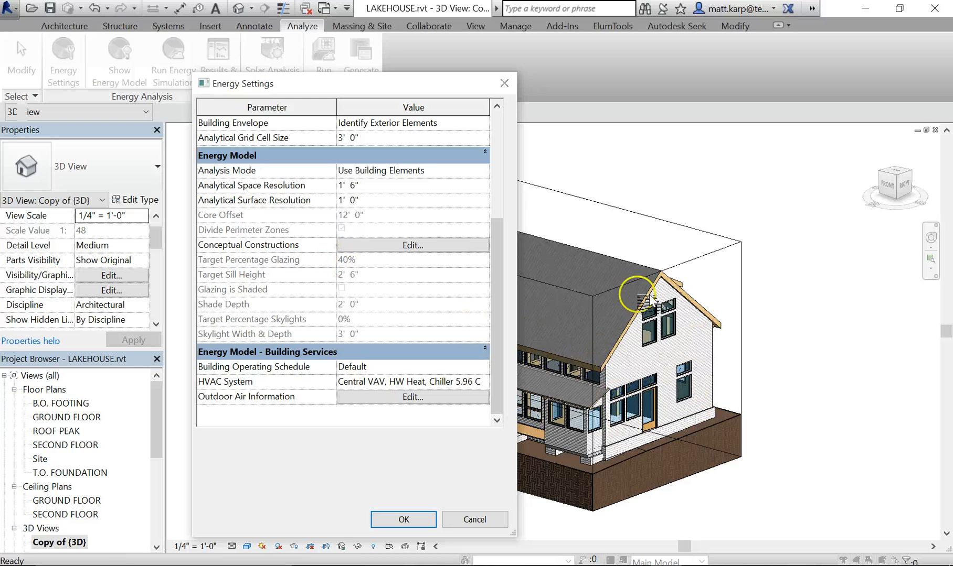
pyautogui.moveTo(501, 331)
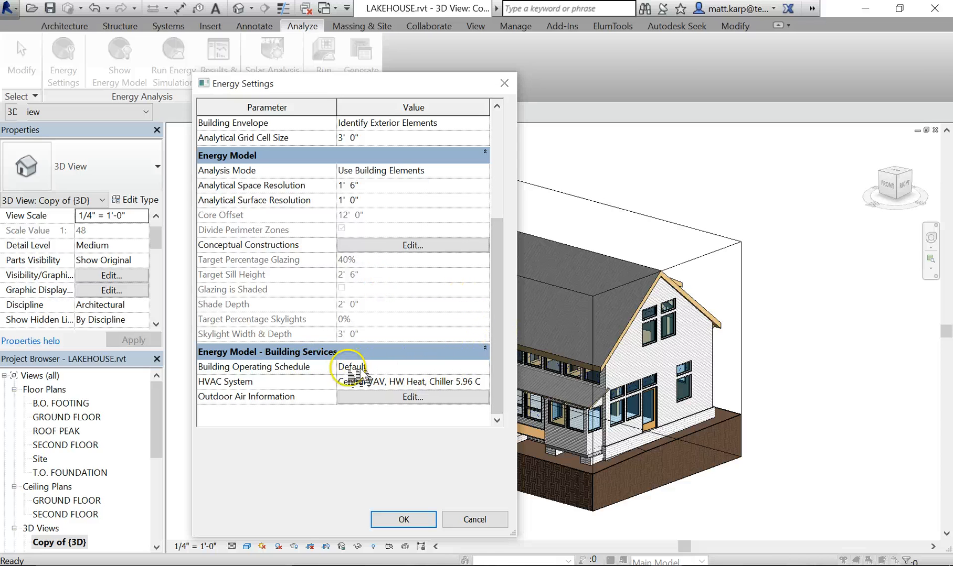
pyautogui.click(479, 367)
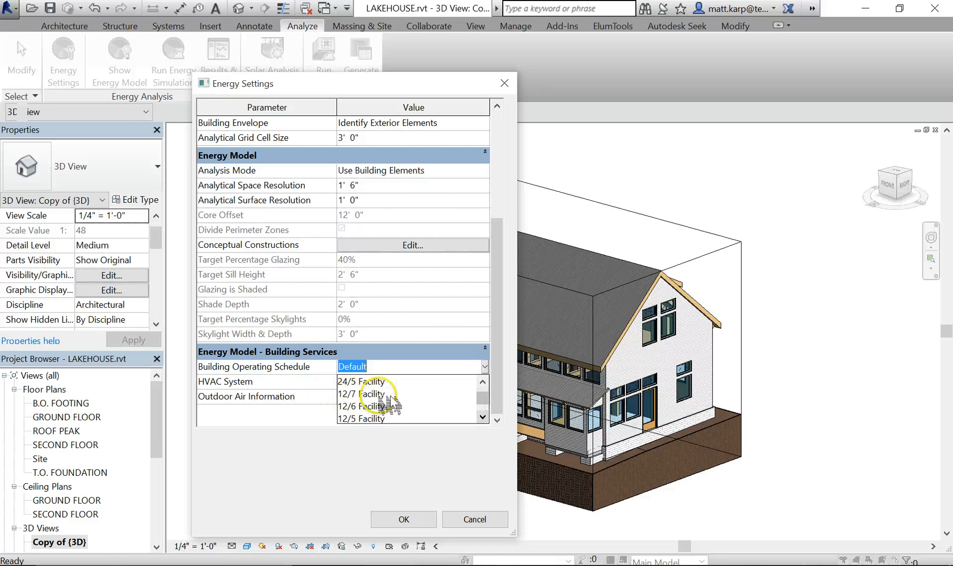
# Set 12/7 Facility schedule and Residential 14 SEER/8.3 HSPF Split Packaged Heat Pump HVAC, then accept the settings
pyautogui.click(371, 397)
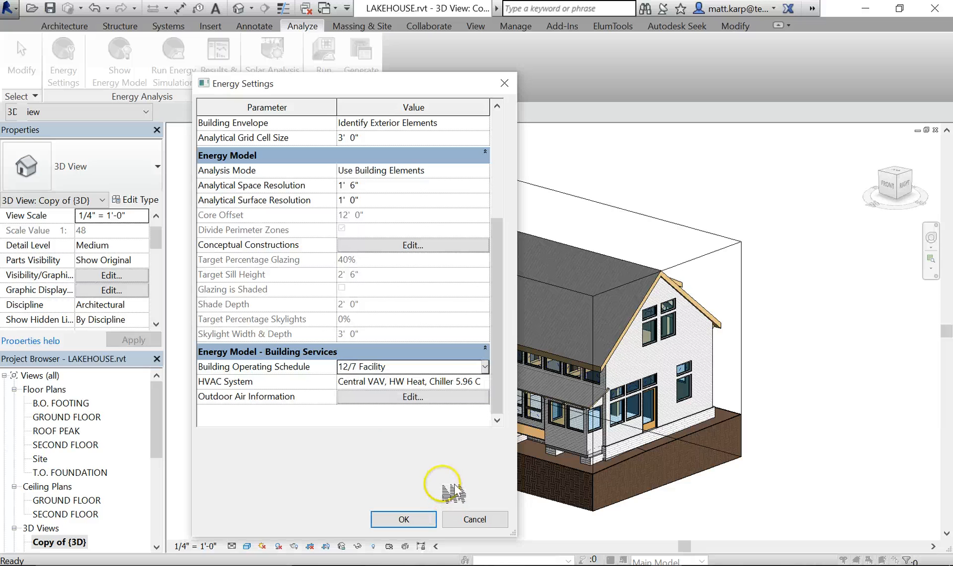
pyautogui.moveTo(599, 404)
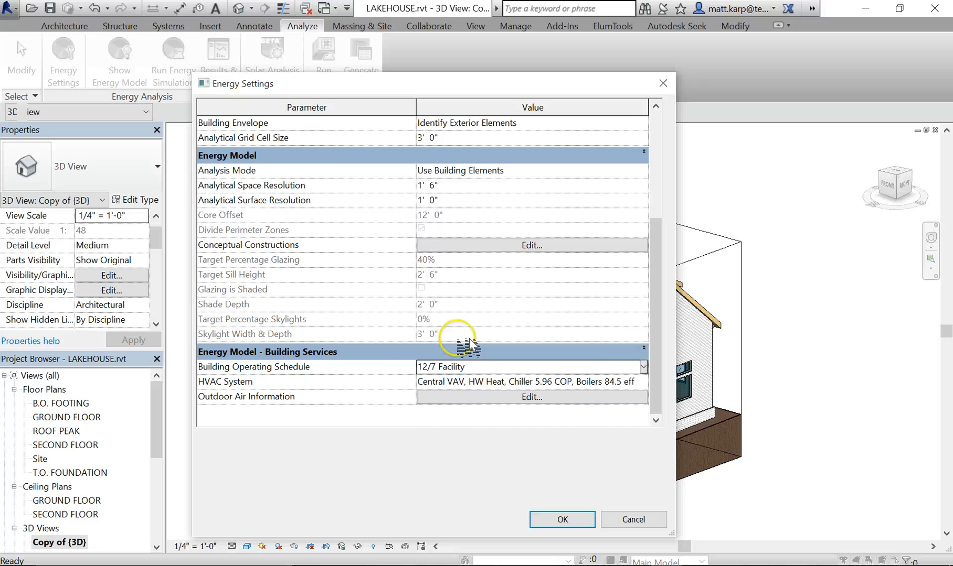
pyautogui.click(645, 383)
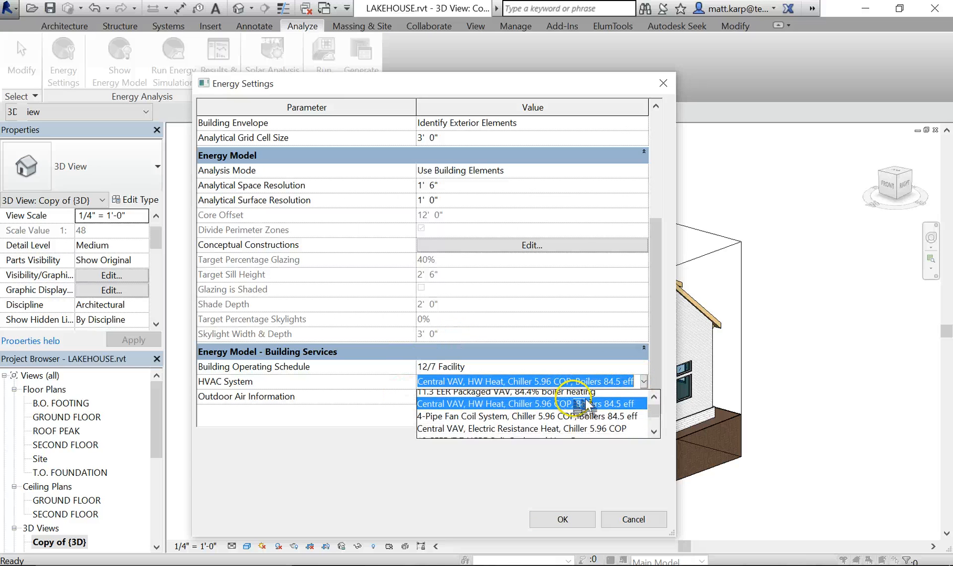
pyautogui.scroll(-3)
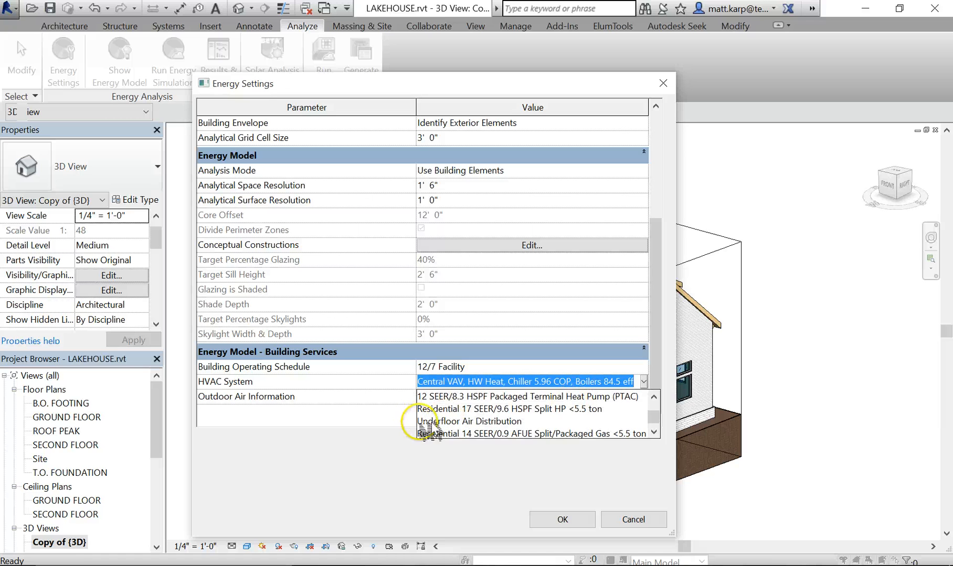
pyautogui.scroll(-3)
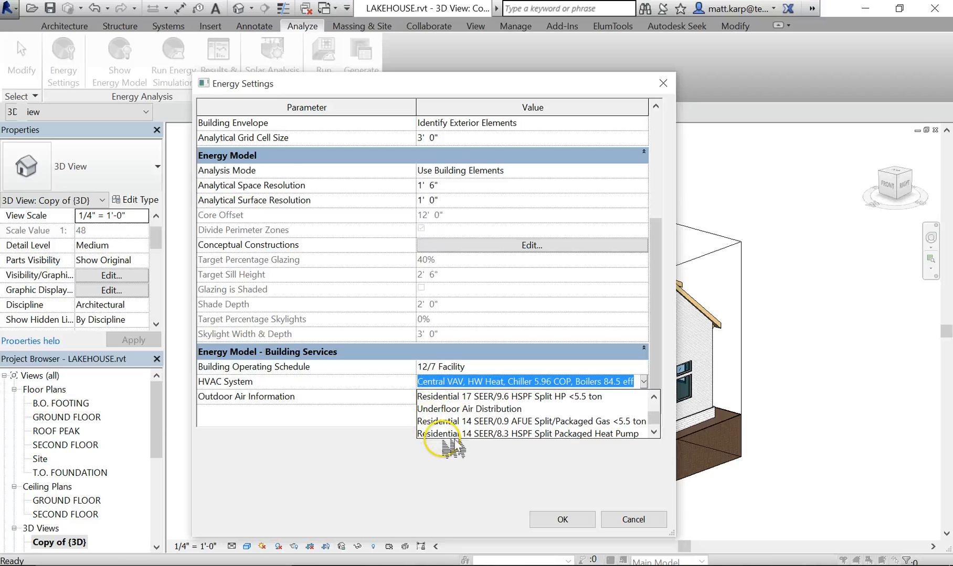
pyautogui.moveTo(462, 440)
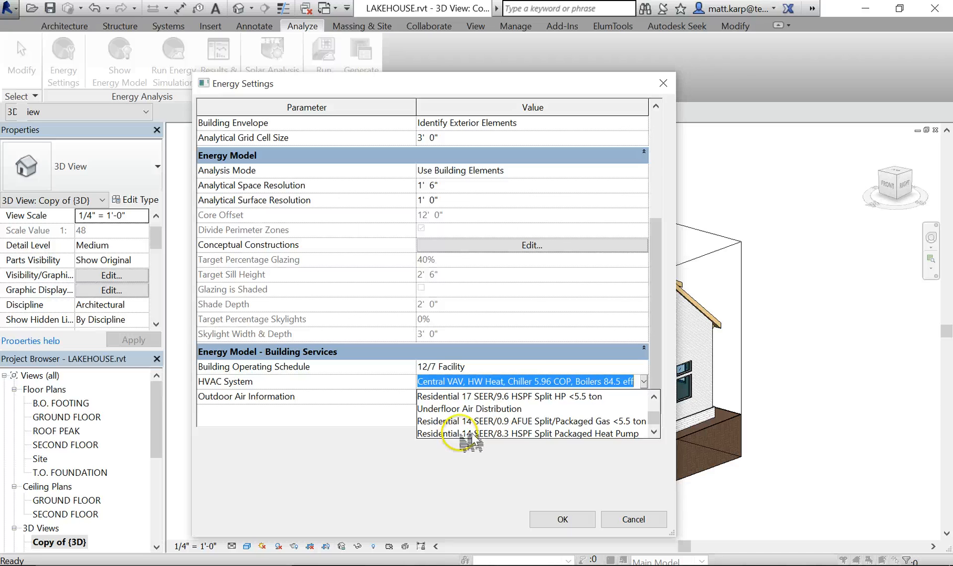
pyautogui.click(529, 433)
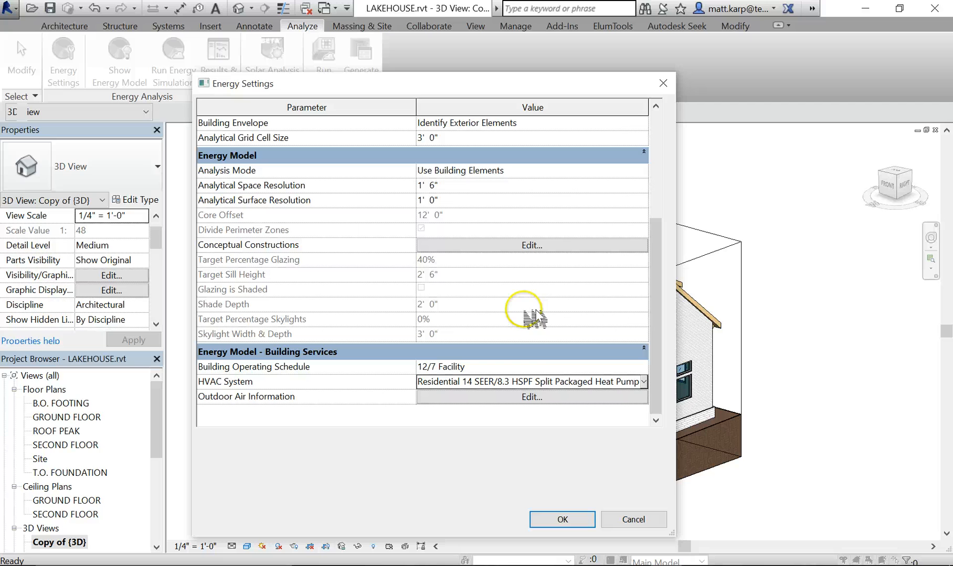
pyautogui.moveTo(473, 462)
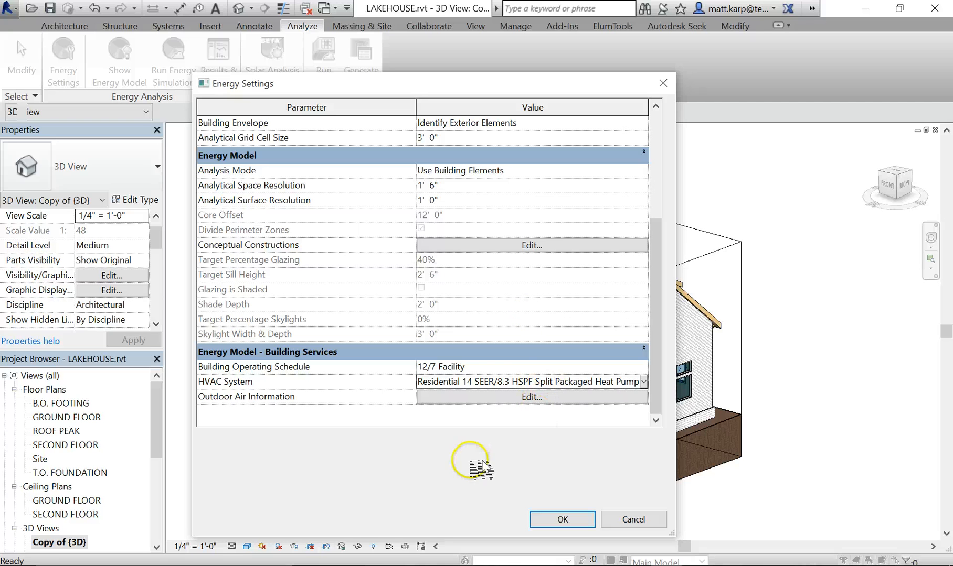
pyautogui.moveTo(792, 389)
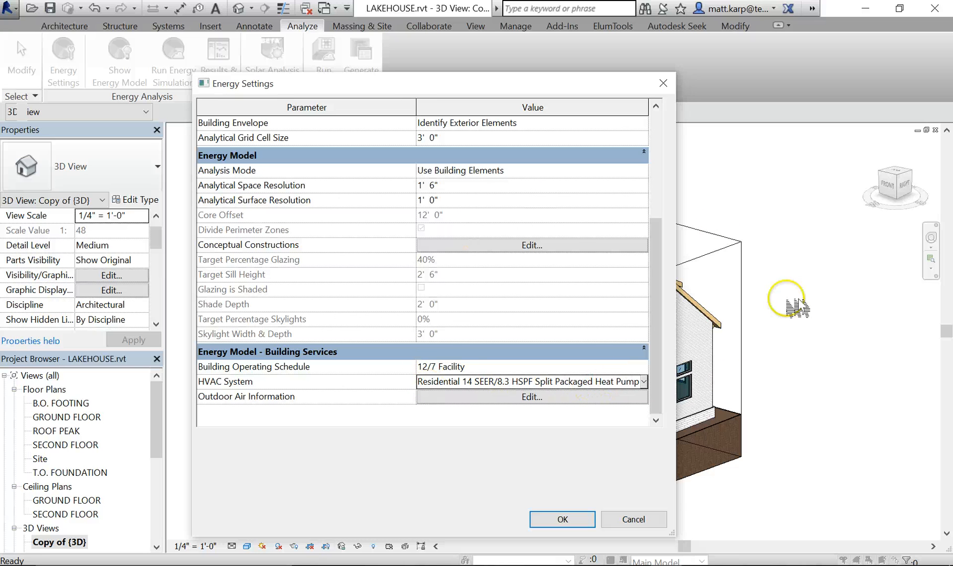
pyautogui.moveTo(777, 331)
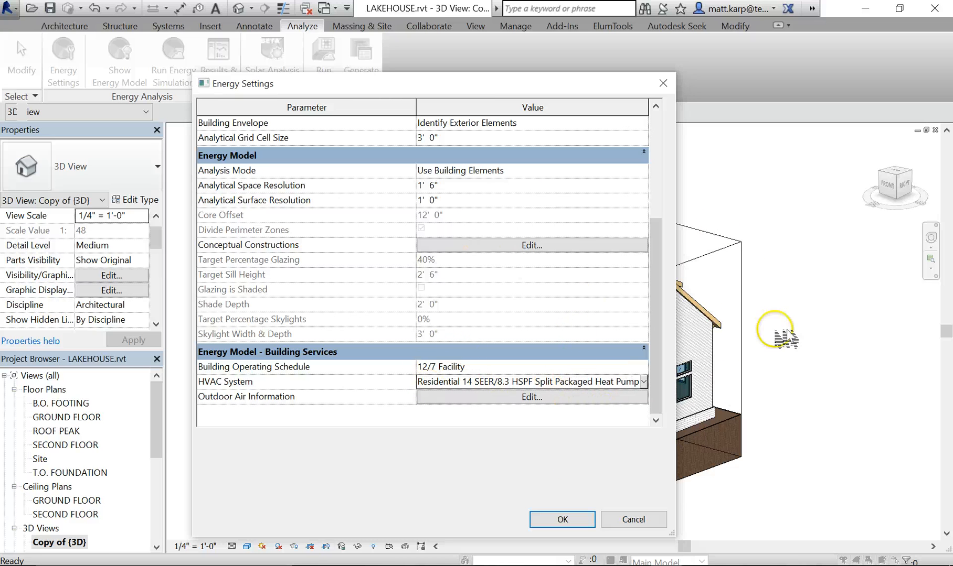
pyautogui.moveTo(539, 298)
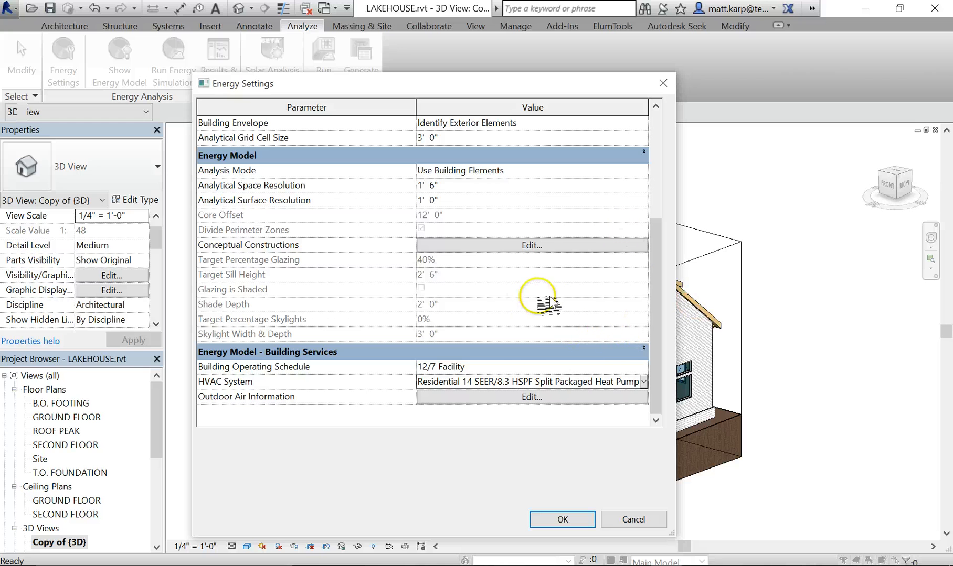
pyautogui.moveTo(631, 382)
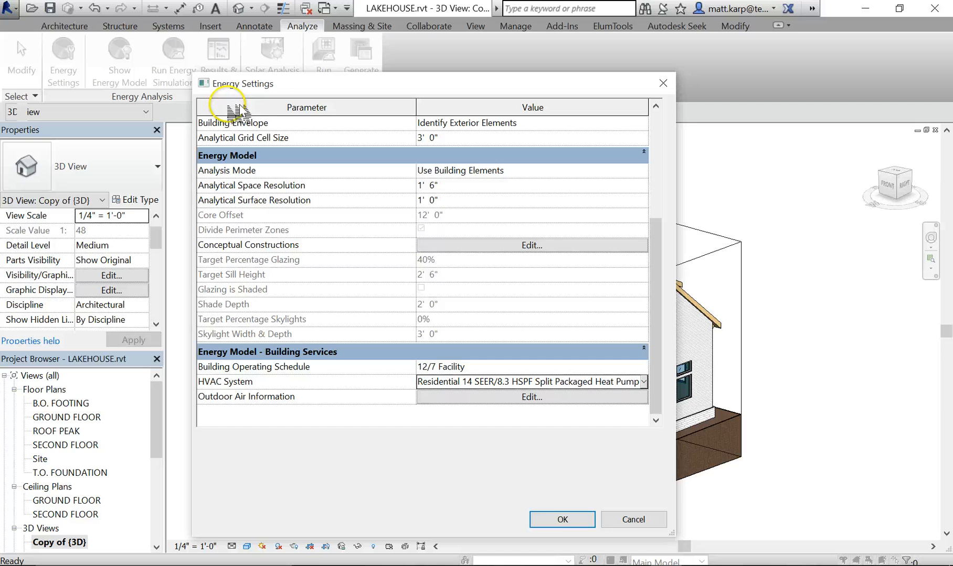
pyautogui.click(560, 520)
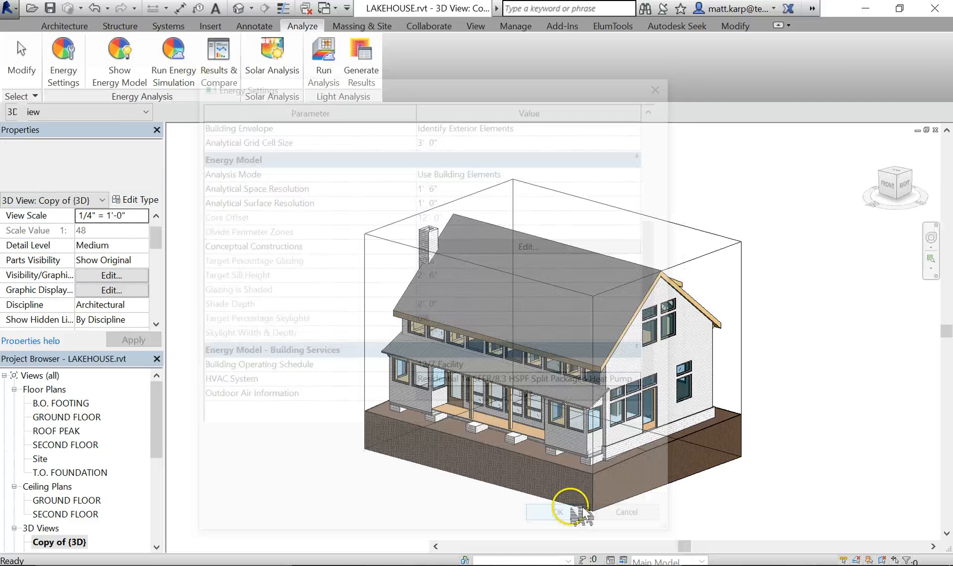
# Run Energy Simulation to create the energy analytical model and dismiss its completion notice
pyautogui.click(557, 512)
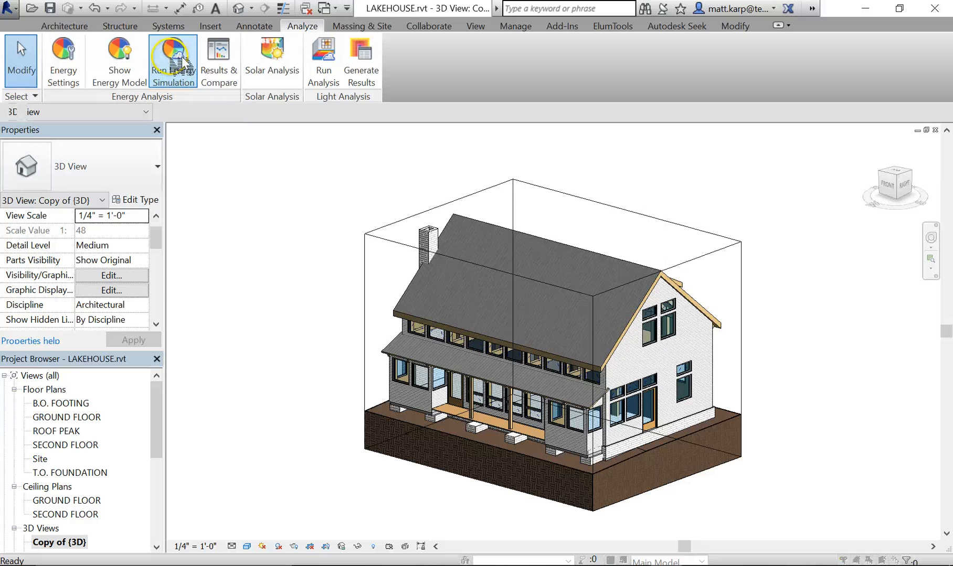
pyautogui.click(172, 61)
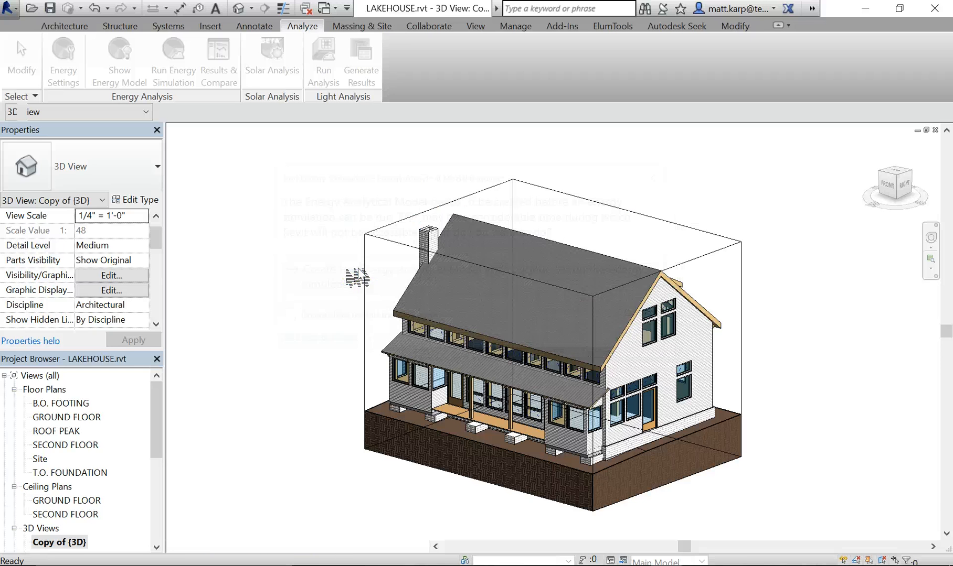
pyautogui.click(119, 59)
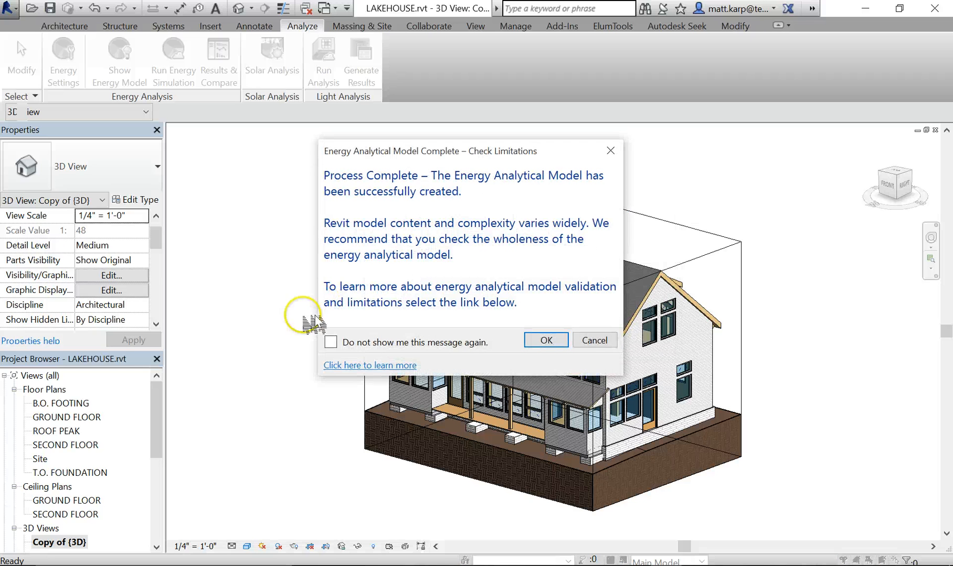
pyautogui.moveTo(473, 218)
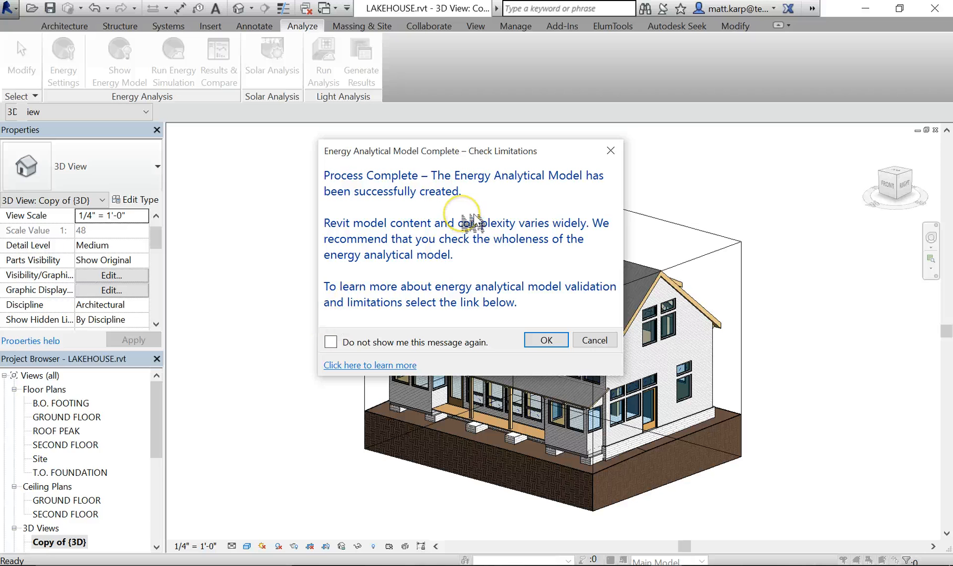
pyautogui.moveTo(426, 207)
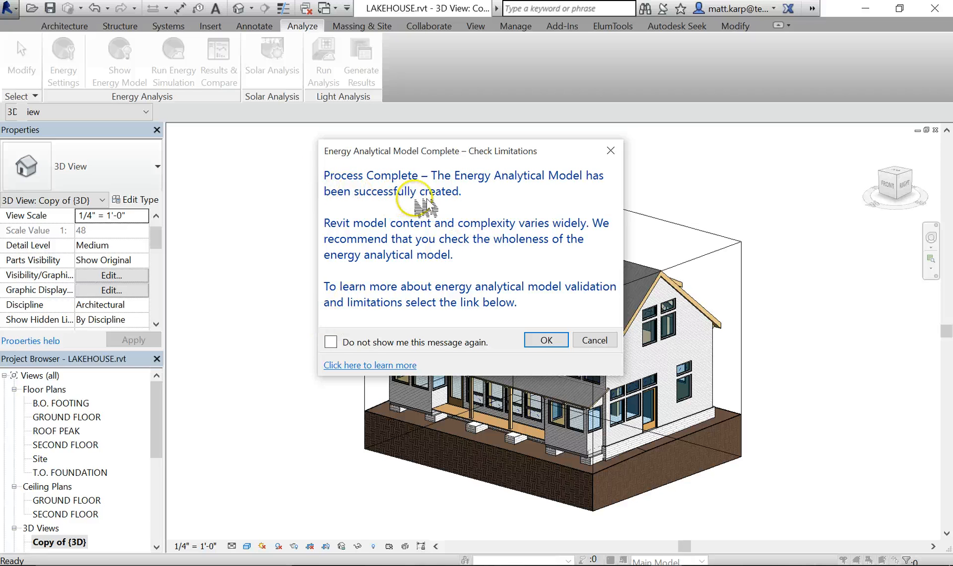
pyautogui.moveTo(544, 340)
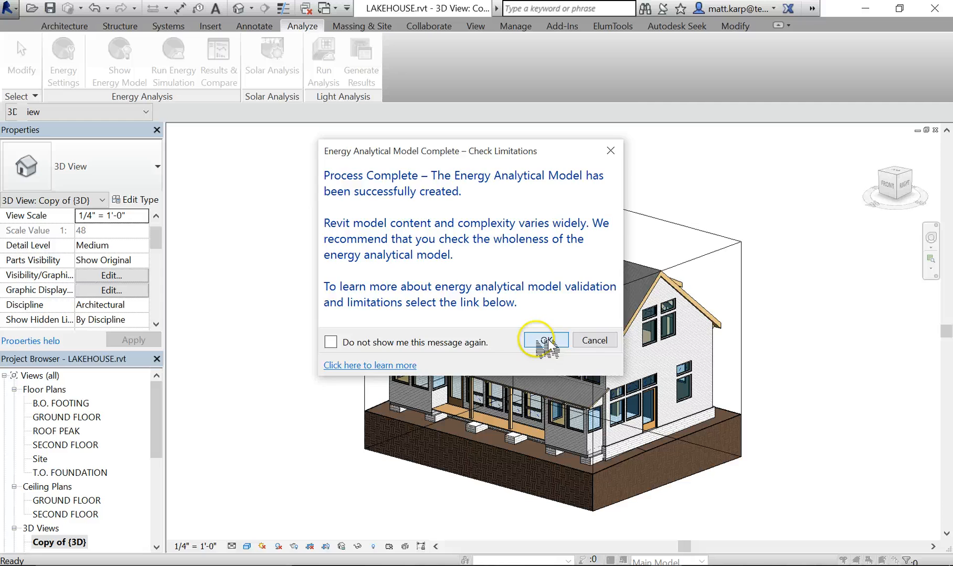
pyautogui.click(544, 340)
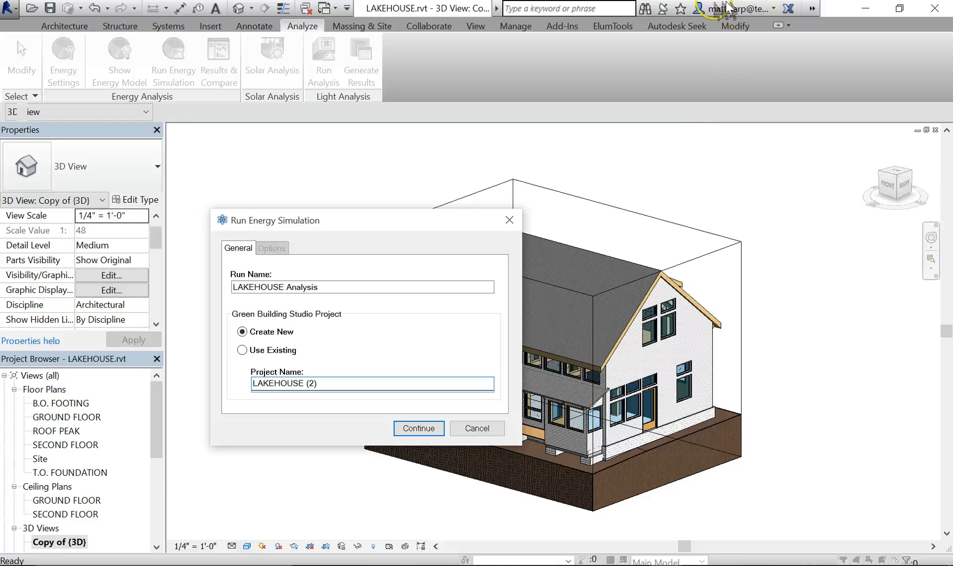
pyautogui.moveTo(732, 34)
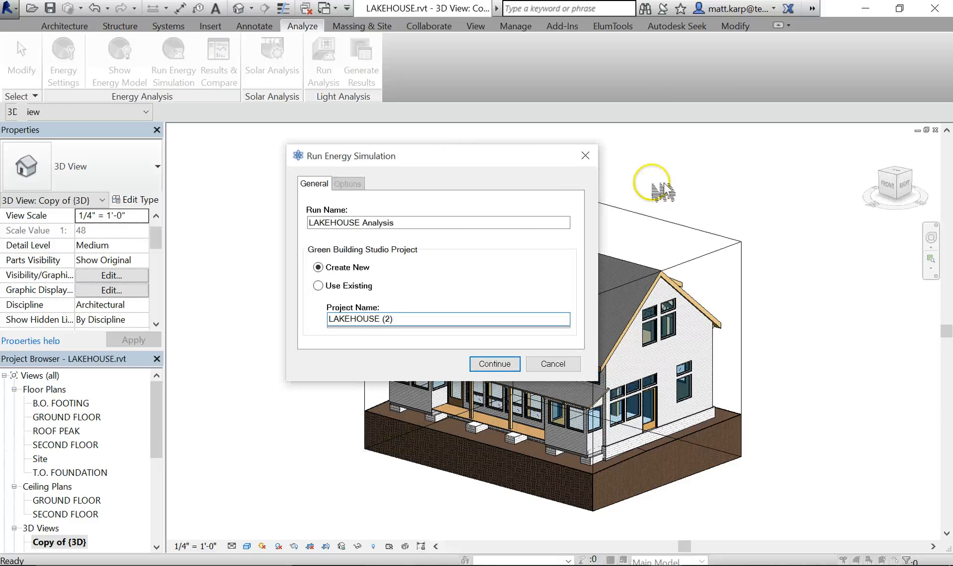
pyautogui.moveTo(337, 273)
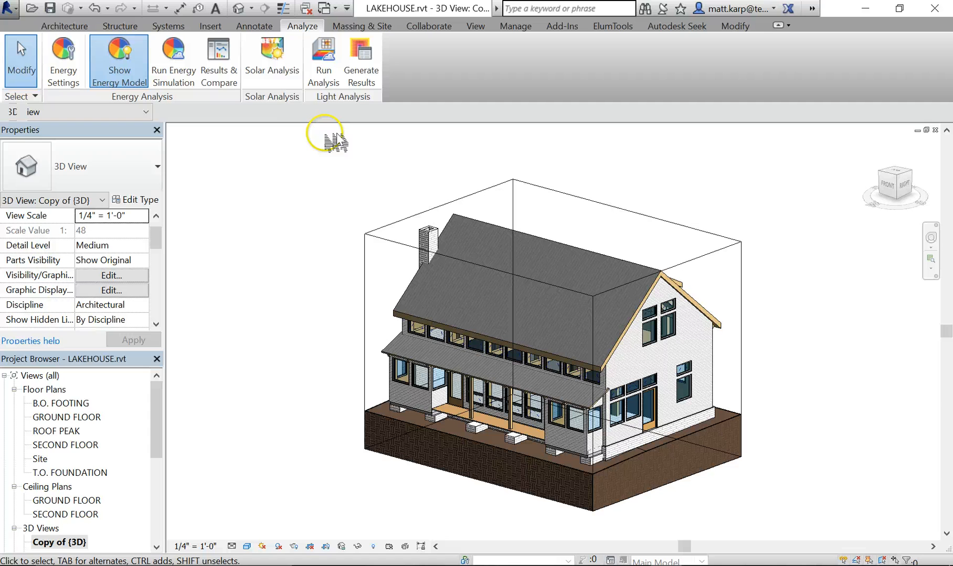
pyautogui.moveTo(280, 118)
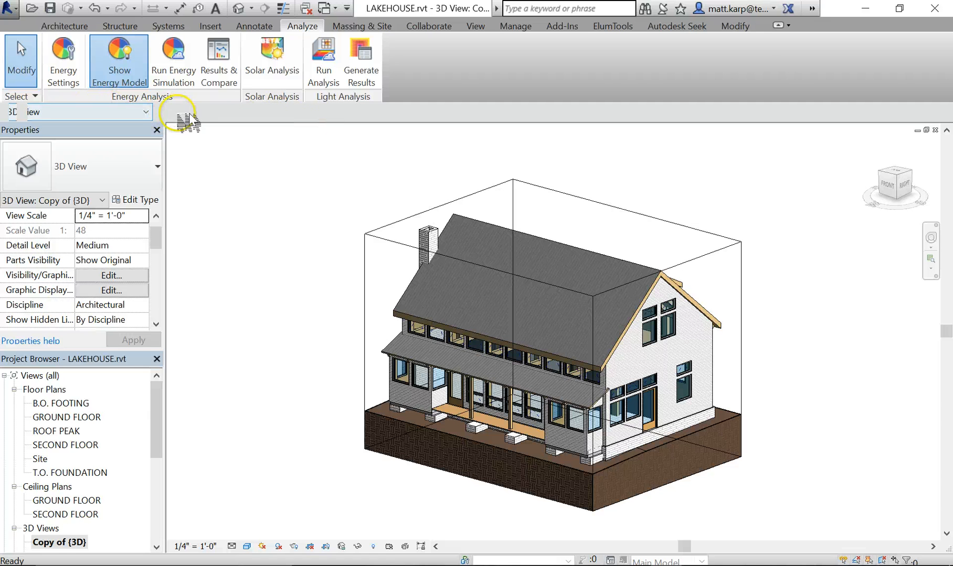
pyautogui.moveTo(267, 442)
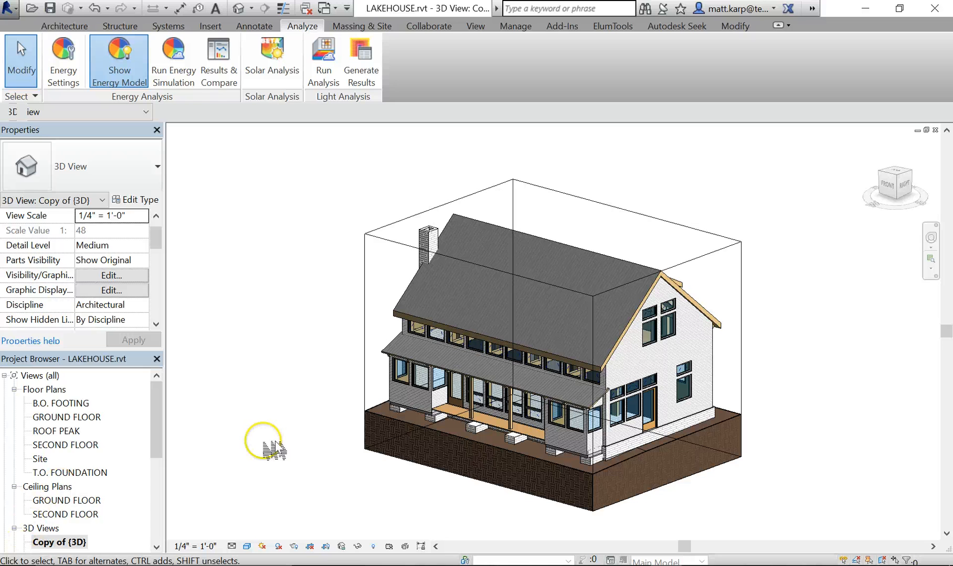
pyautogui.moveTo(218, 61)
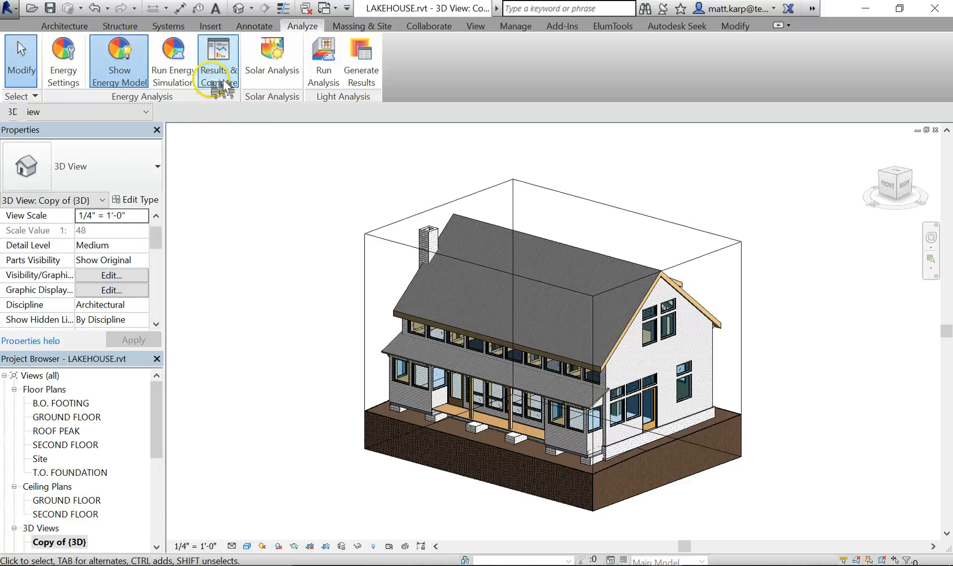
# In Results & Compare, select the LAKEHOUSE Analysis run and view its finished report
pyautogui.click(216, 61)
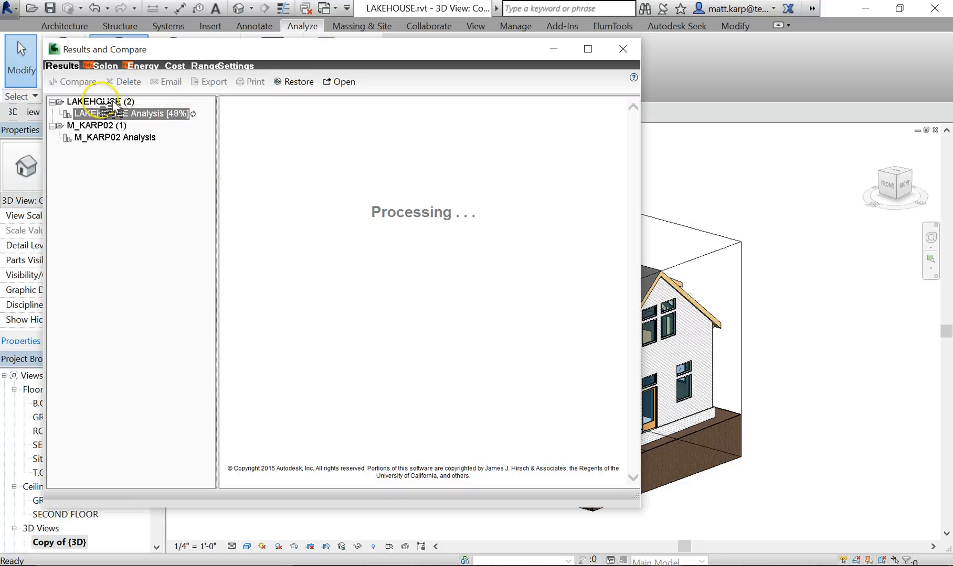
pyautogui.click(101, 101)
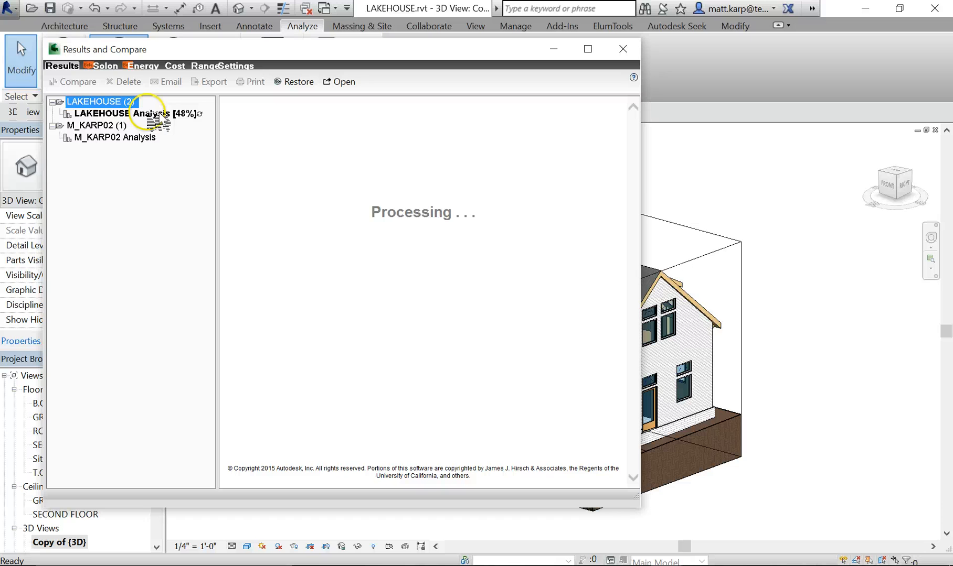
pyautogui.click(127, 114)
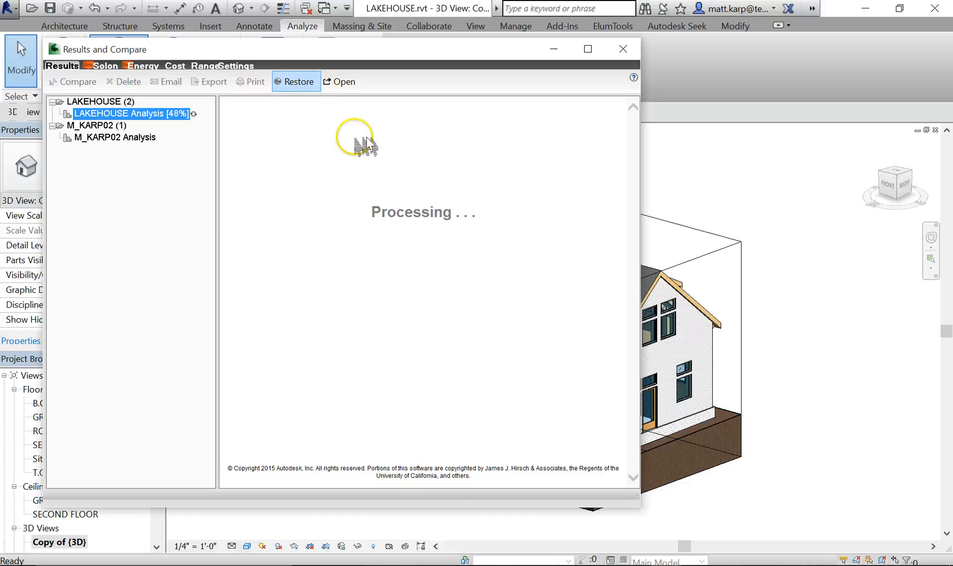
pyautogui.moveTo(499, 297)
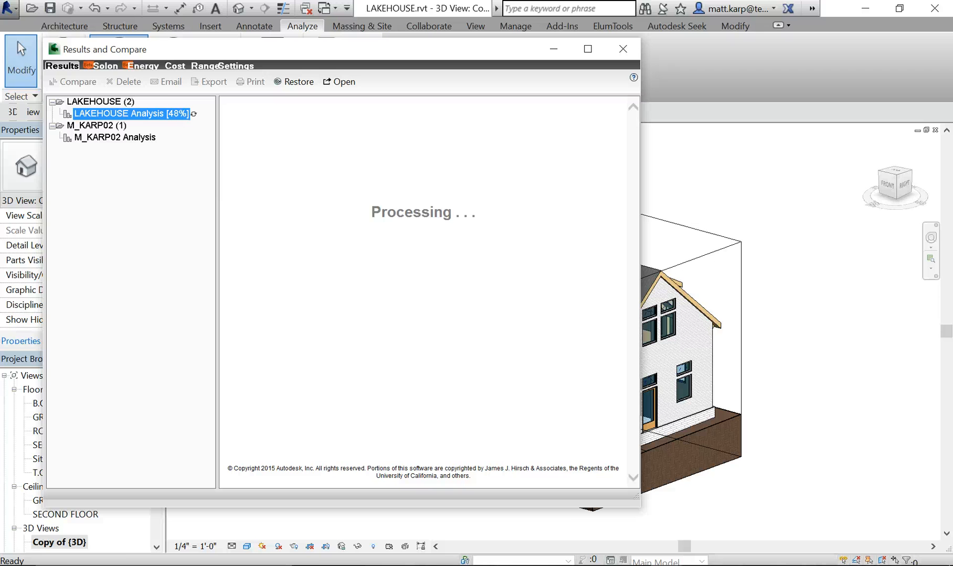
pyautogui.click(127, 113)
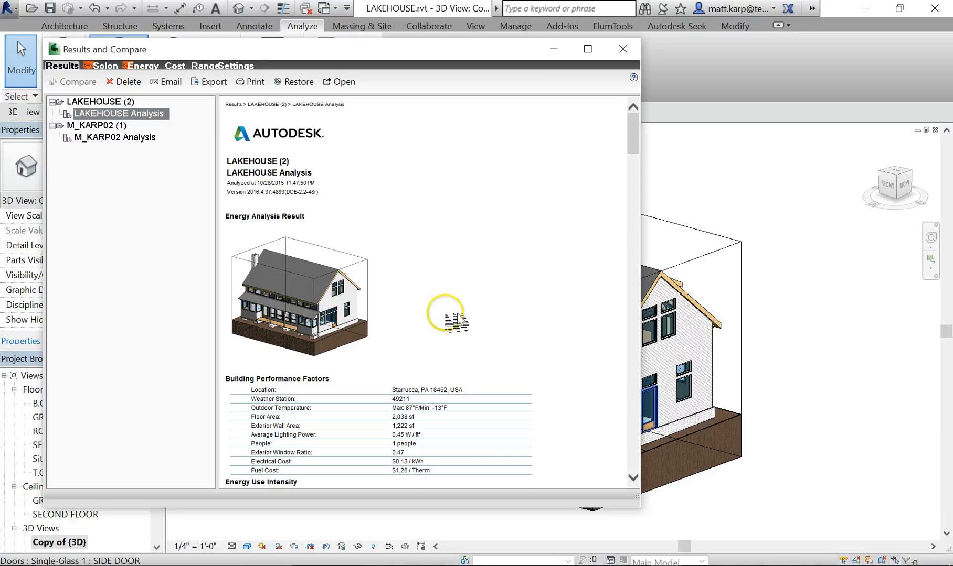
pyautogui.scroll(-3)
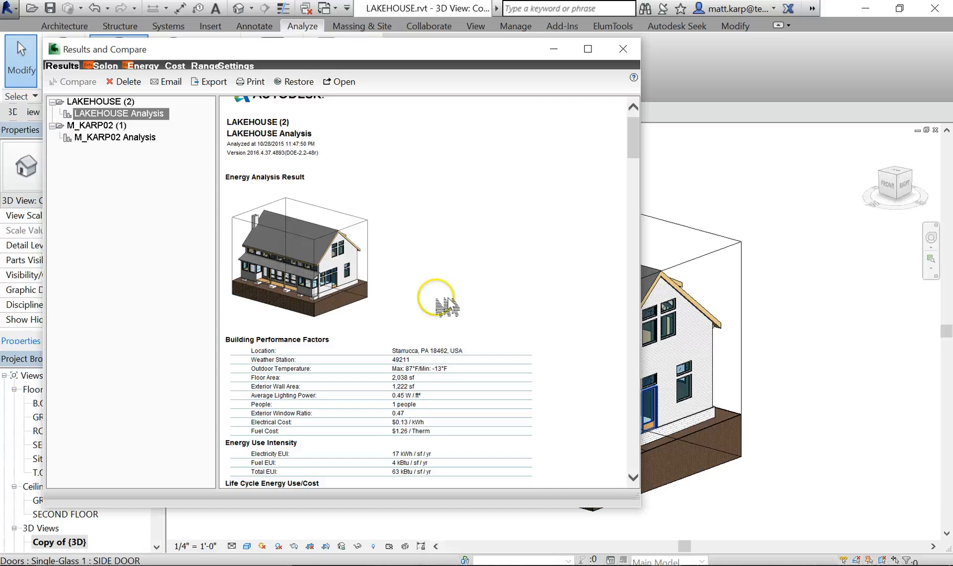
pyautogui.scroll(-3)
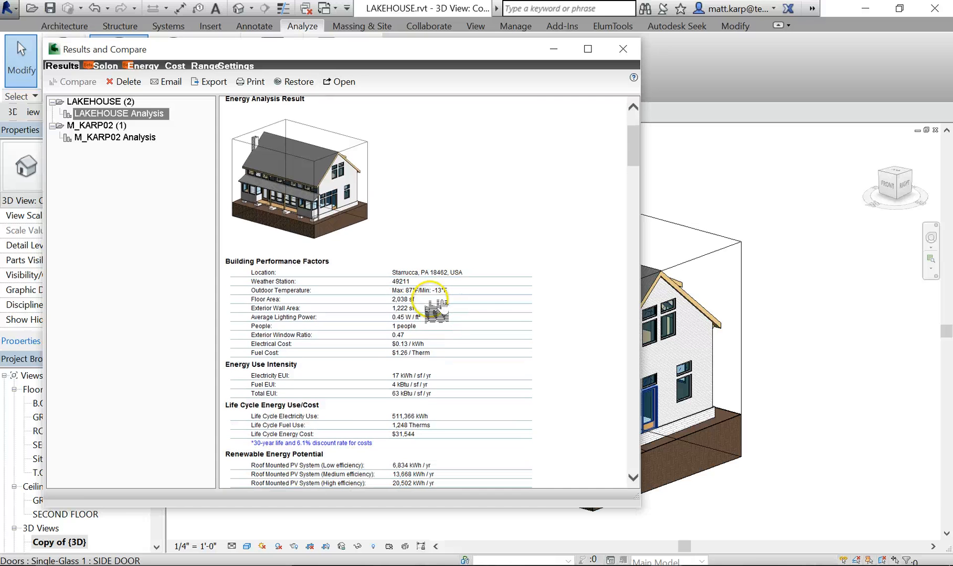
pyautogui.scroll(-3)
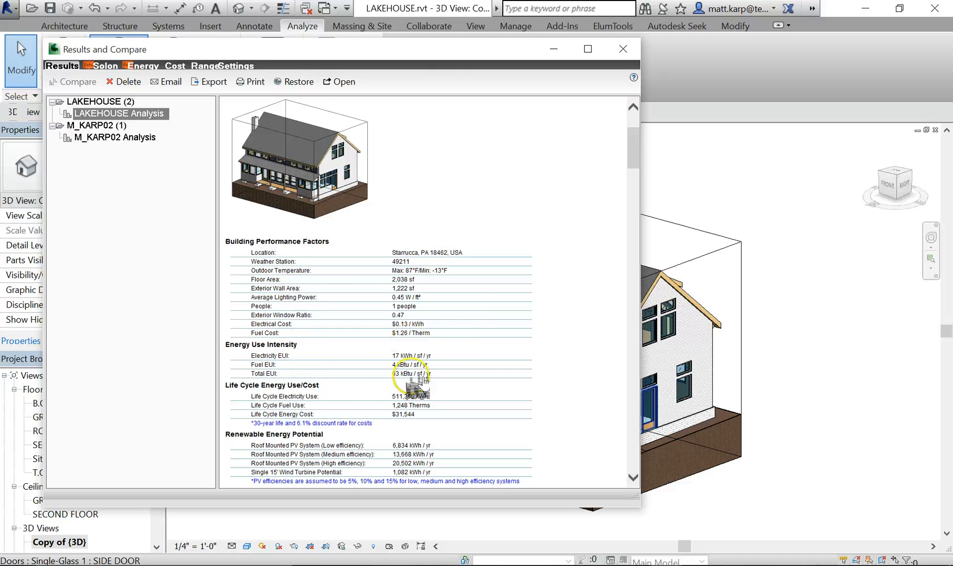
pyautogui.moveTo(274, 279)
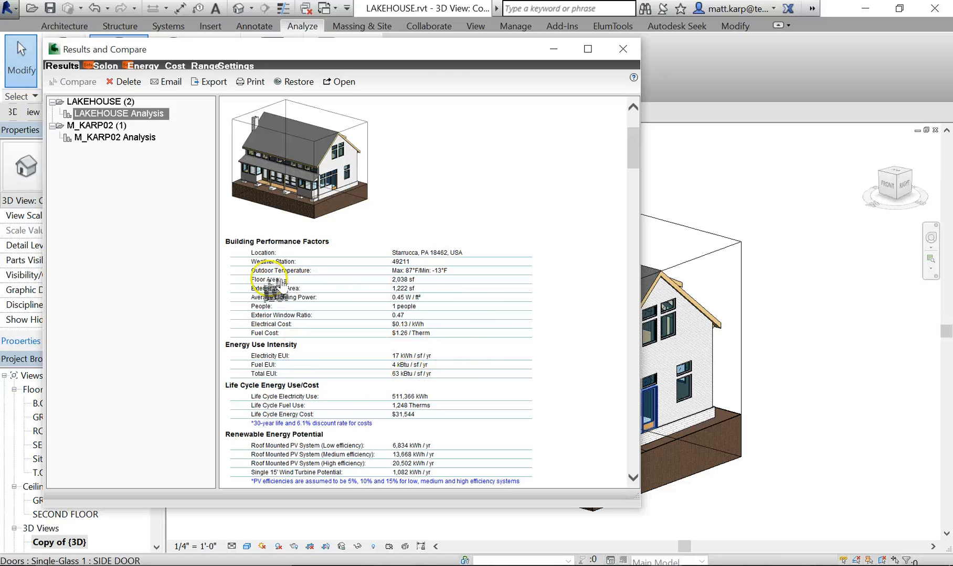
pyautogui.moveTo(426, 289)
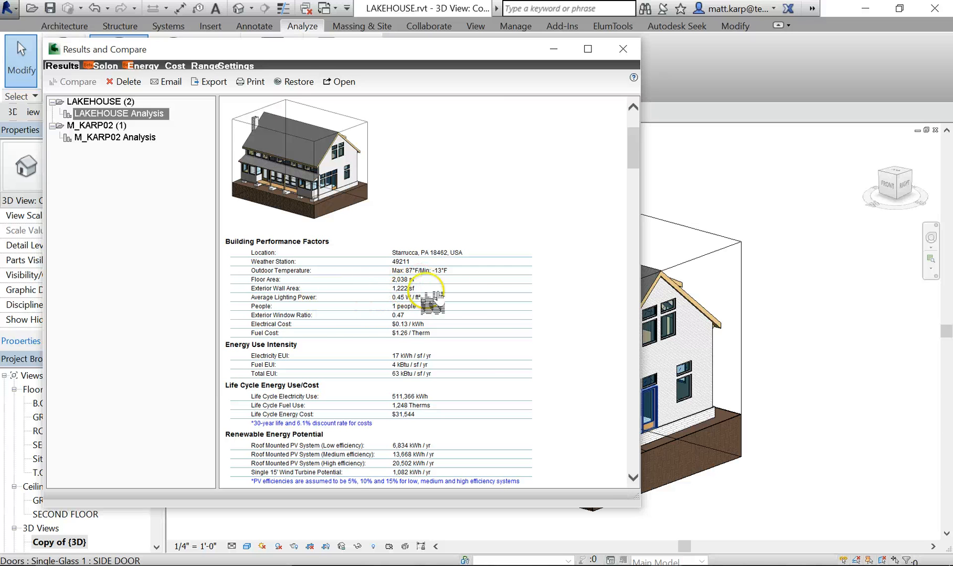
pyautogui.moveTo(407, 309)
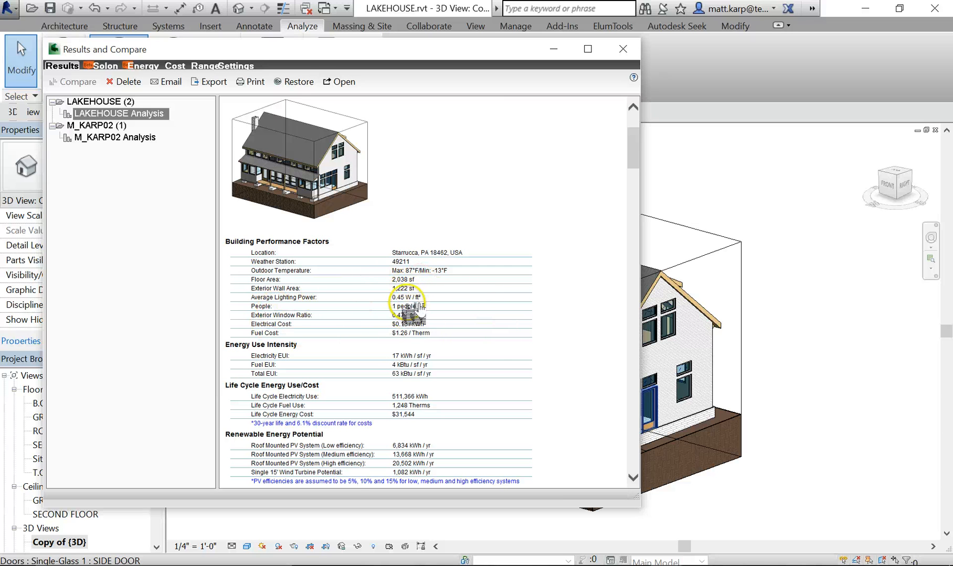
pyautogui.moveTo(513, 358)
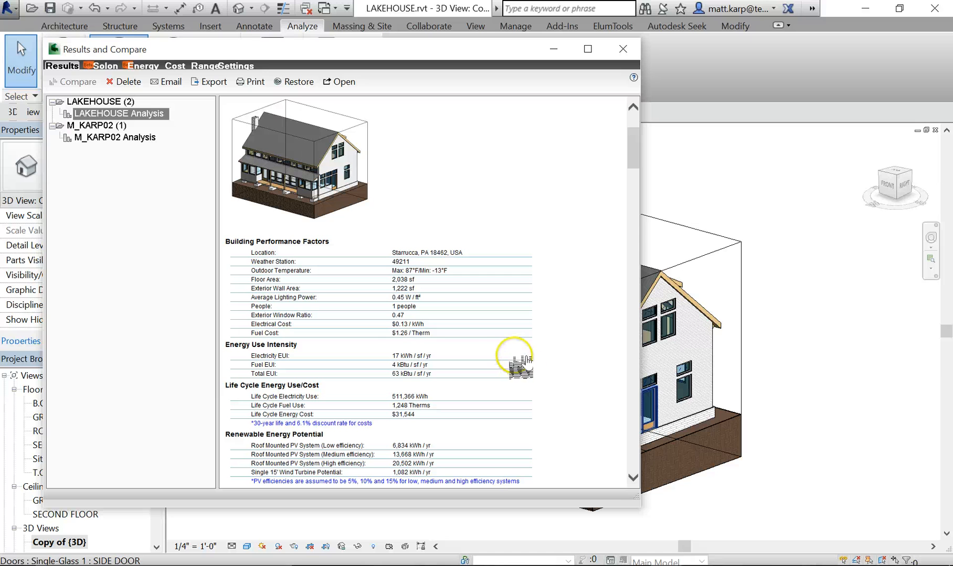
pyautogui.moveTo(547, 358)
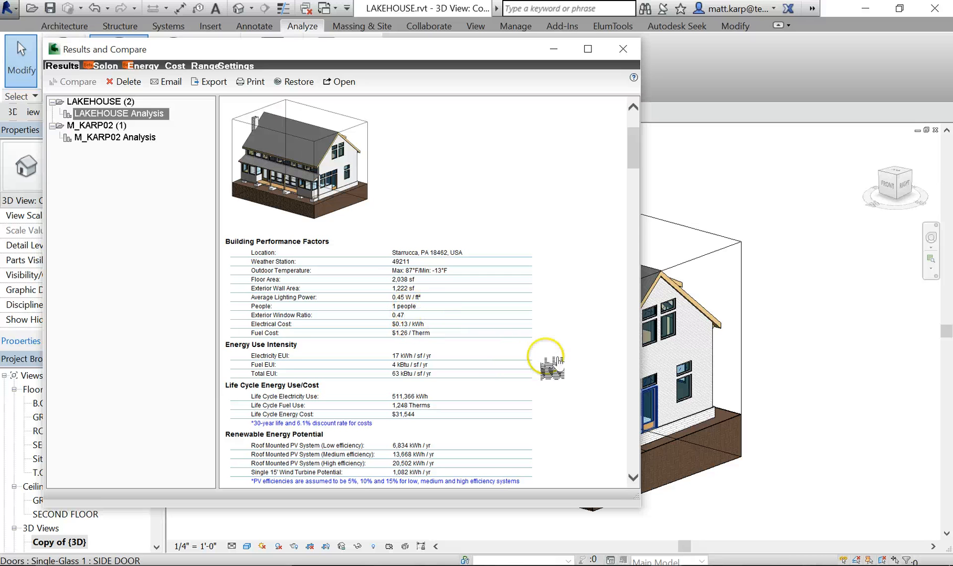
pyautogui.moveTo(410, 270)
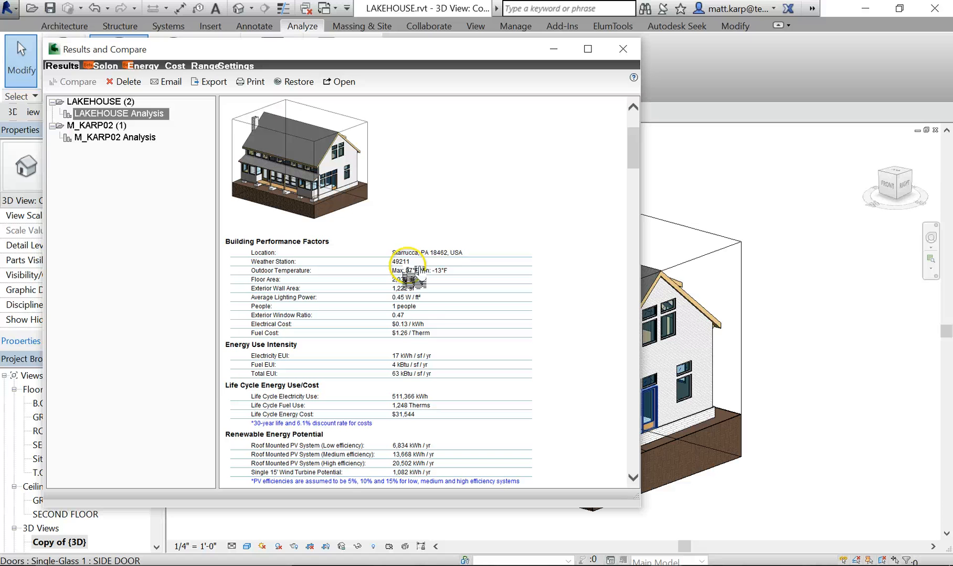
pyautogui.moveTo(458, 301)
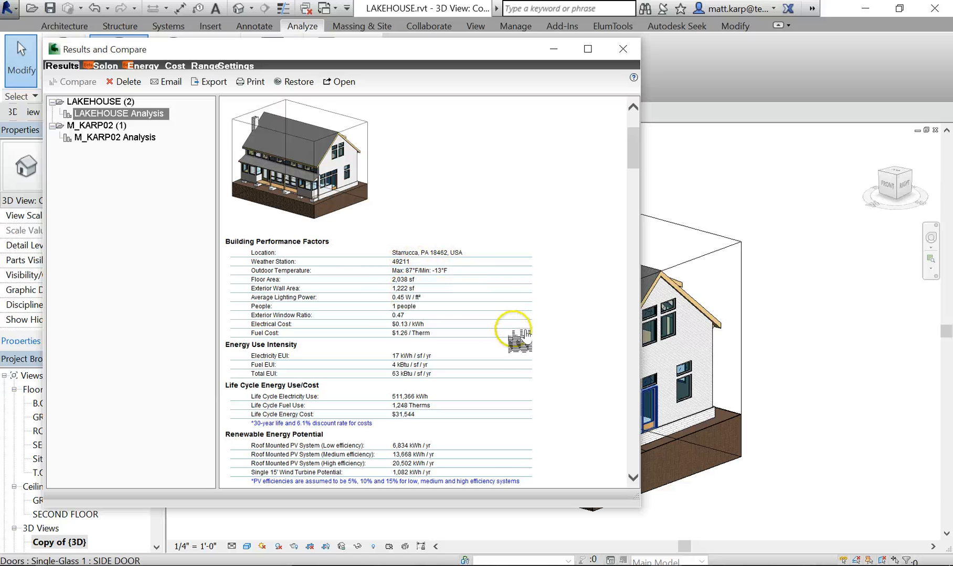
pyautogui.moveTo(441, 258)
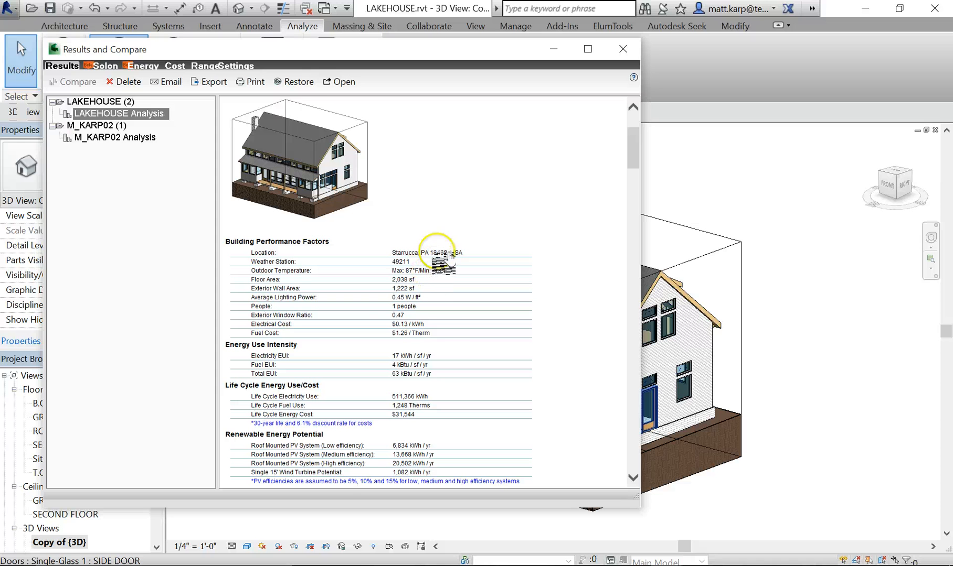
pyautogui.moveTo(404, 337)
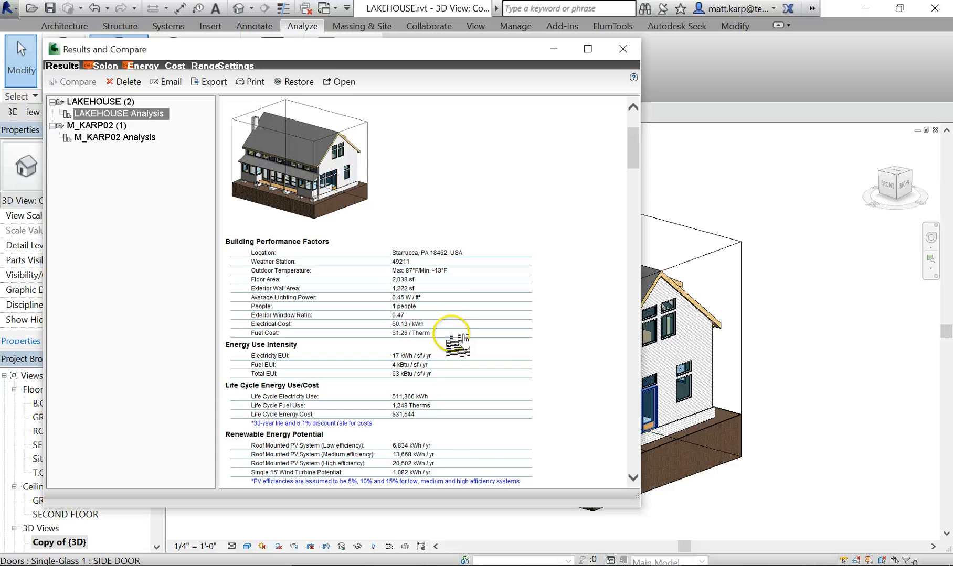
pyautogui.scroll(-3)
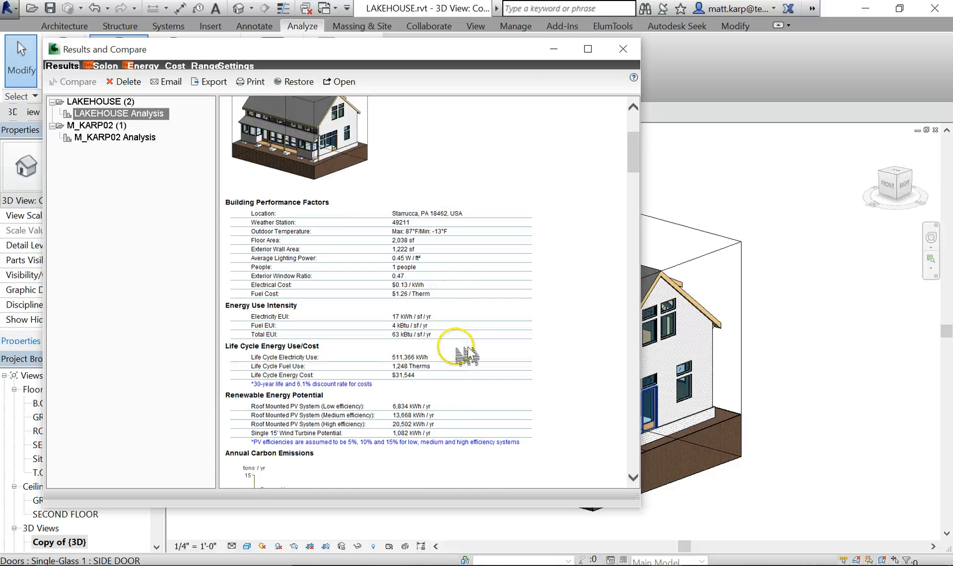
pyautogui.scroll(-3)
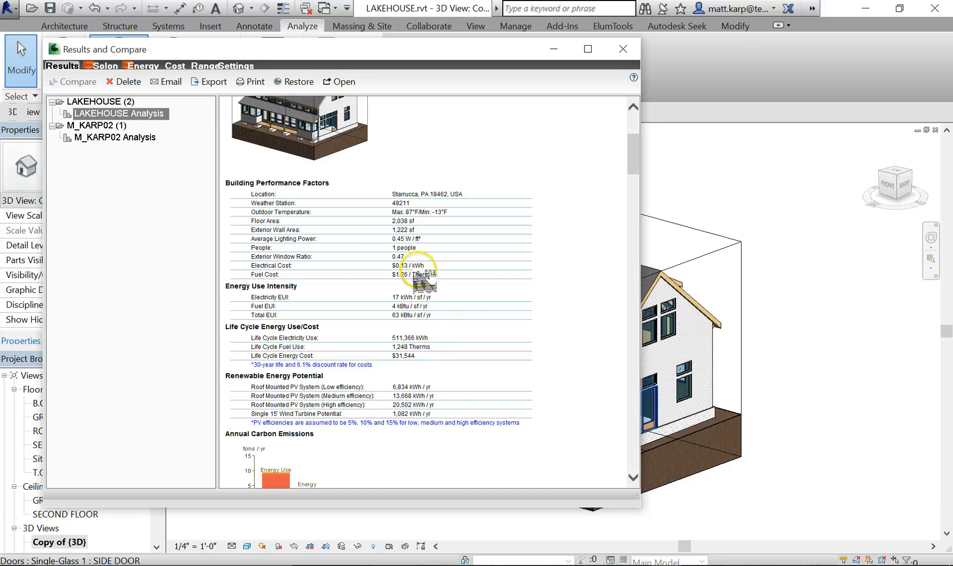
pyautogui.moveTo(499, 329)
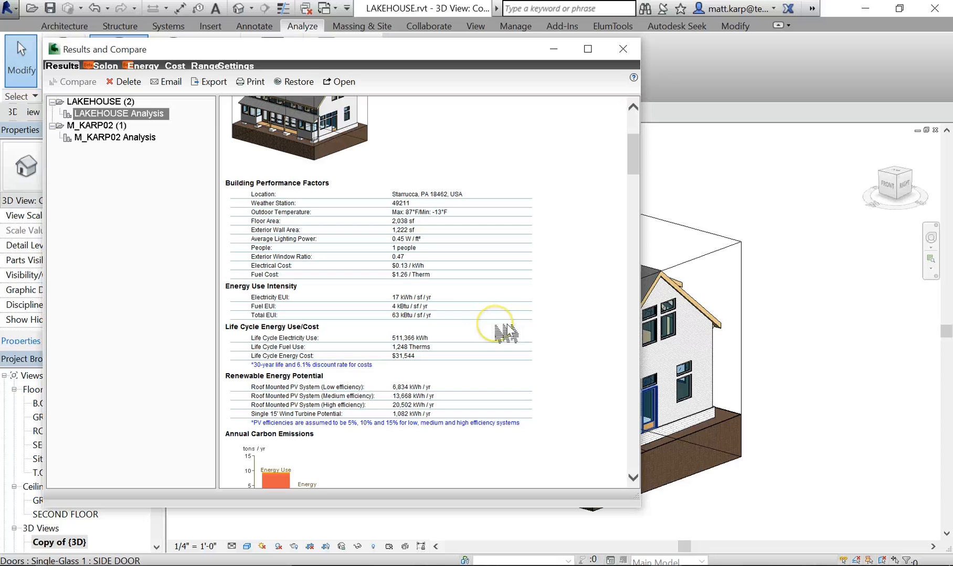
pyautogui.moveTo(398, 398)
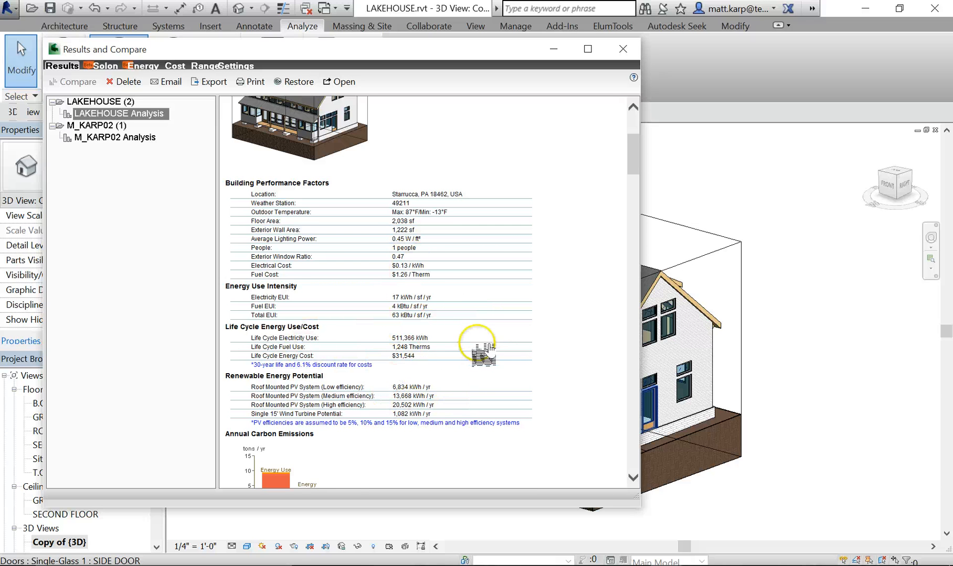
pyautogui.scroll(3)
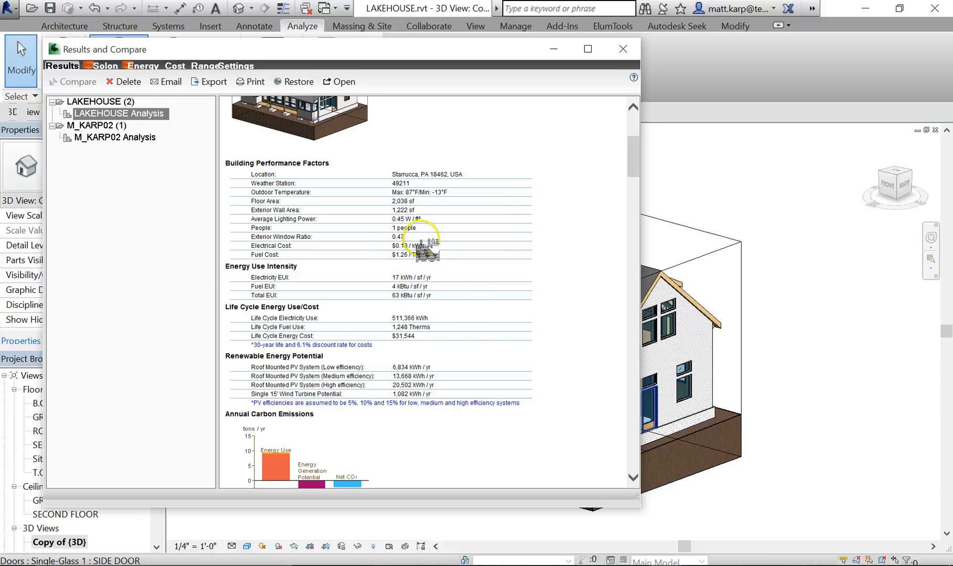
pyautogui.moveTo(429, 252)
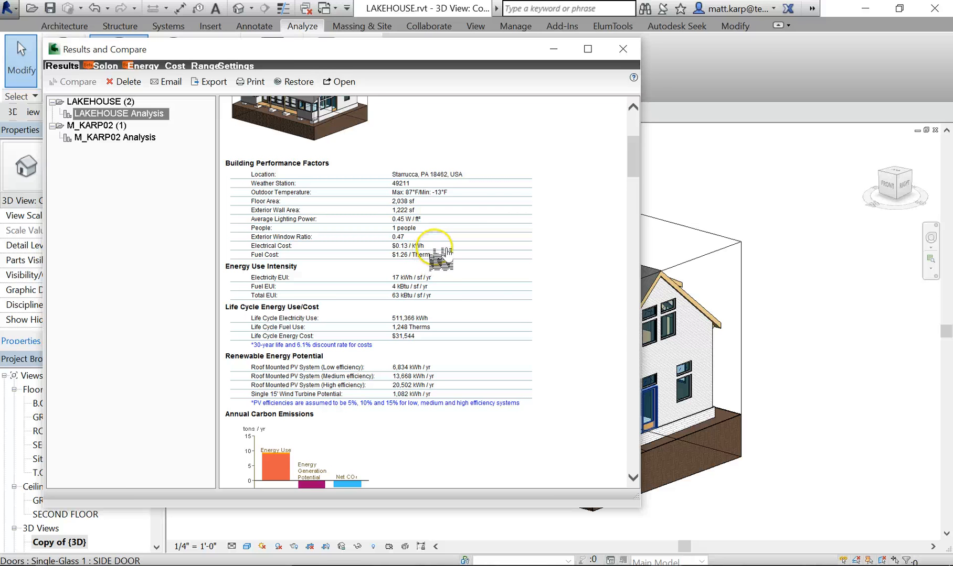
pyautogui.moveTo(441, 254)
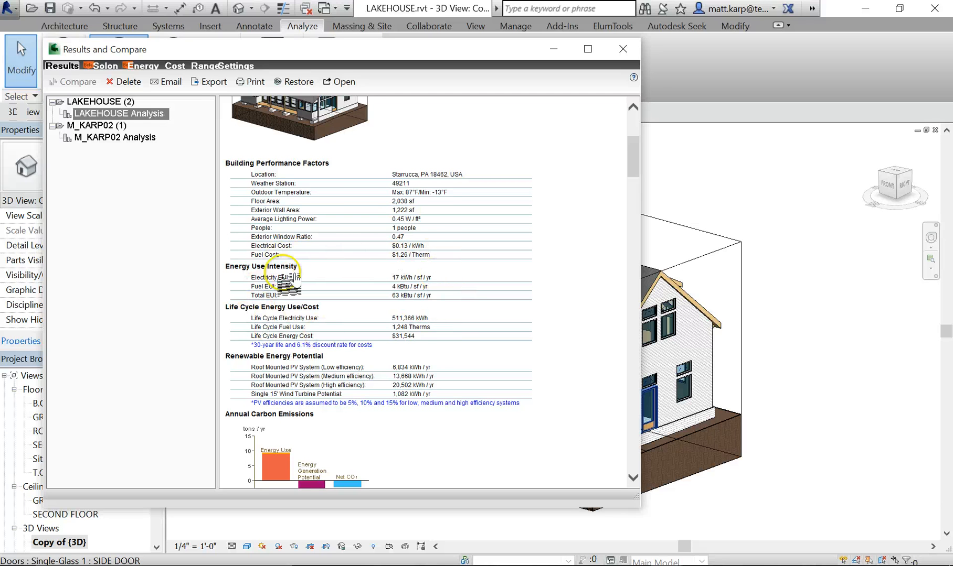
pyautogui.moveTo(398, 315)
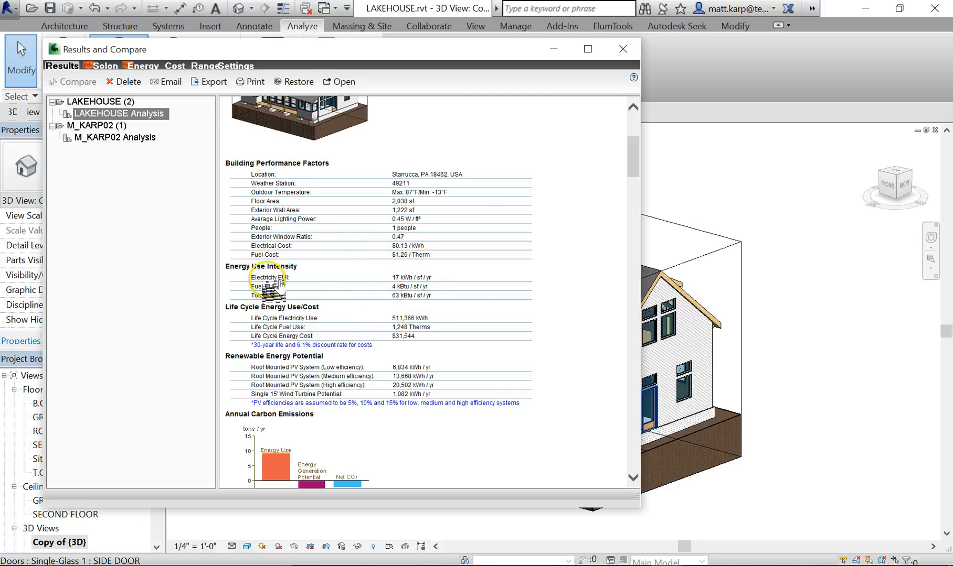
pyautogui.moveTo(401, 295)
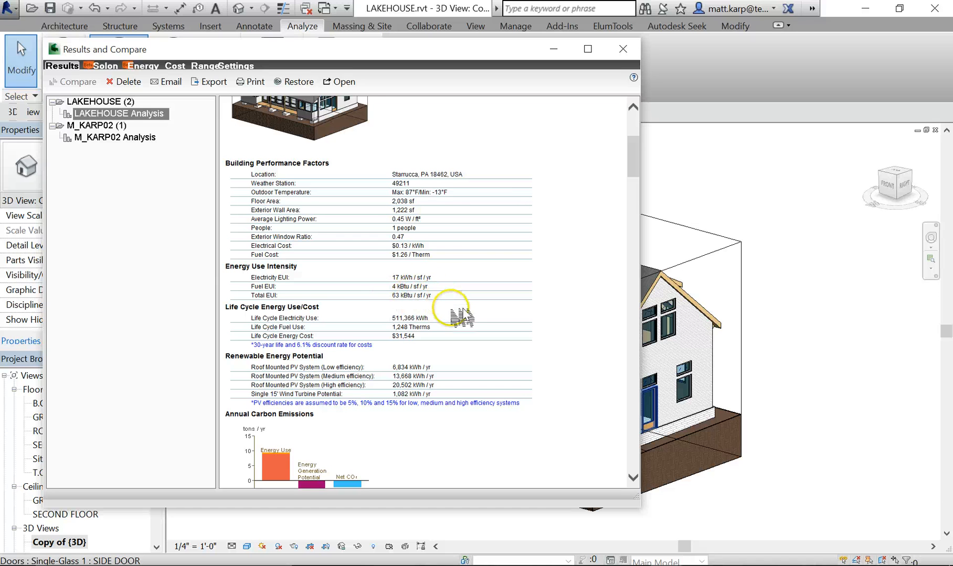
# Scroll the report to the Annual Carbon Emissions chart showing net CO2 of -1 tons/yr
pyautogui.scroll(-3)
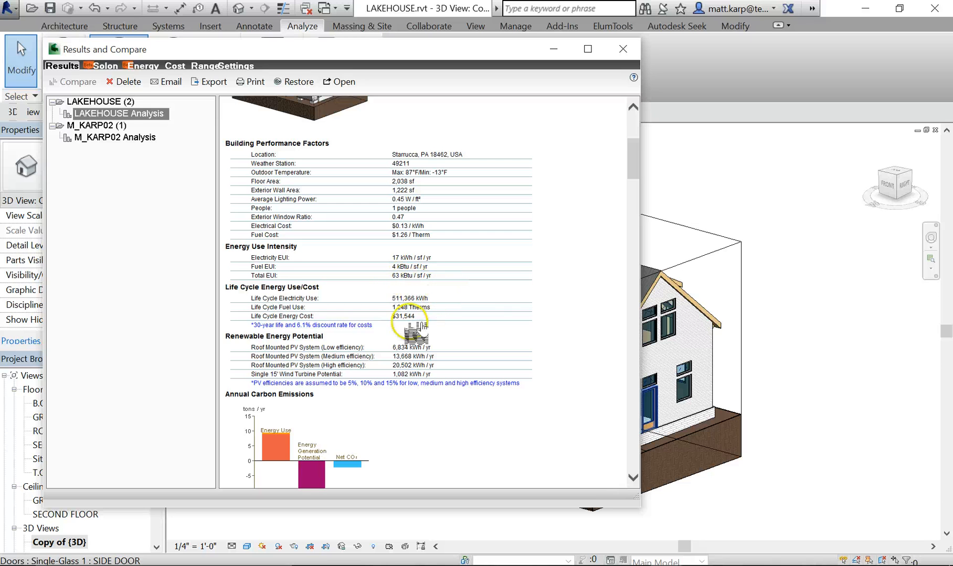
pyautogui.moveTo(410, 276)
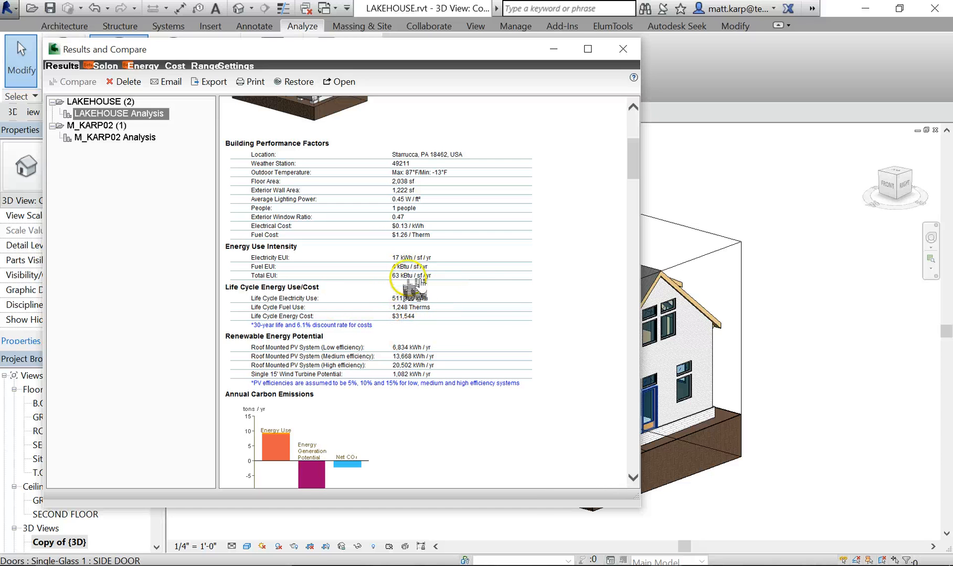
pyautogui.scroll(3)
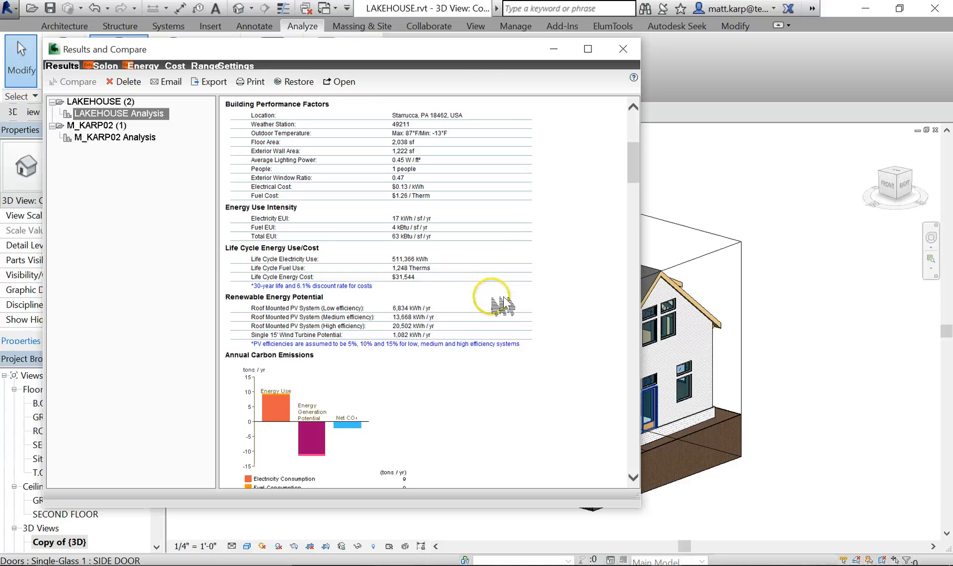
pyautogui.scroll(-3)
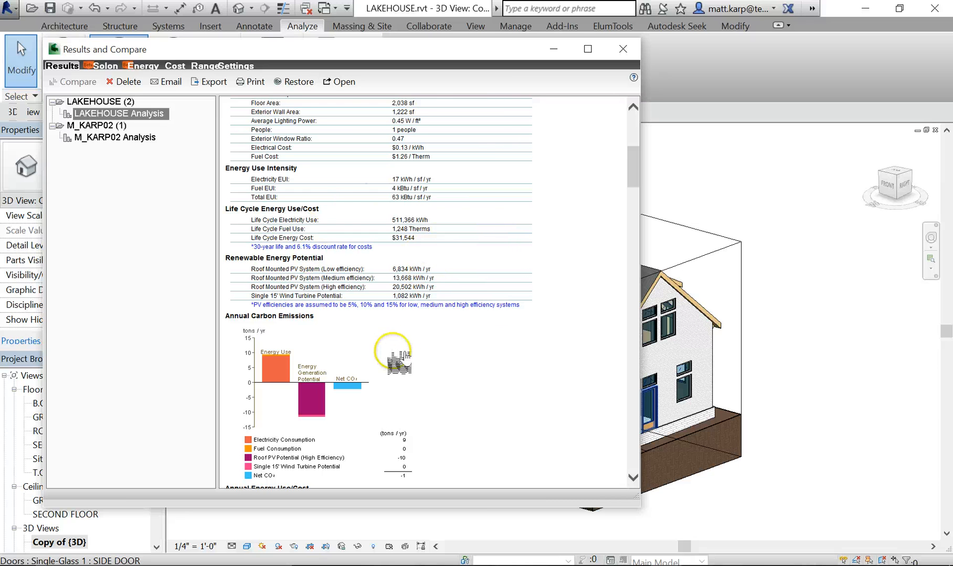
# Scroll to the Energy Use: Fuel and Electricity pie charts, with HVAC at 85% of electricity
pyautogui.scroll(-3)
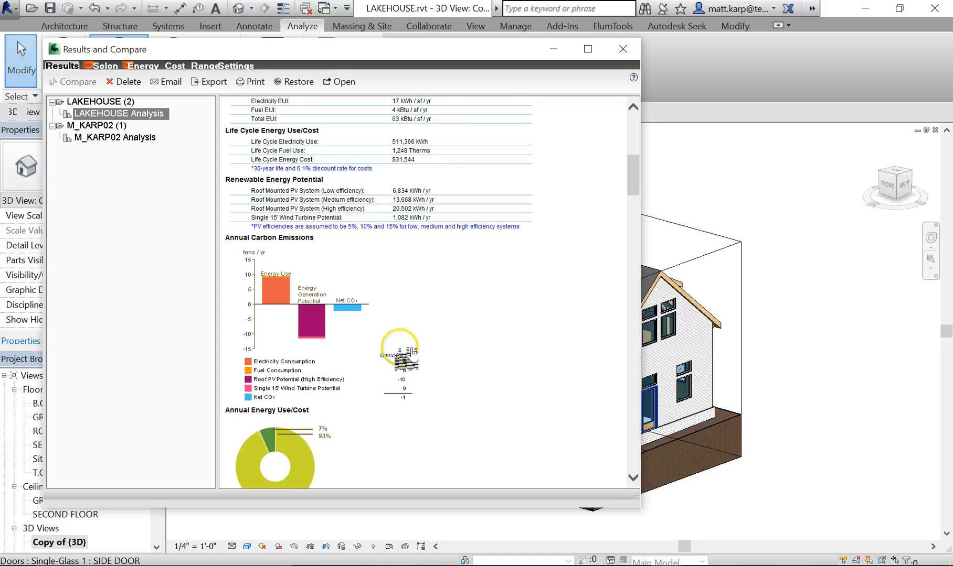
pyautogui.scroll(-3)
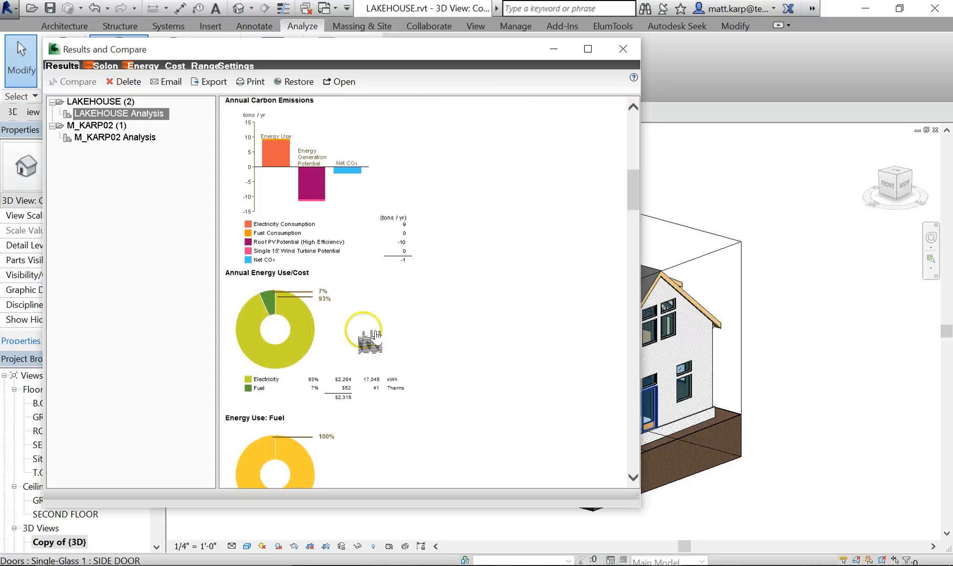
pyautogui.scroll(3)
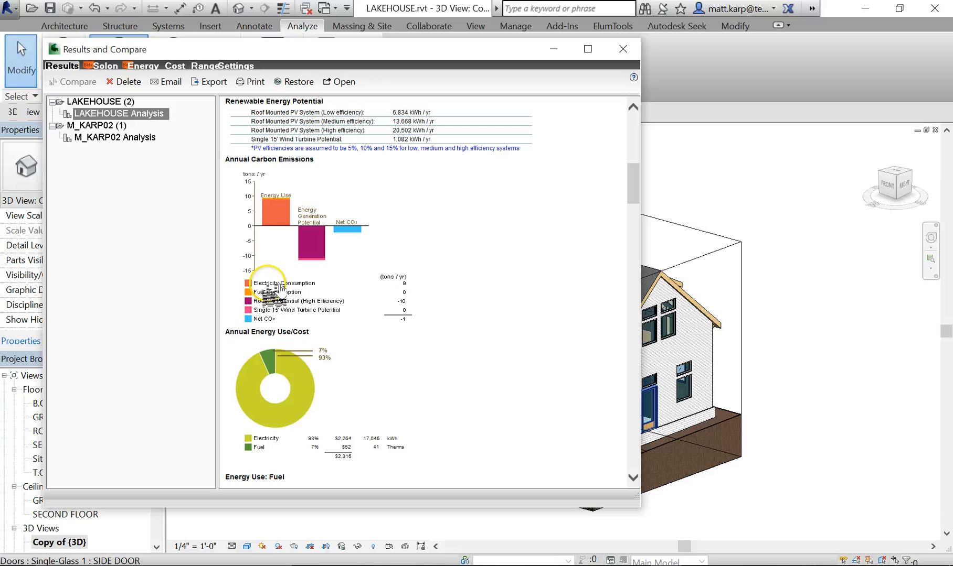
pyautogui.scroll(-3)
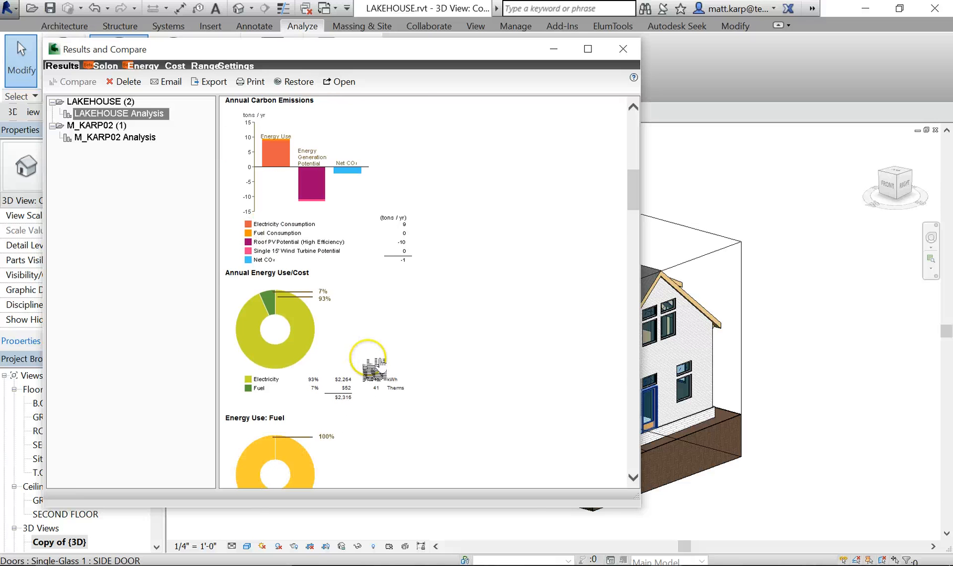
pyautogui.scroll(-3)
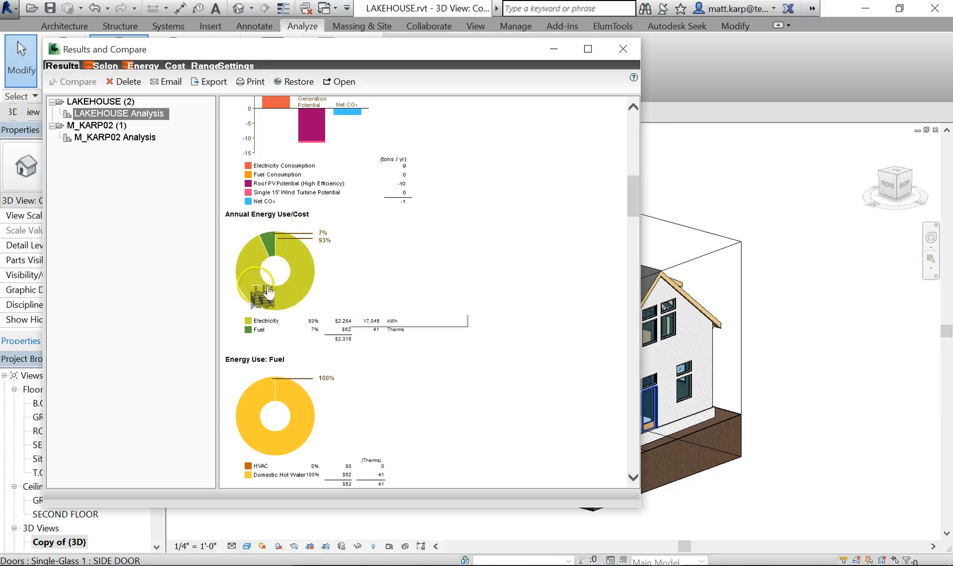
pyautogui.moveTo(447, 307)
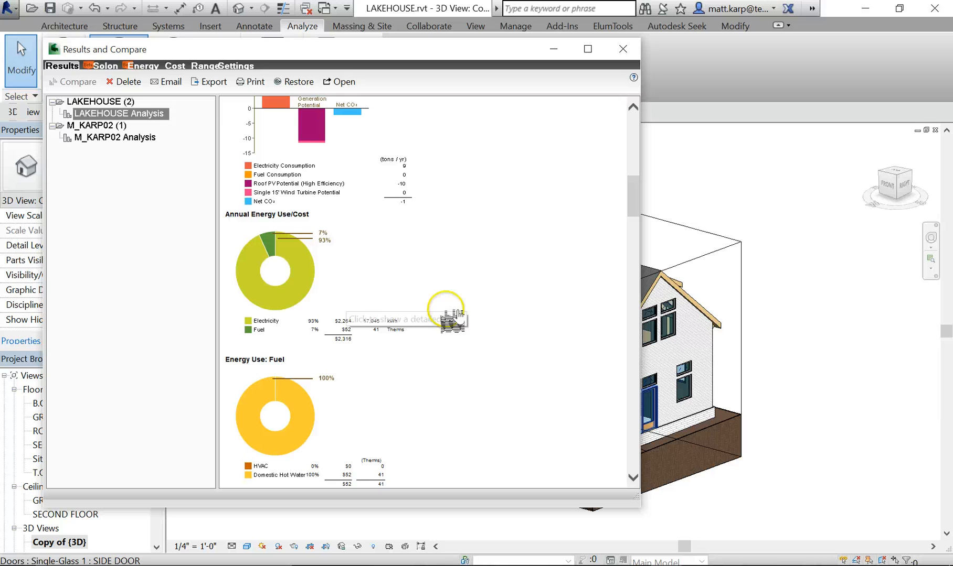
pyautogui.moveTo(504, 358)
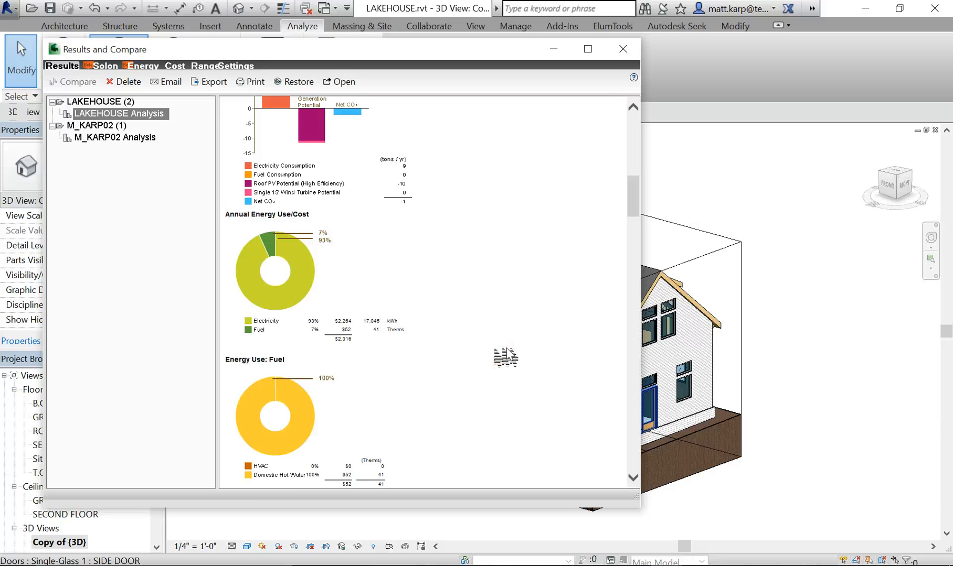
pyautogui.scroll(-3)
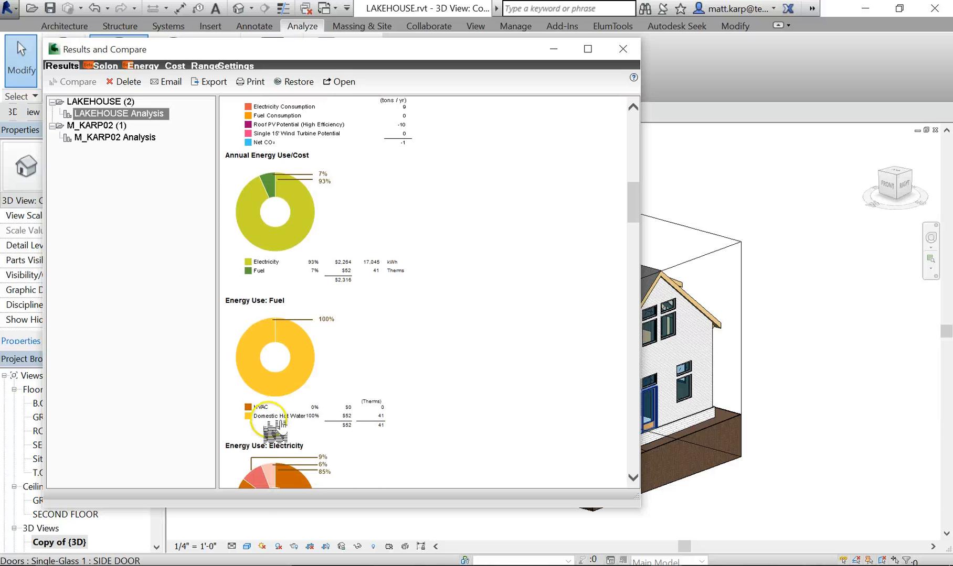
pyautogui.scroll(-3)
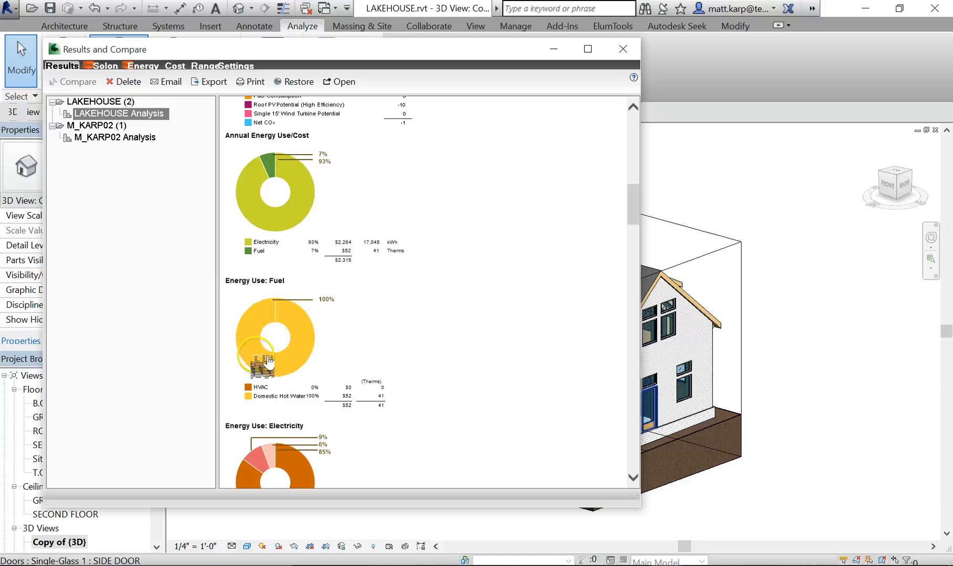
pyautogui.moveTo(274, 336)
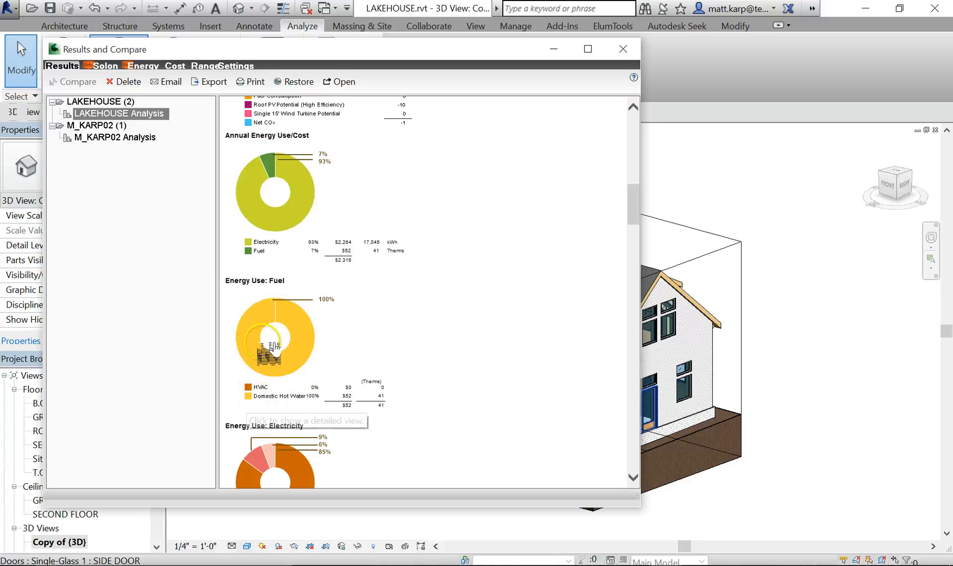
pyautogui.moveTo(325, 349)
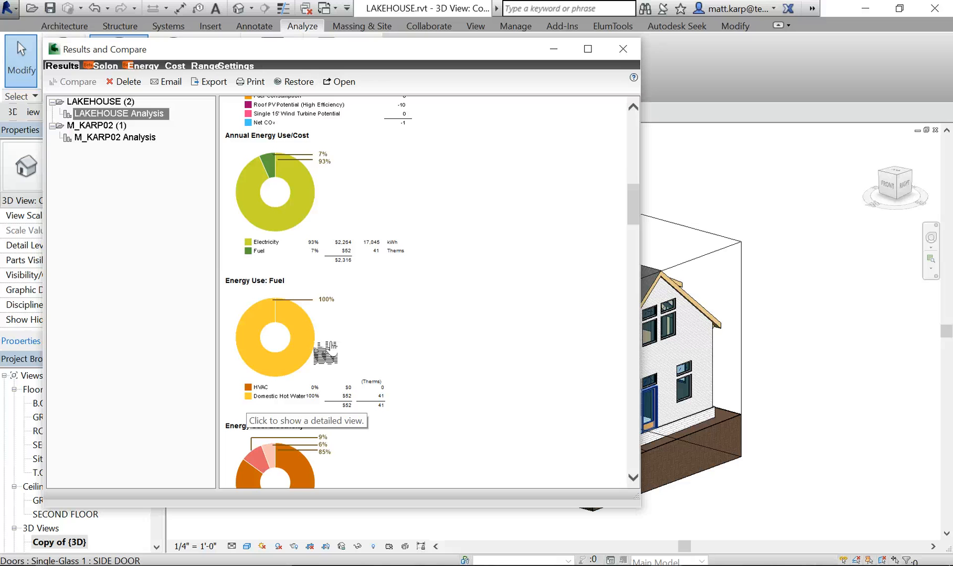
pyautogui.moveTo(326, 352)
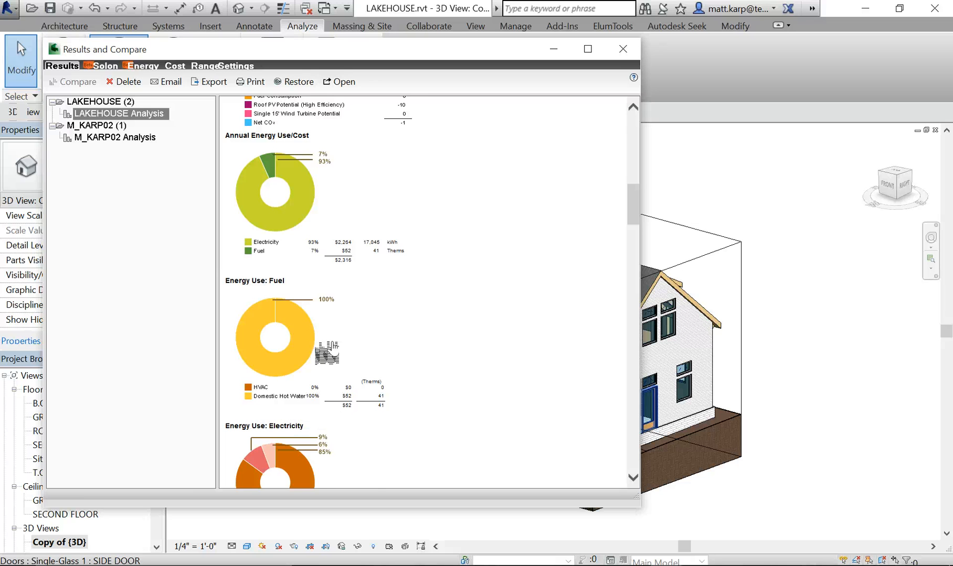
pyautogui.scroll(-3)
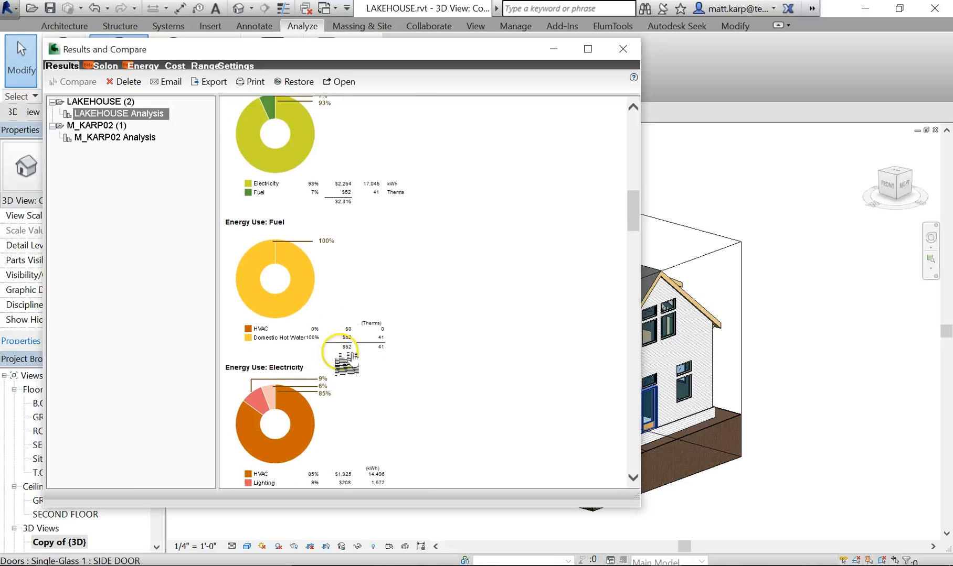
pyautogui.scroll(-3)
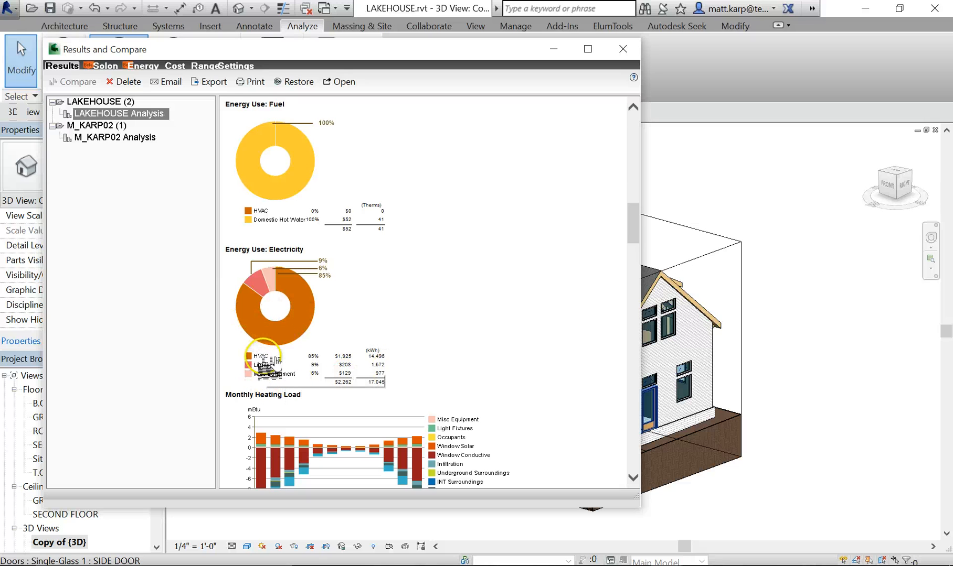
pyautogui.moveTo(331, 400)
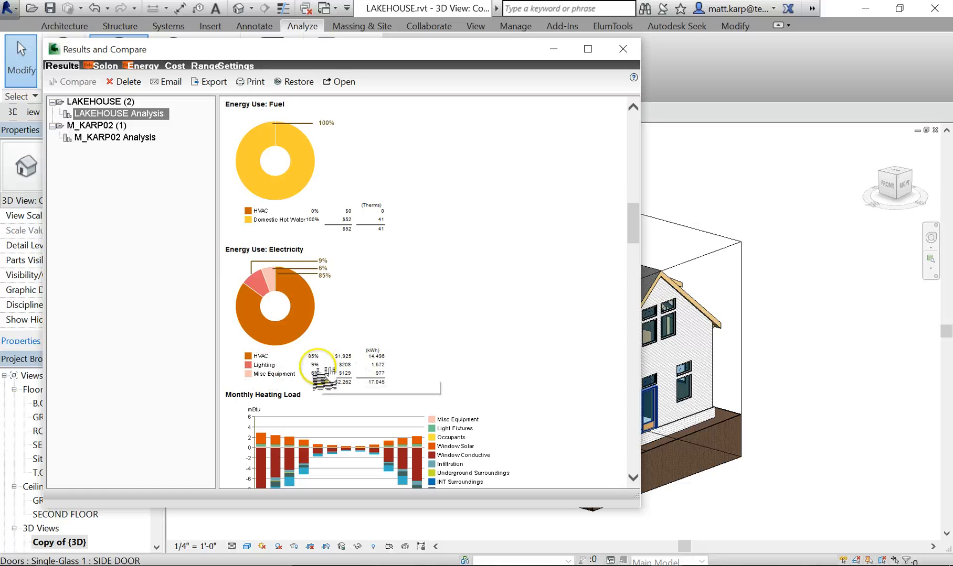
# Scroll through the Monthly Heating and Cooling Load charts
pyautogui.scroll(-3)
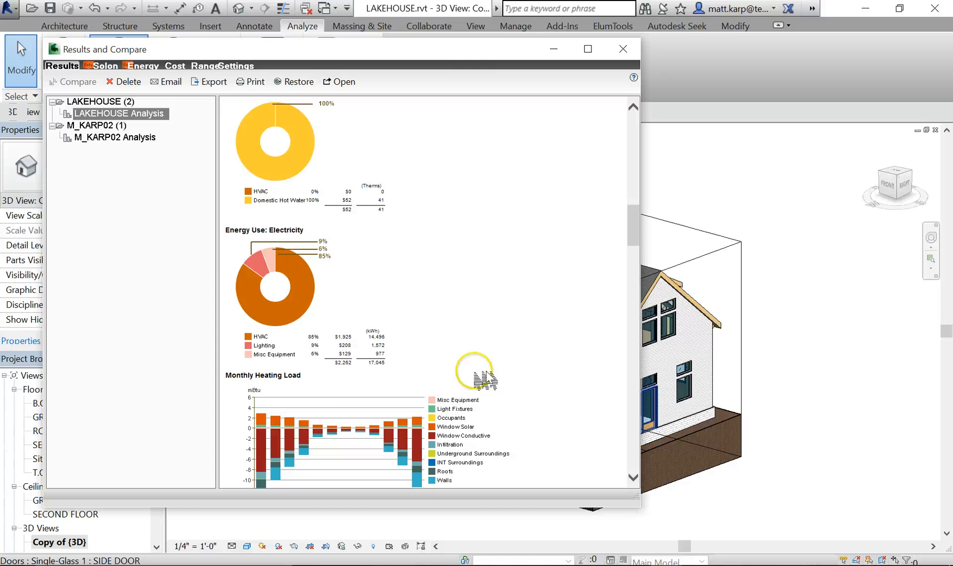
pyautogui.scroll(-3)
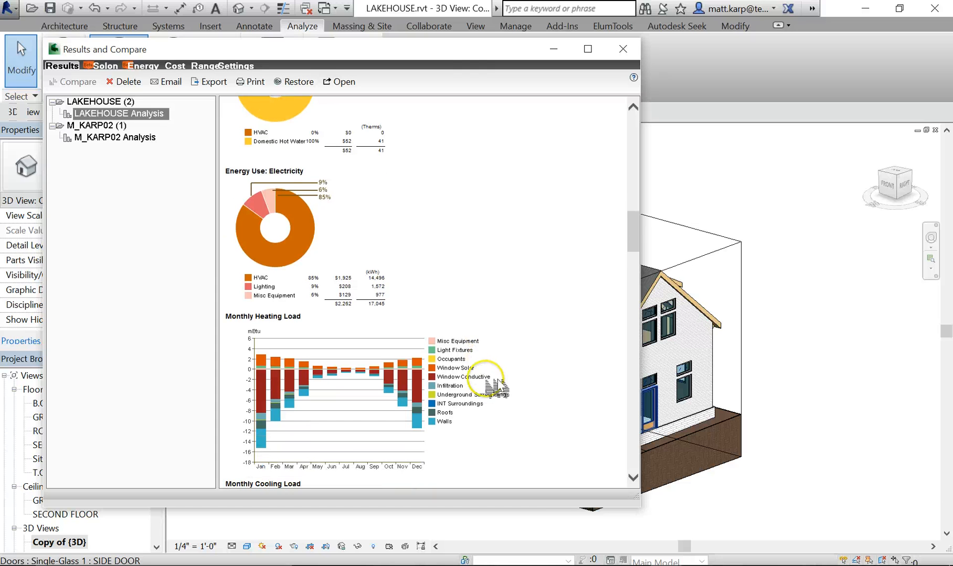
pyautogui.scroll(-3)
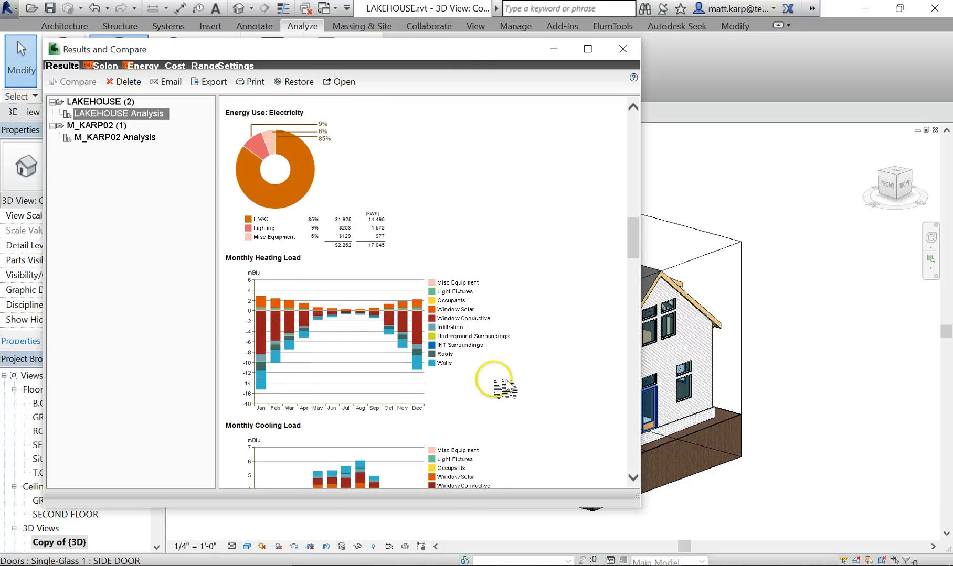
pyautogui.scroll(-3)
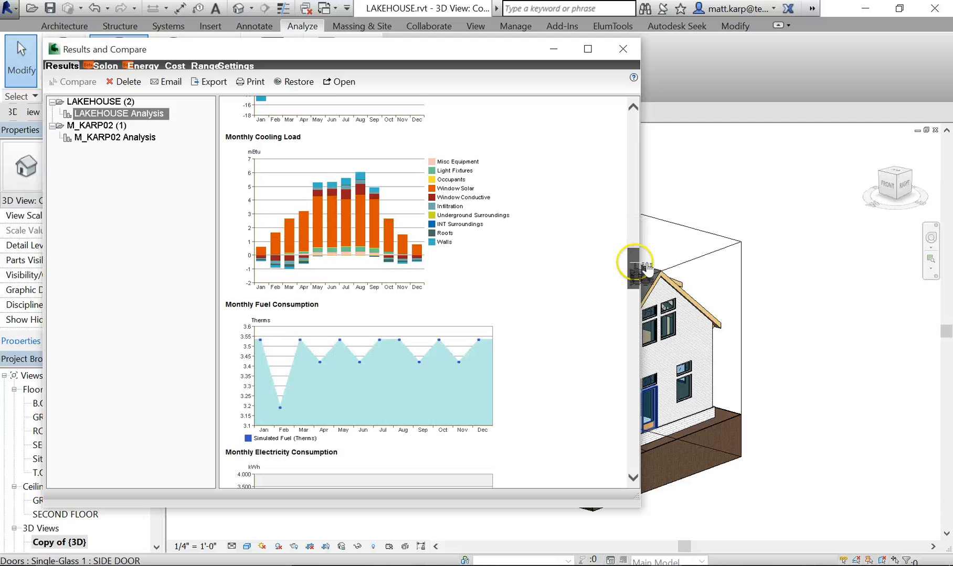
pyautogui.scroll(-3)
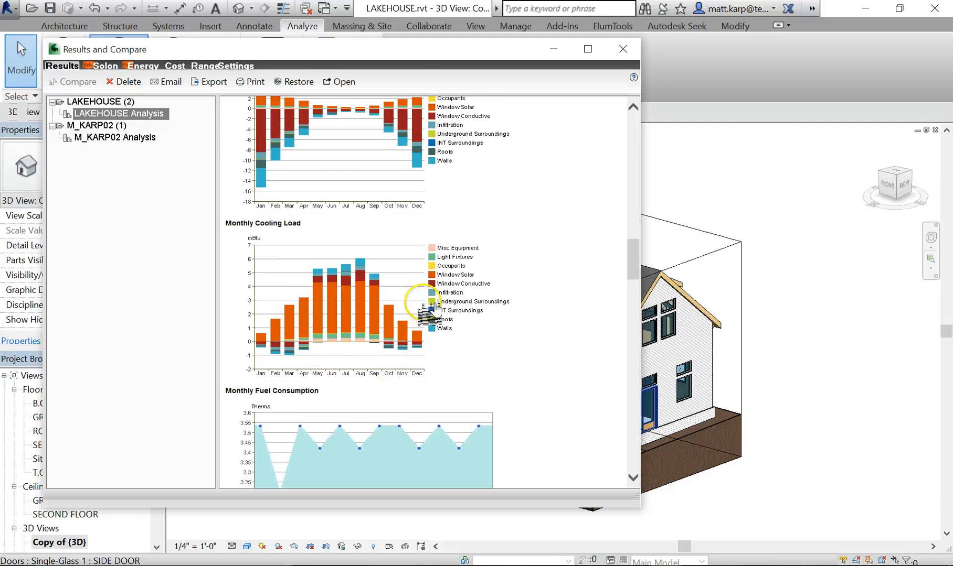
pyautogui.scroll(3)
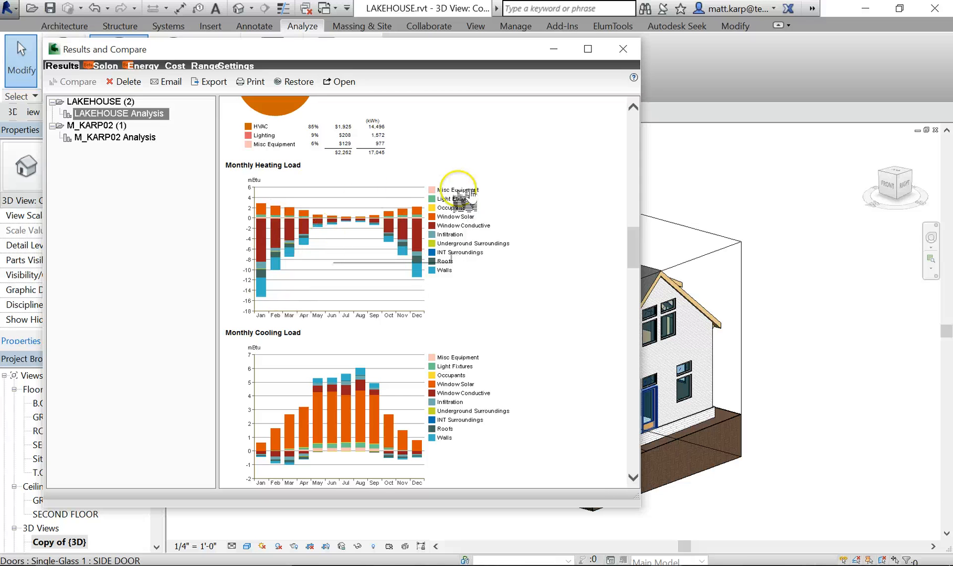
pyautogui.moveTo(443, 286)
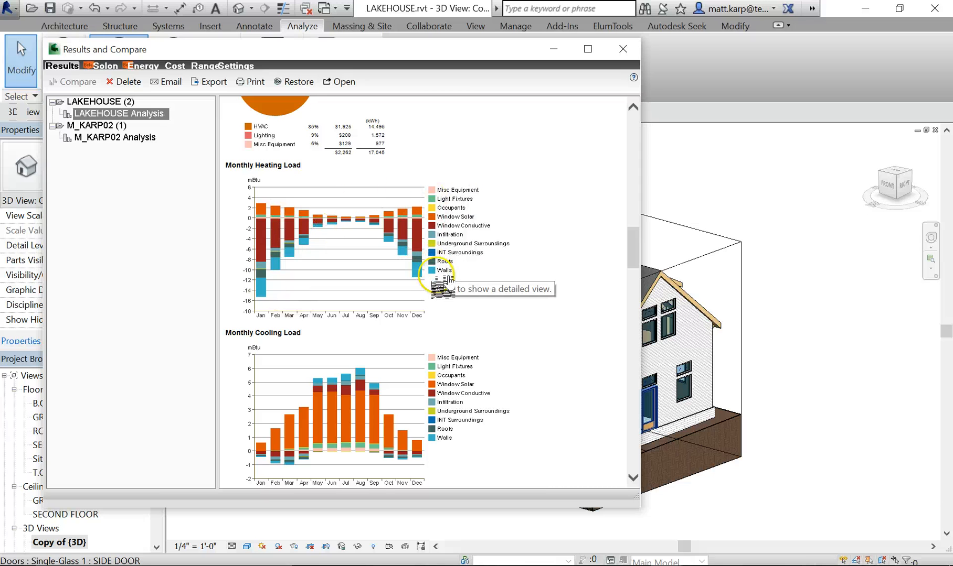
pyautogui.moveTo(398, 216)
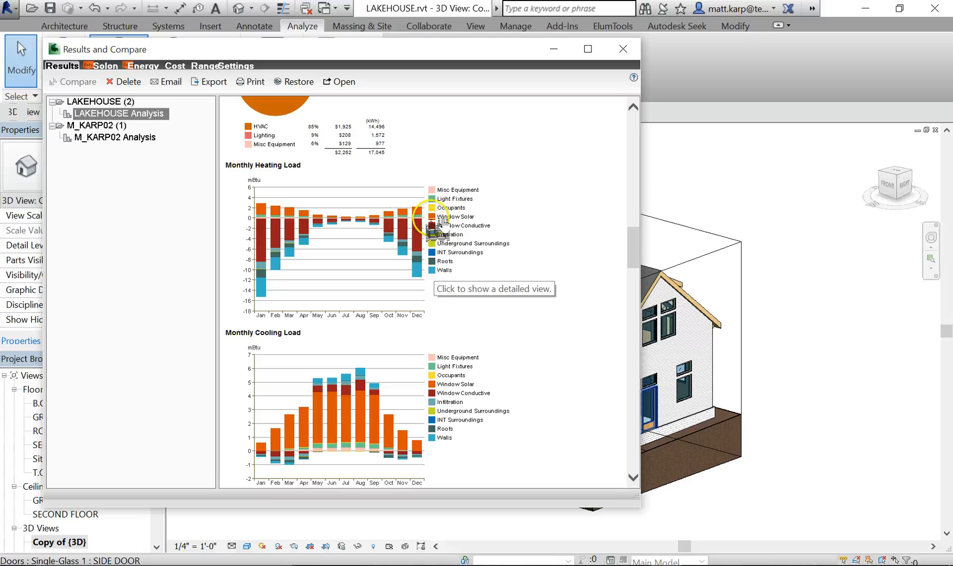
pyautogui.moveTo(310, 215)
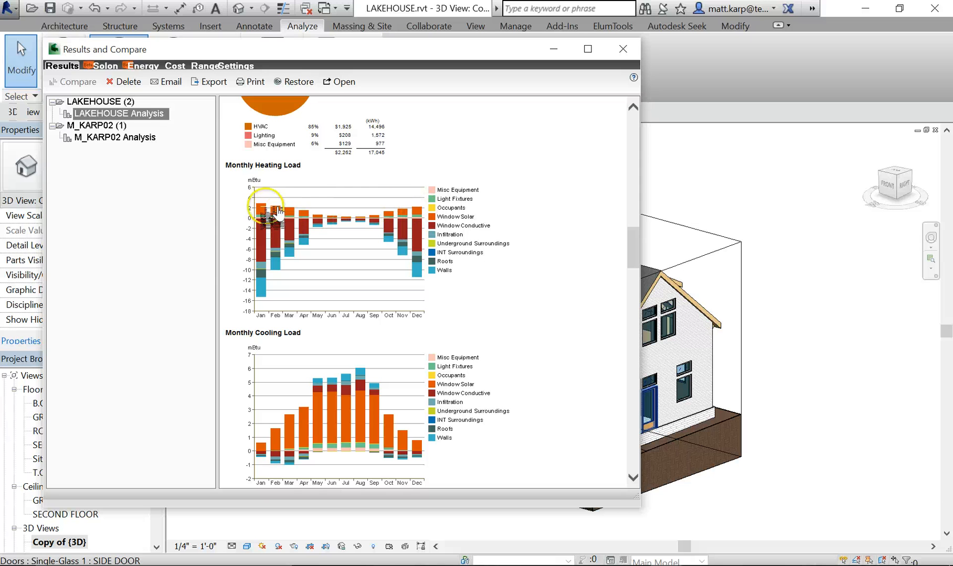
pyautogui.moveTo(361, 215)
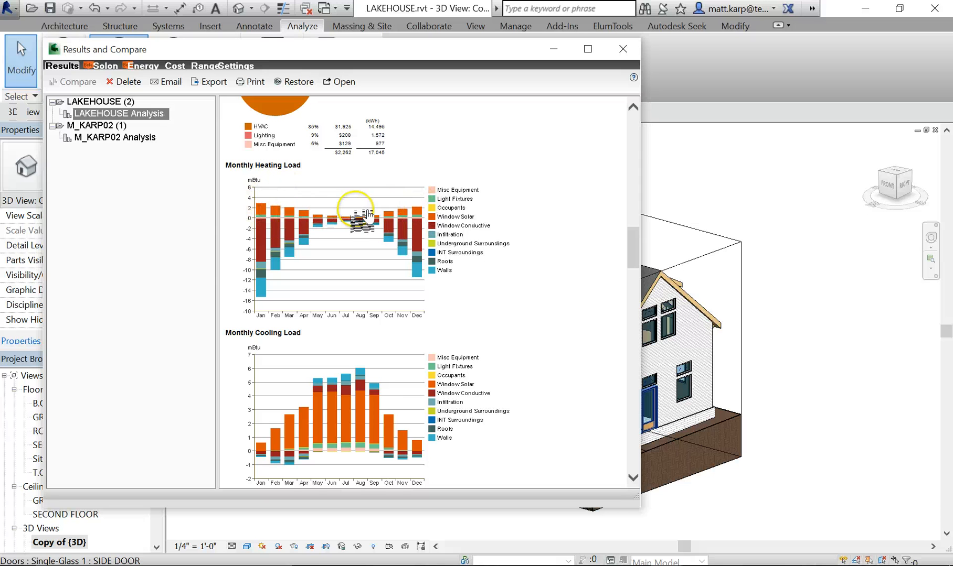
pyautogui.moveTo(278, 217)
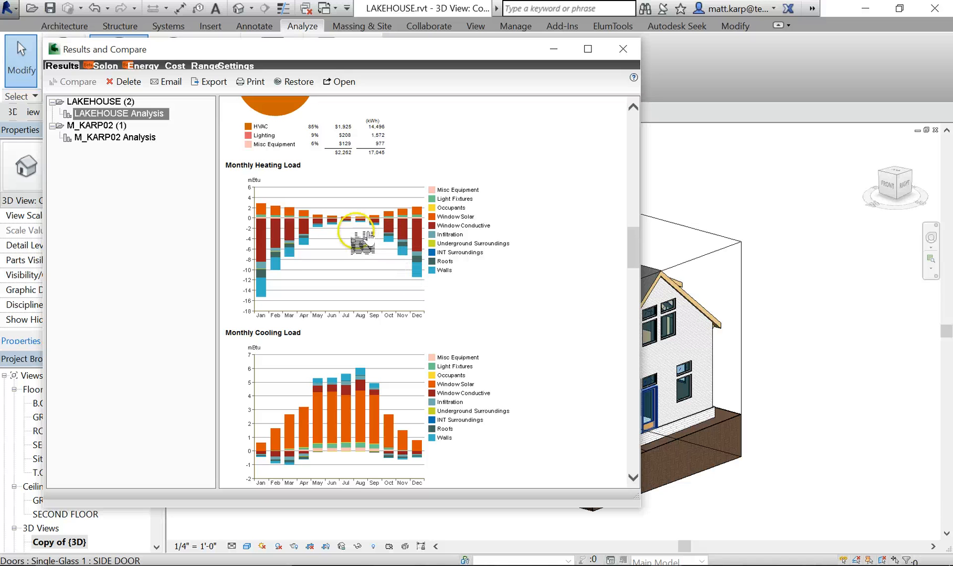
pyautogui.moveTo(501, 325)
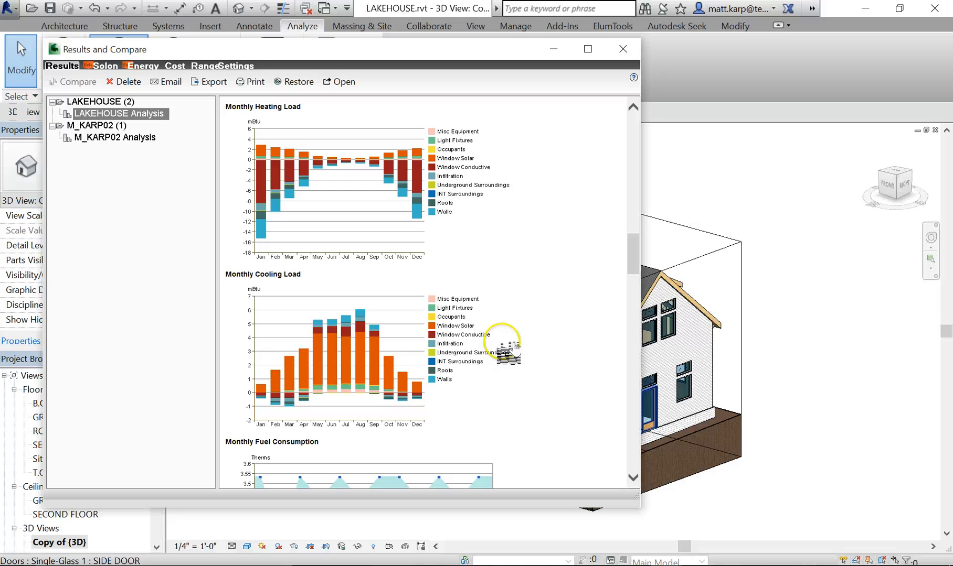
pyautogui.scroll(-3)
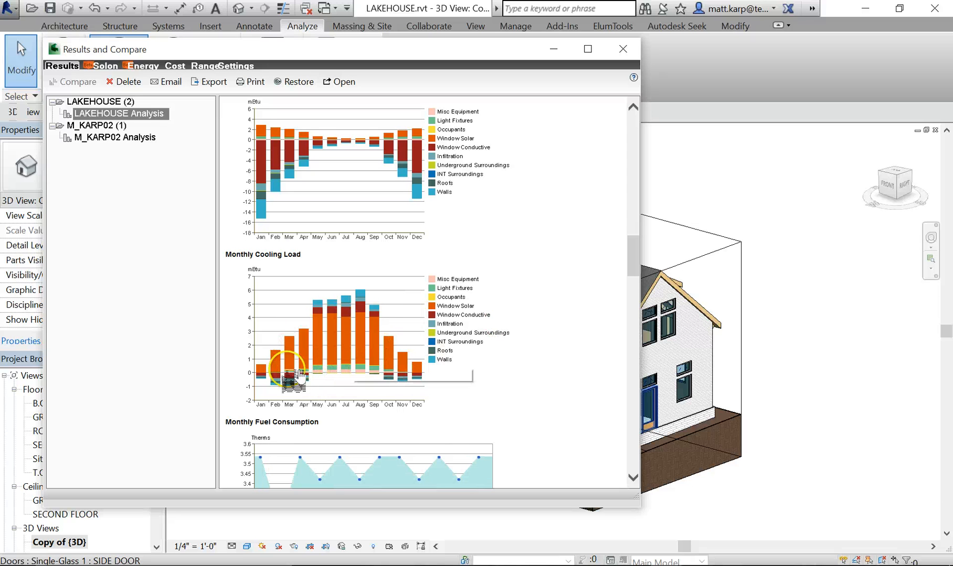
pyautogui.moveTo(440, 316)
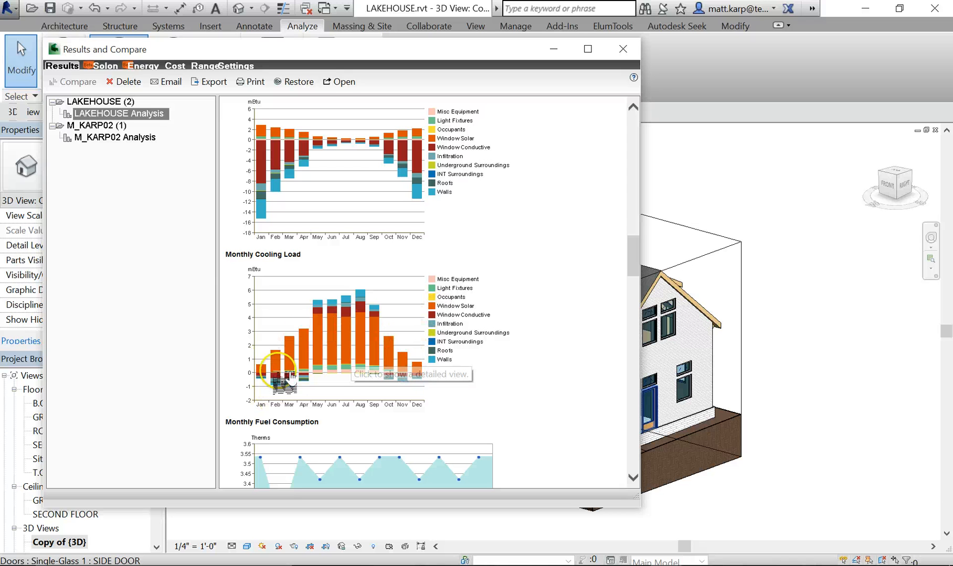
pyautogui.moveTo(407, 391)
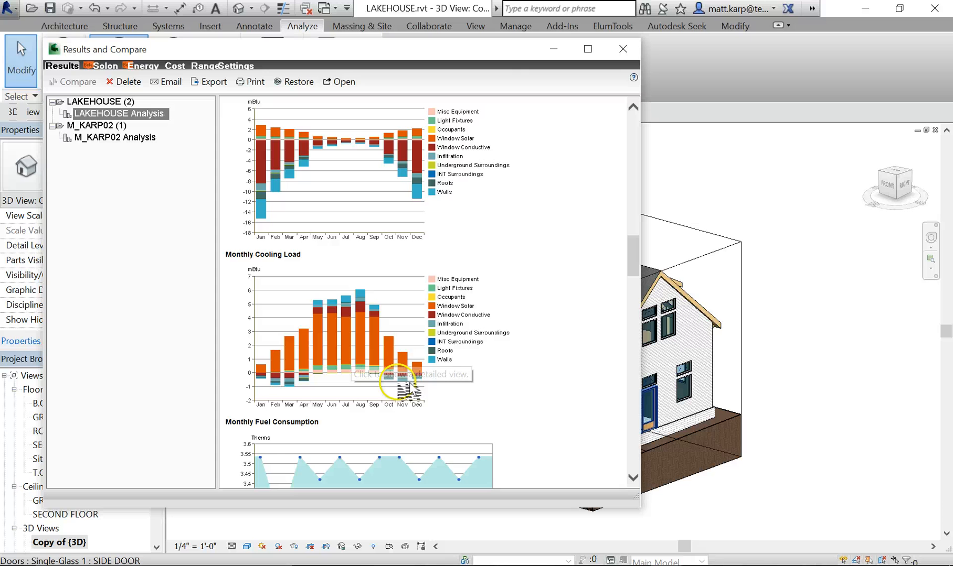
# Scroll through Monthly Fuel, Electricity and Peak Demand charts down to the Annual Wind Rose
pyautogui.scroll(-3)
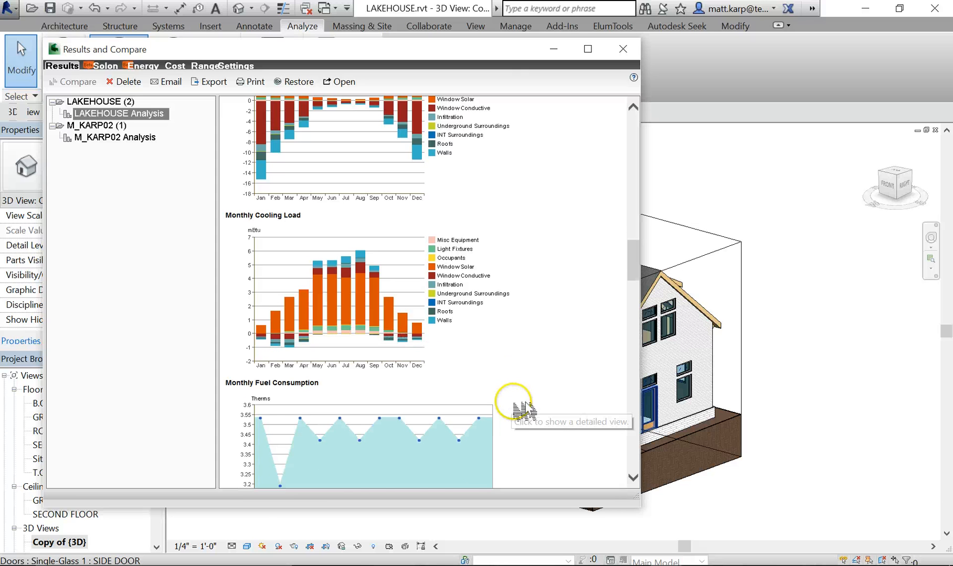
pyautogui.scroll(-3)
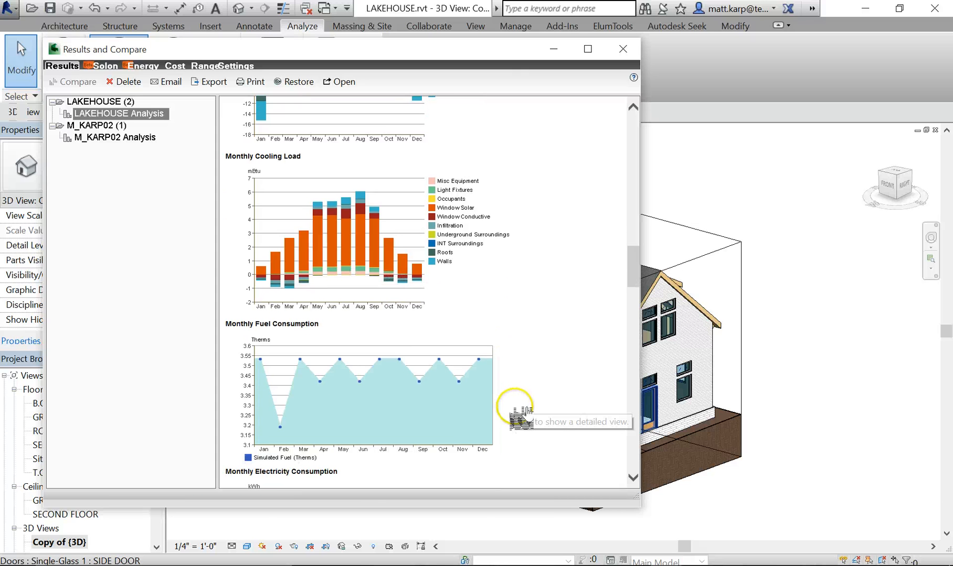
pyautogui.scroll(-3)
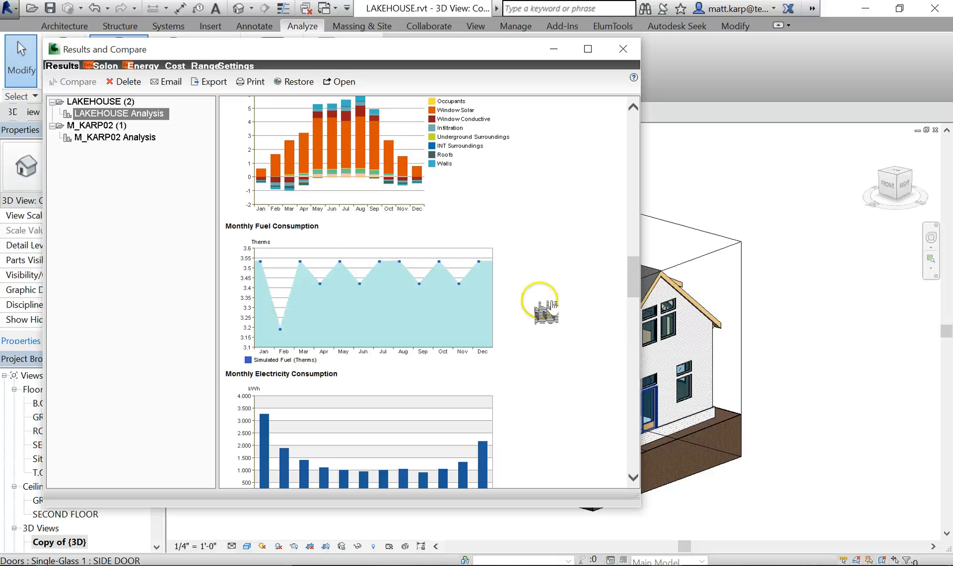
pyautogui.scroll(-3)
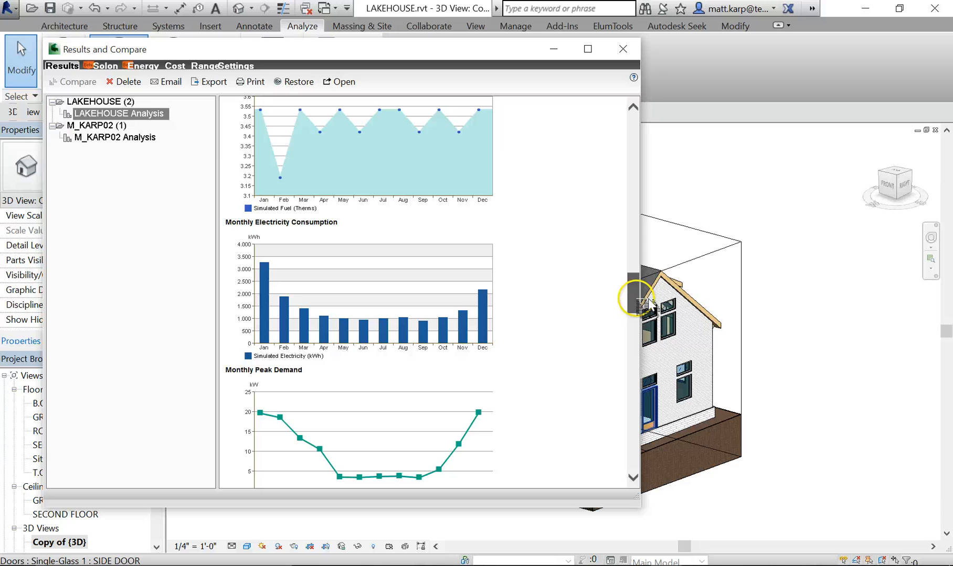
pyautogui.moveTo(516, 315)
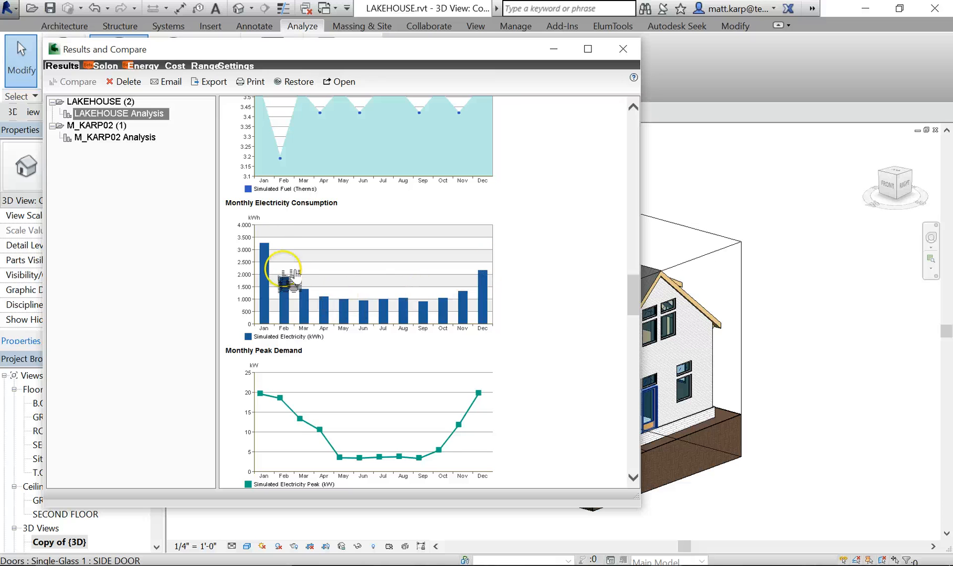
pyautogui.moveTo(483, 265)
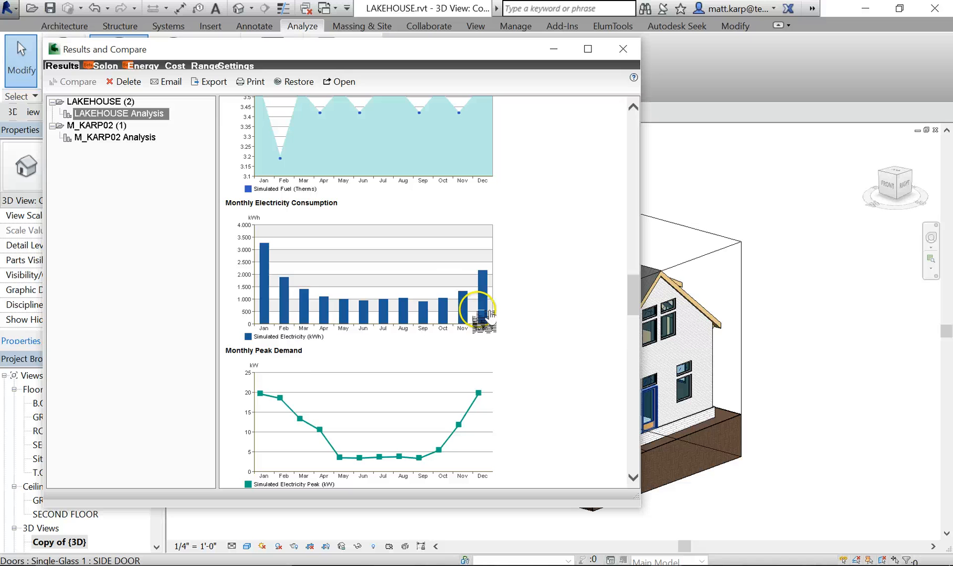
pyautogui.moveTo(347, 300)
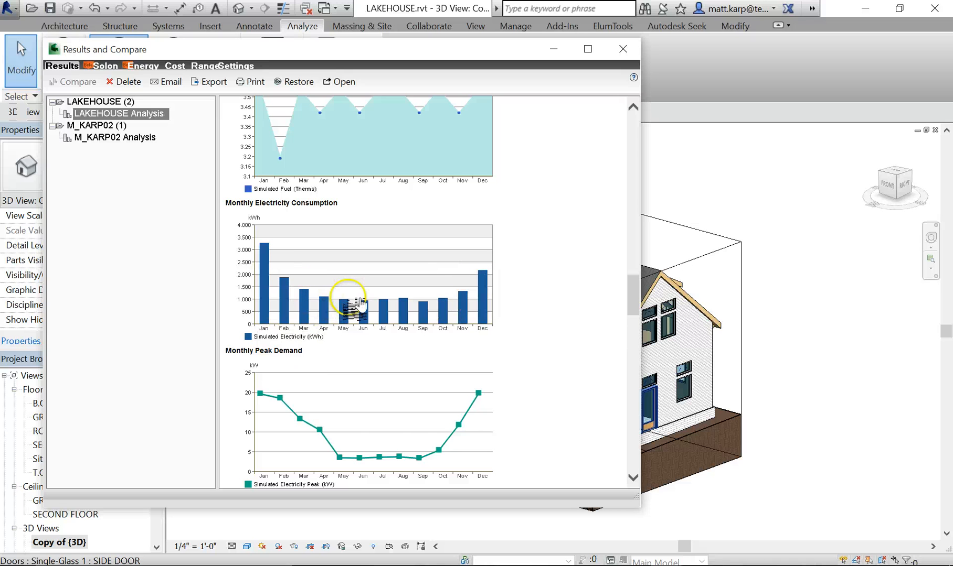
pyautogui.scroll(-3)
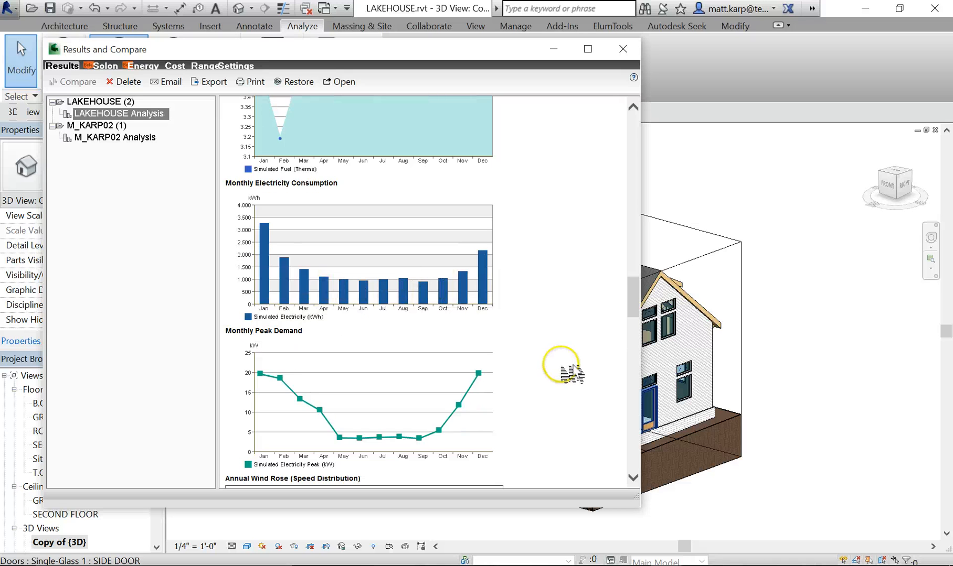
pyautogui.scroll(-3)
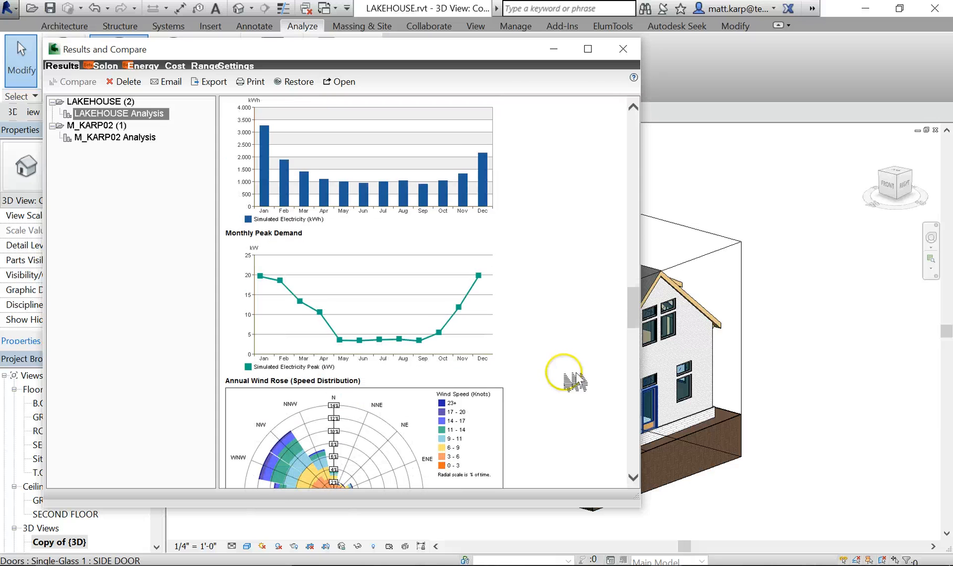
pyautogui.scroll(-3)
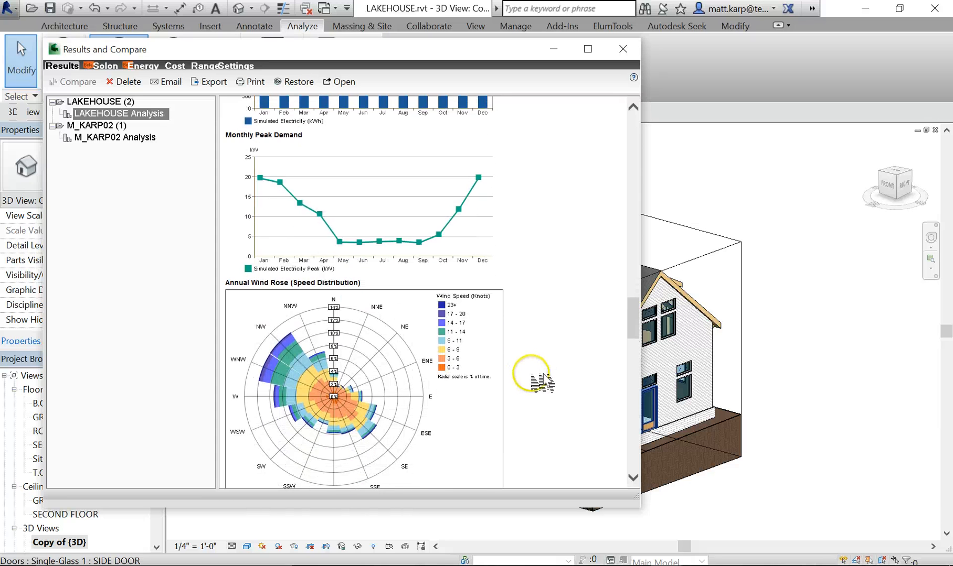
# Scroll past the annual wind roses to the twelve January–December monthly wind roses
pyautogui.scroll(-3)
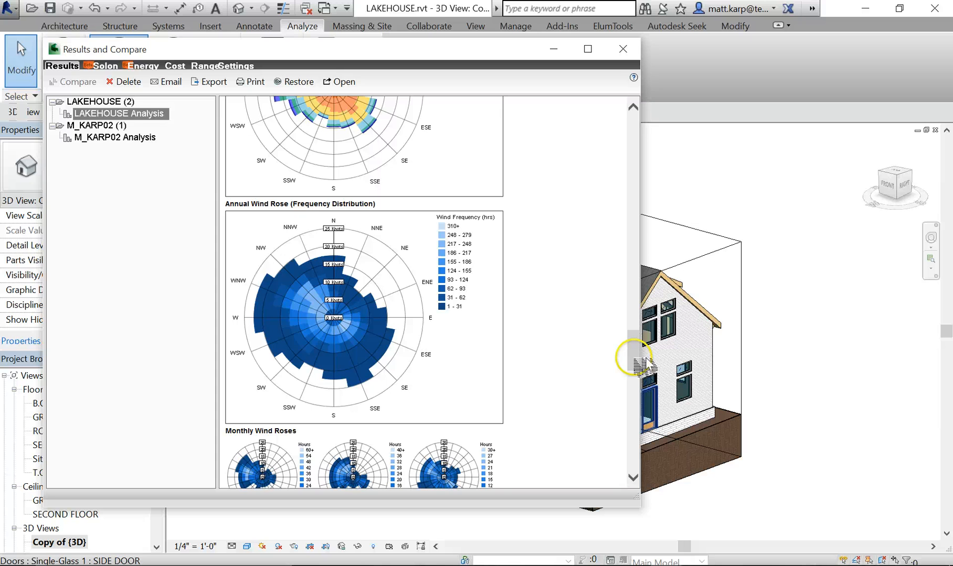
pyautogui.scroll(3)
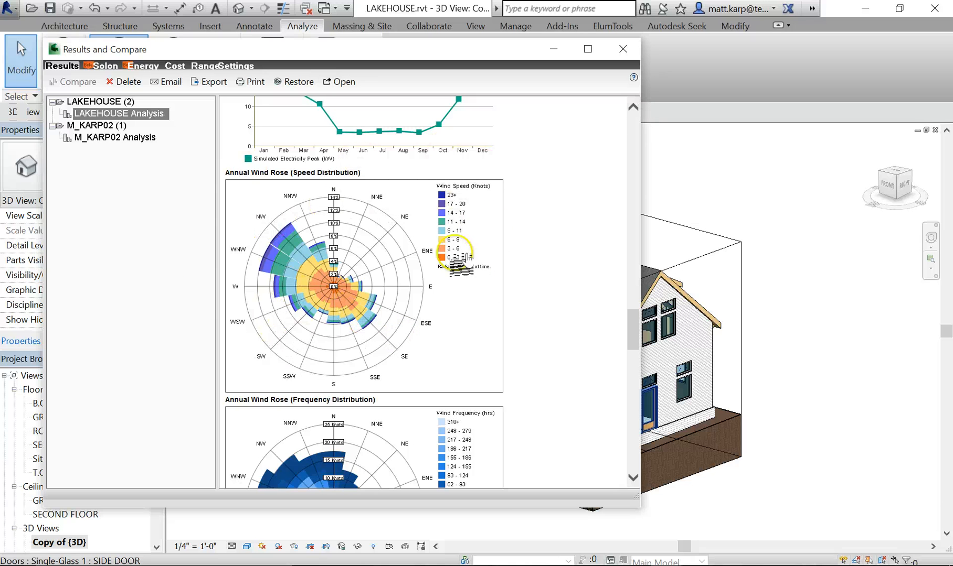
pyautogui.moveTo(401, 228)
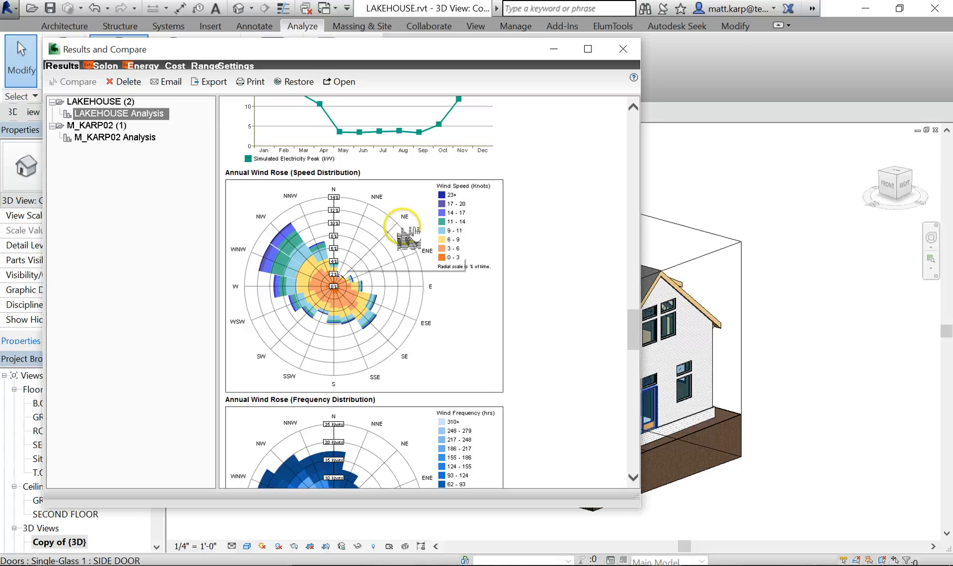
pyautogui.moveTo(349, 309)
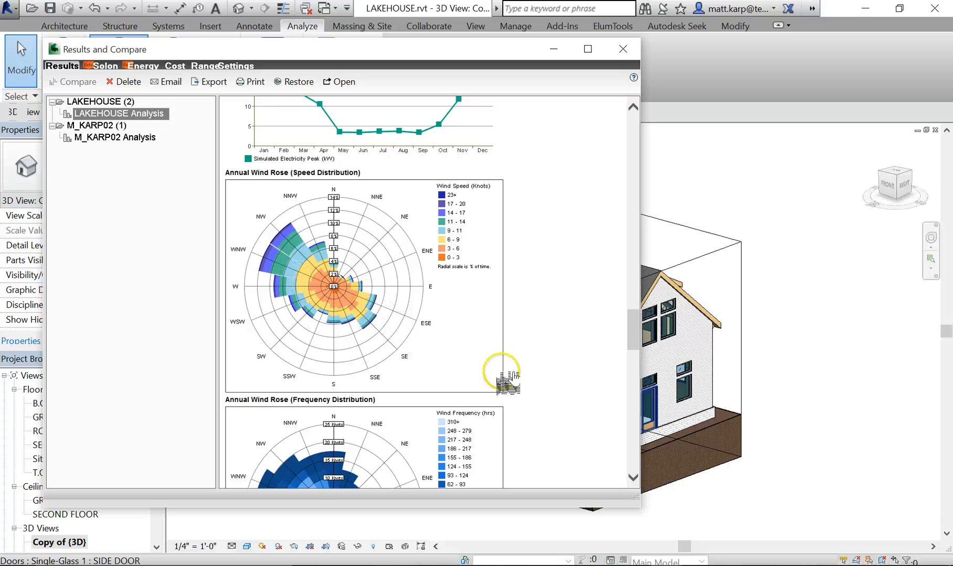
pyautogui.scroll(-3)
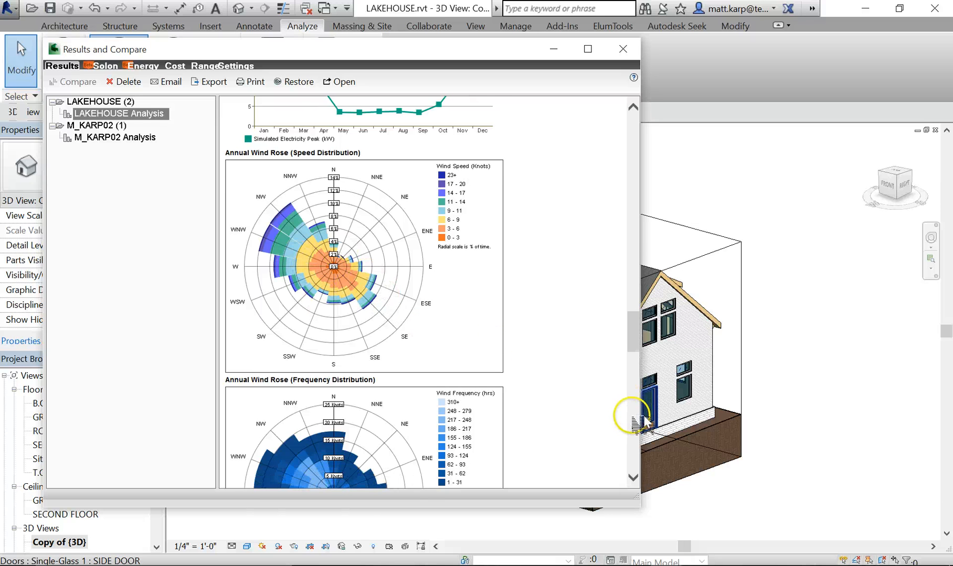
pyautogui.scroll(-3)
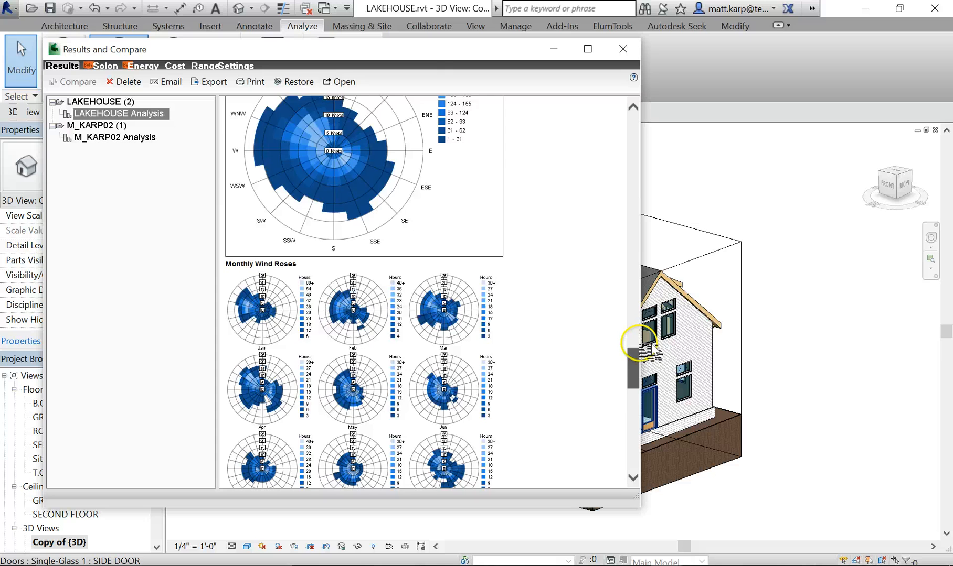
pyautogui.scroll(-3)
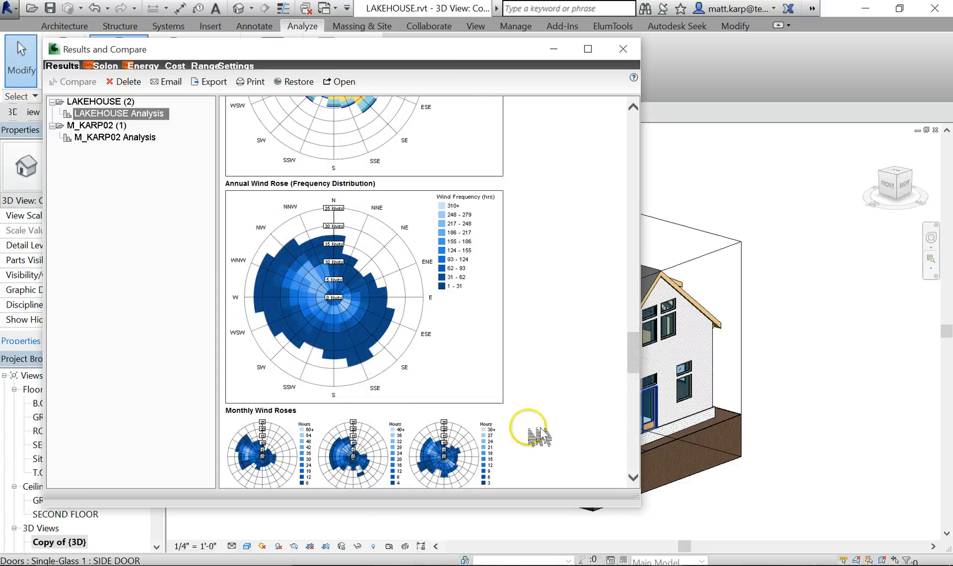
pyautogui.moveTo(637, 437)
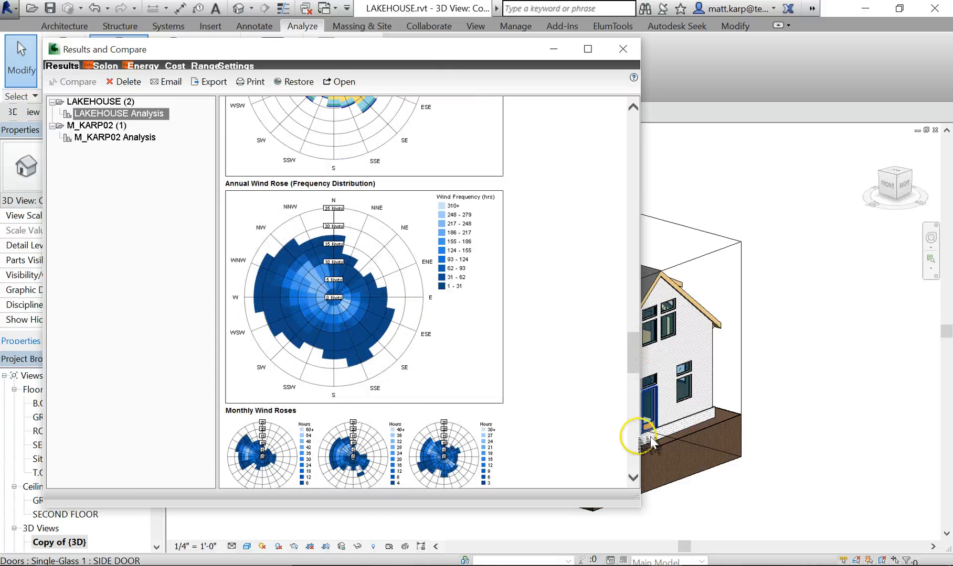
pyautogui.moveTo(474, 212)
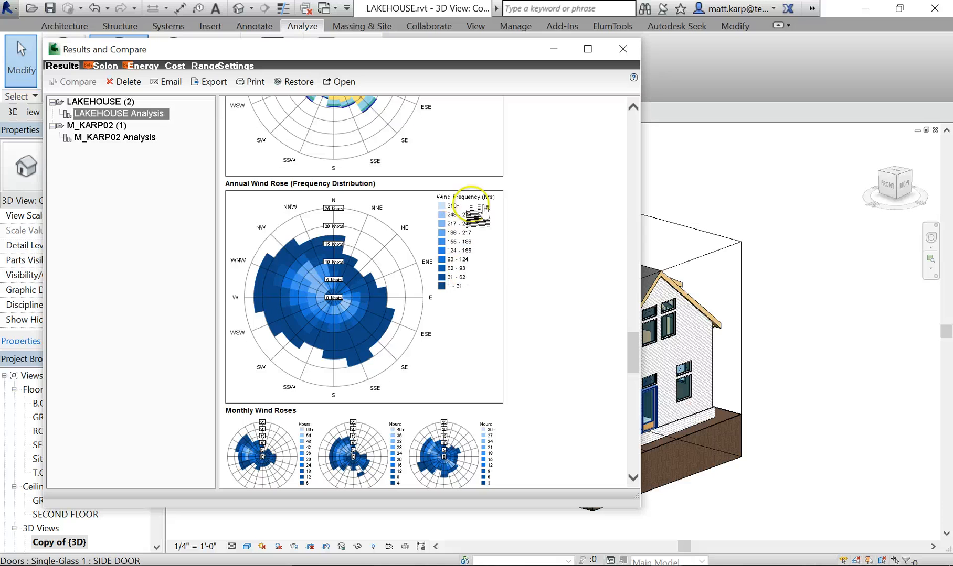
pyautogui.moveTo(641, 483)
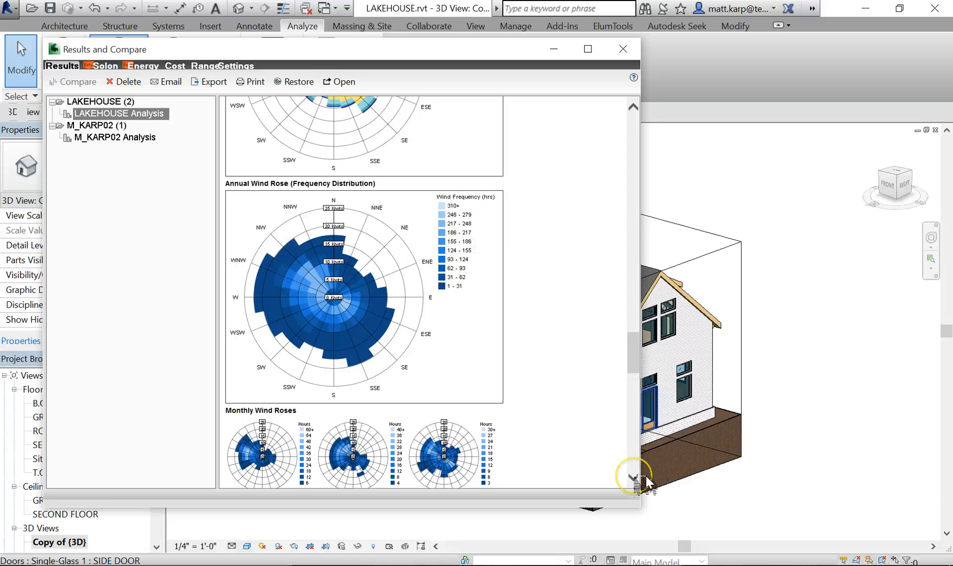
pyautogui.scroll(-3)
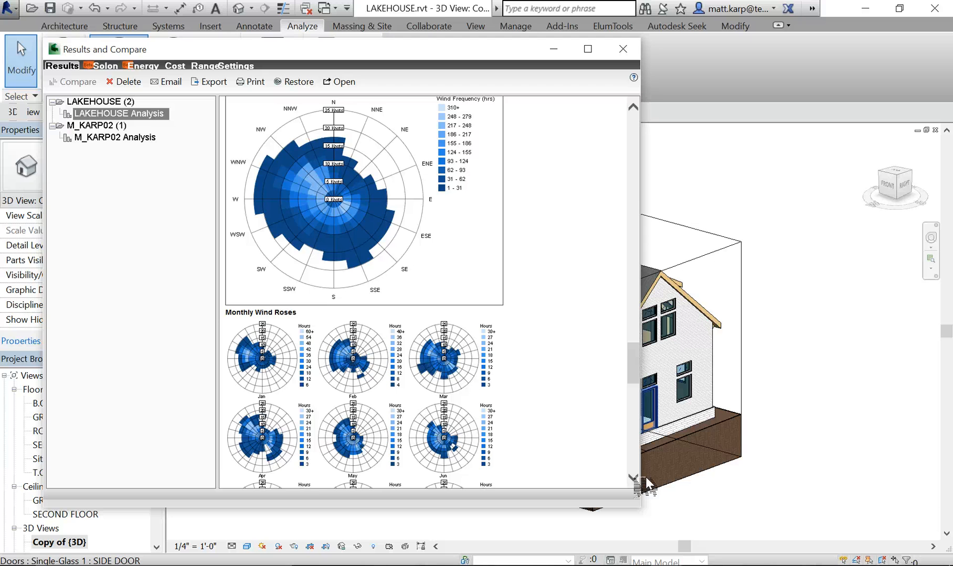
pyautogui.scroll(-3)
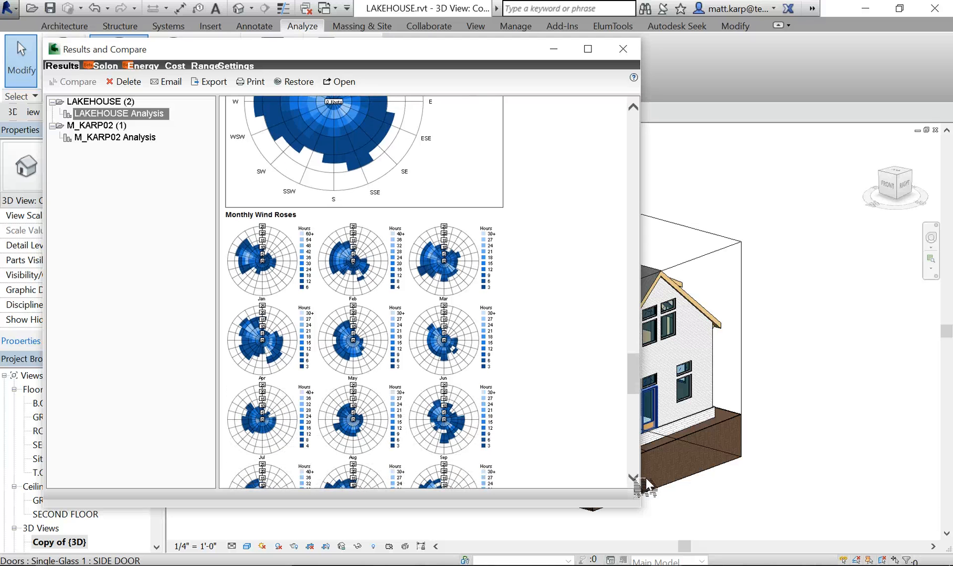
pyautogui.scroll(-3)
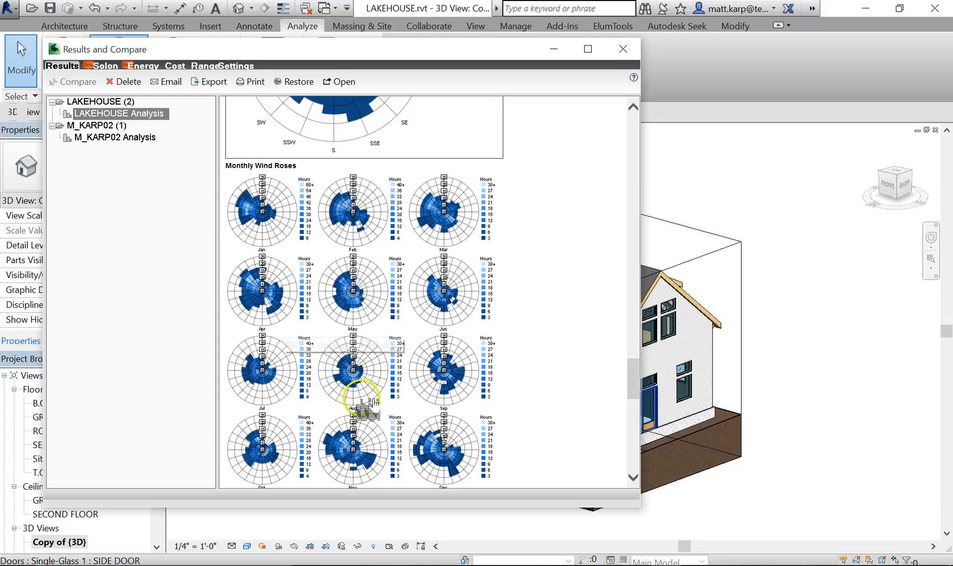
pyautogui.scroll(-3)
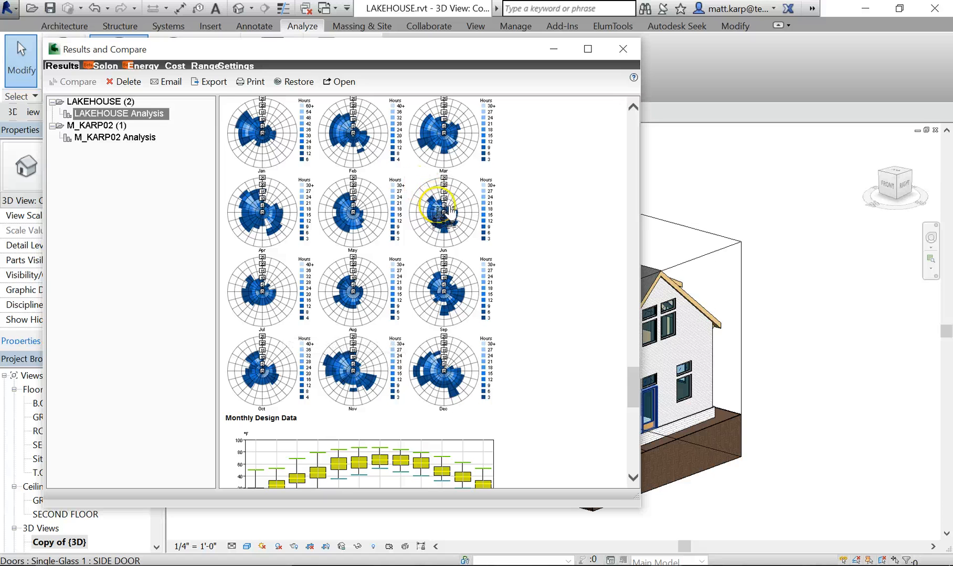
pyautogui.moveTo(480, 328)
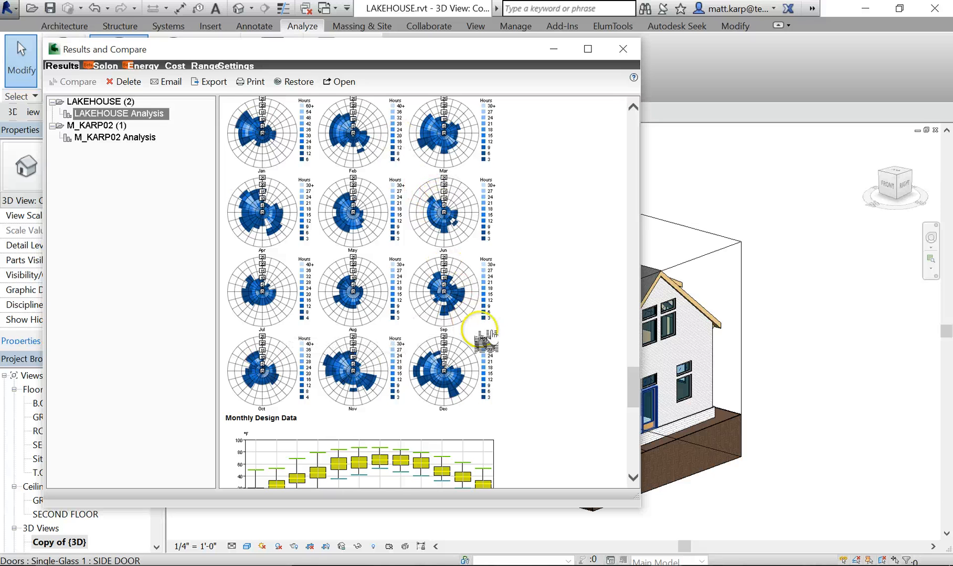
# Scroll past Monthly Design Data and Temperature Bins to the Diurnal Weather Averages, Humidity chart and footer
pyautogui.scroll(-3)
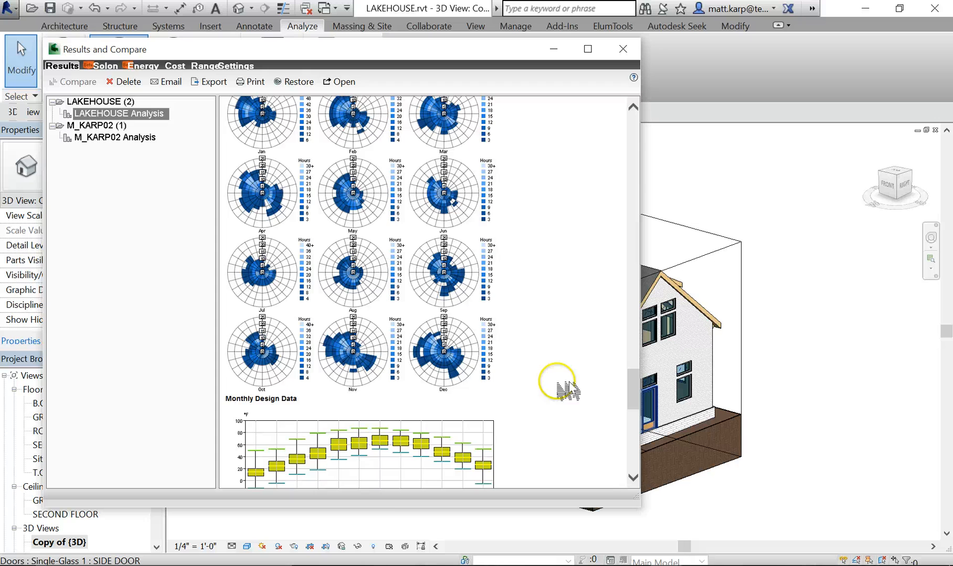
pyautogui.scroll(-3)
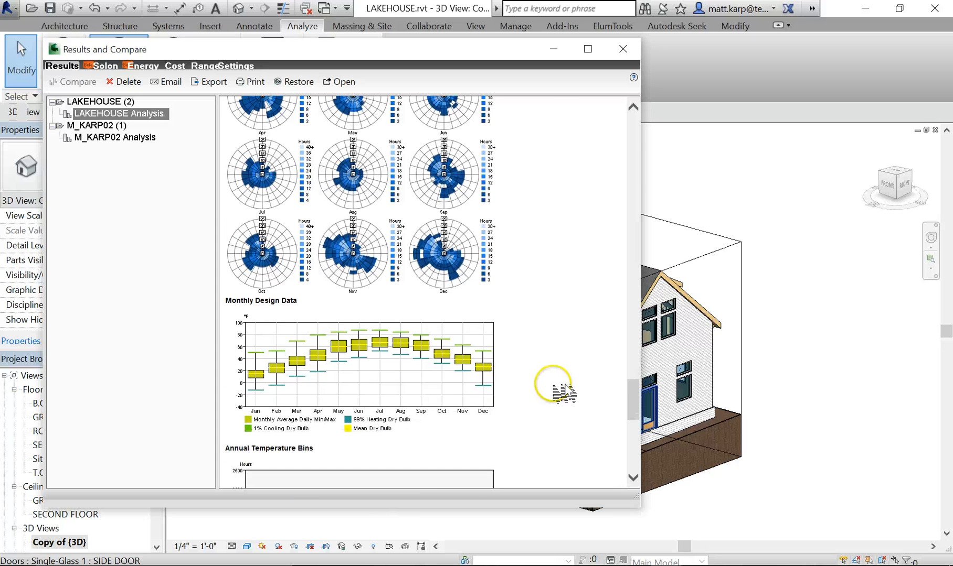
pyautogui.scroll(-3)
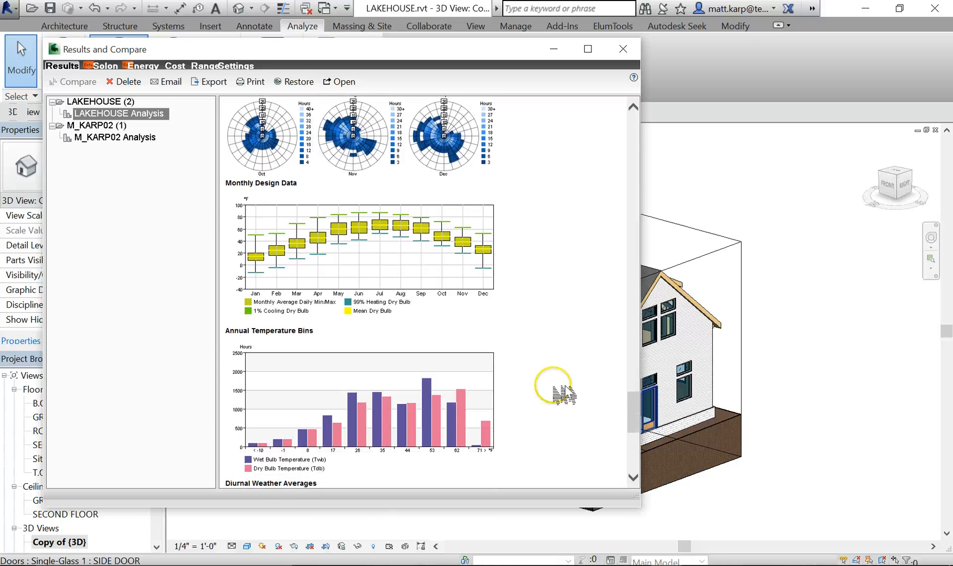
pyautogui.scroll(-3)
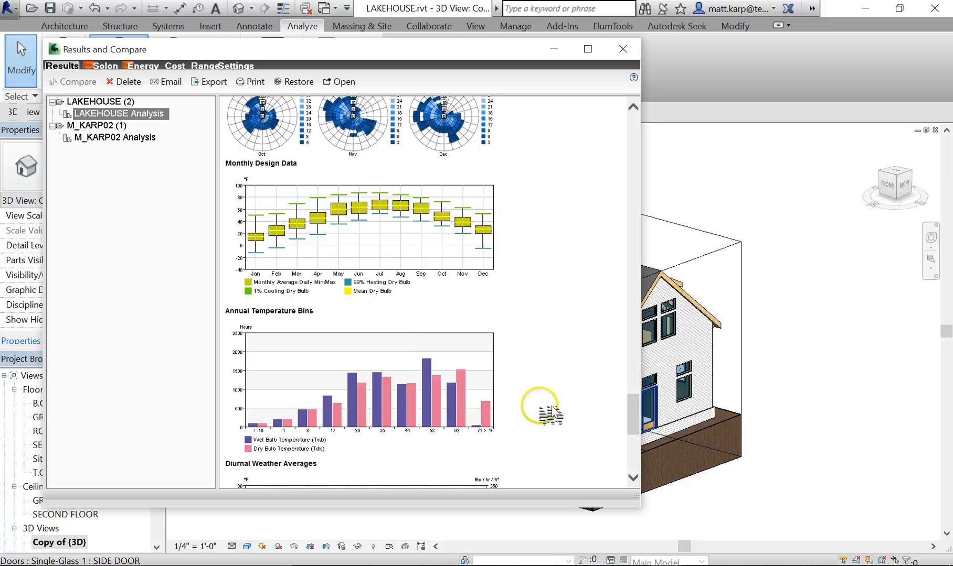
pyautogui.scroll(-3)
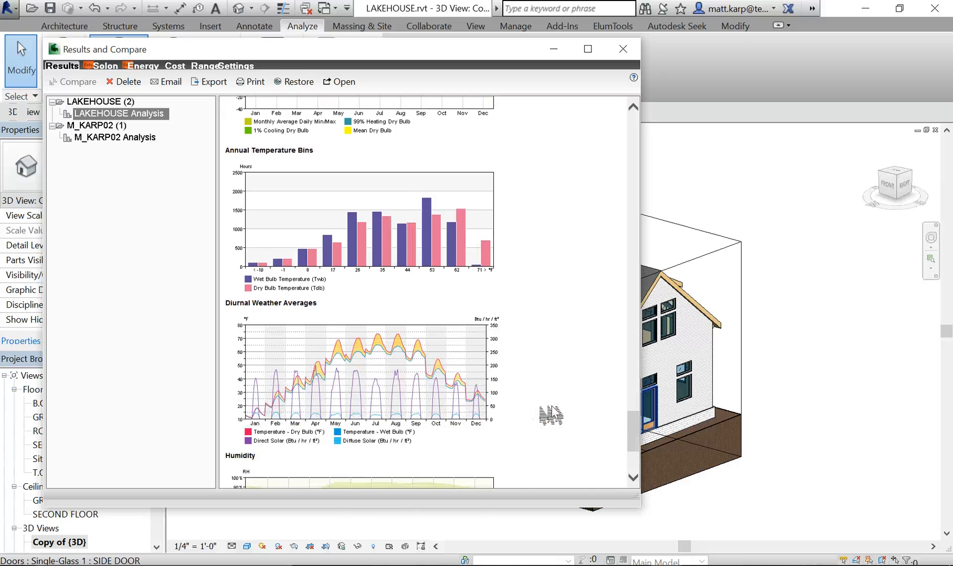
pyautogui.scroll(-3)
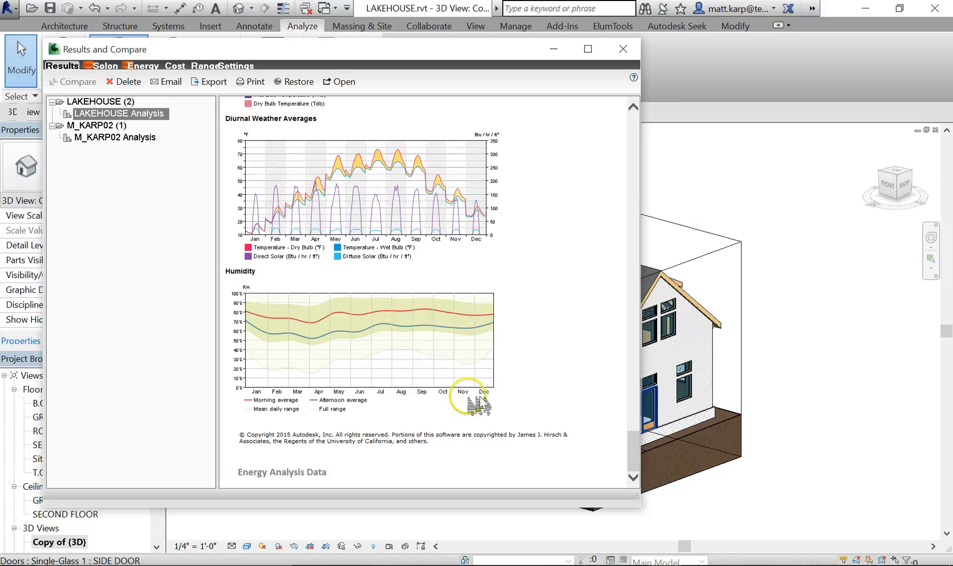
pyautogui.moveTo(426, 121)
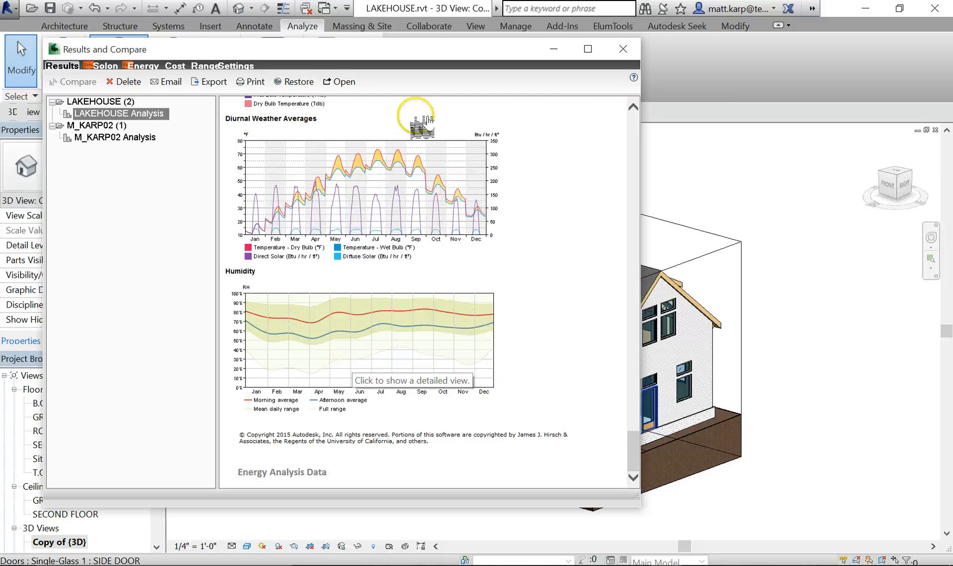
pyautogui.moveTo(477, 359)
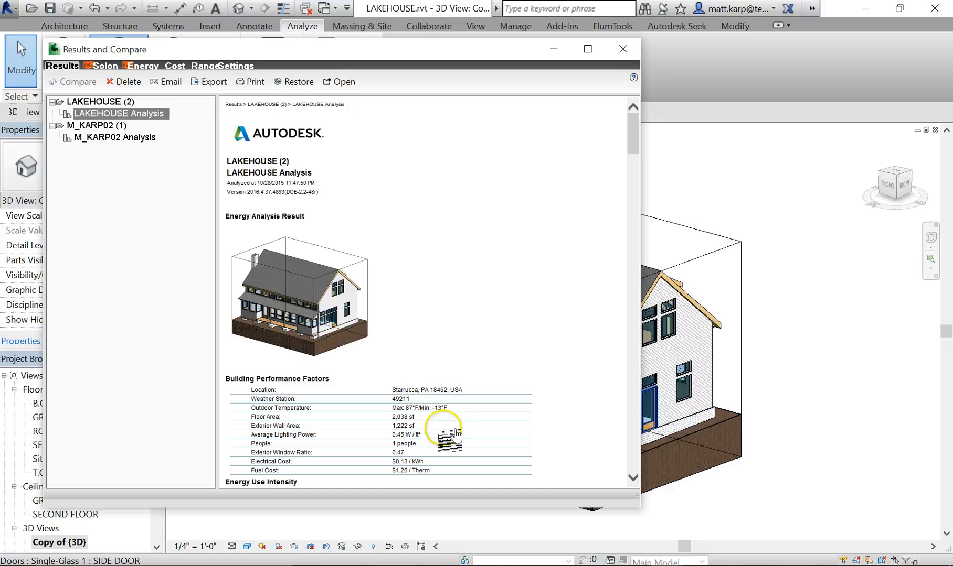
pyautogui.moveTo(368, 316)
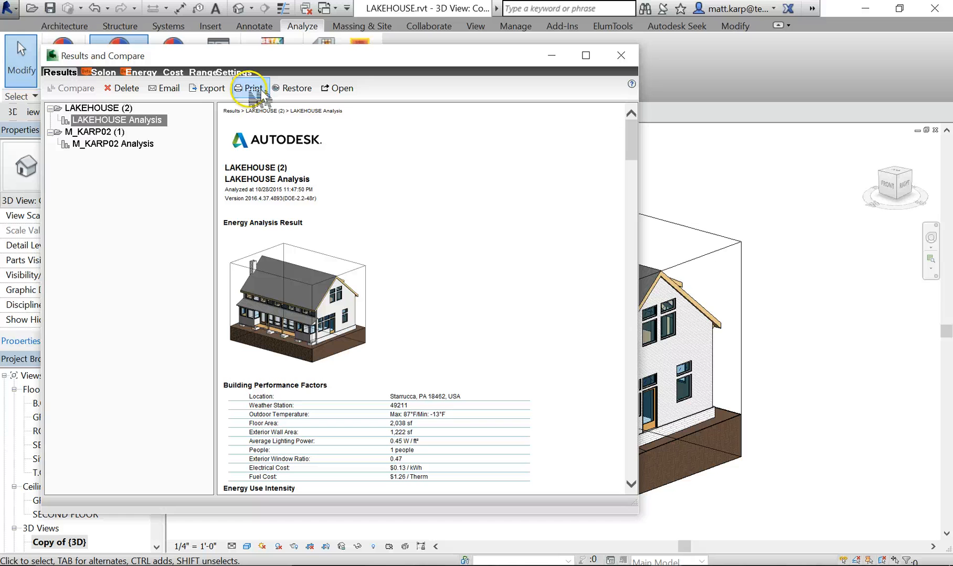
pyautogui.moveTo(211, 89)
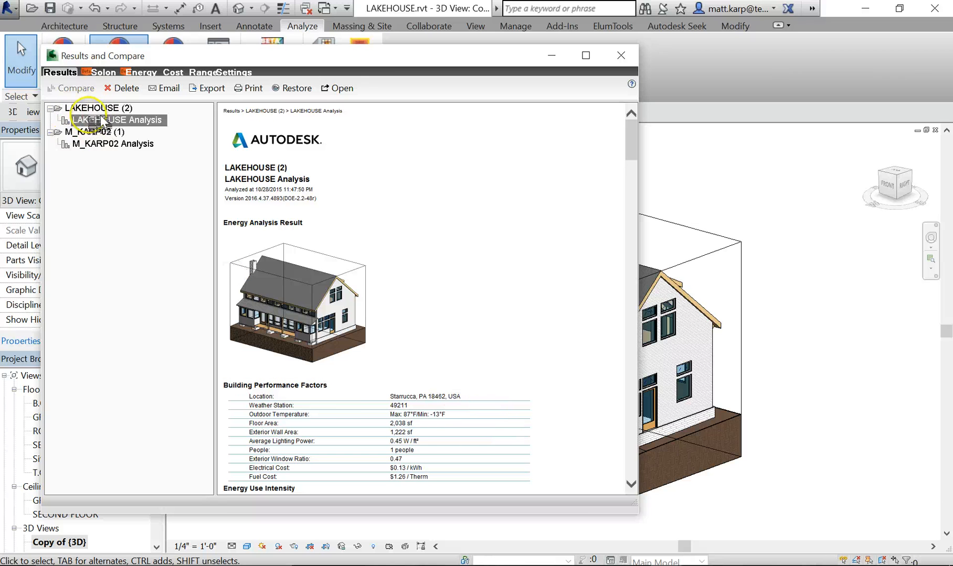
pyautogui.moveTo(250, 204)
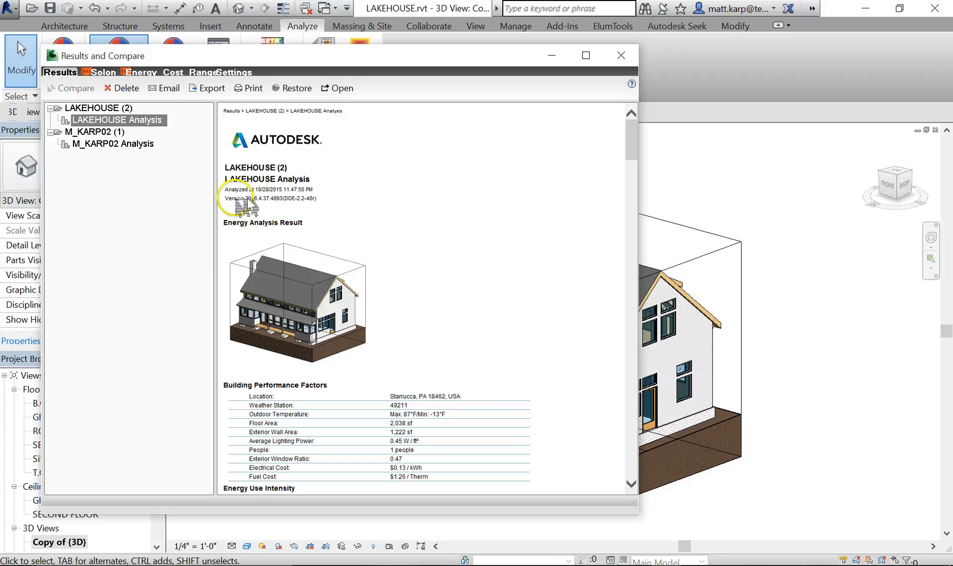
# View the M_KARP02 Analysis report briefly, then return to LAKEHOUSE Analysis and review its performance factors
pyautogui.click(112, 144)
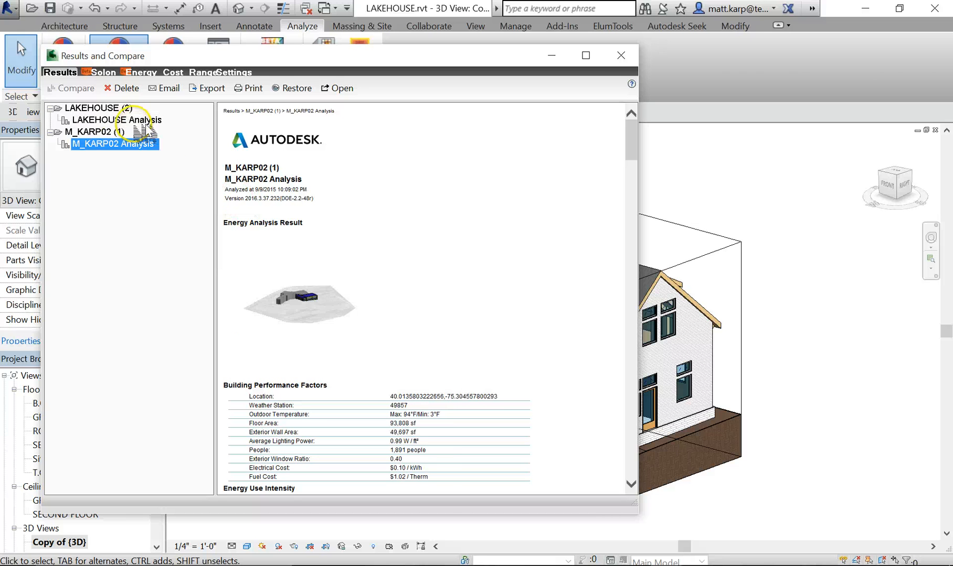
pyautogui.click(119, 119)
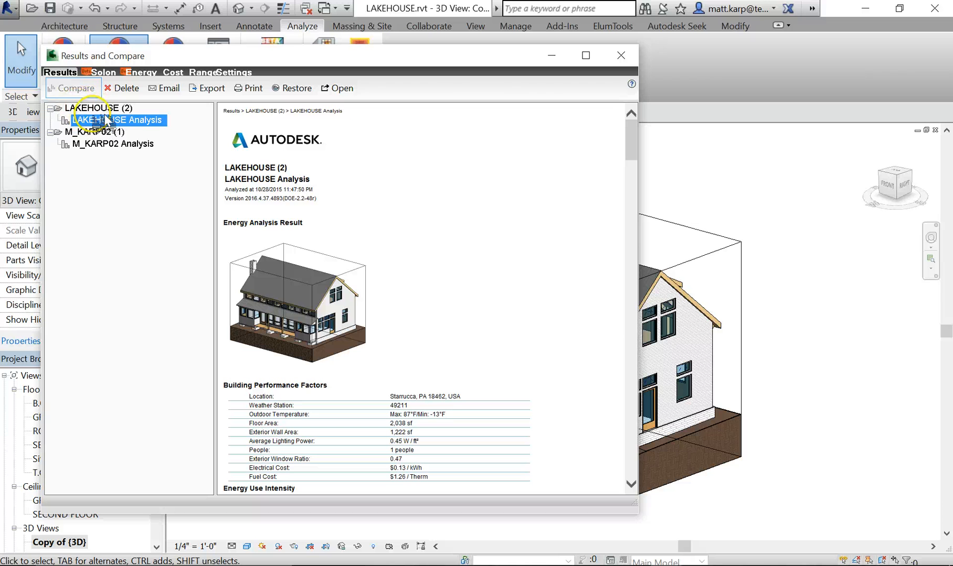
pyautogui.moveTo(429, 313)
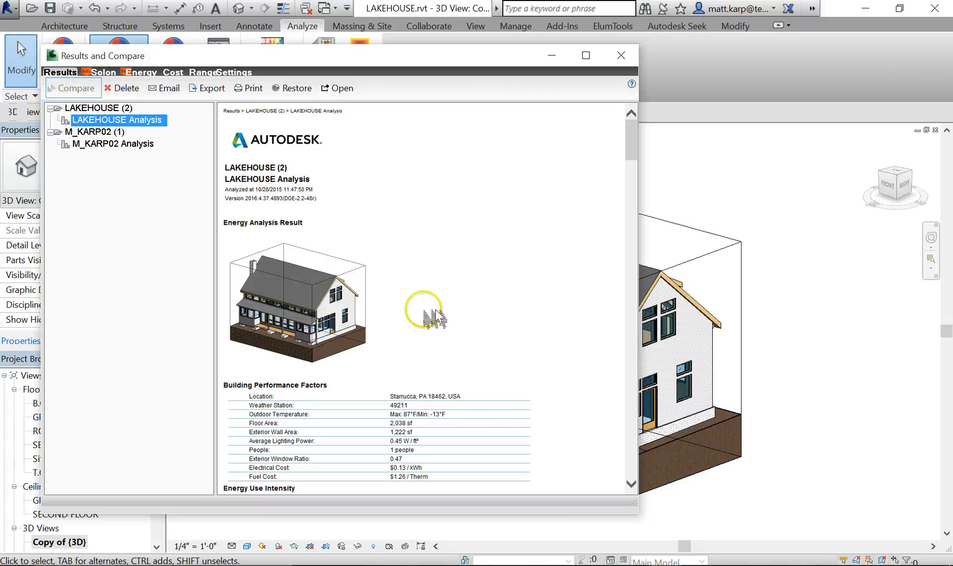
pyautogui.scroll(-3)
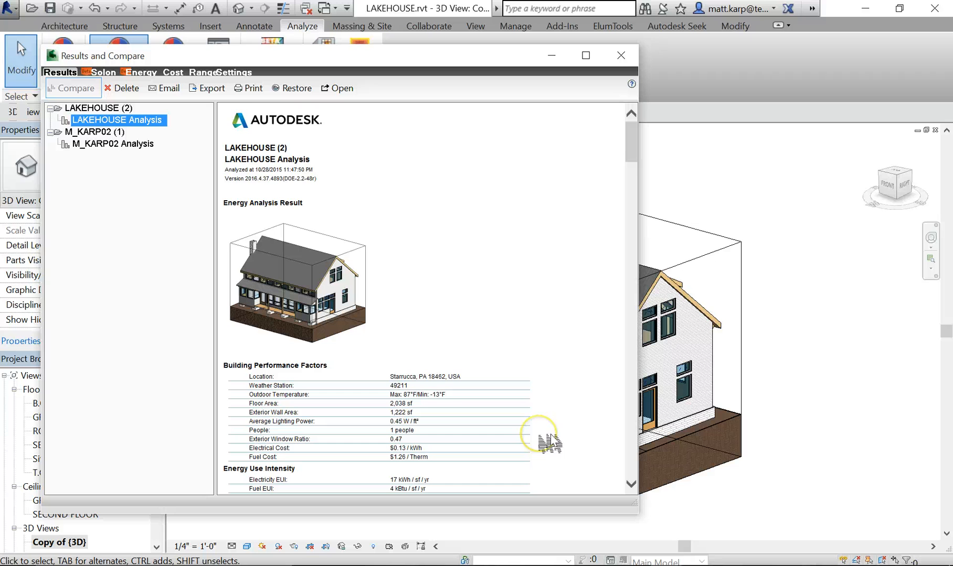
pyautogui.scroll(-3)
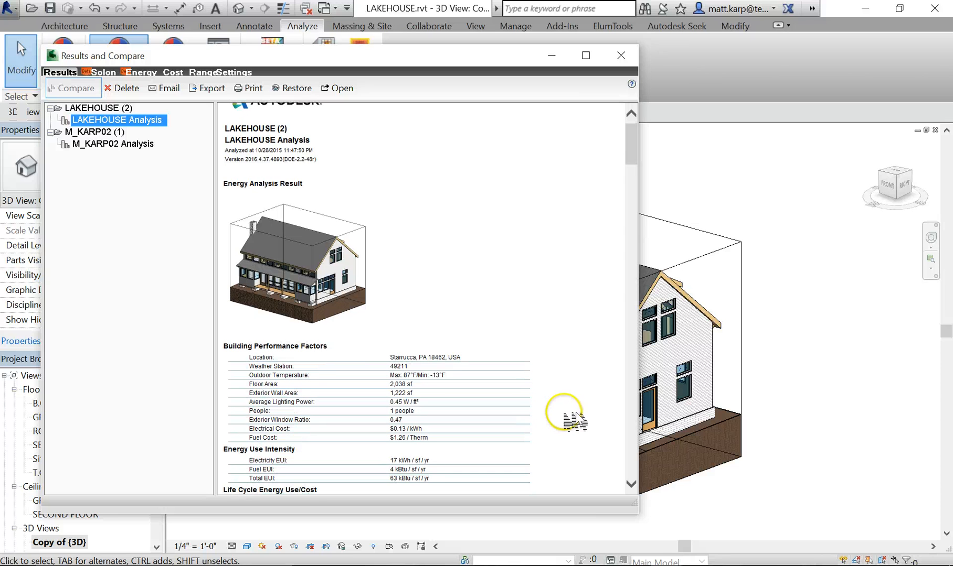